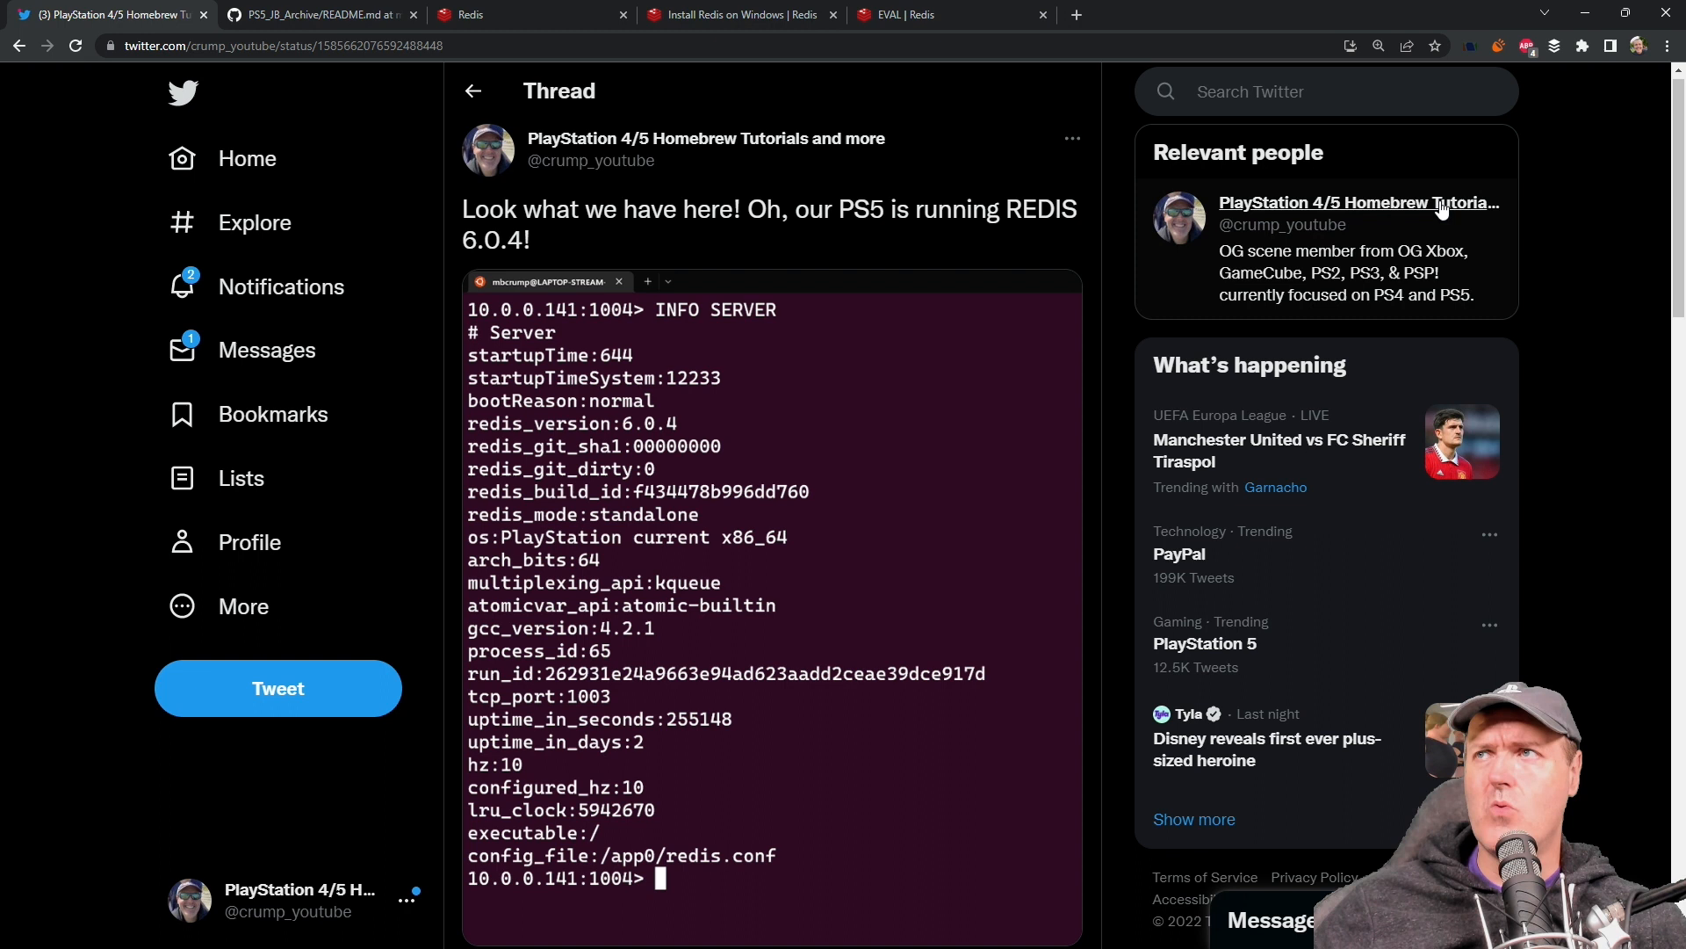
mouse_move(1048, 205)
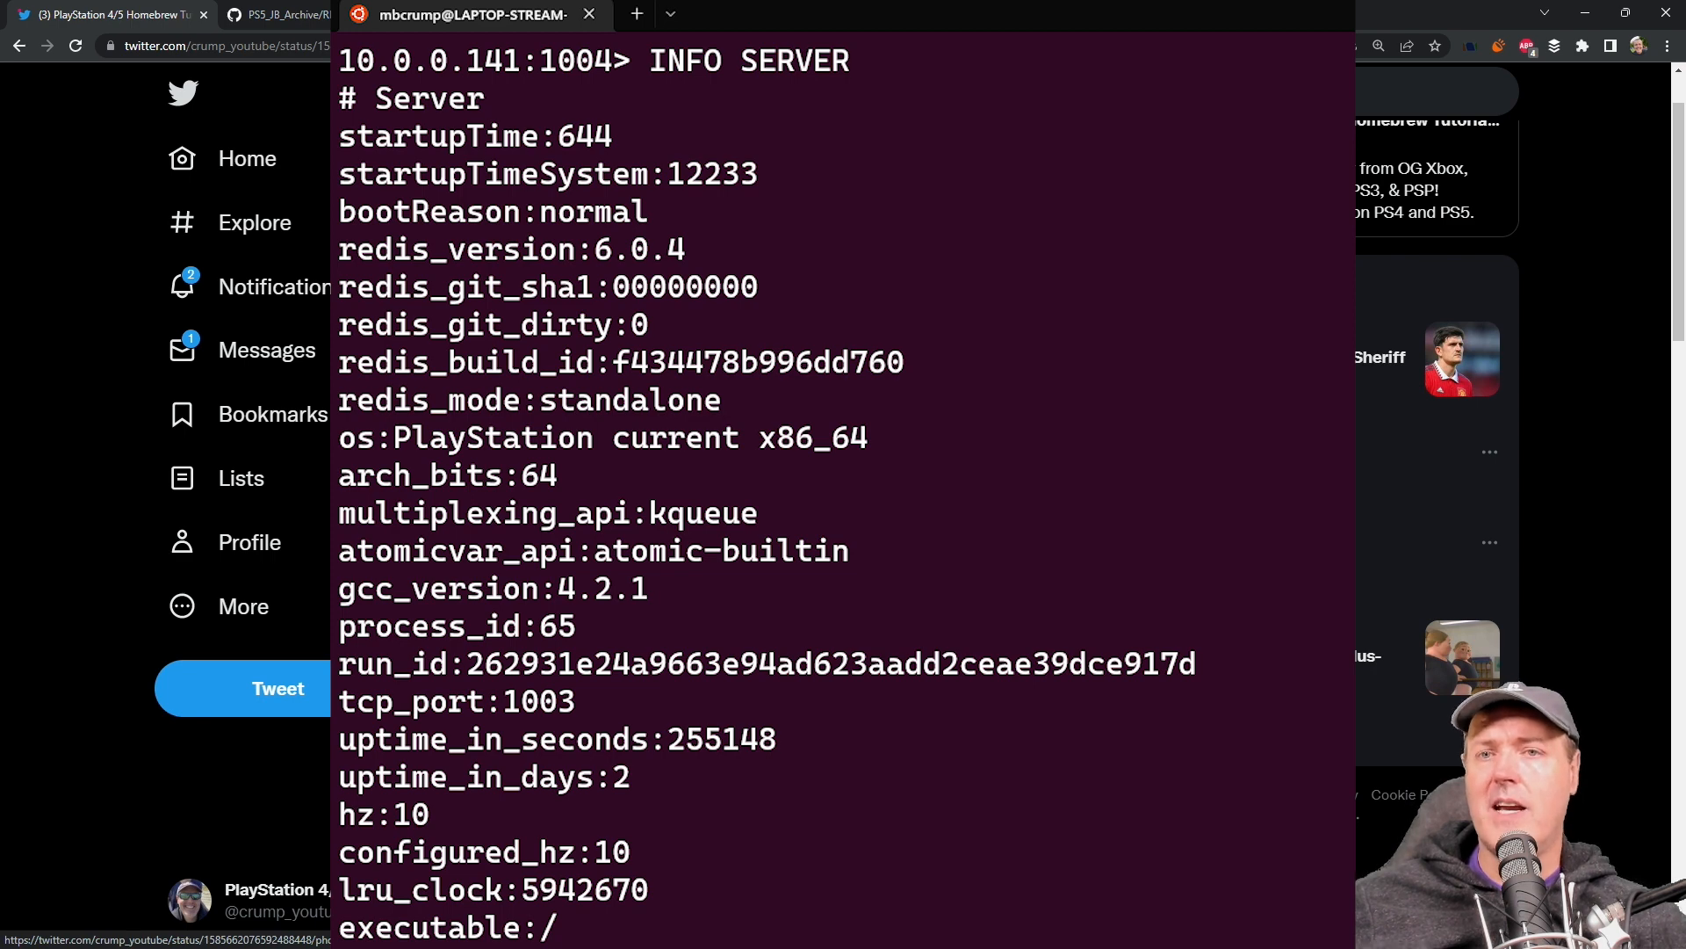
View the Redis home page and scroll down through it.
left_click(470, 15)
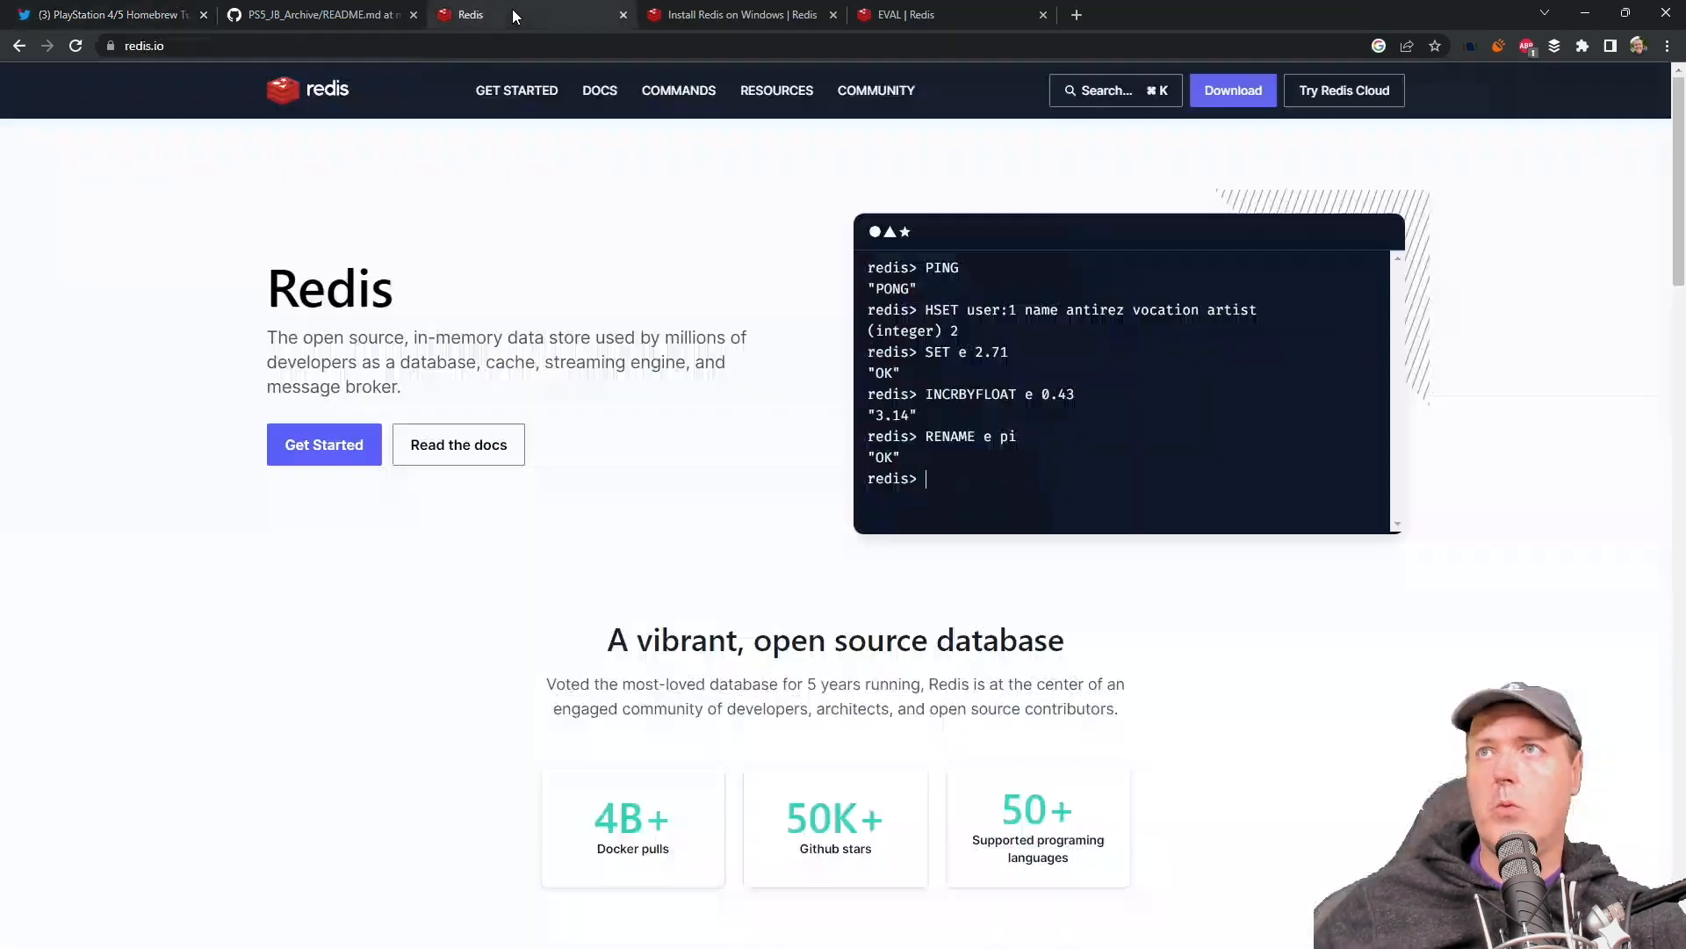
mouse_move(472, 340)
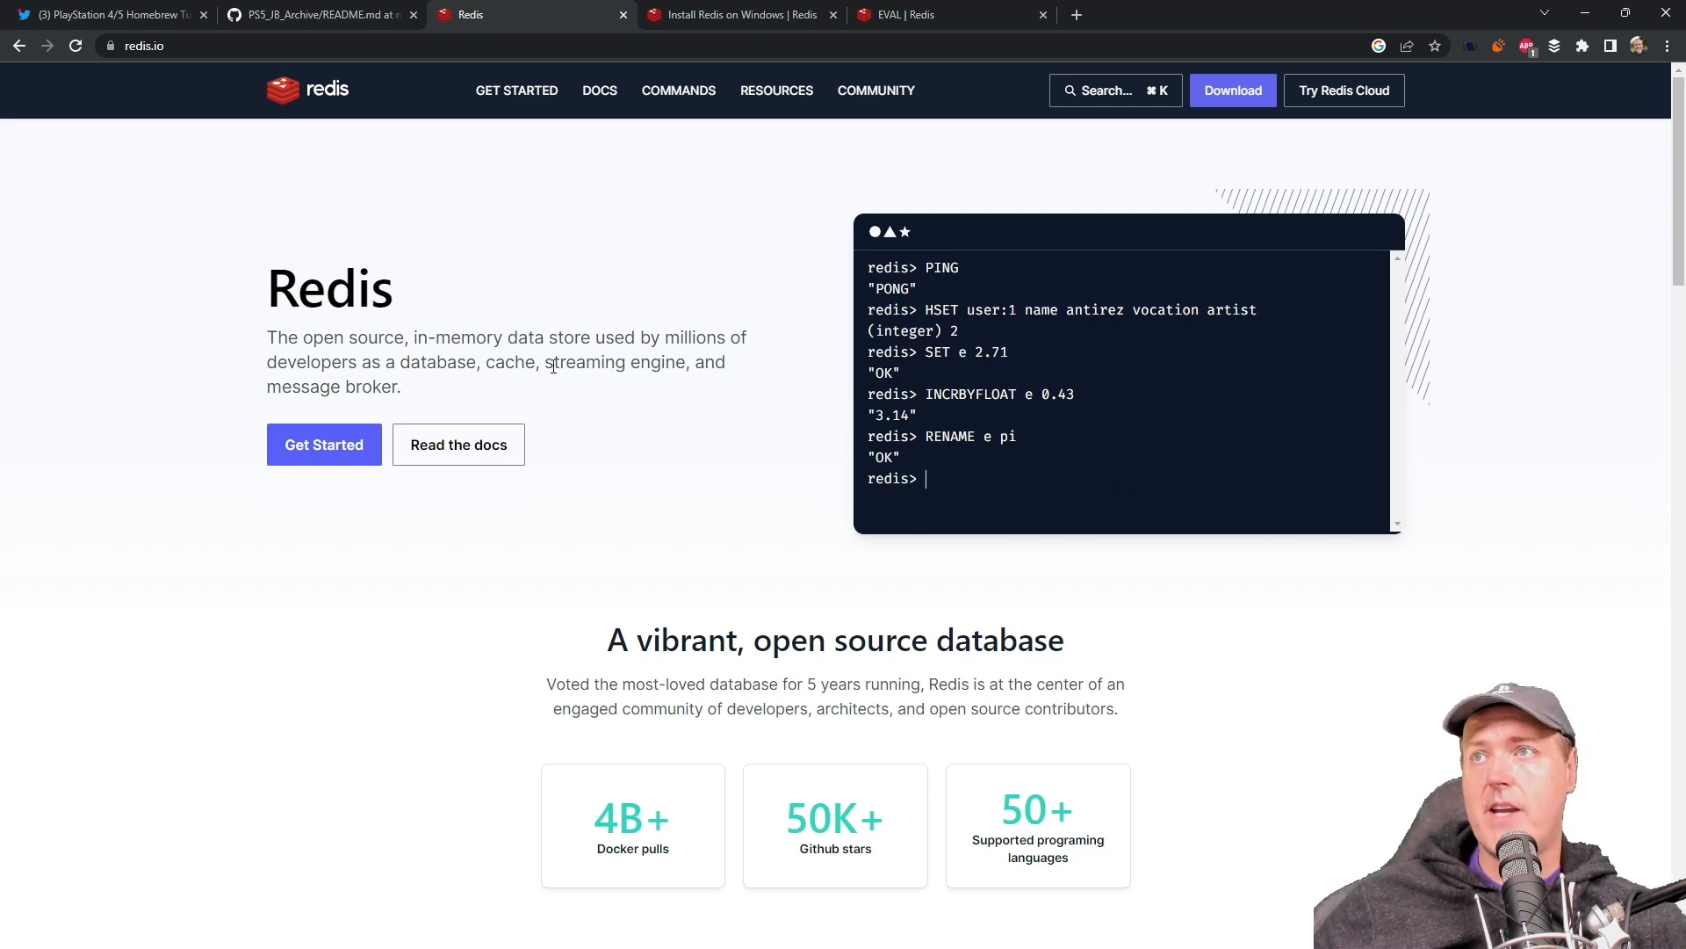
mouse_move(662, 546)
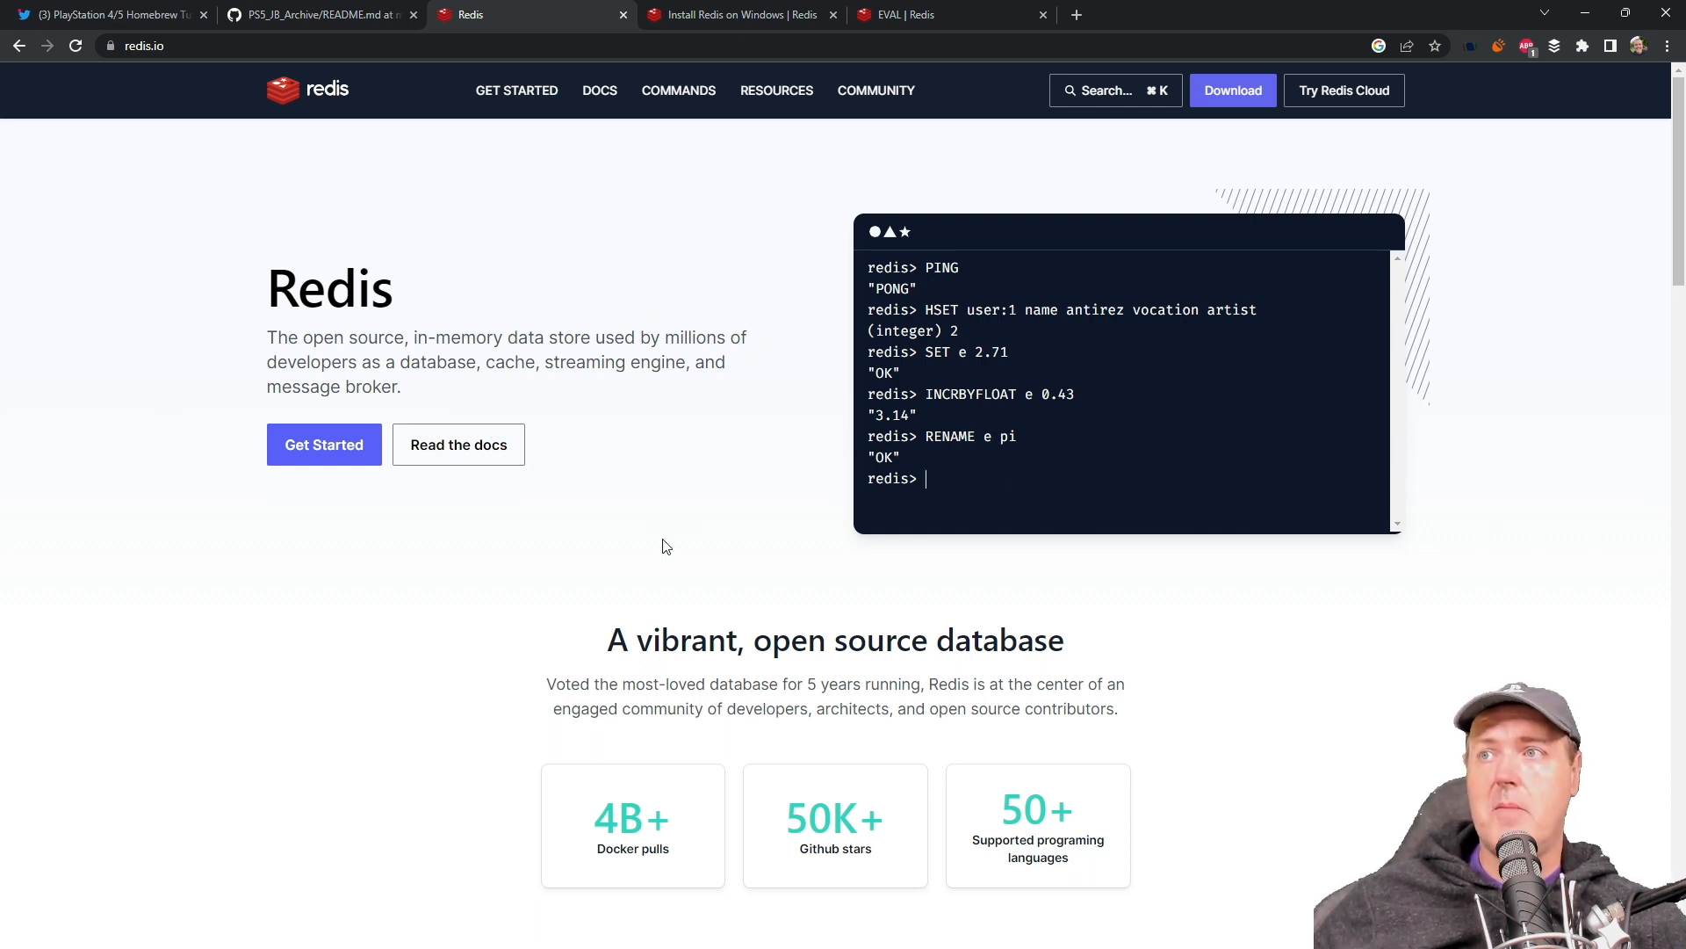
scroll("down", 3)
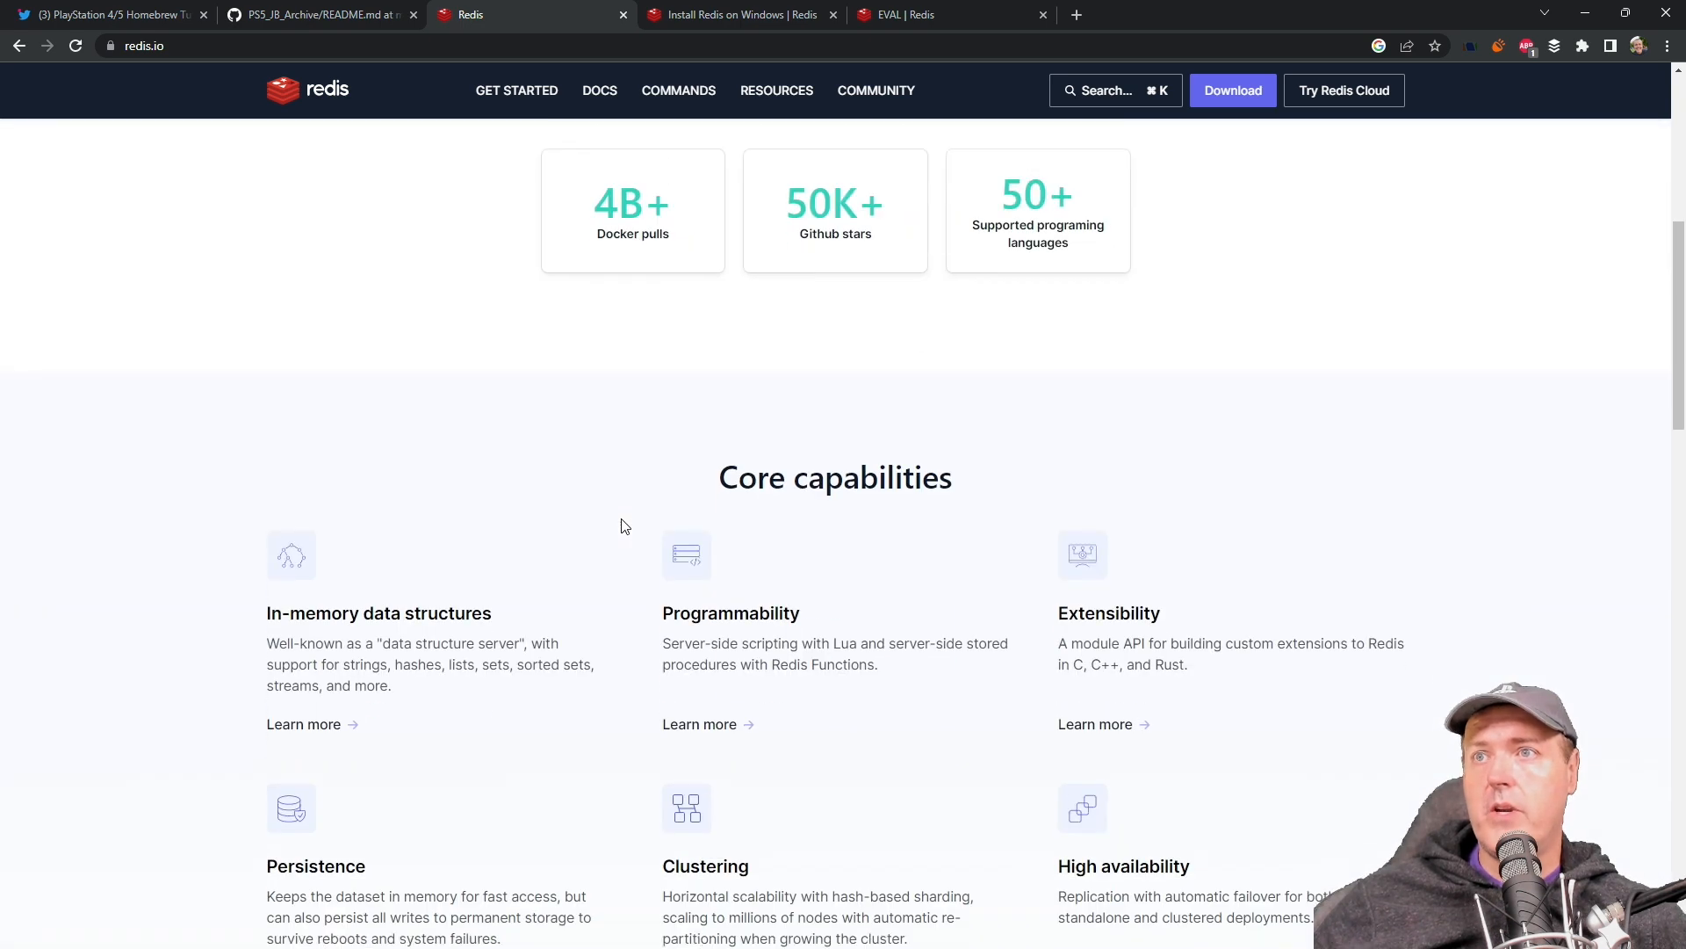
scroll("down", 3)
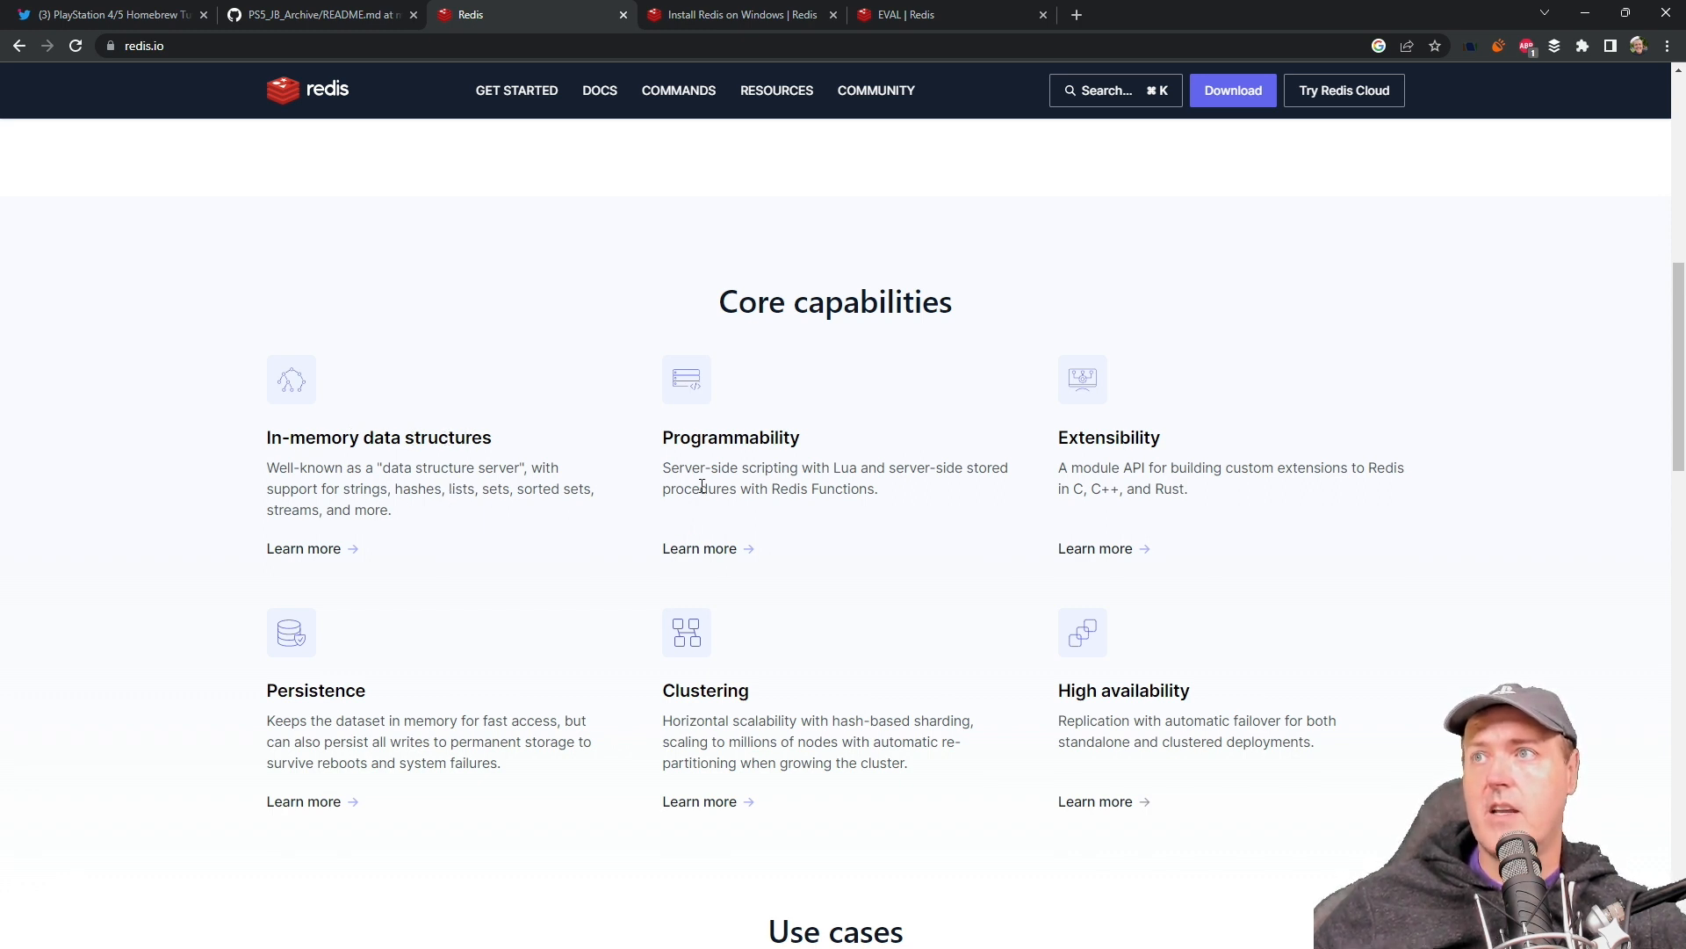
mouse_move(847, 470)
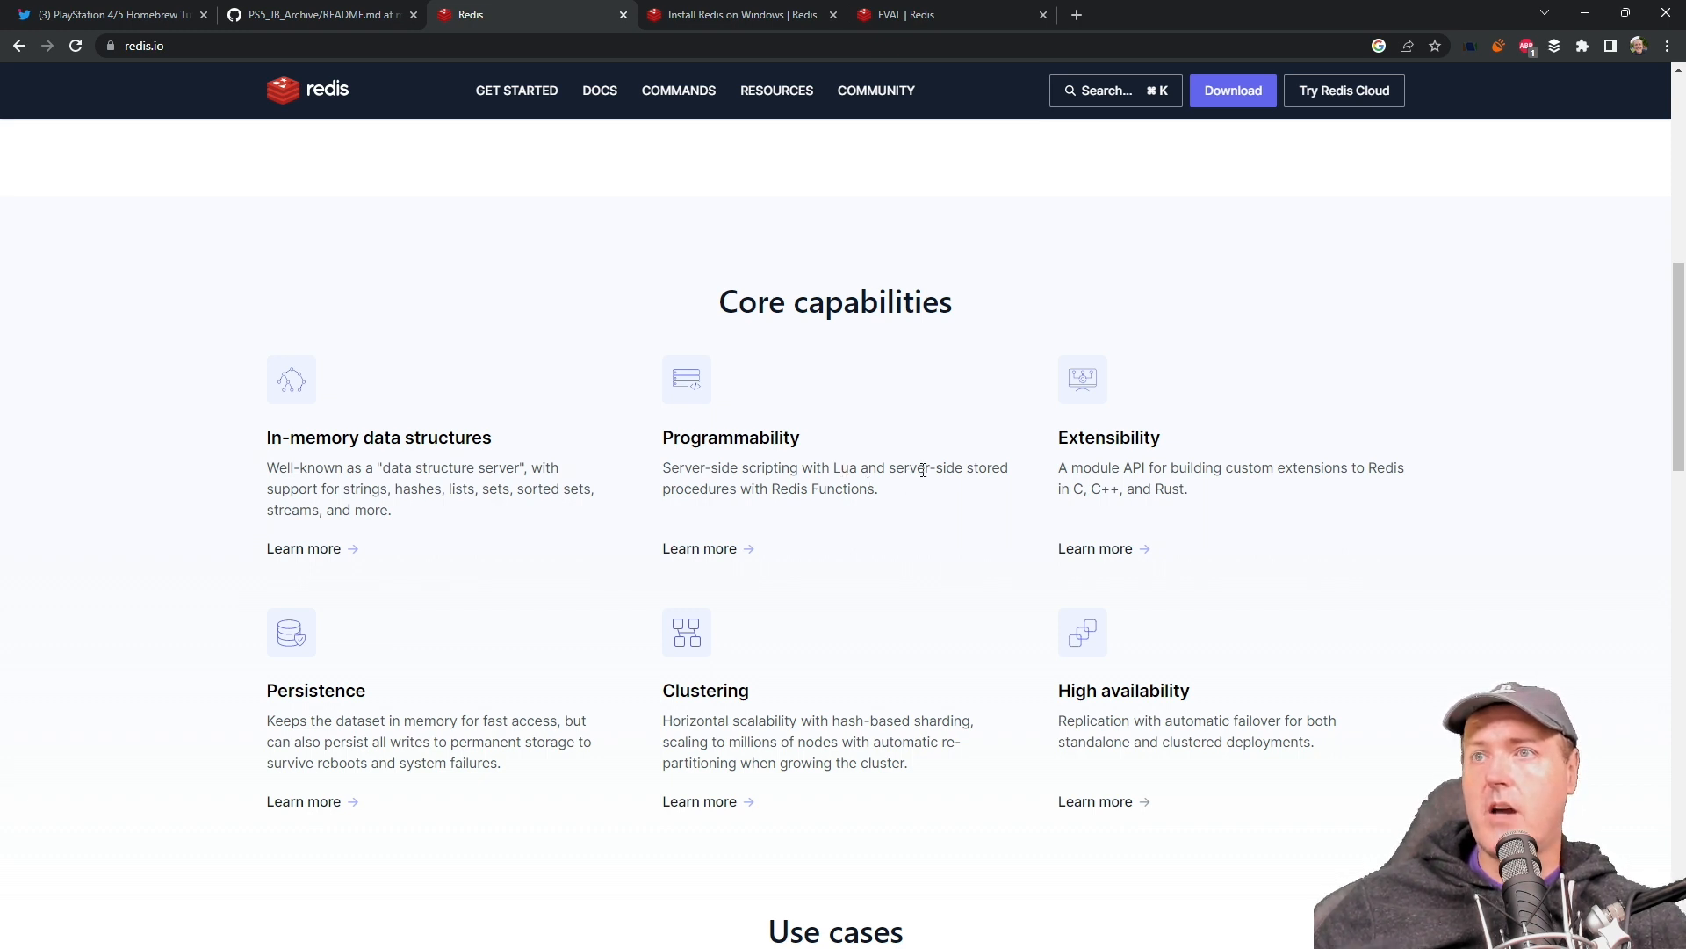
mouse_move(770, 636)
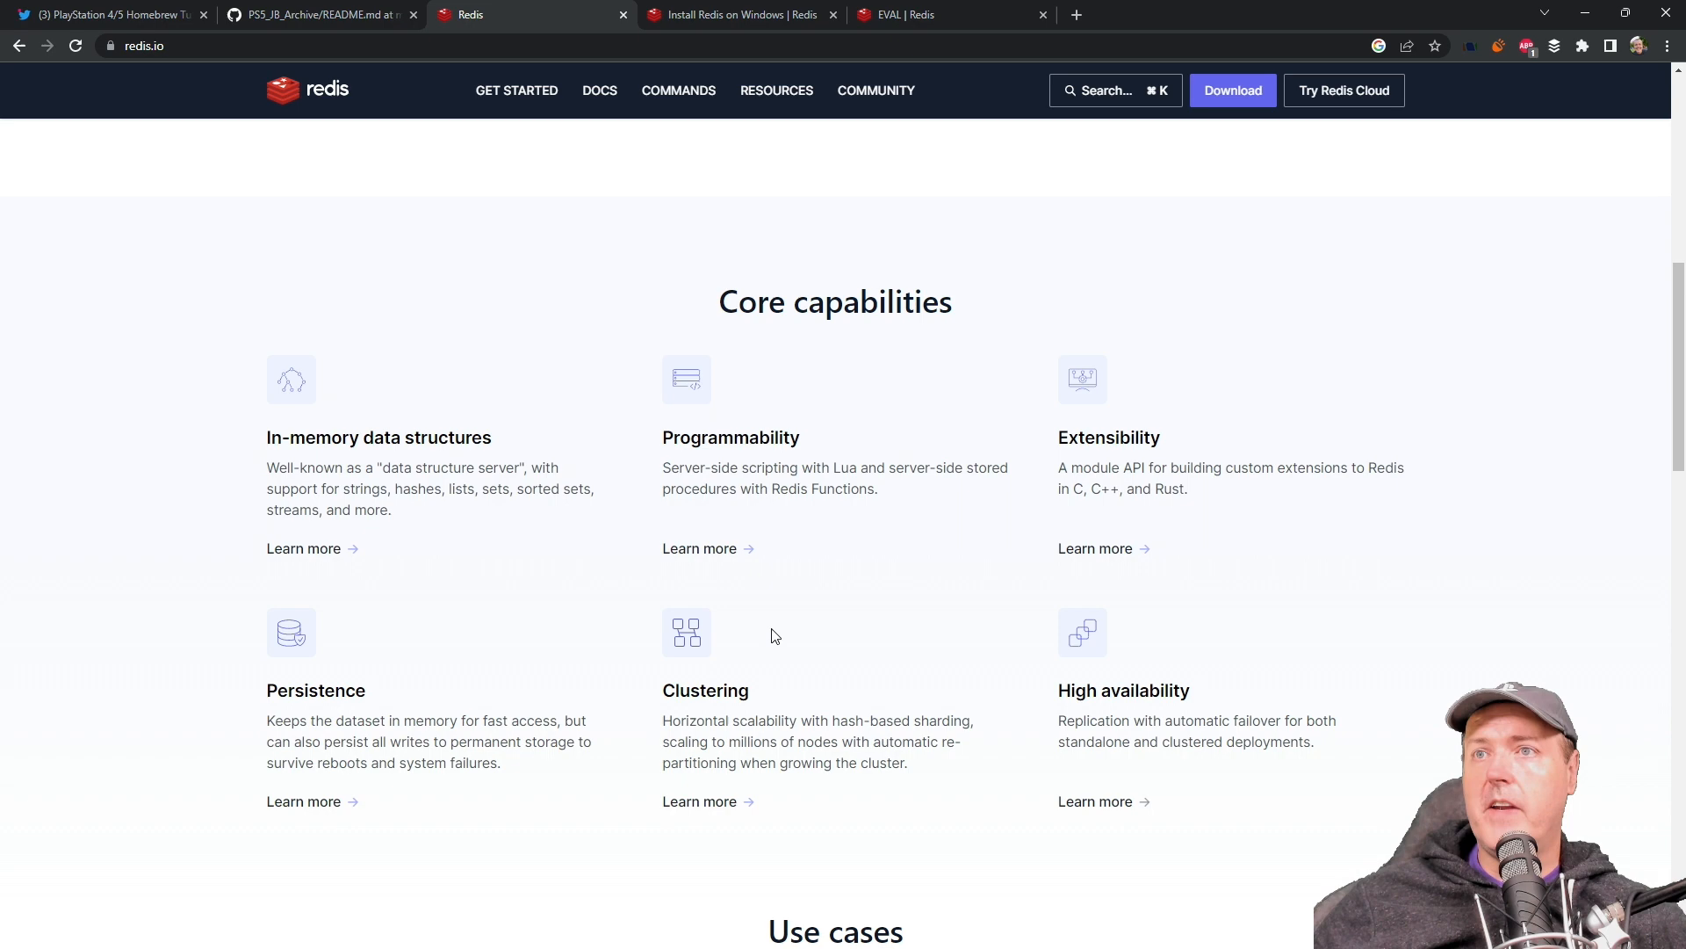
mouse_move(842, 763)
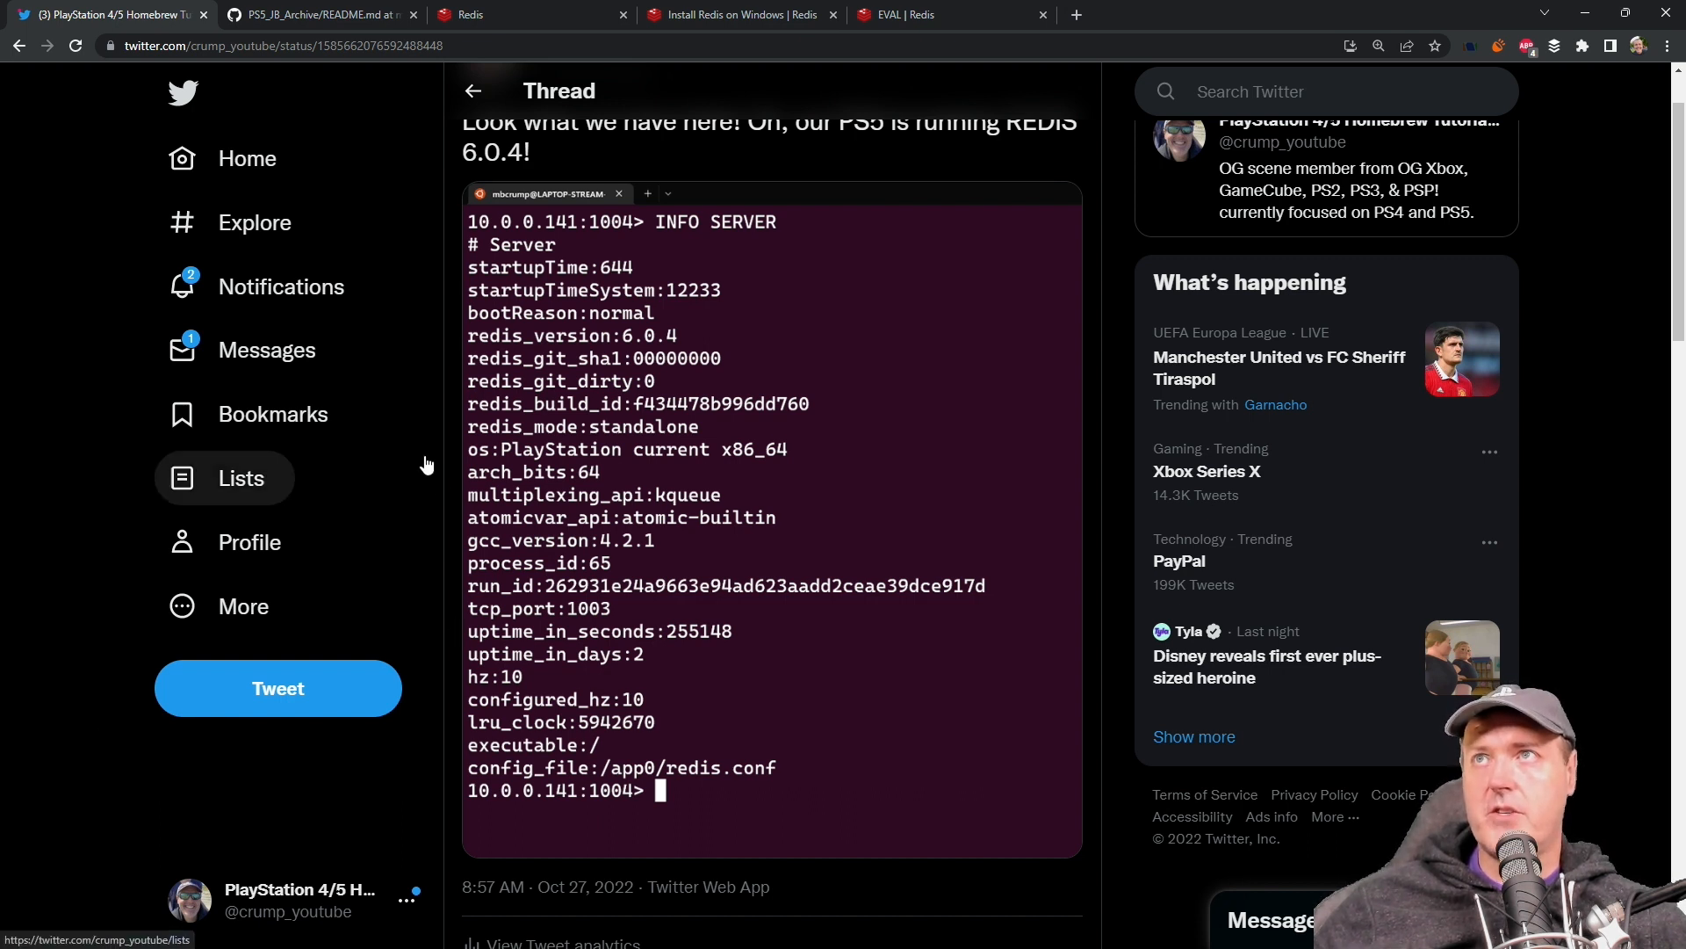
mouse_move(609, 121)
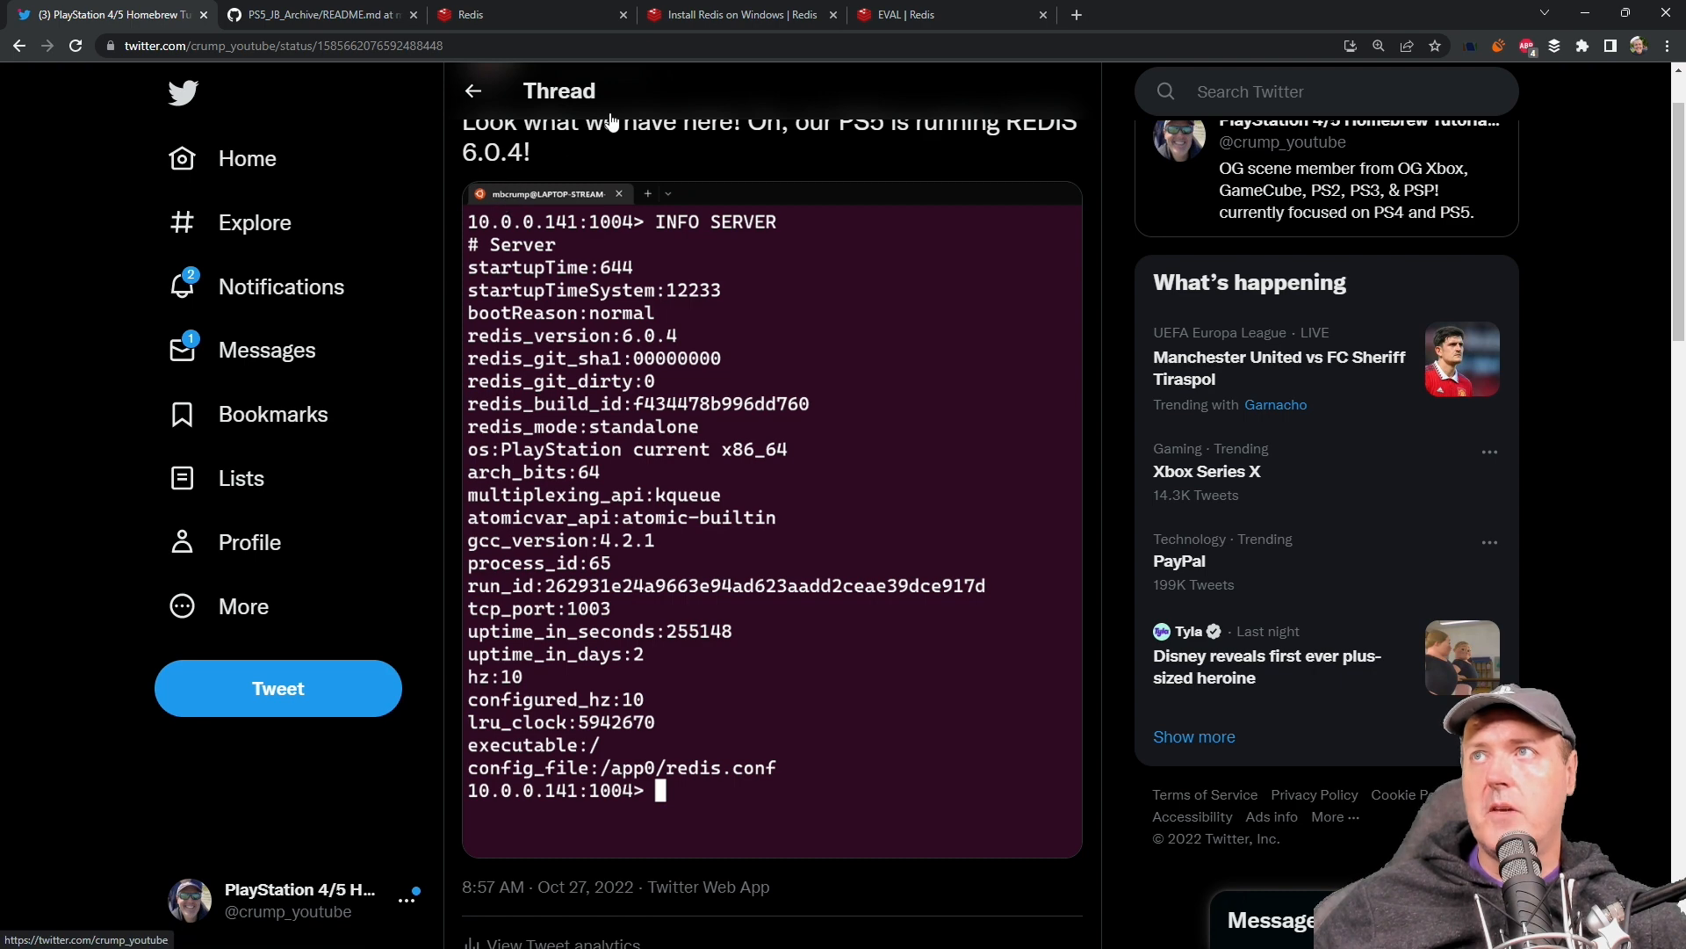
Read the Install Redis on Windows guide down to Connect to Redis, then return to top.
left_click(741, 14)
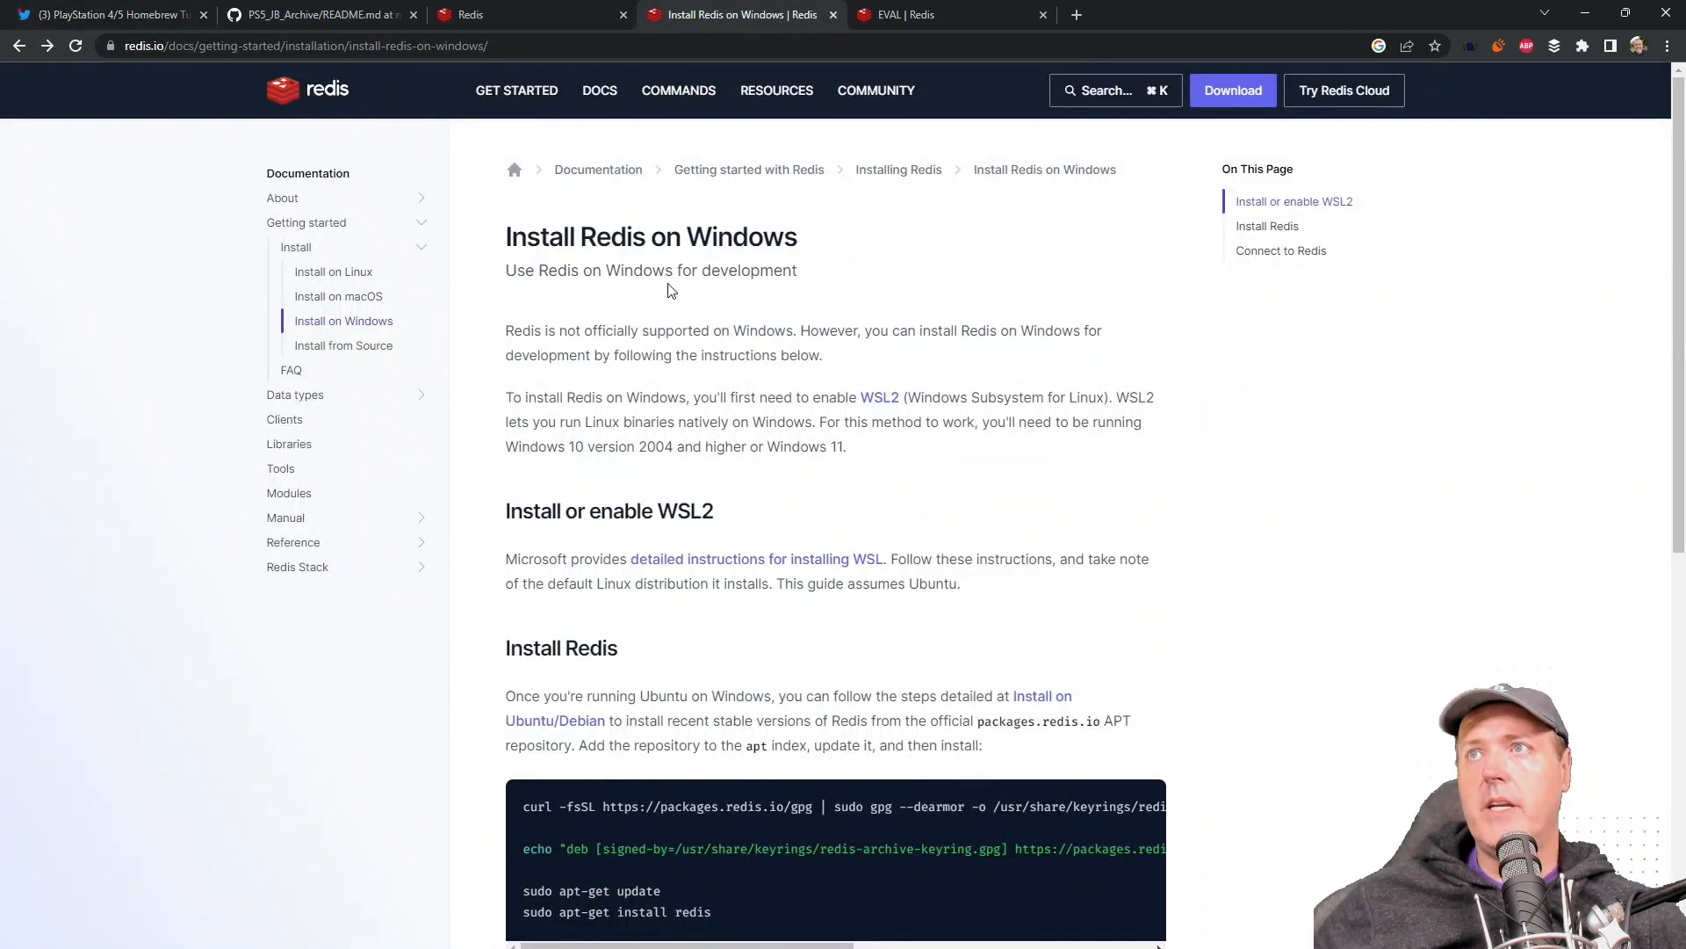
mouse_move(605, 263)
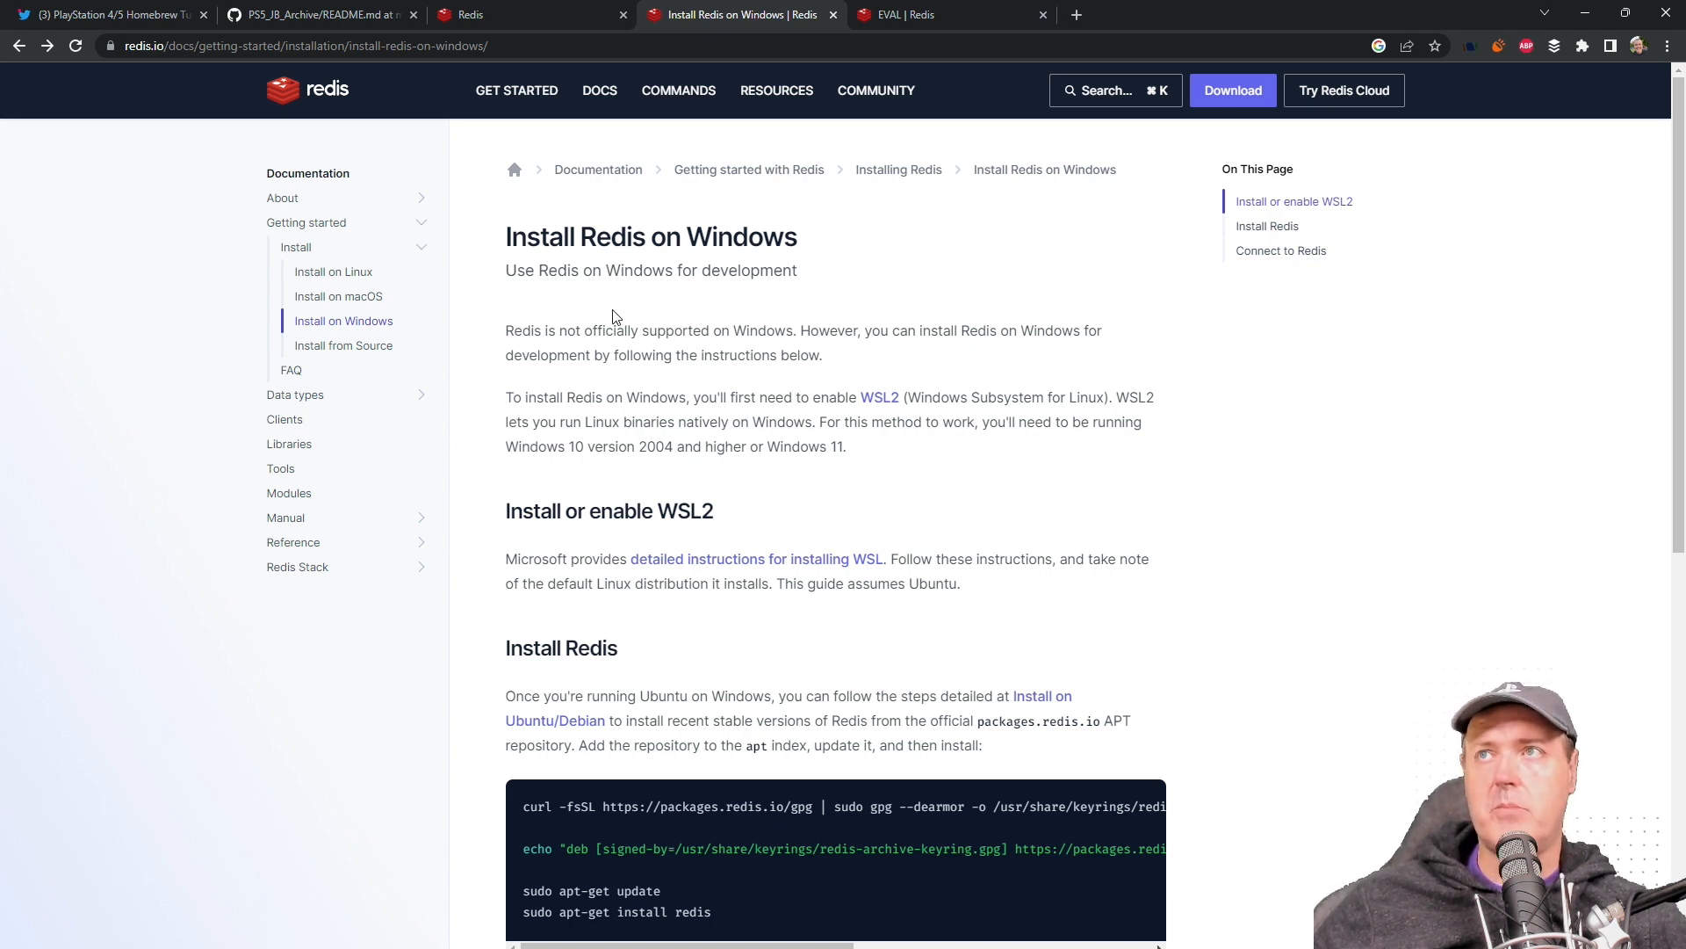
mouse_move(578, 499)
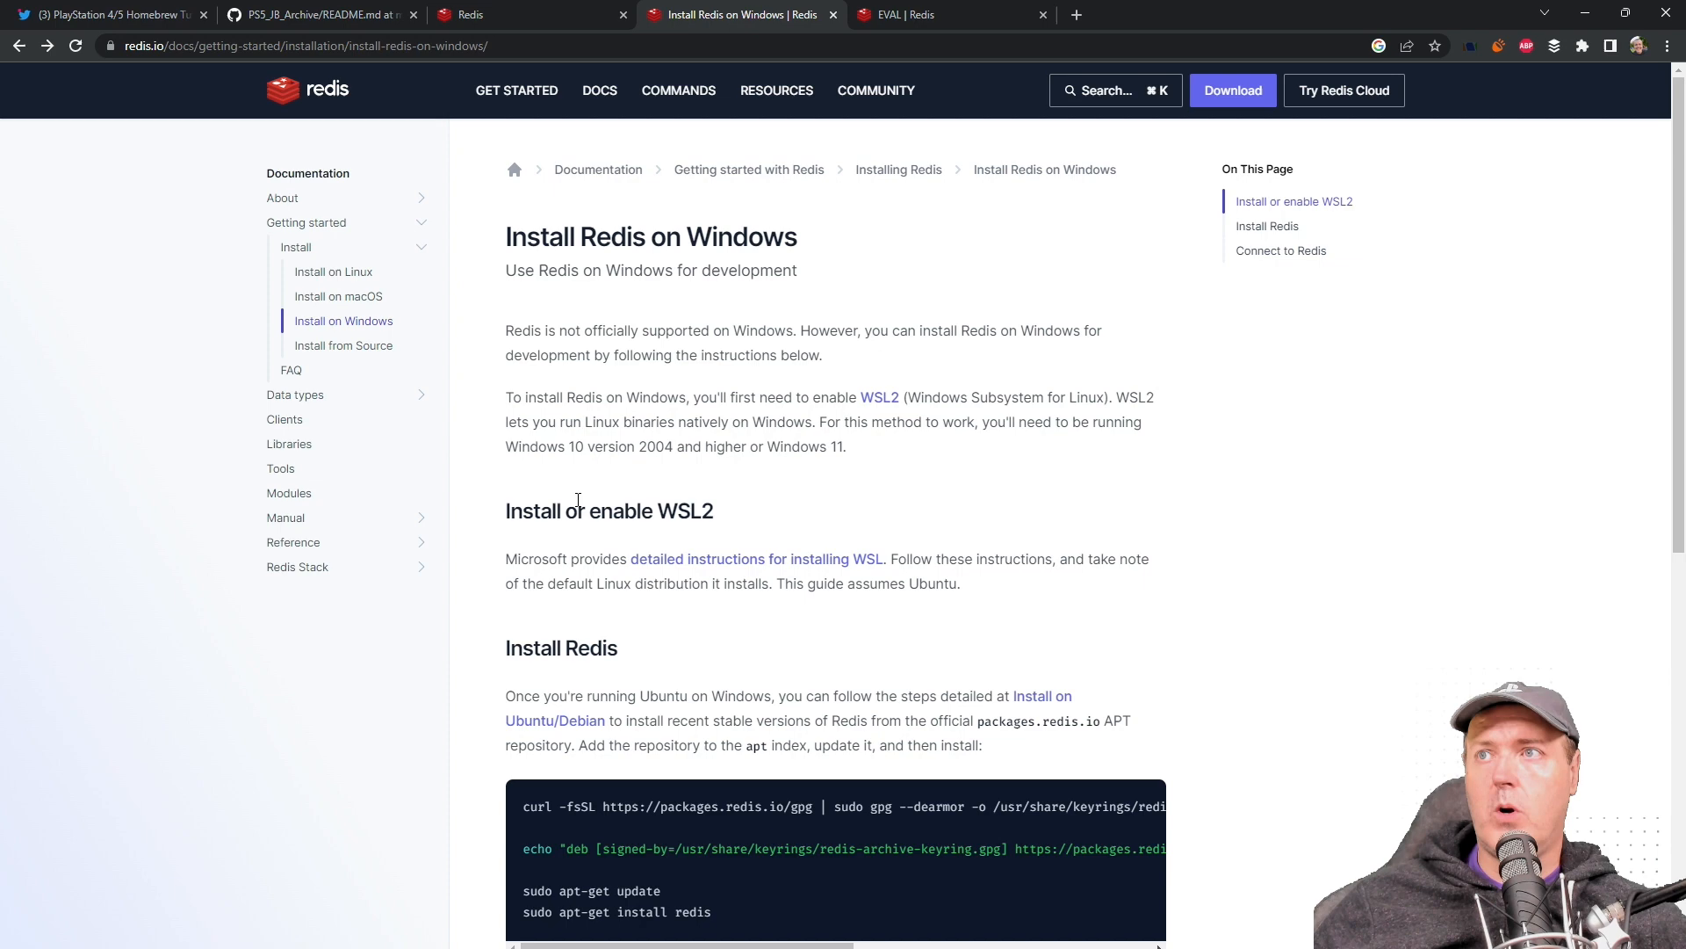
scroll("down", 3)
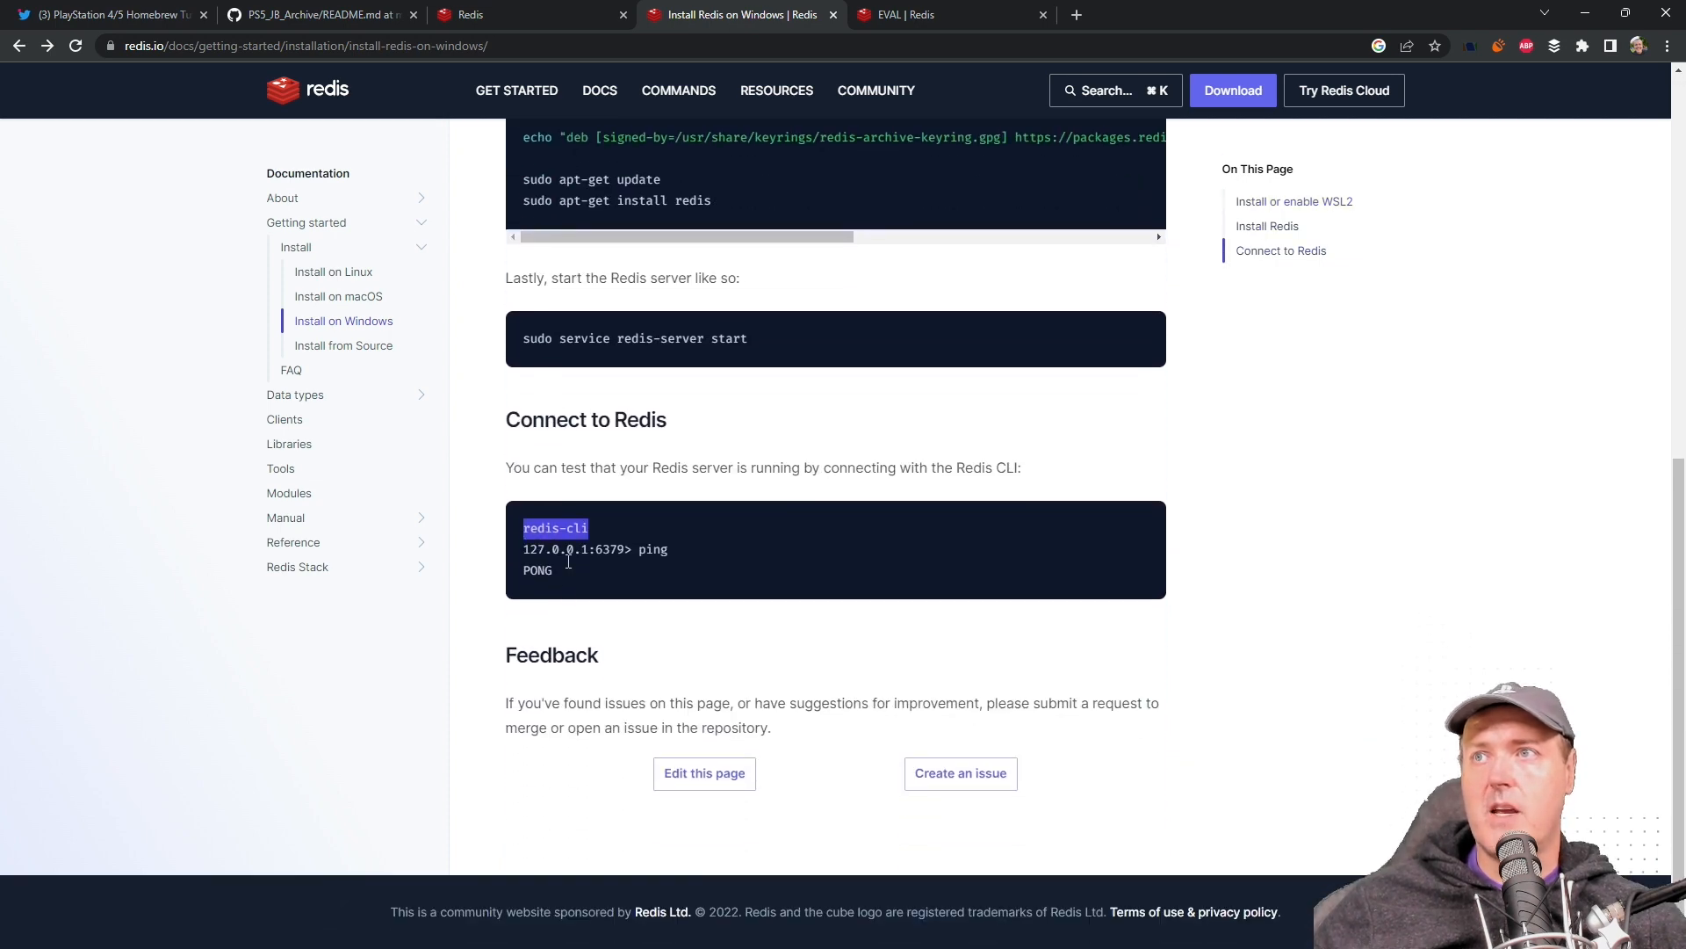
scroll("up", 3)
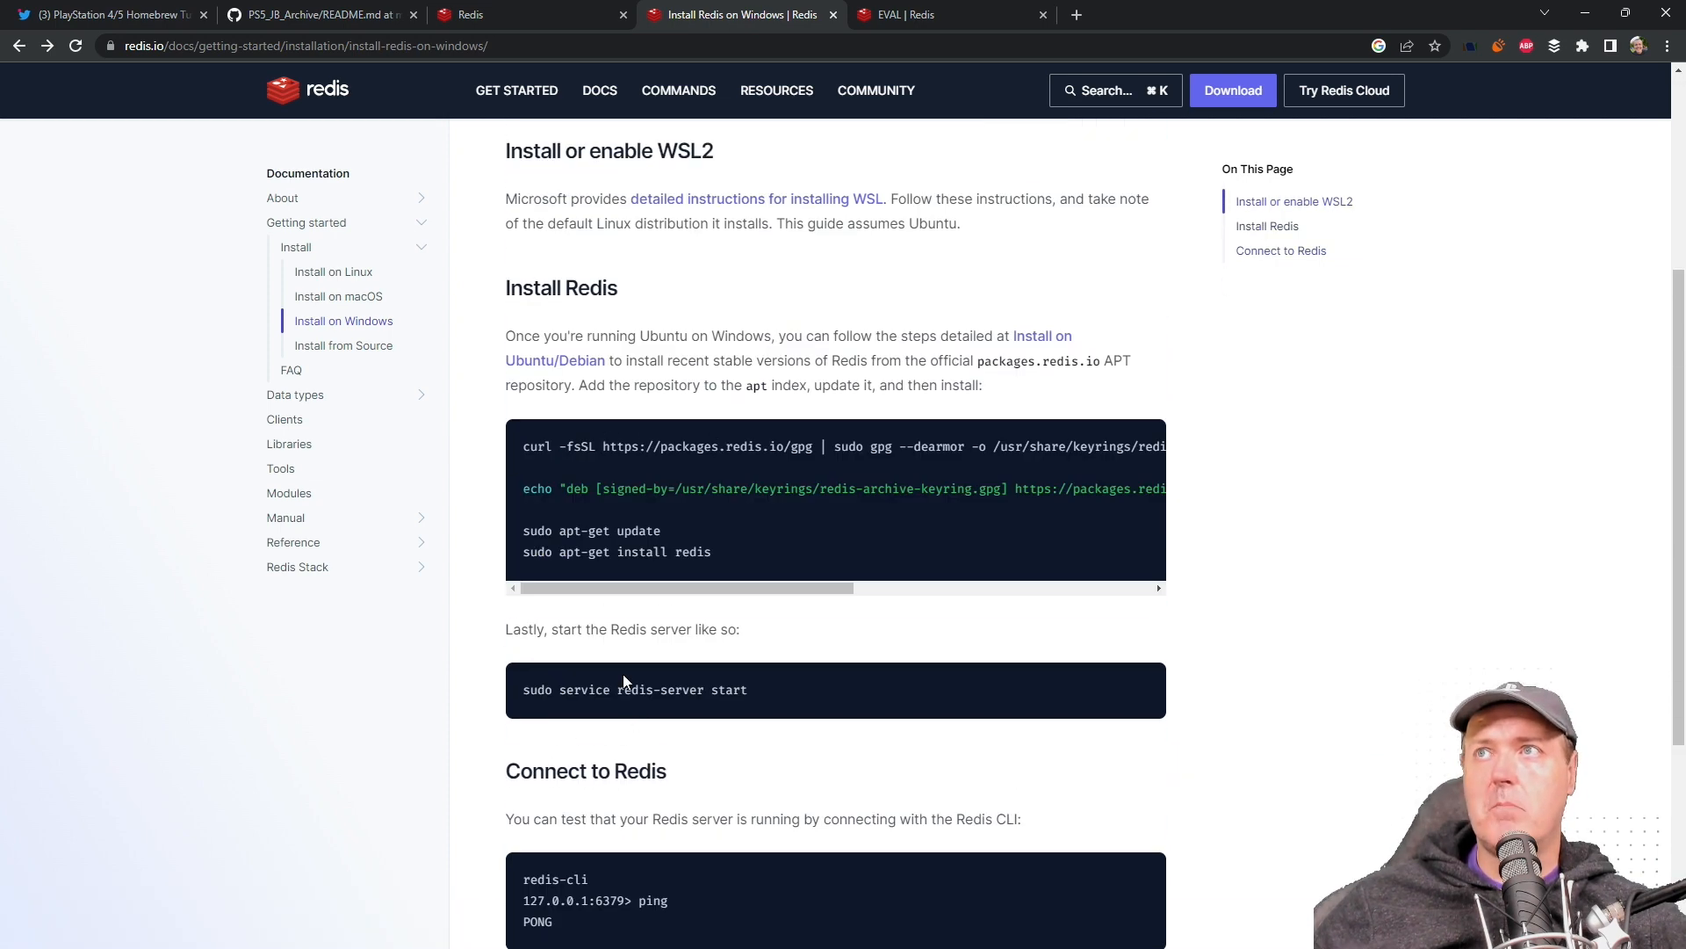
scroll("up", 3)
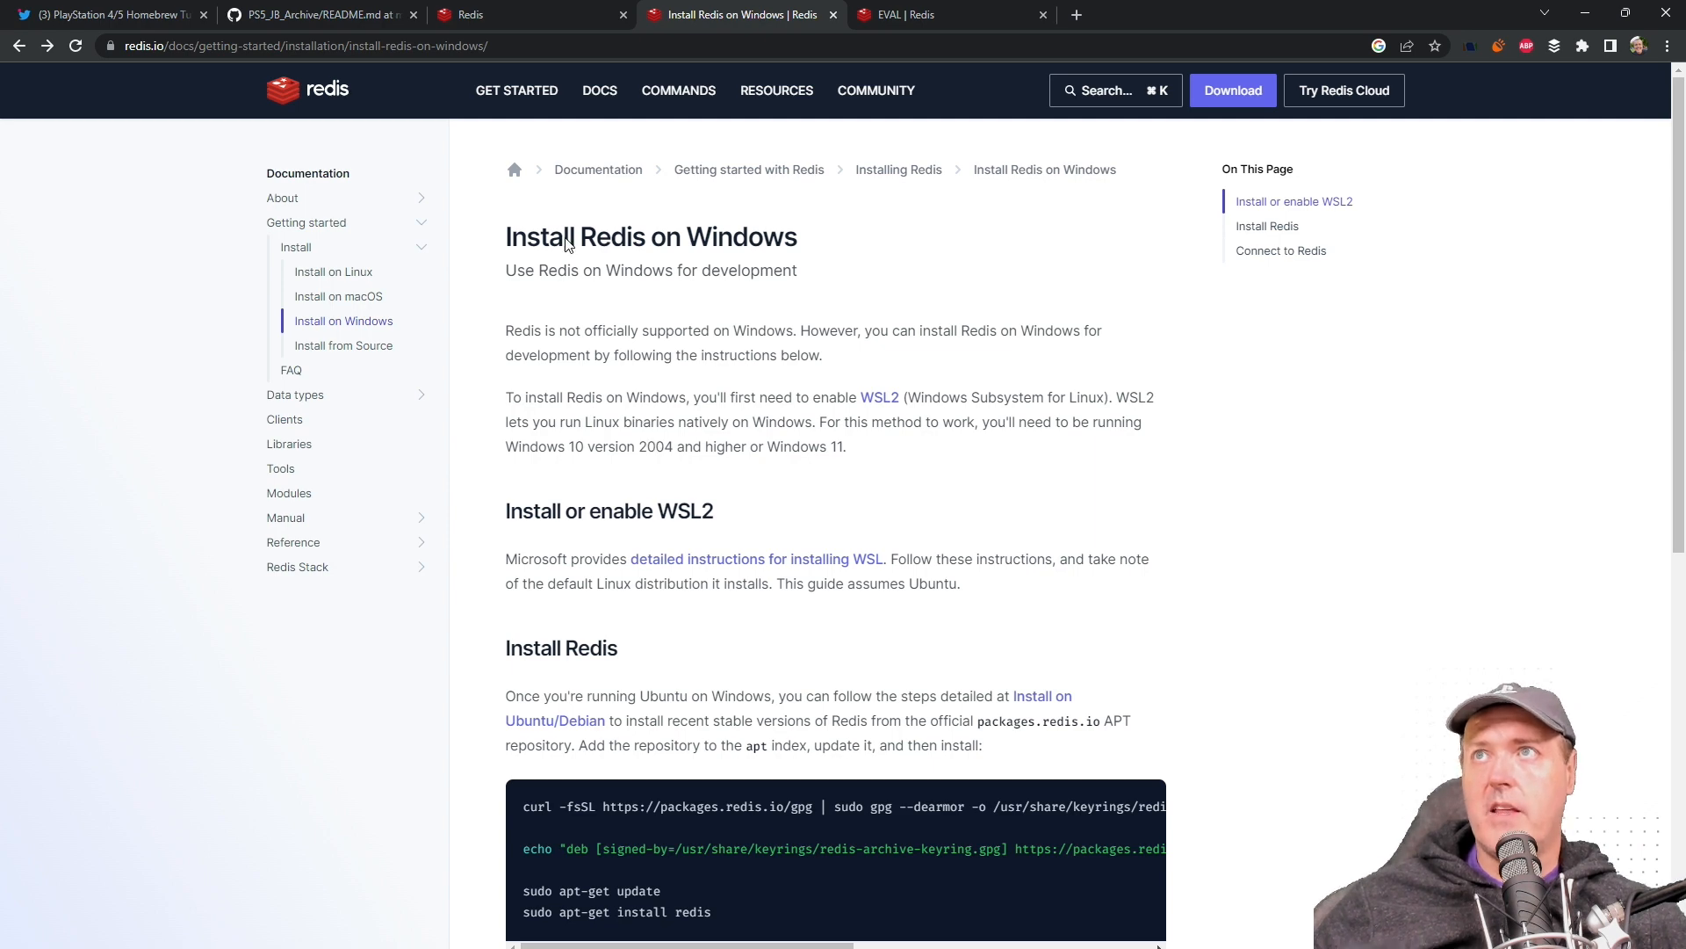
Read the PS5_JB_Archive REDIS README introduction, then bring up the NetCat GUI Wololo.net page.
left_click(317, 14)
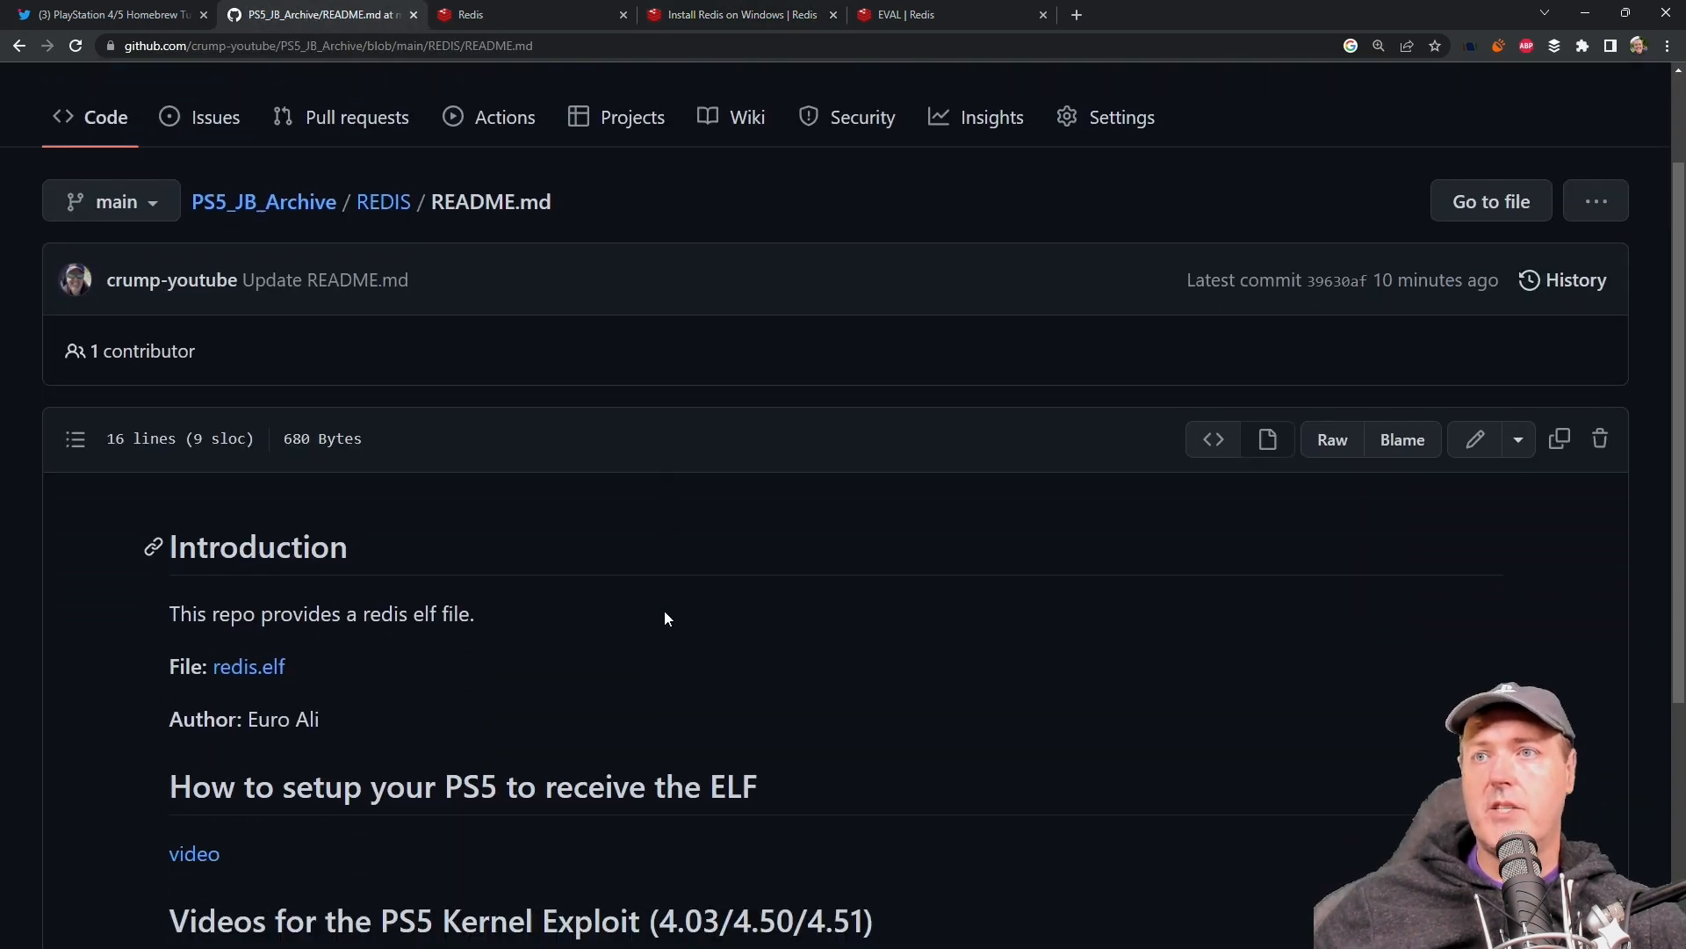
scroll("down", 3)
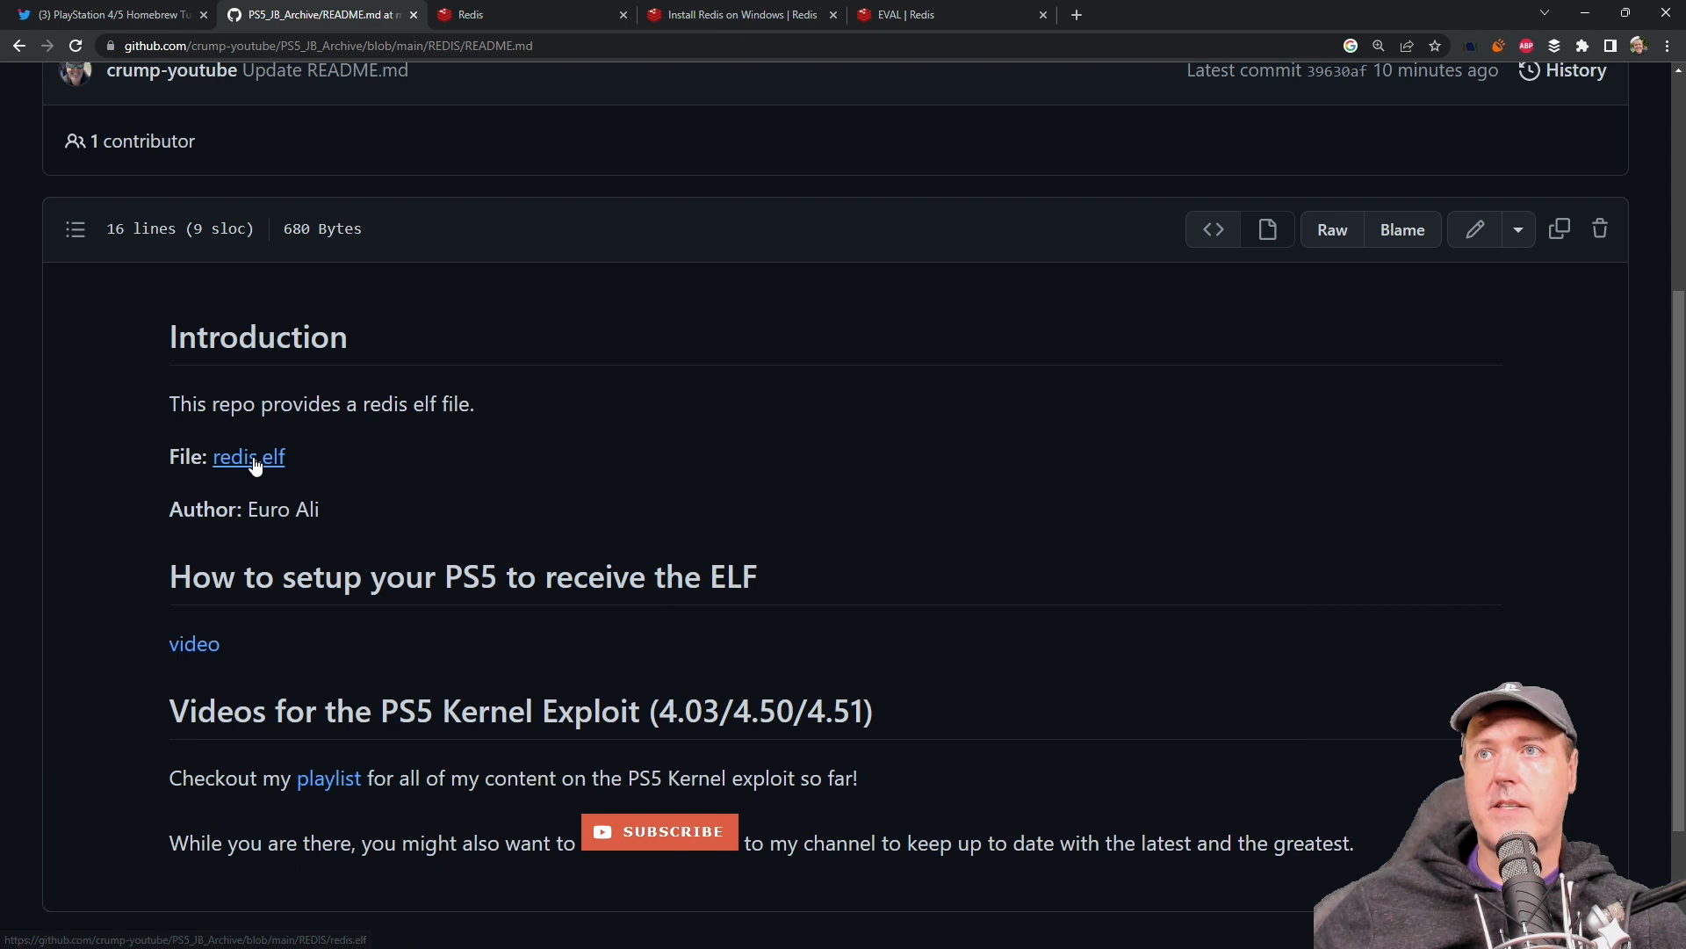
mouse_move(436, 279)
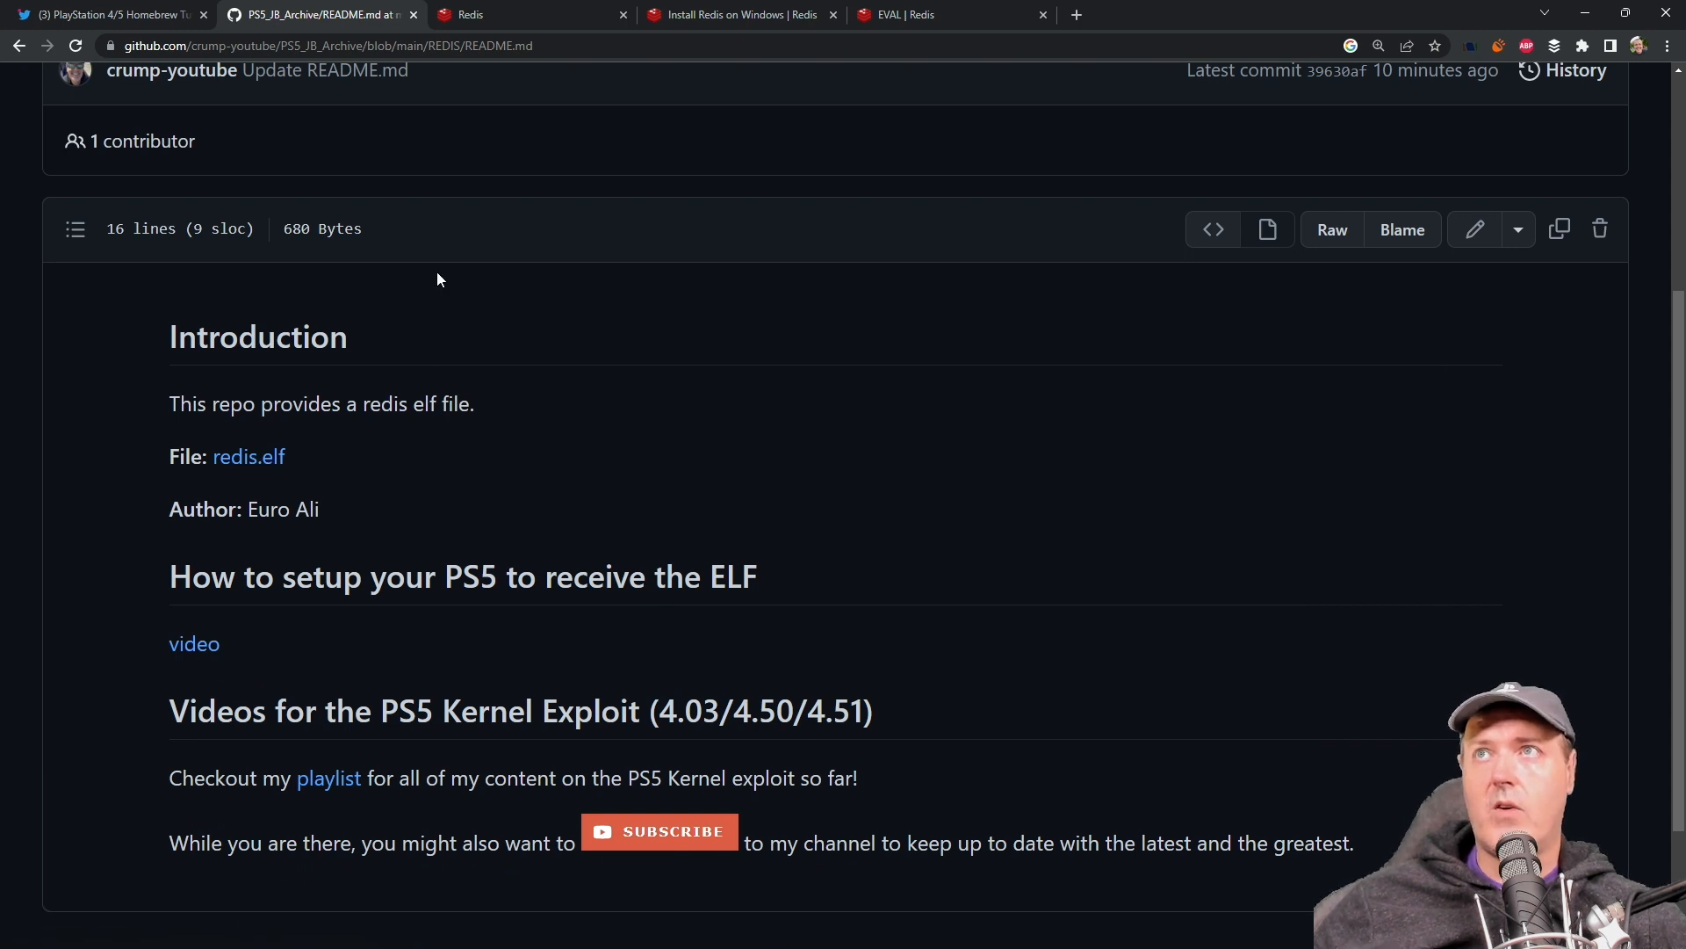
mouse_move(456, 404)
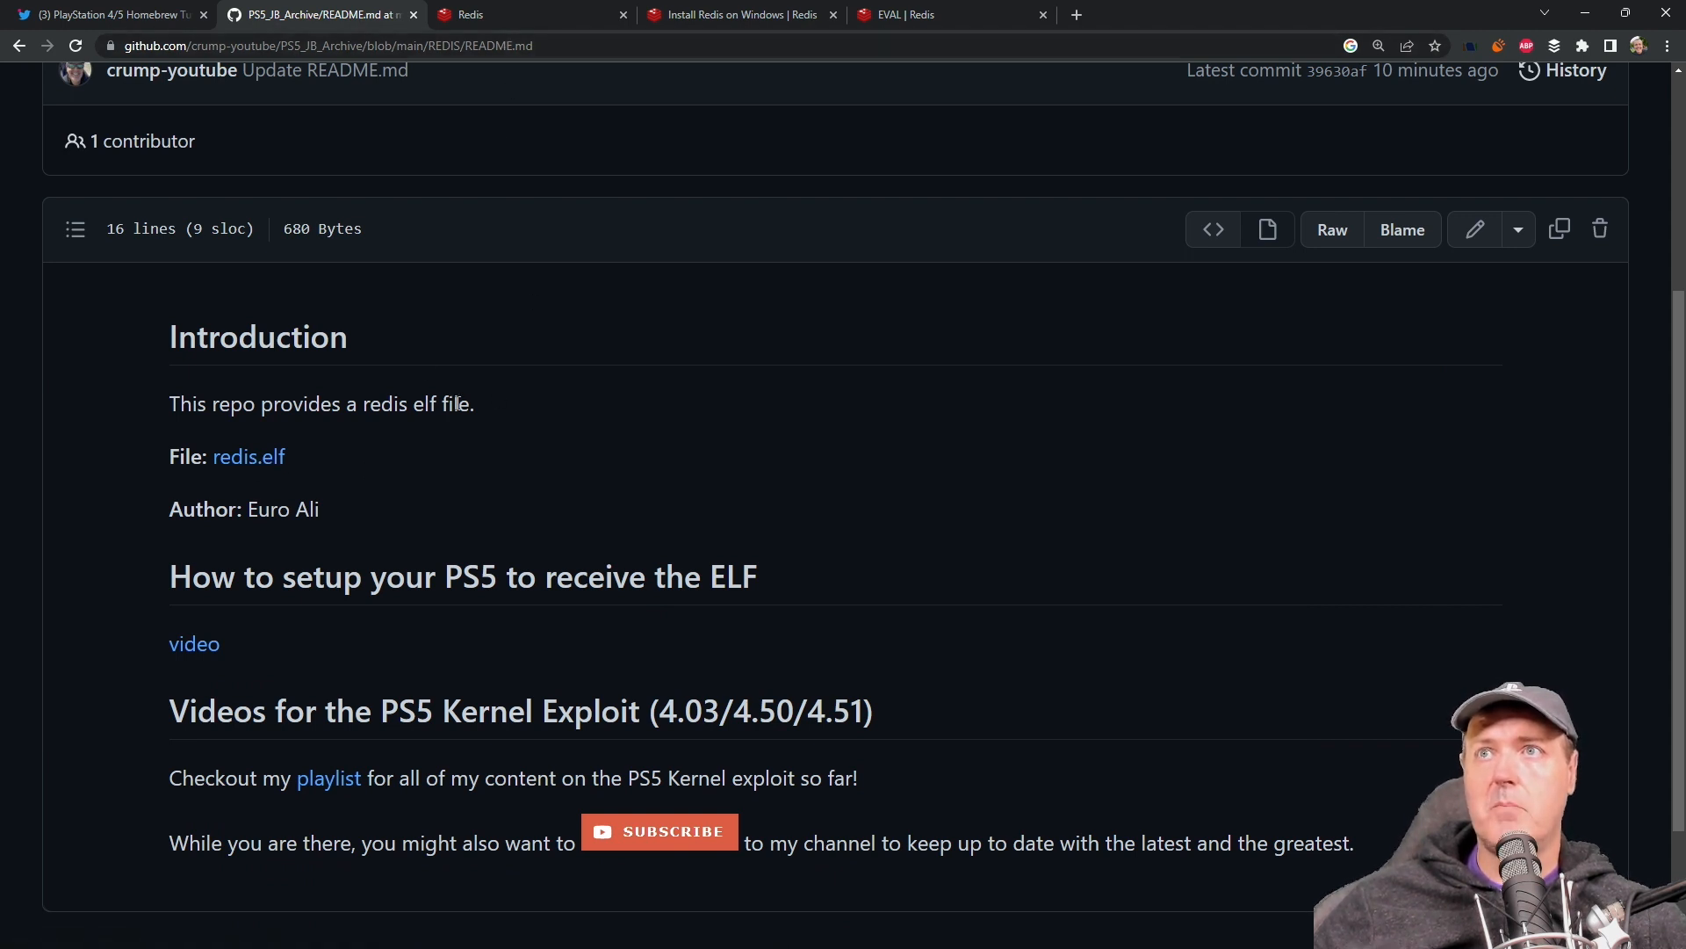
mouse_move(327, 526)
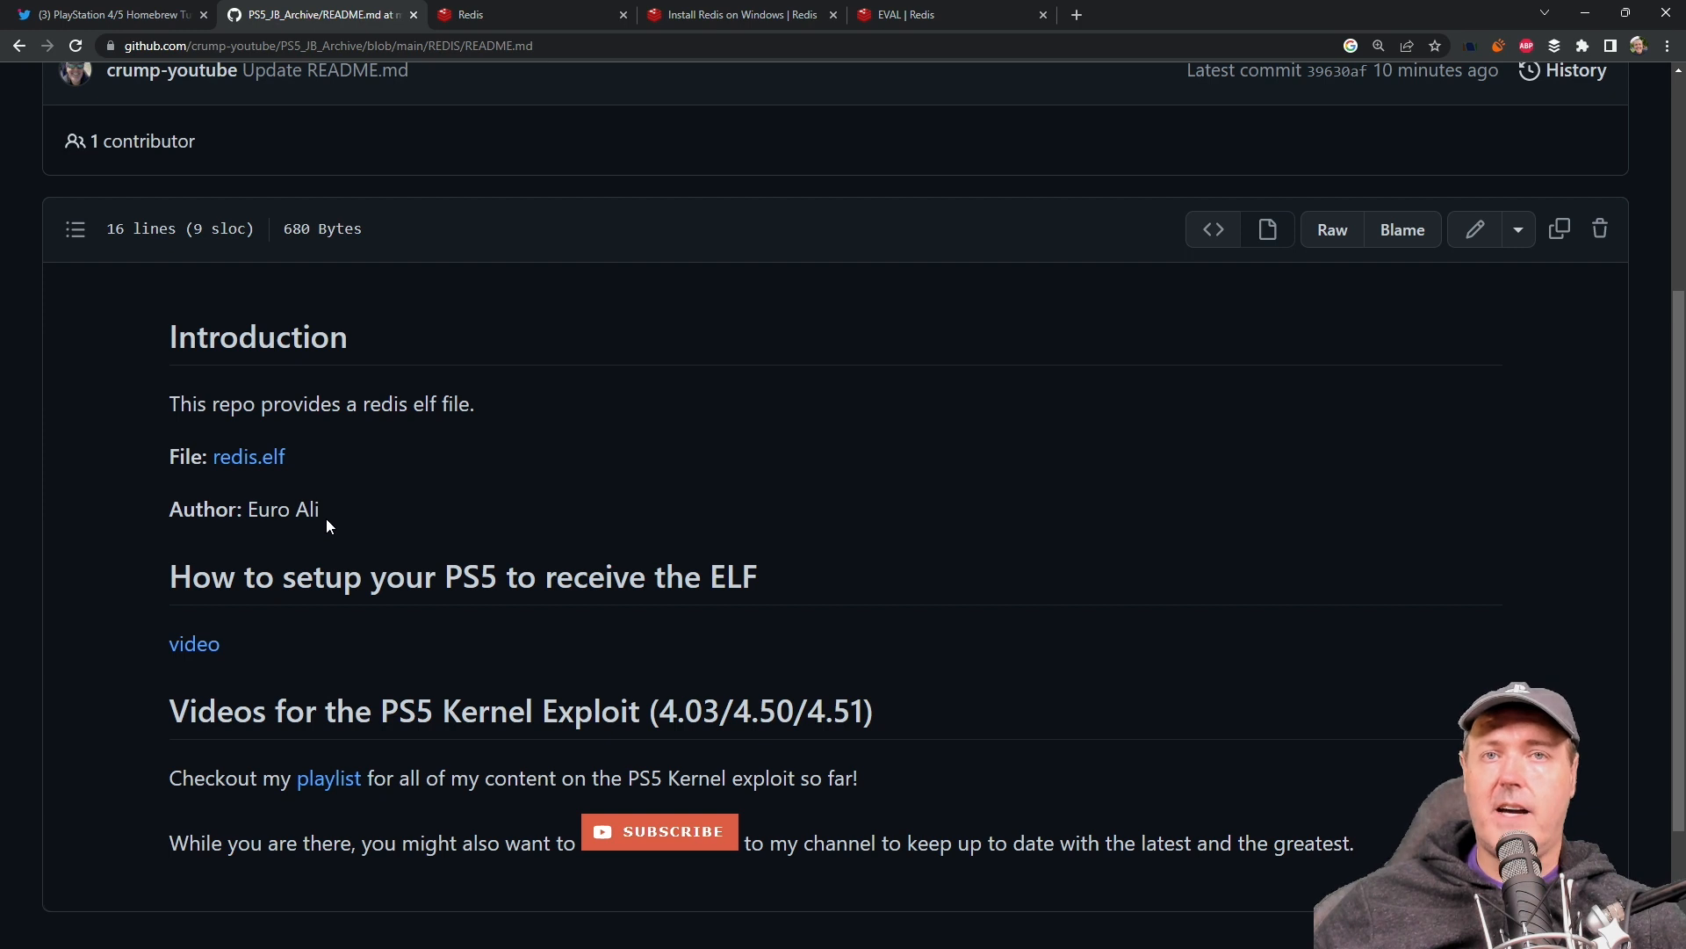
mouse_move(277, 509)
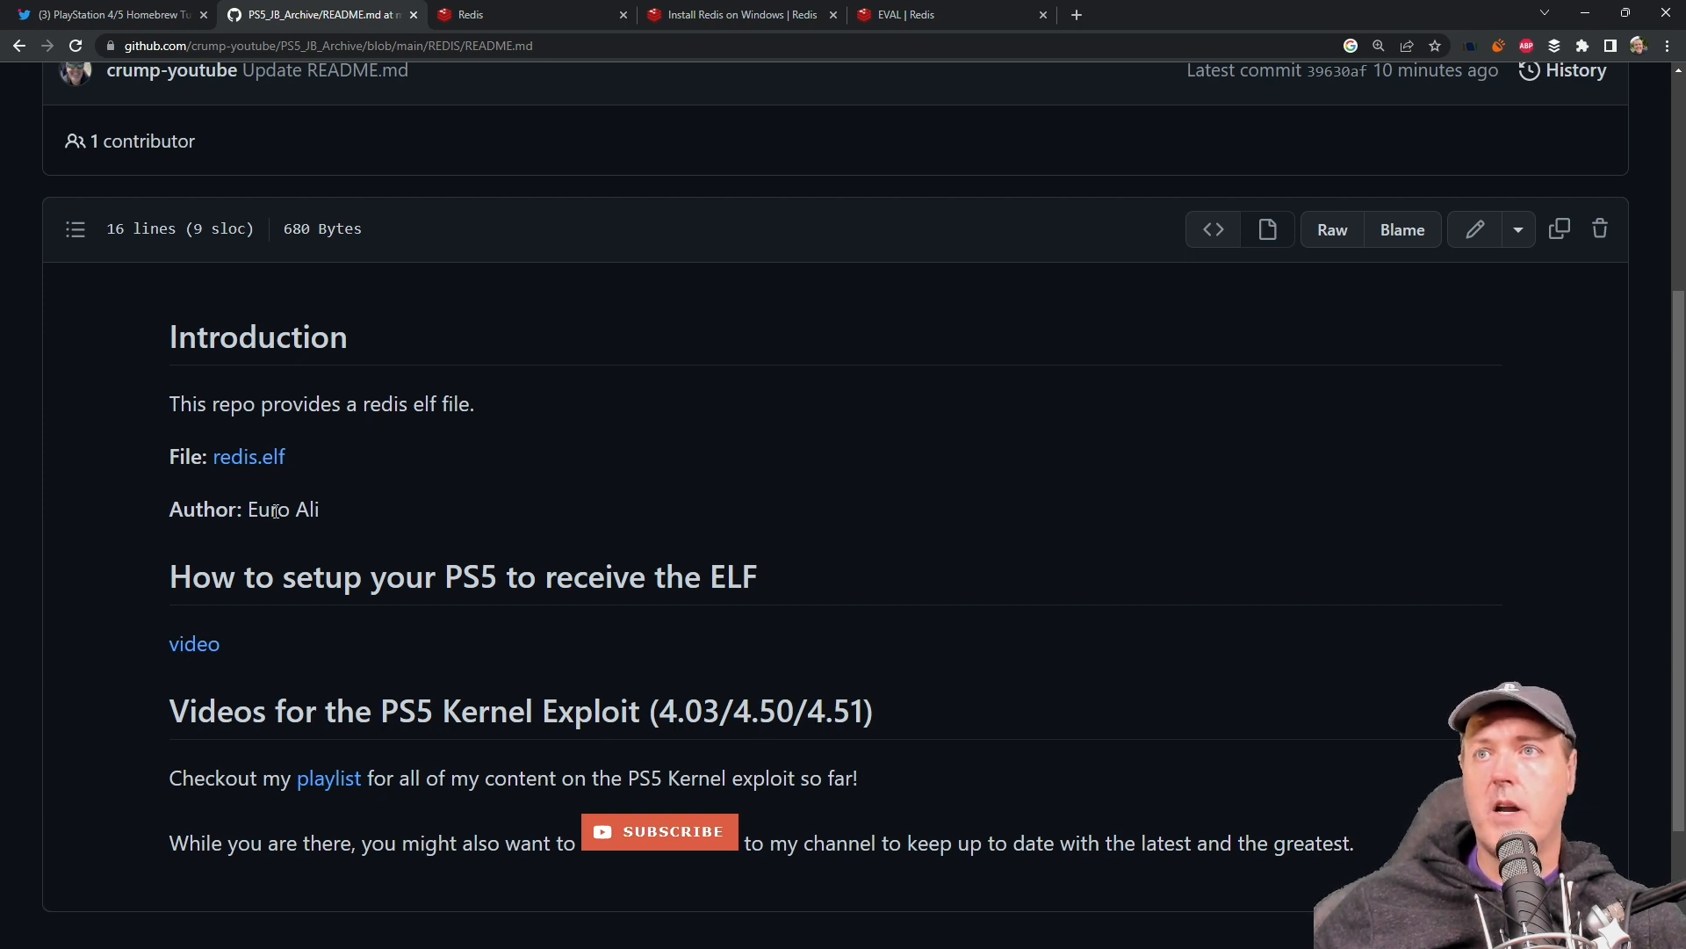
mouse_move(334, 523)
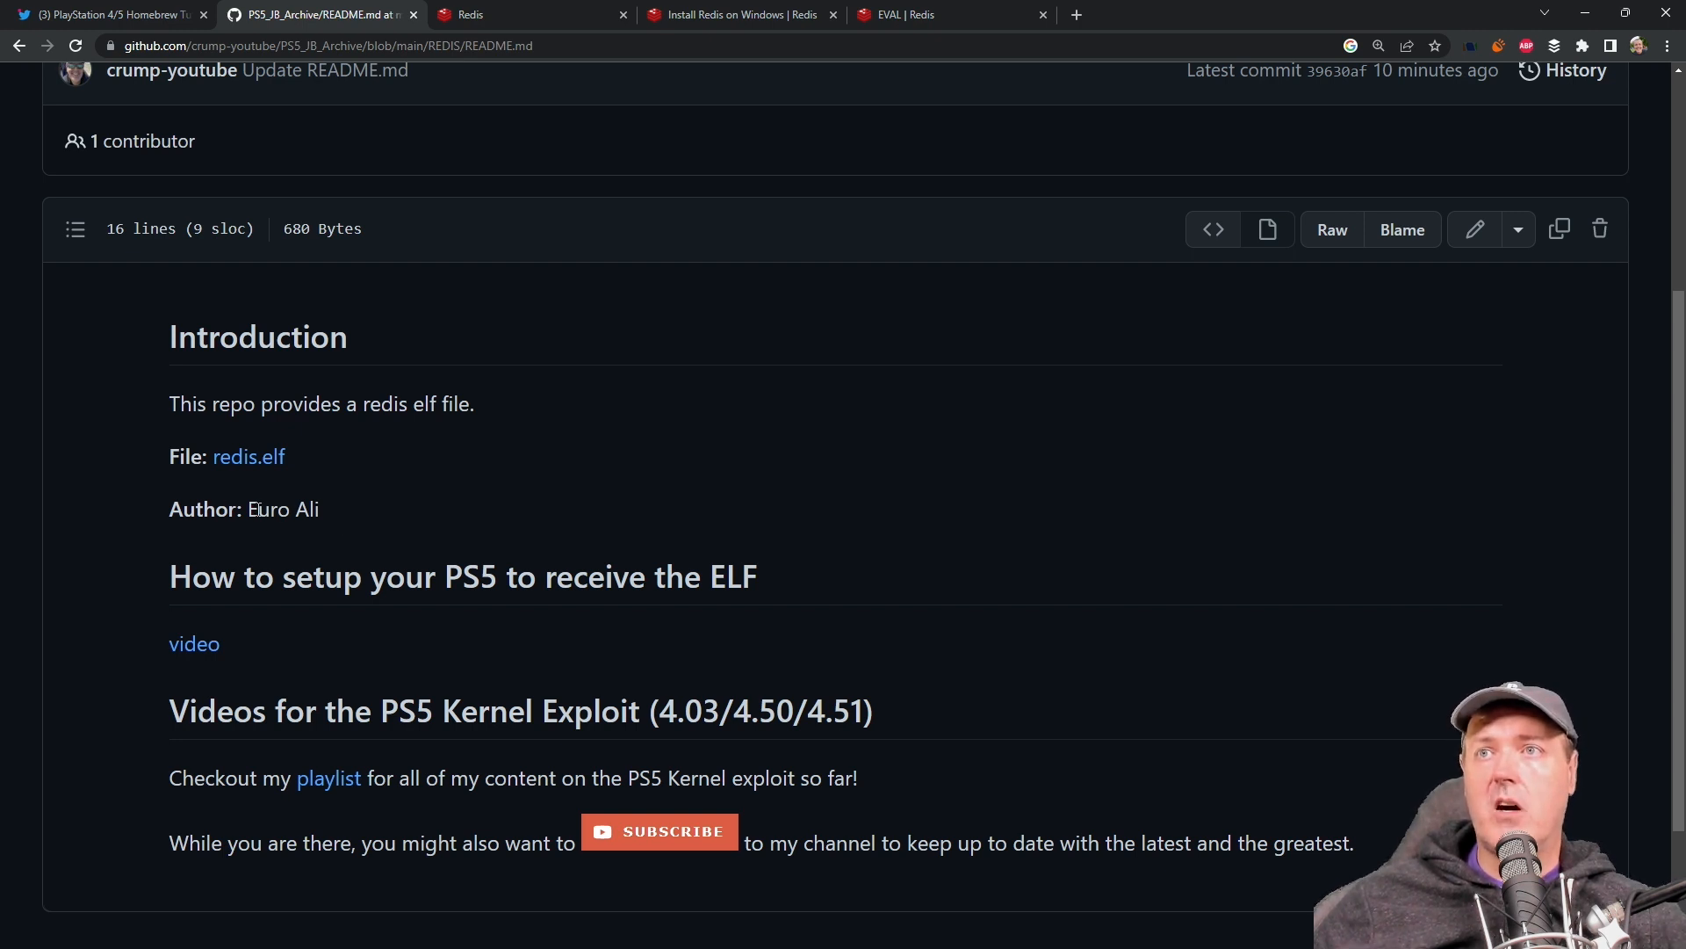
mouse_move(249, 456)
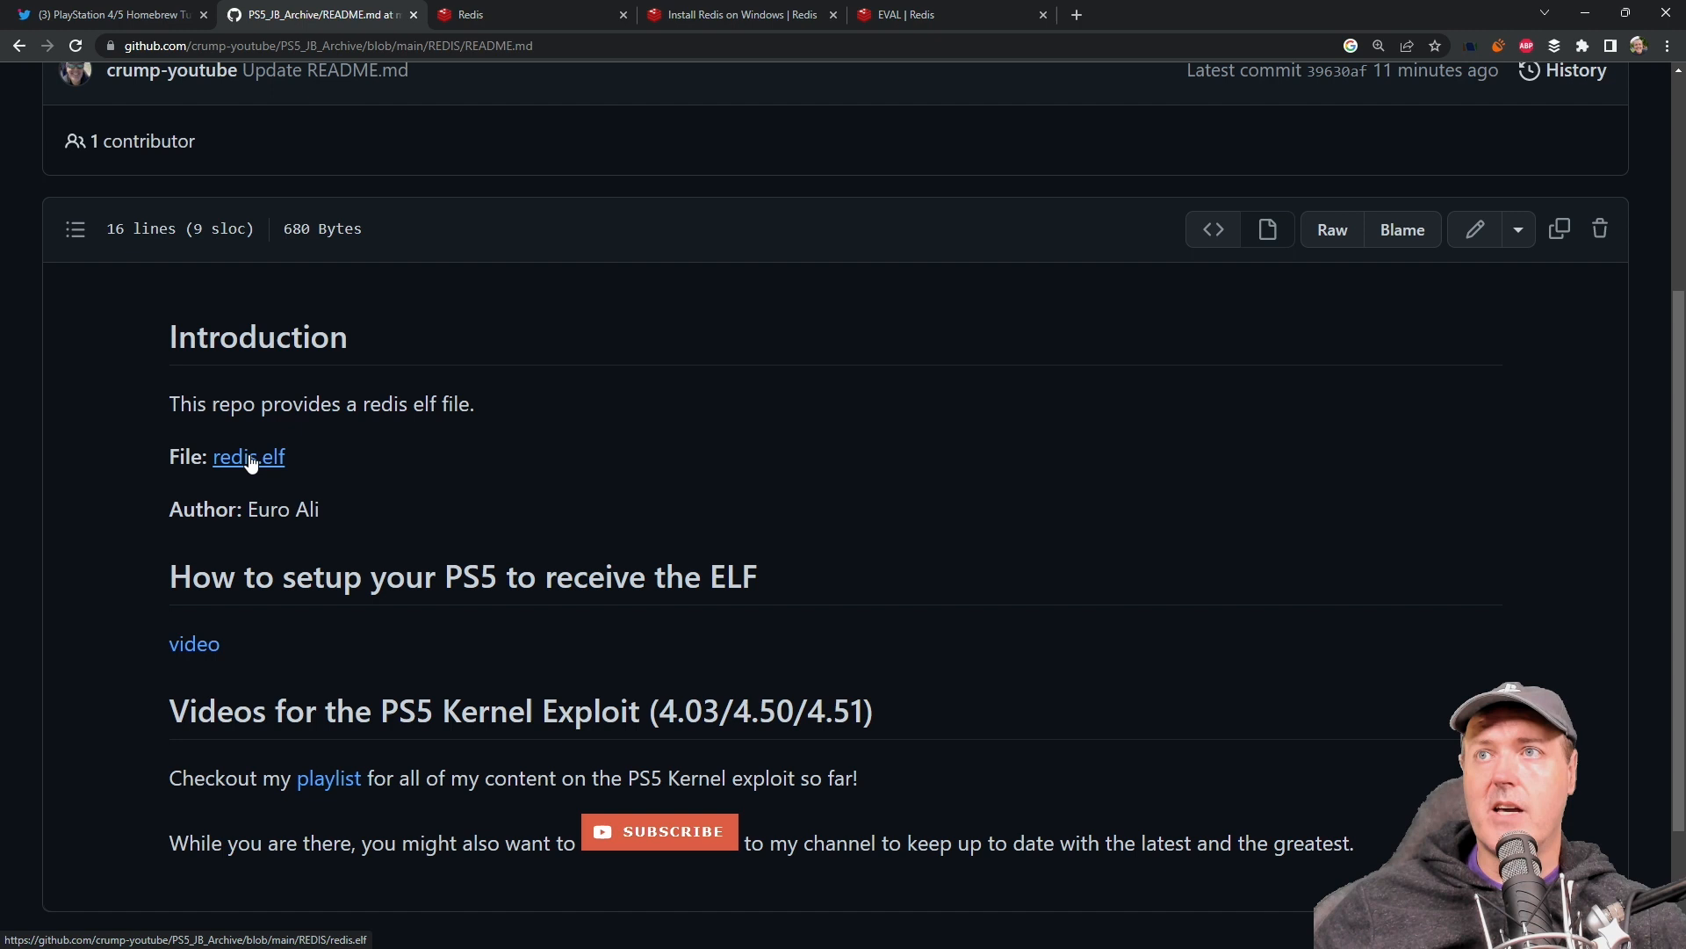
mouse_move(341, 557)
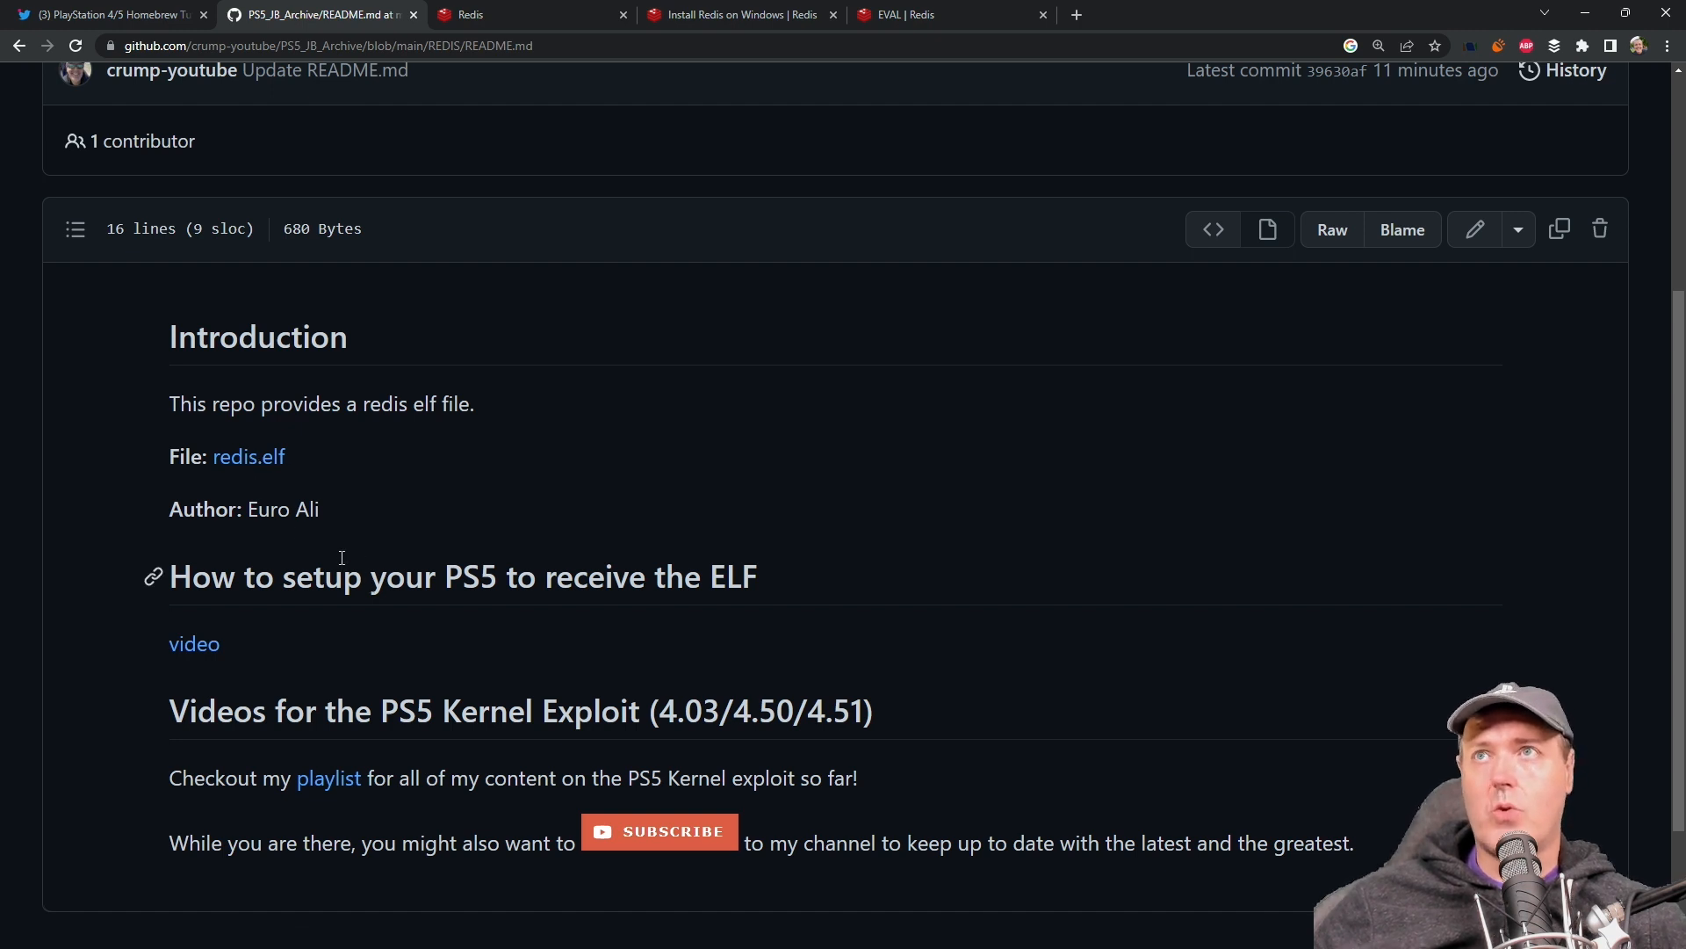
mouse_move(334, 559)
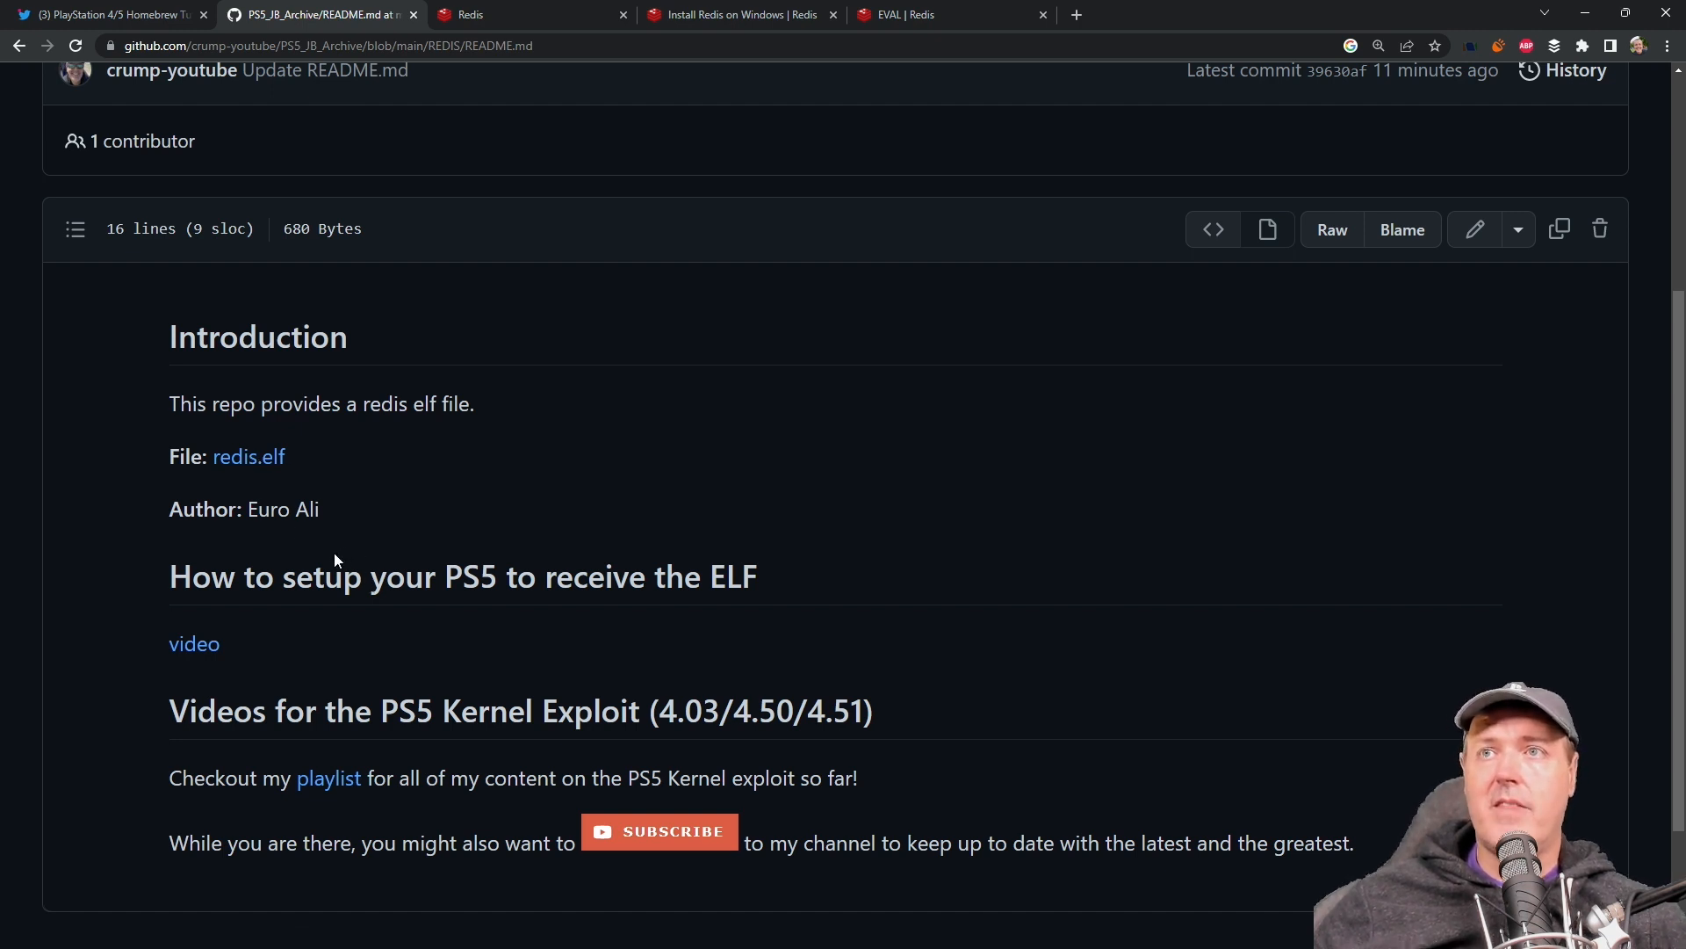
mouse_move(377, 560)
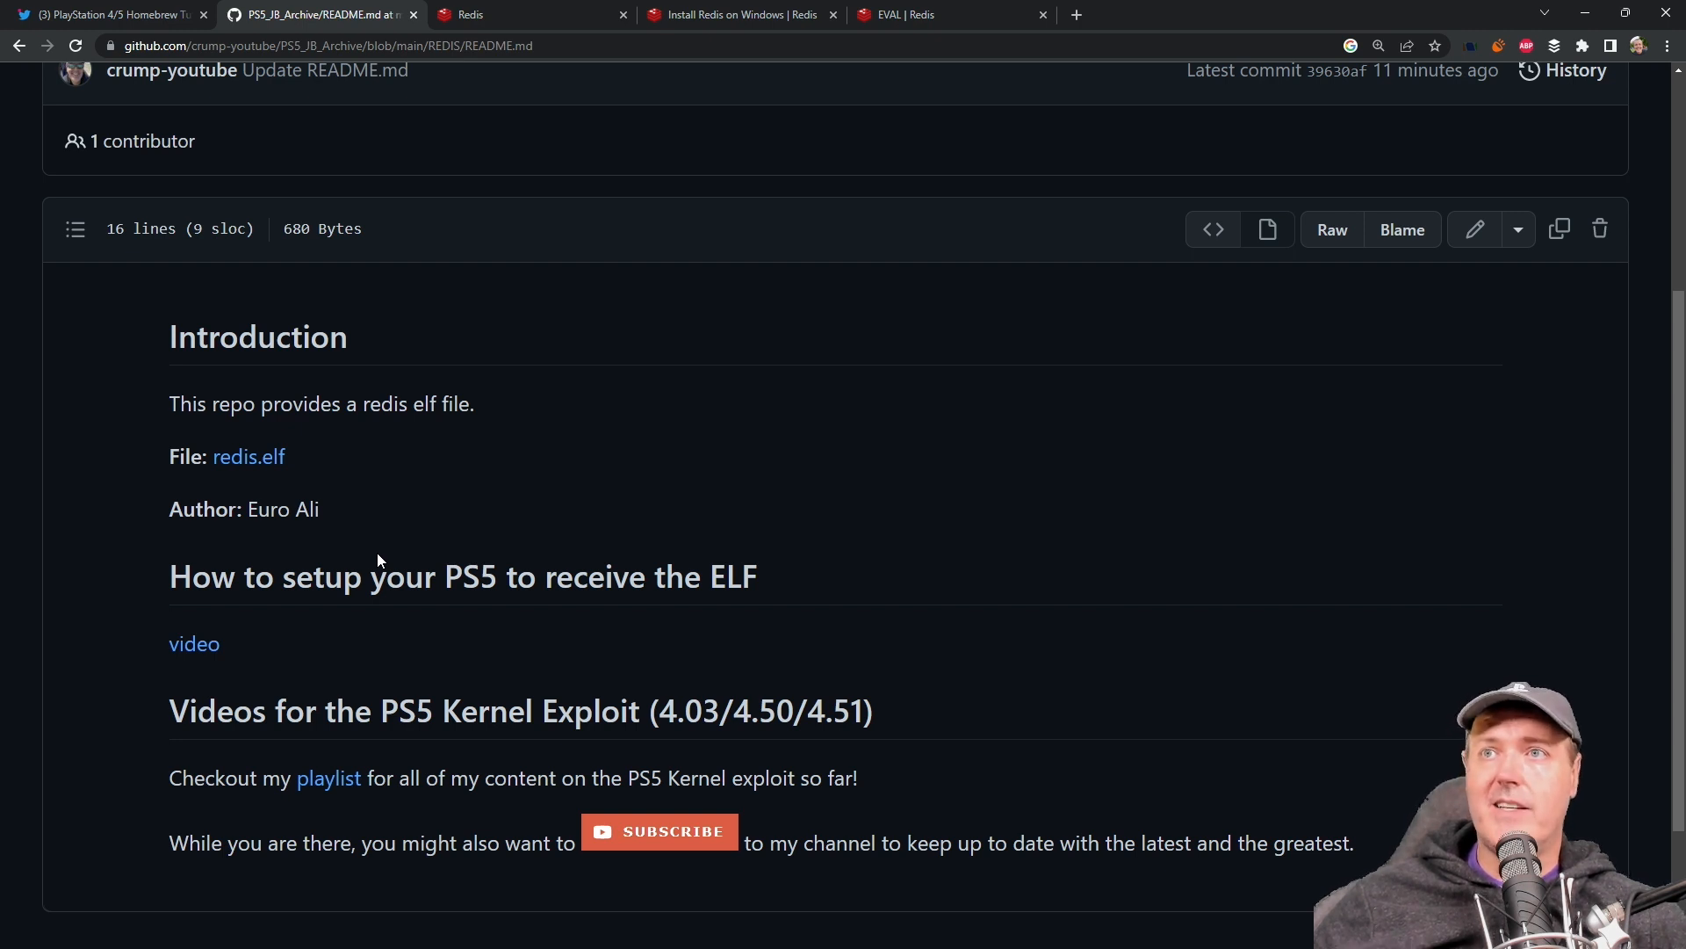
left_click(1074, 14)
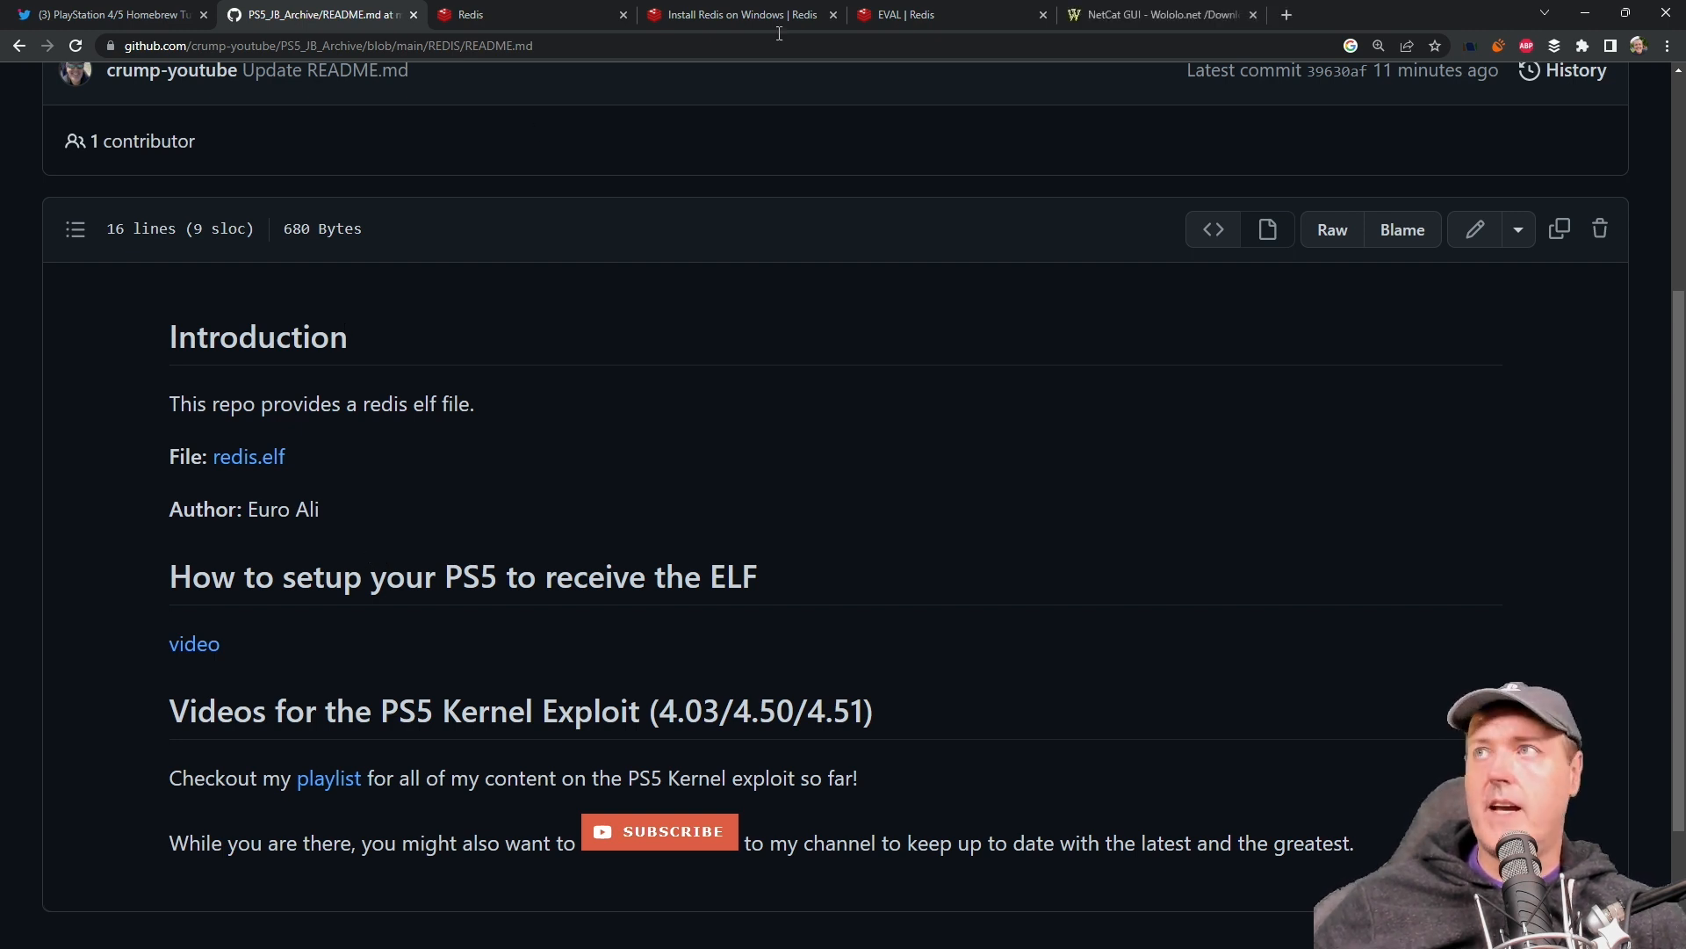
Read the NetCat GUI page's numbered payload-injection steps for port 9020.
left_click(1160, 14)
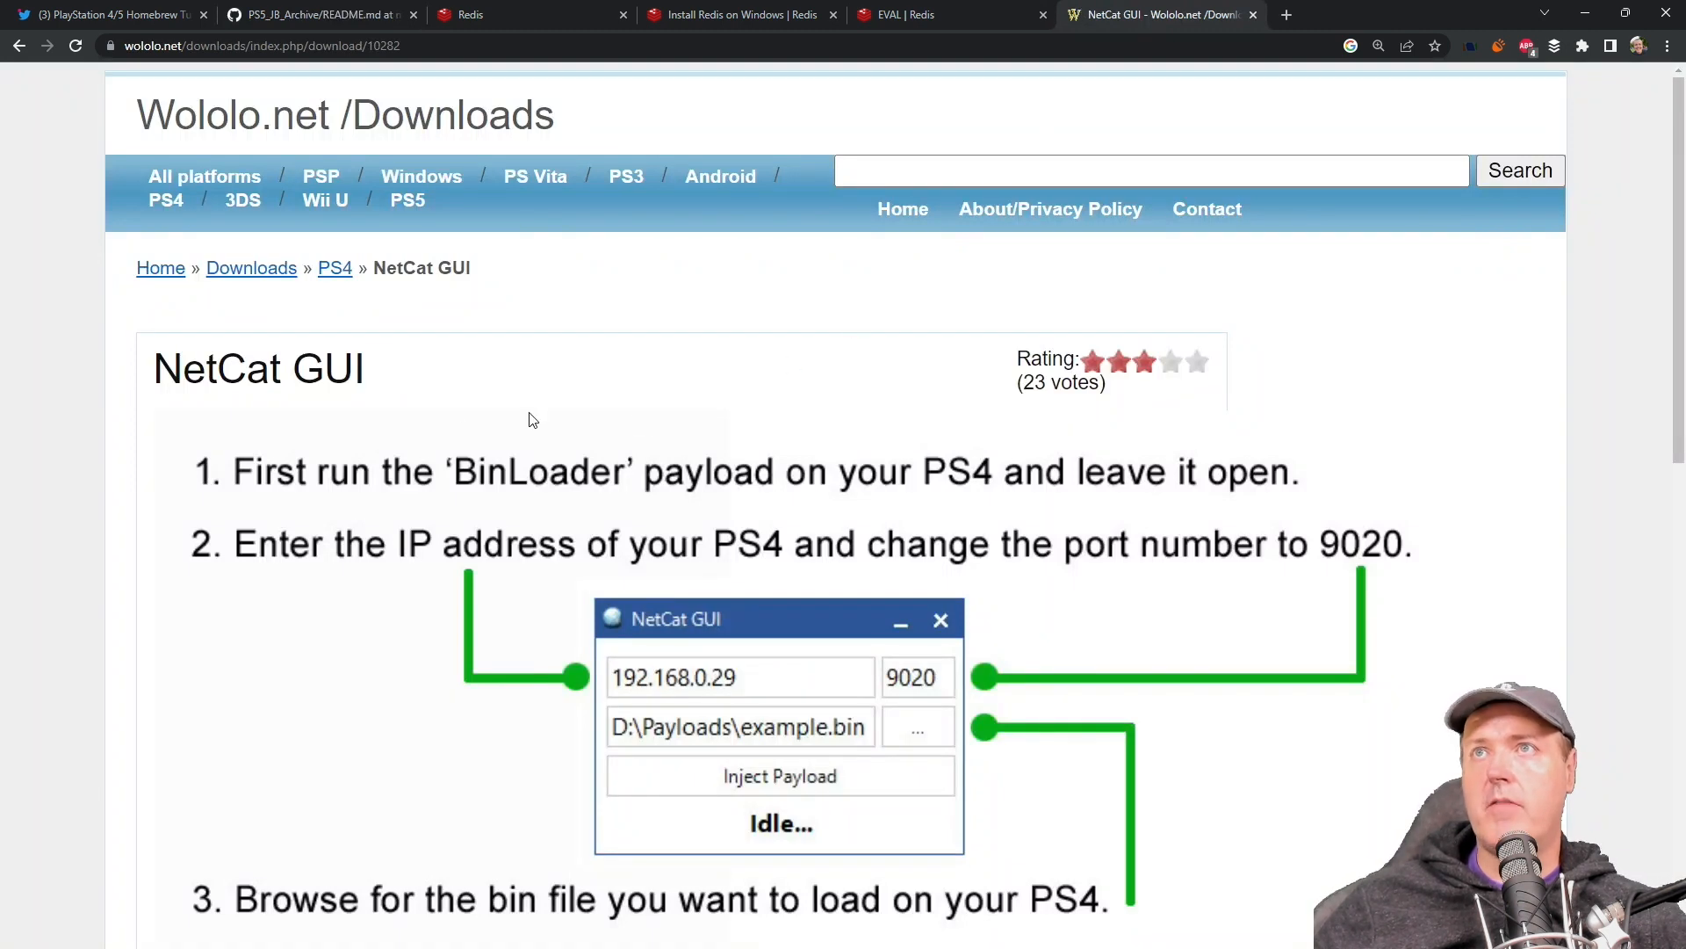
scroll("down", 3)
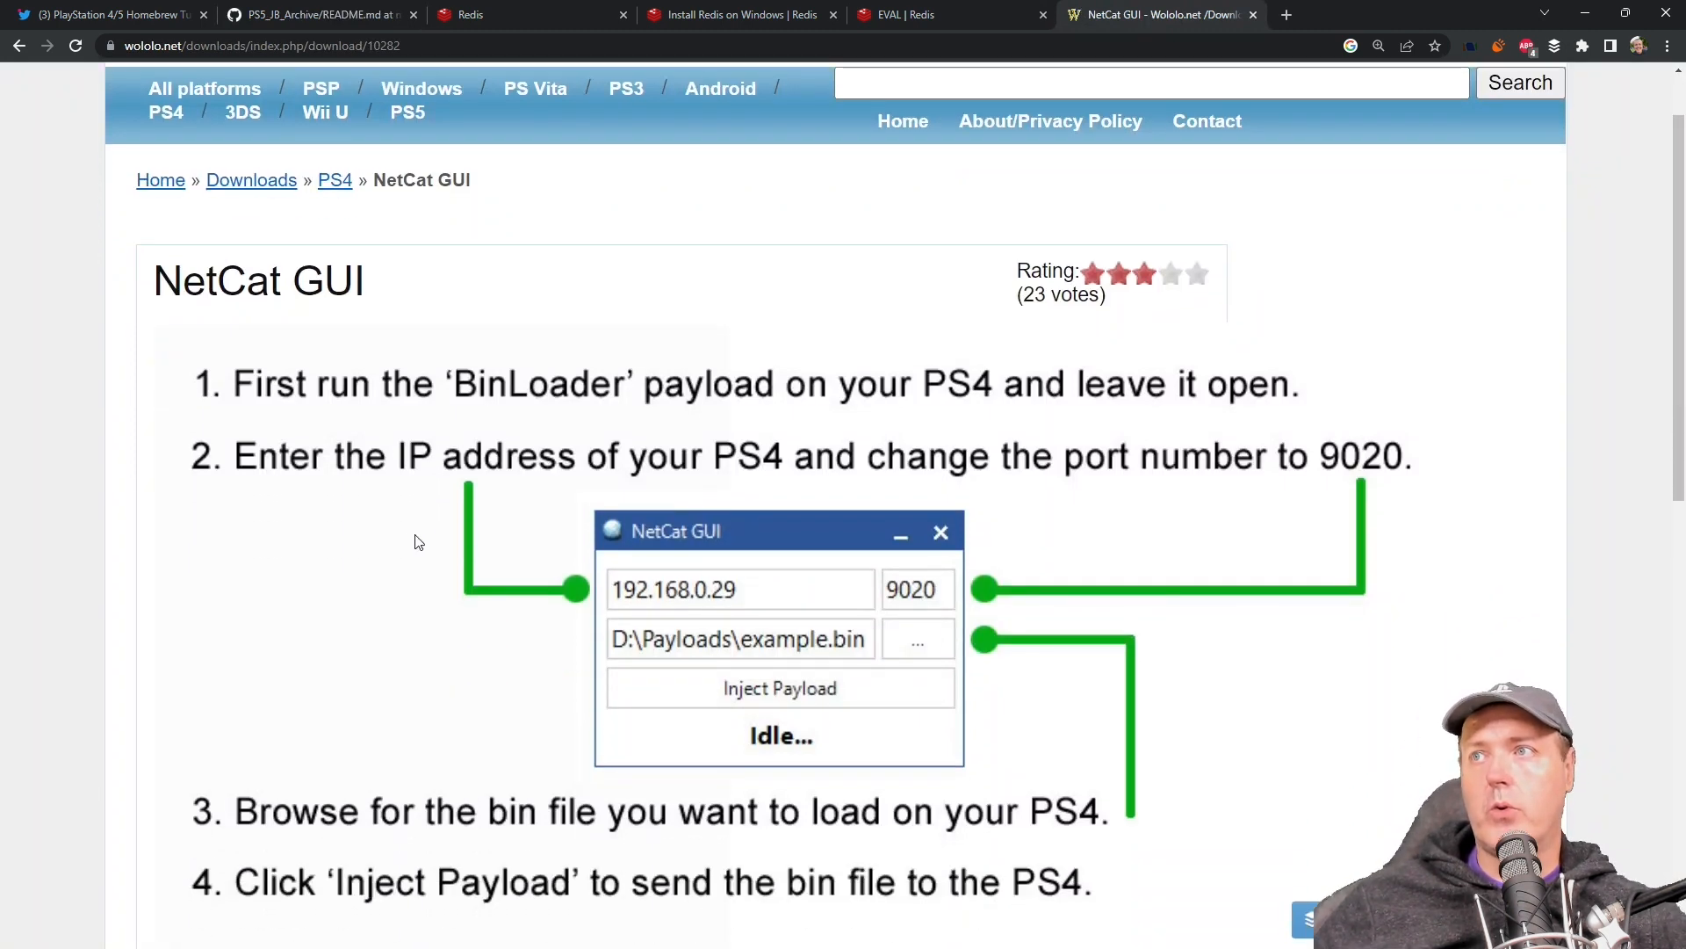
scroll("down", 3)
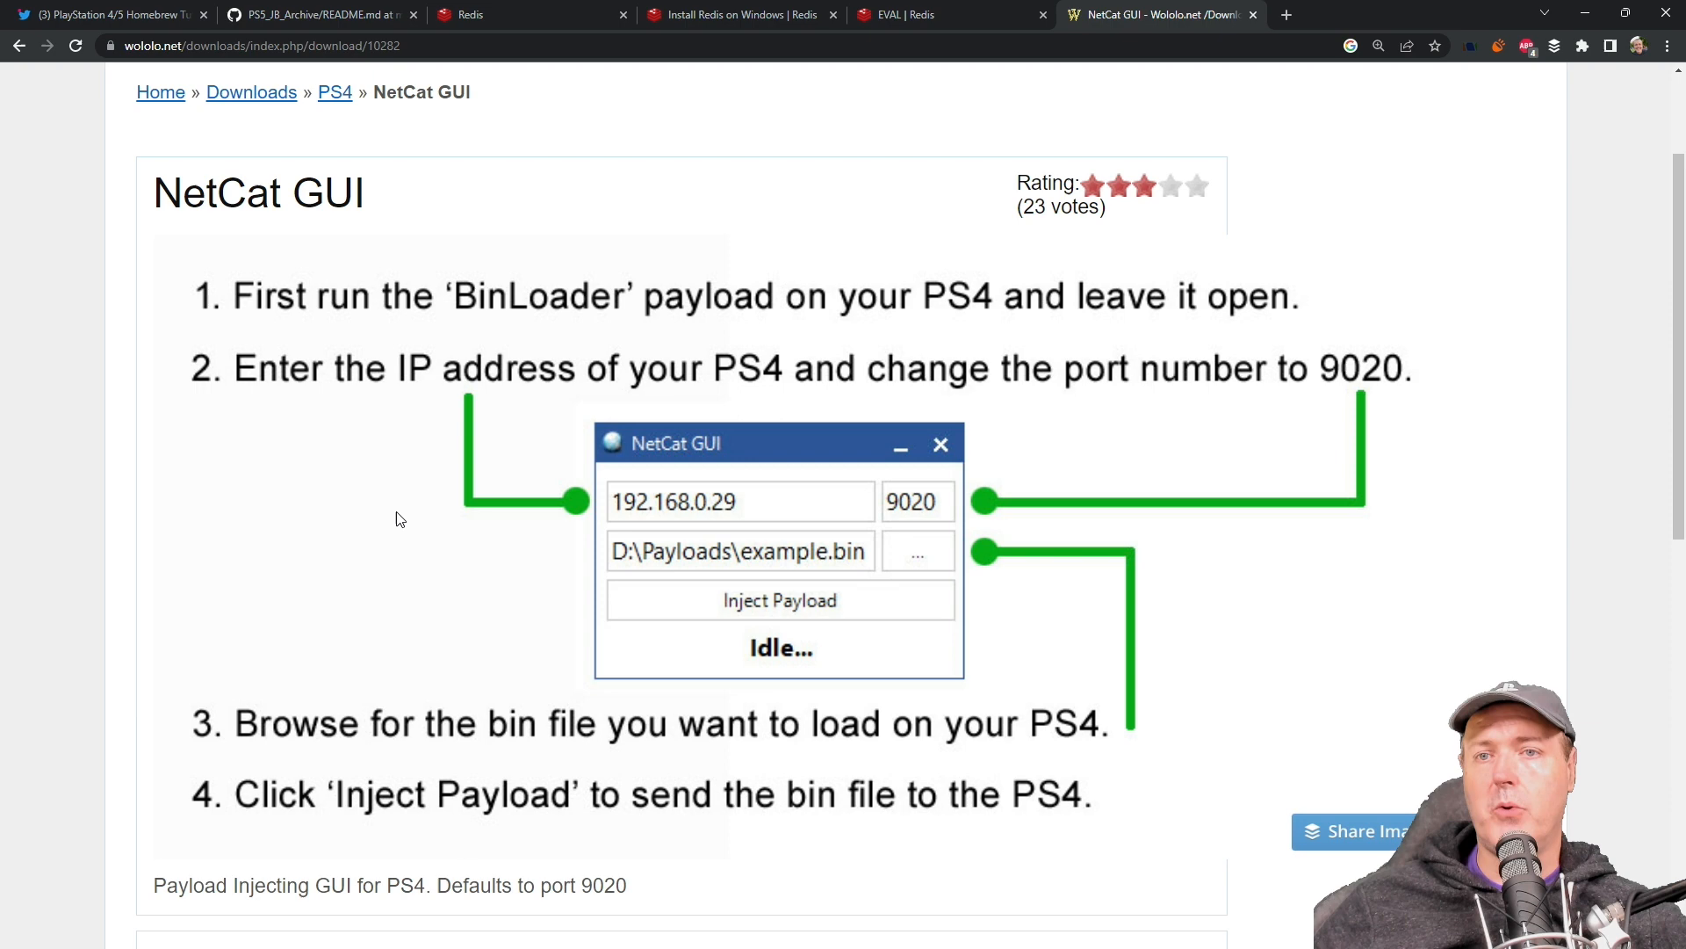
mouse_move(512, 466)
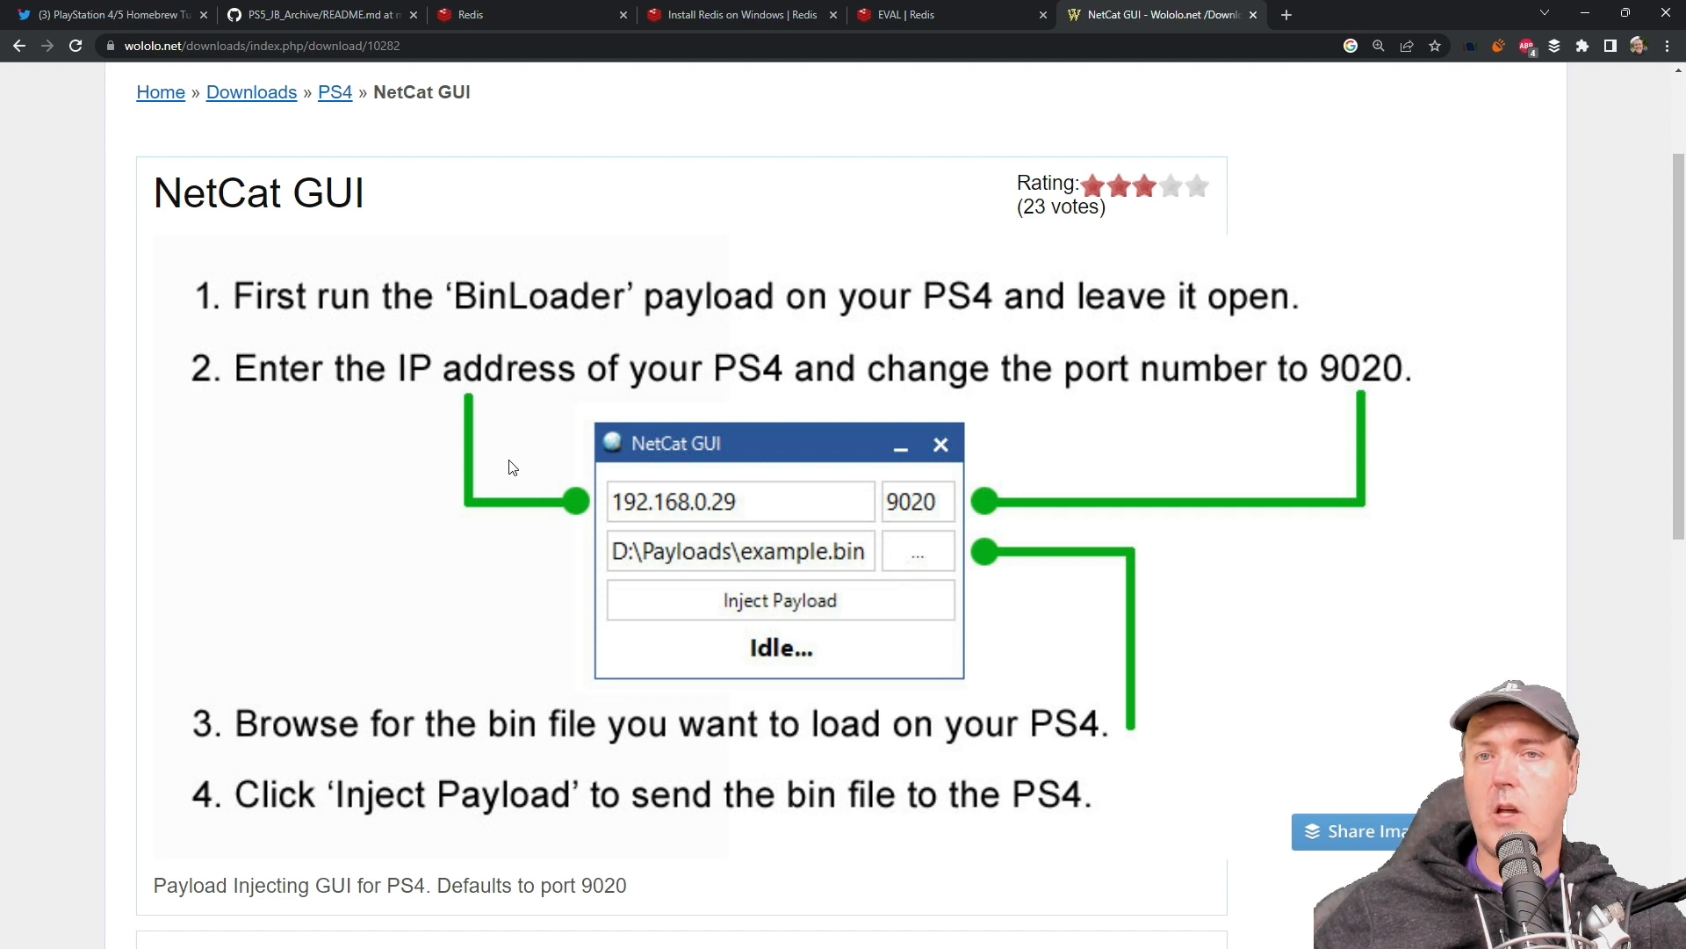
Go back to the PS5_JB_Archive REDIS README offering redis.elf.
left_click(312, 14)
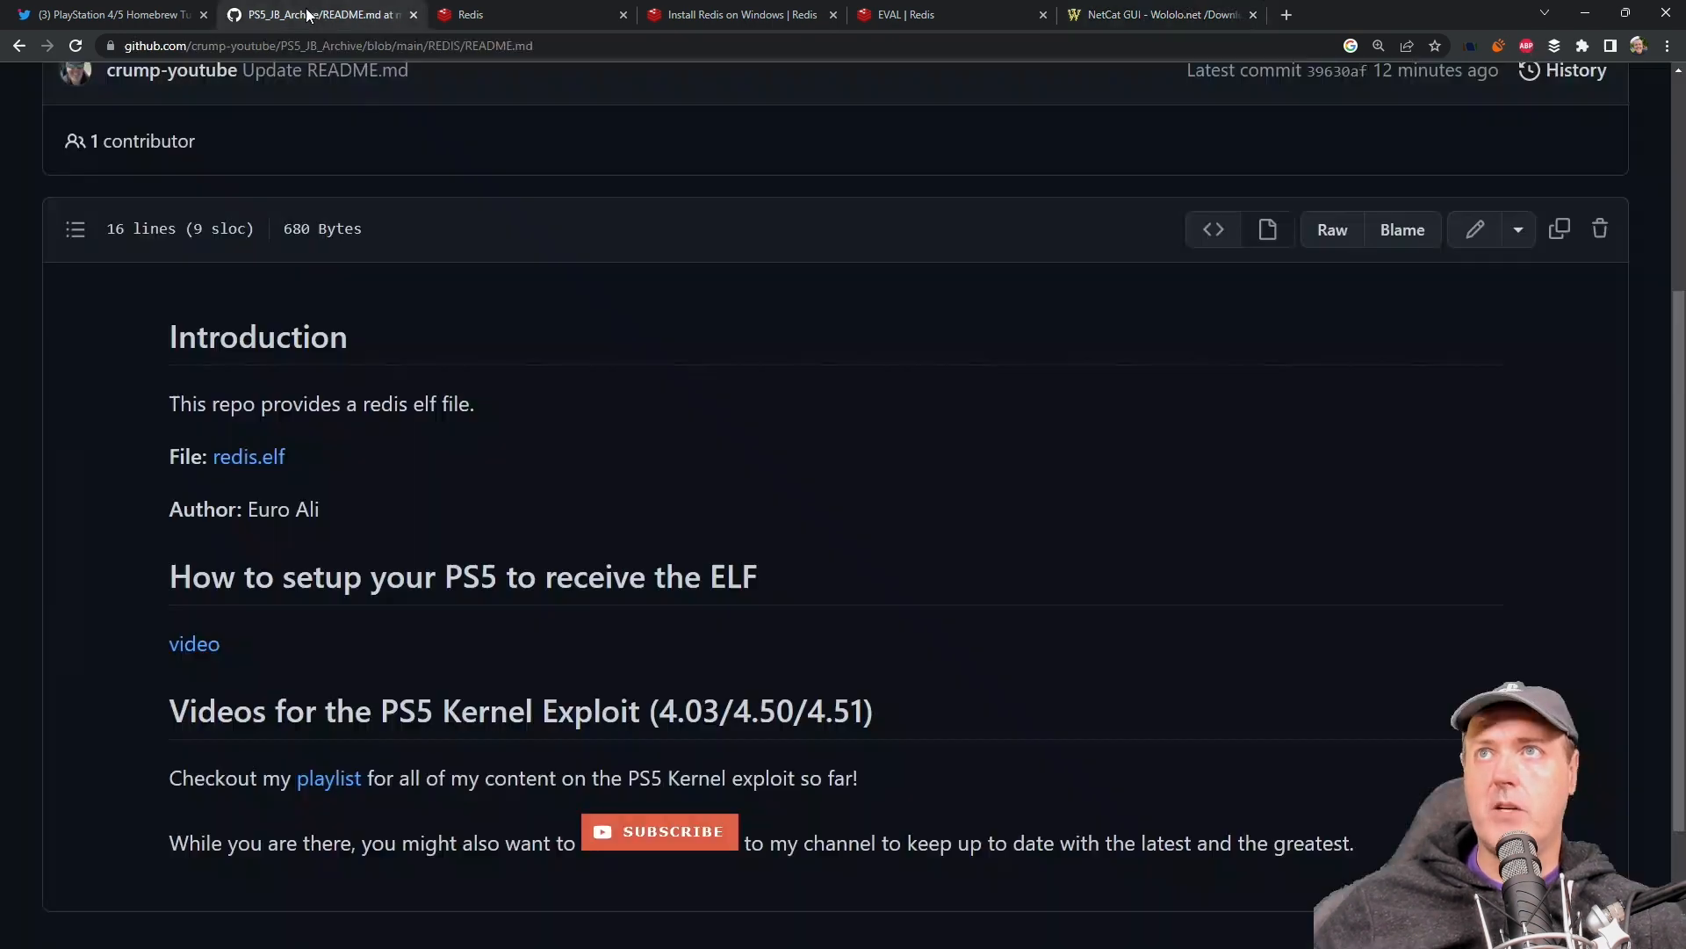
mouse_move(249, 456)
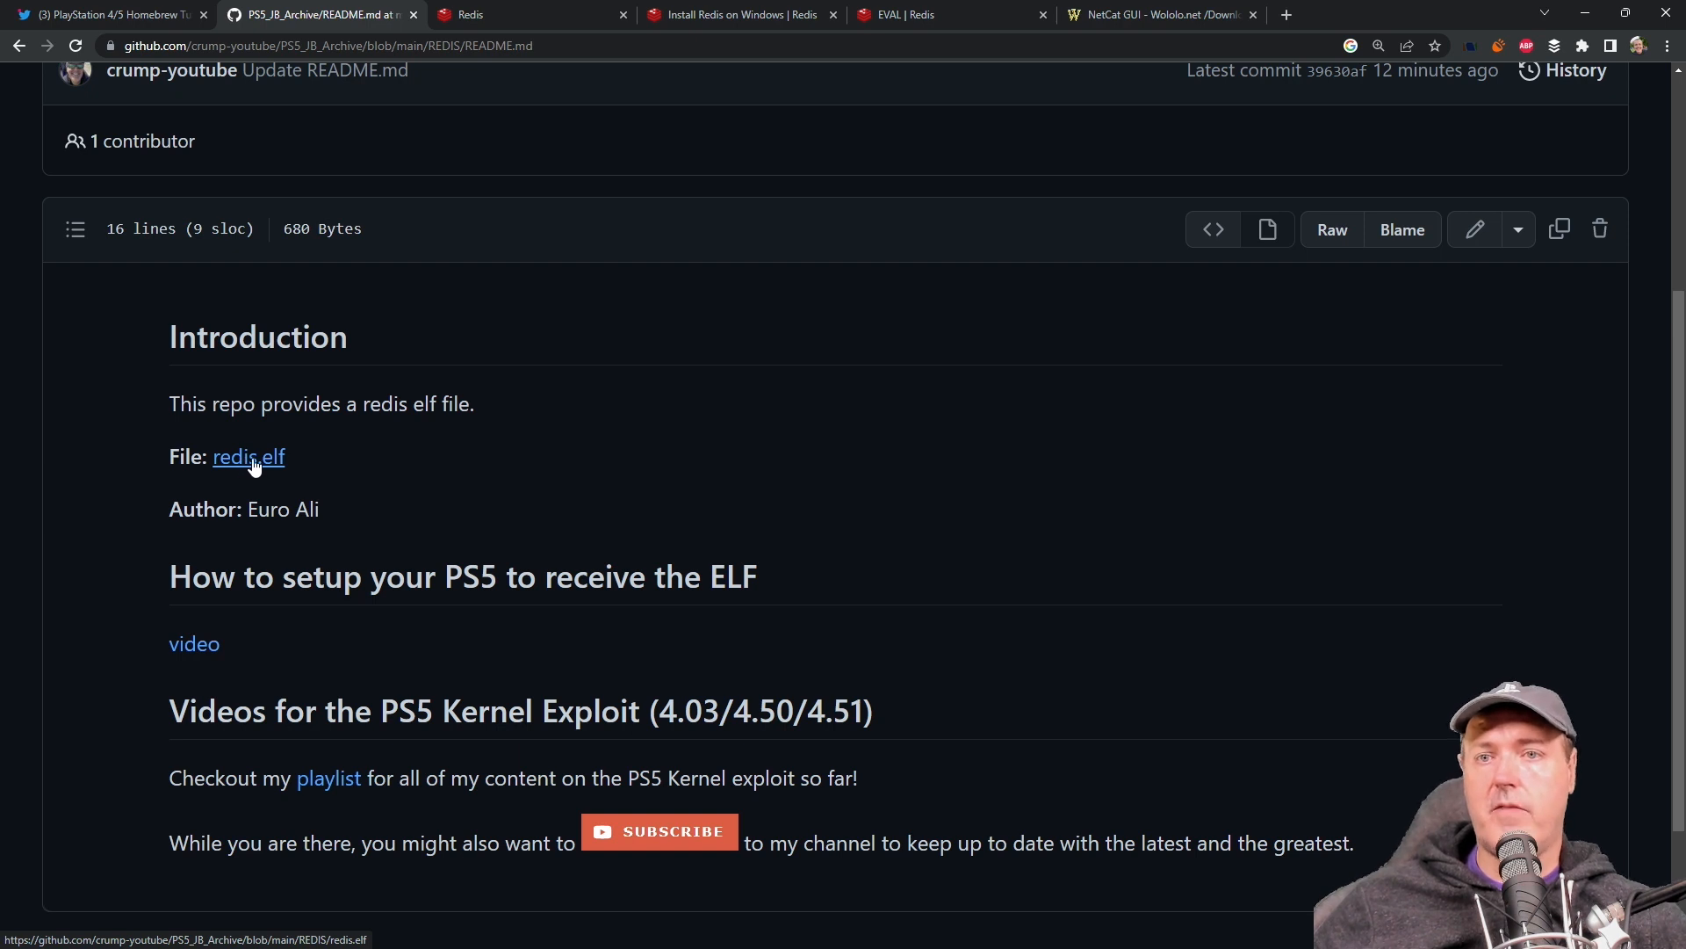
mouse_move(377, 499)
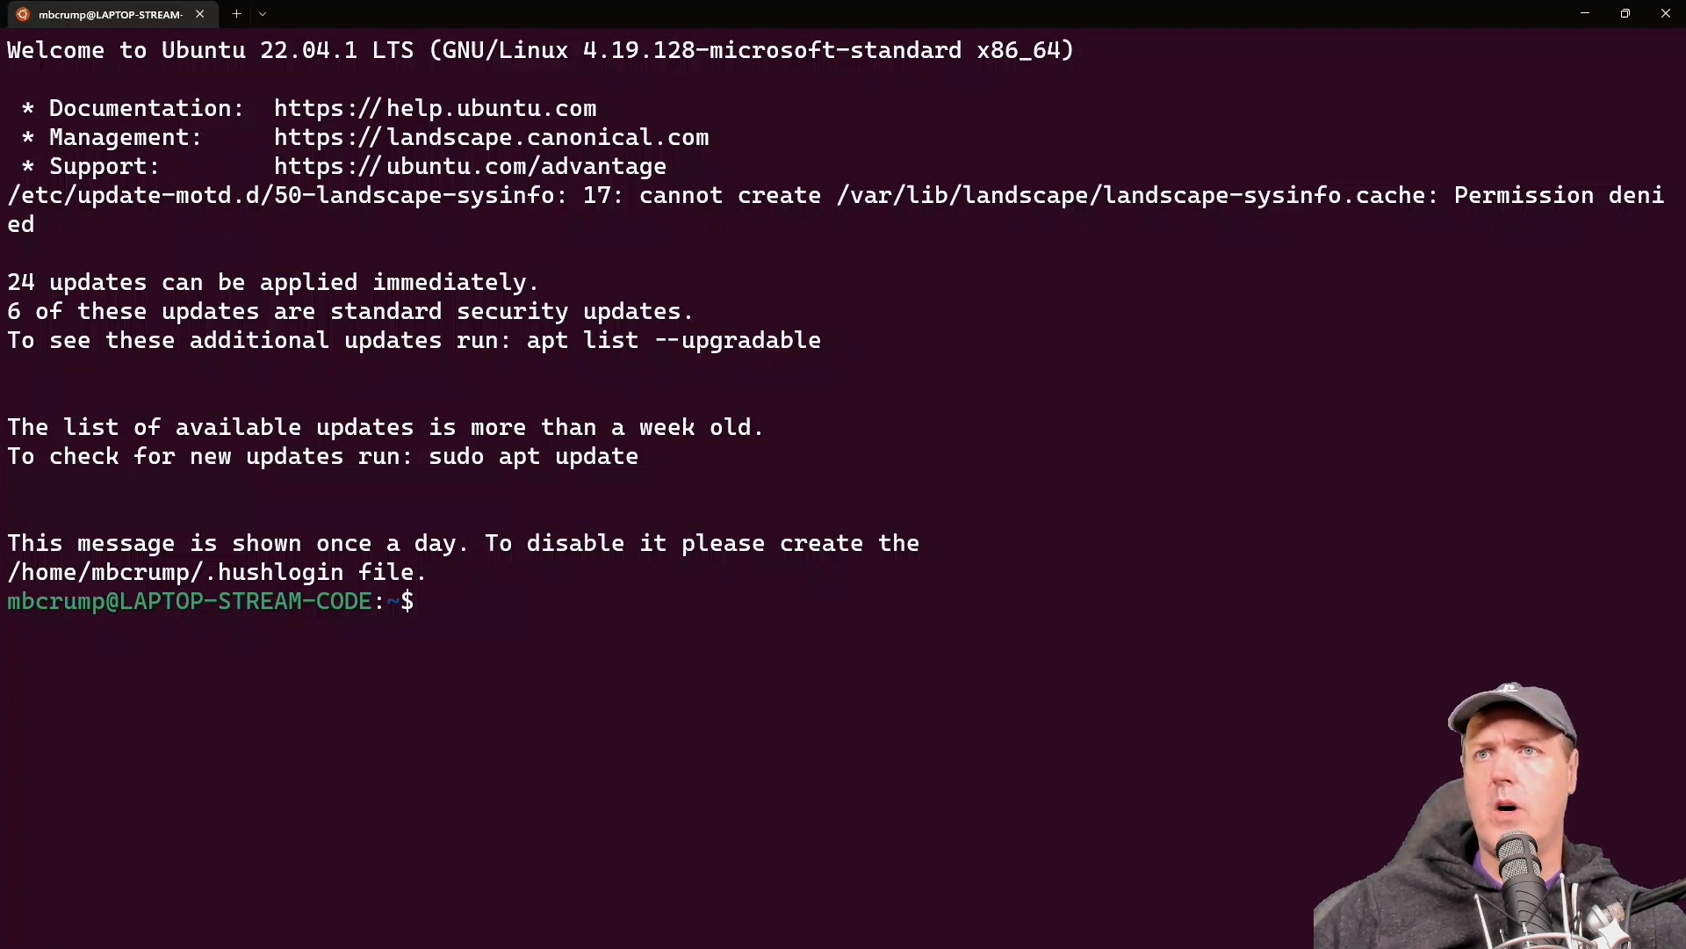
Scroll the Install Redis on Windows guide down to its apt install commands.
left_click(739, 15)
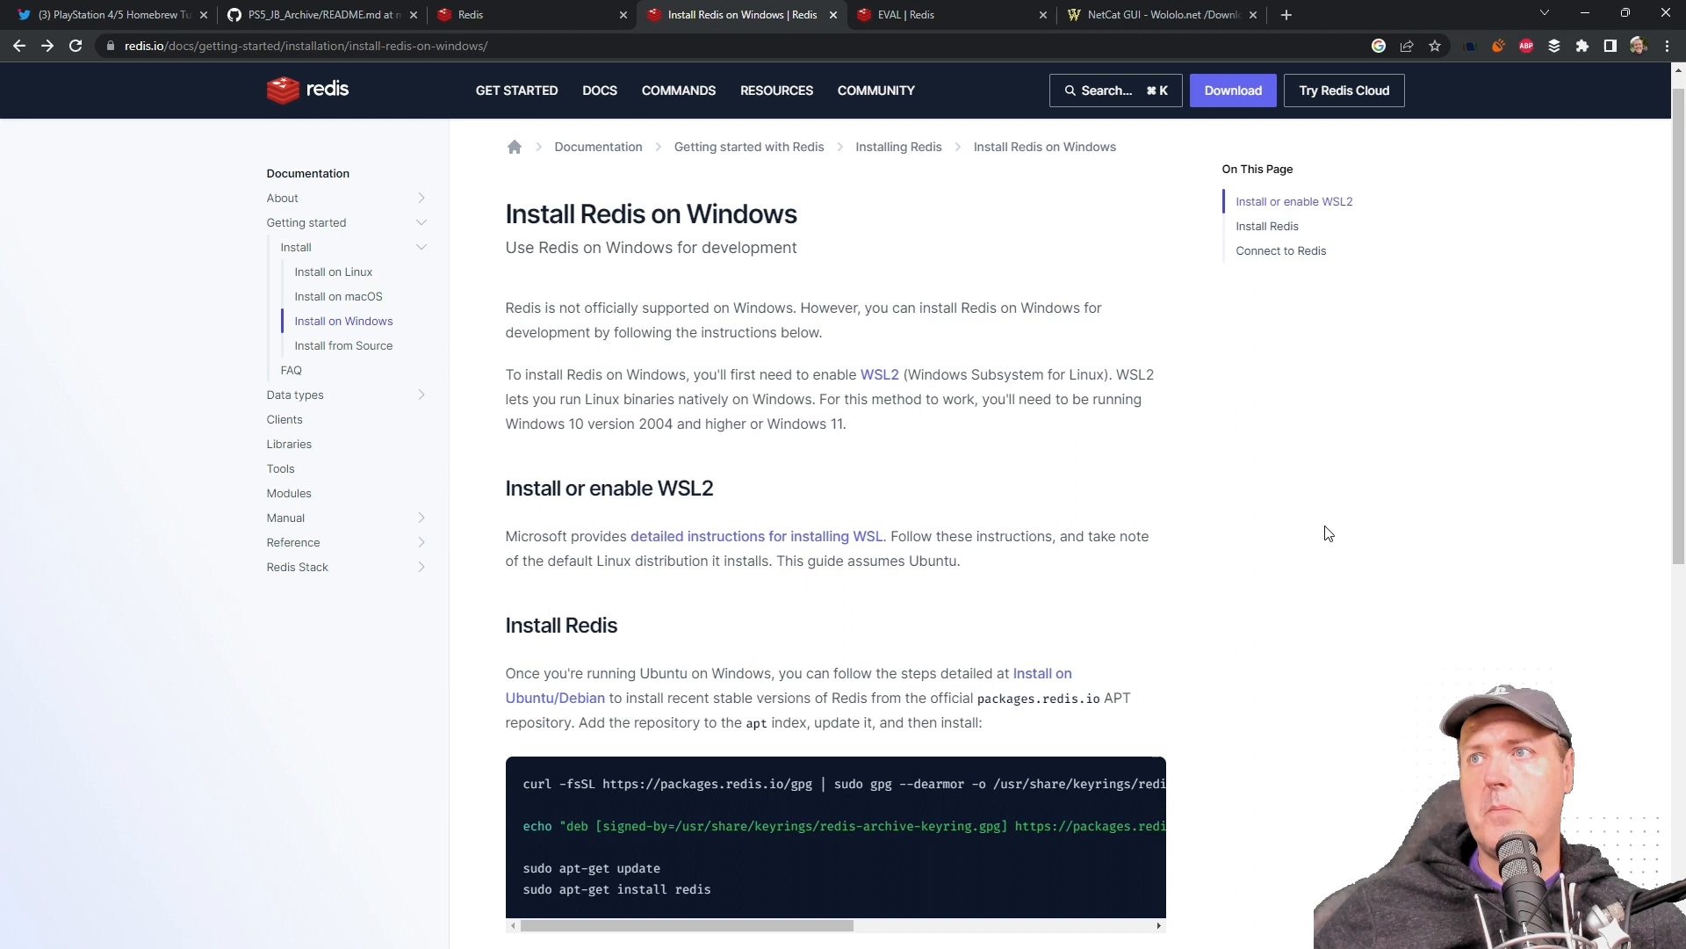
scroll("down", 3)
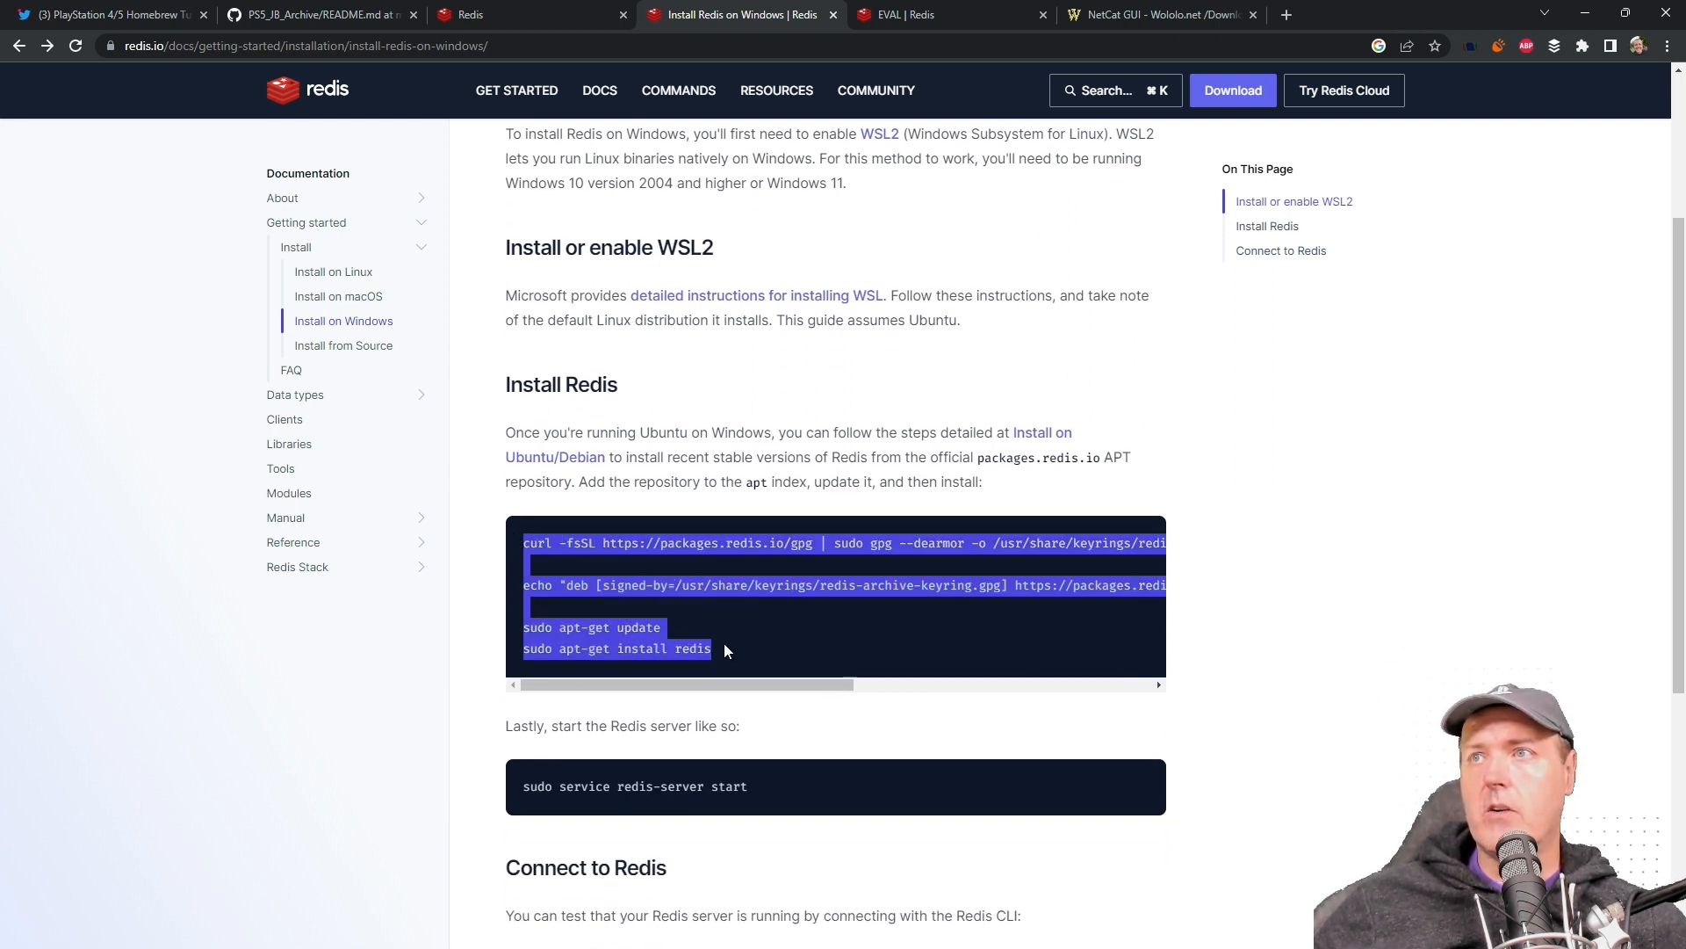
scroll("down", 3)
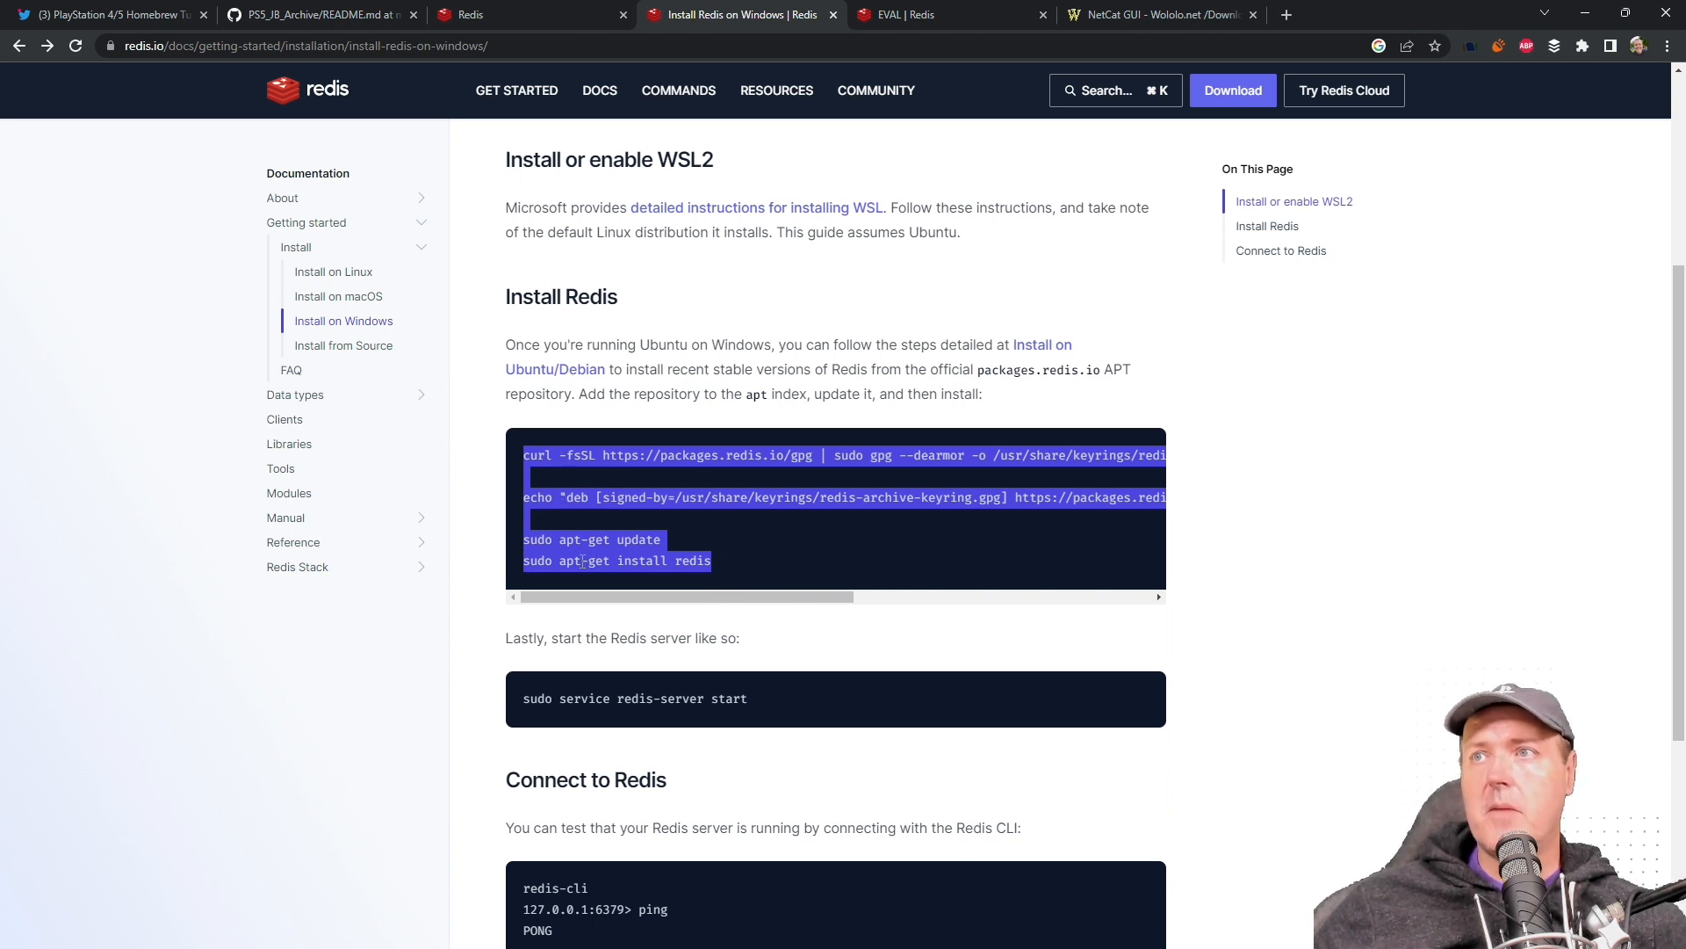
mouse_move(1514, 305)
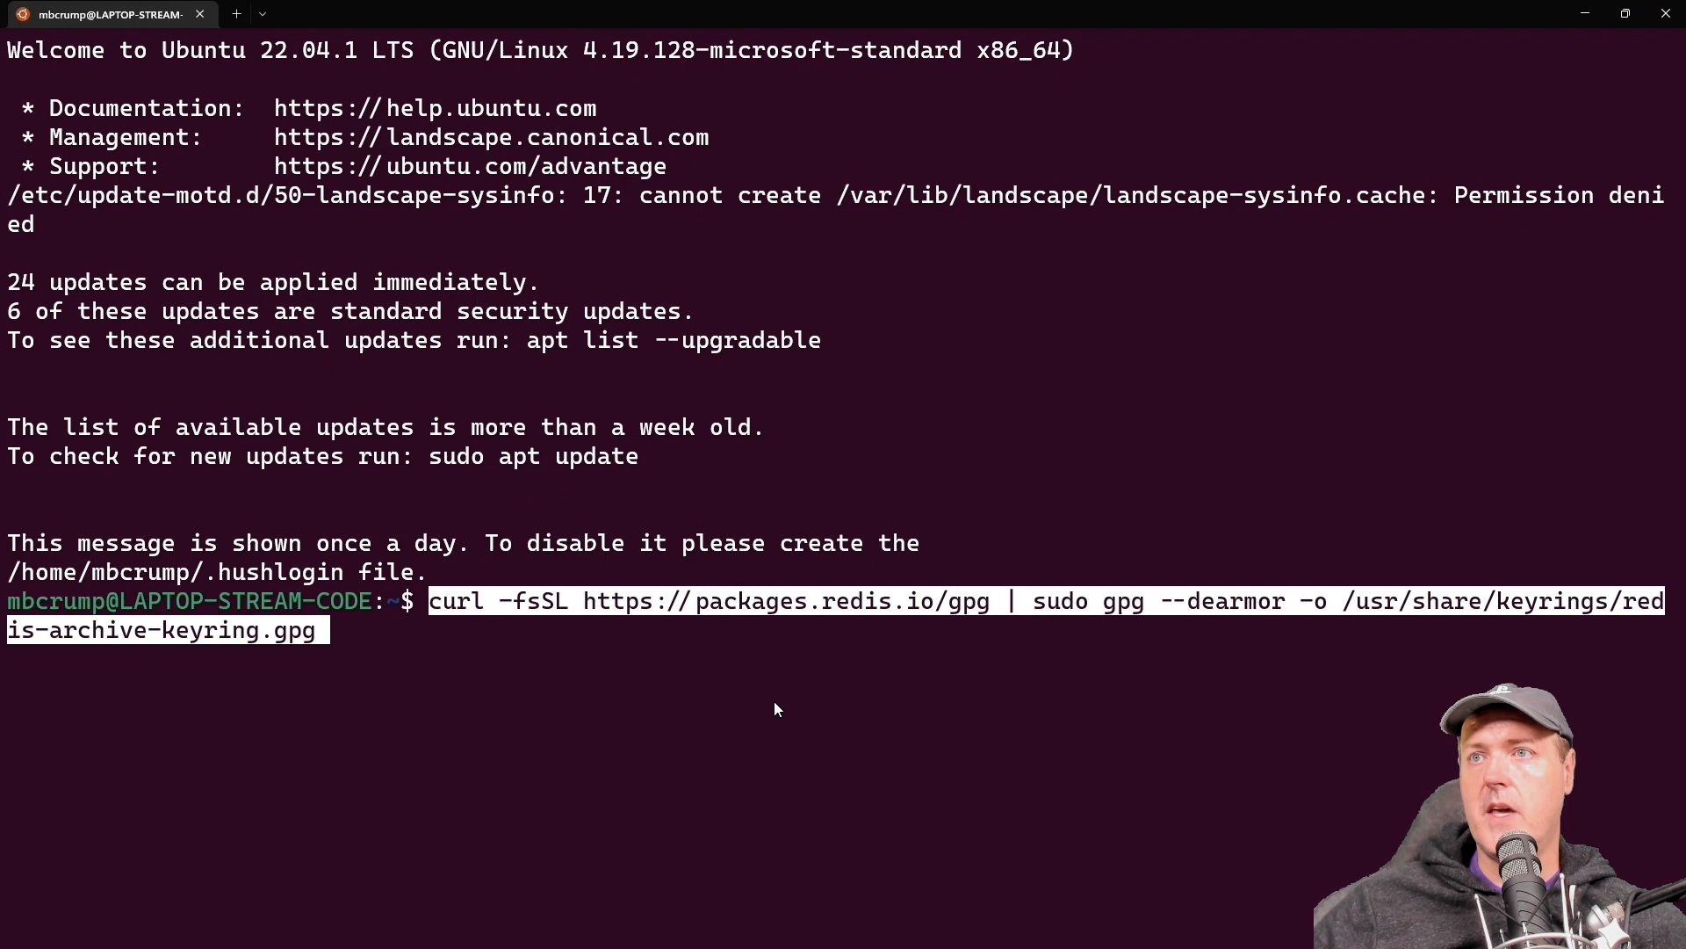
Run the Redis keyring curl and repository echo commands, then sudo apt-get update.
key("Return")
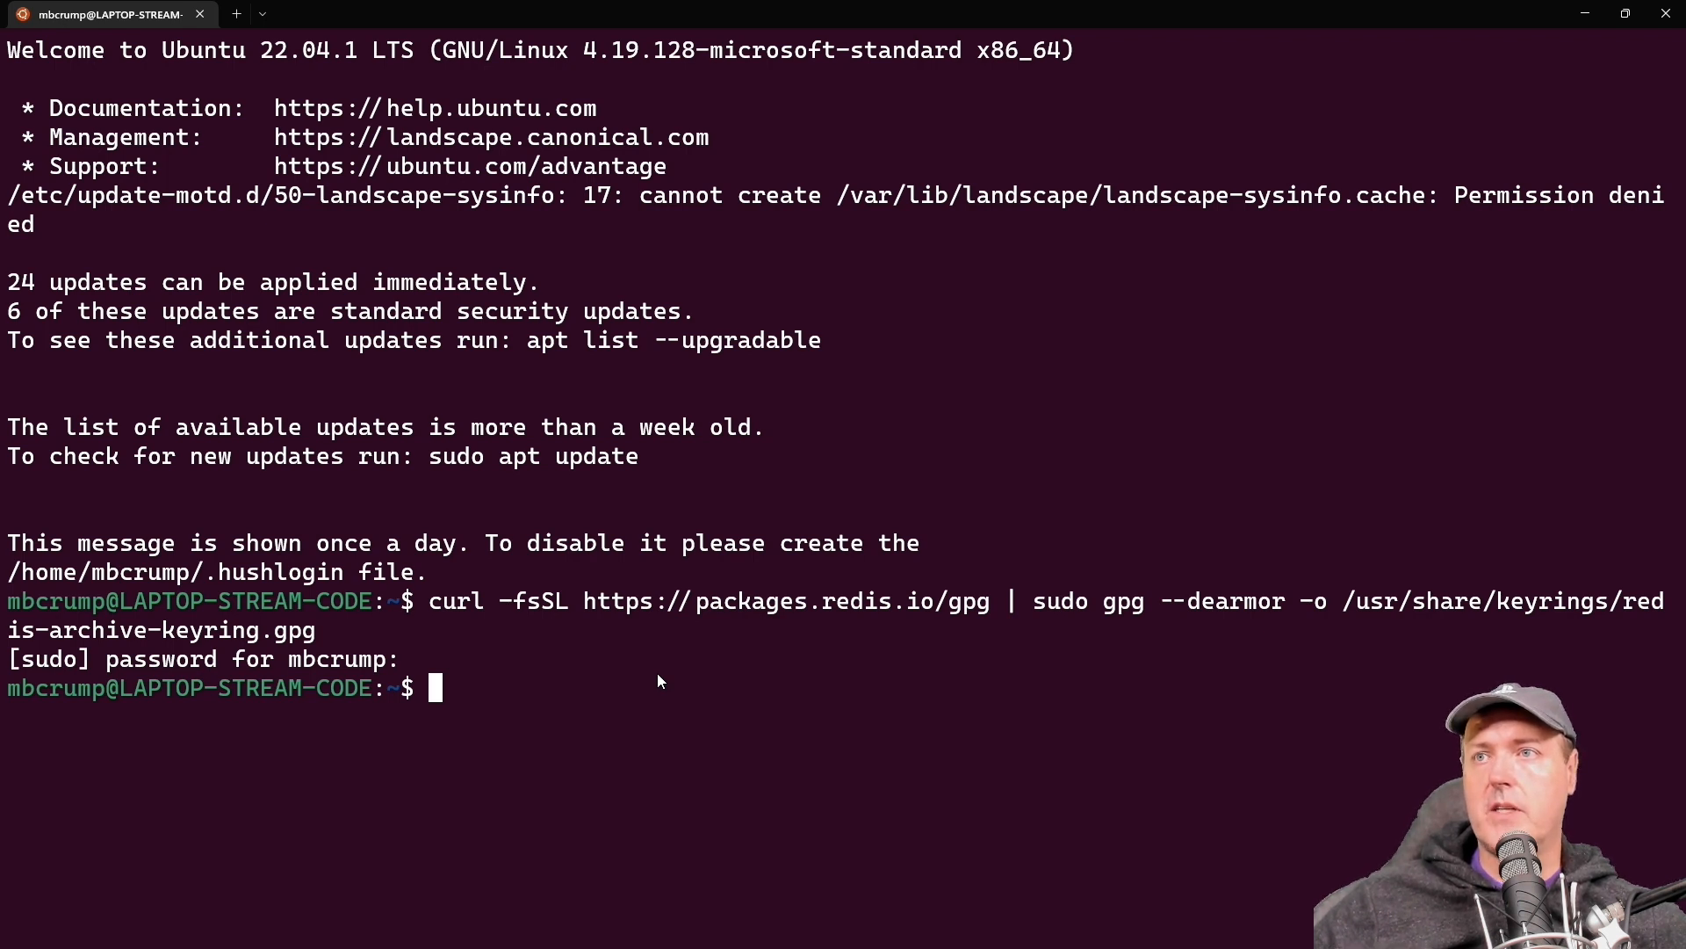
key("Return")
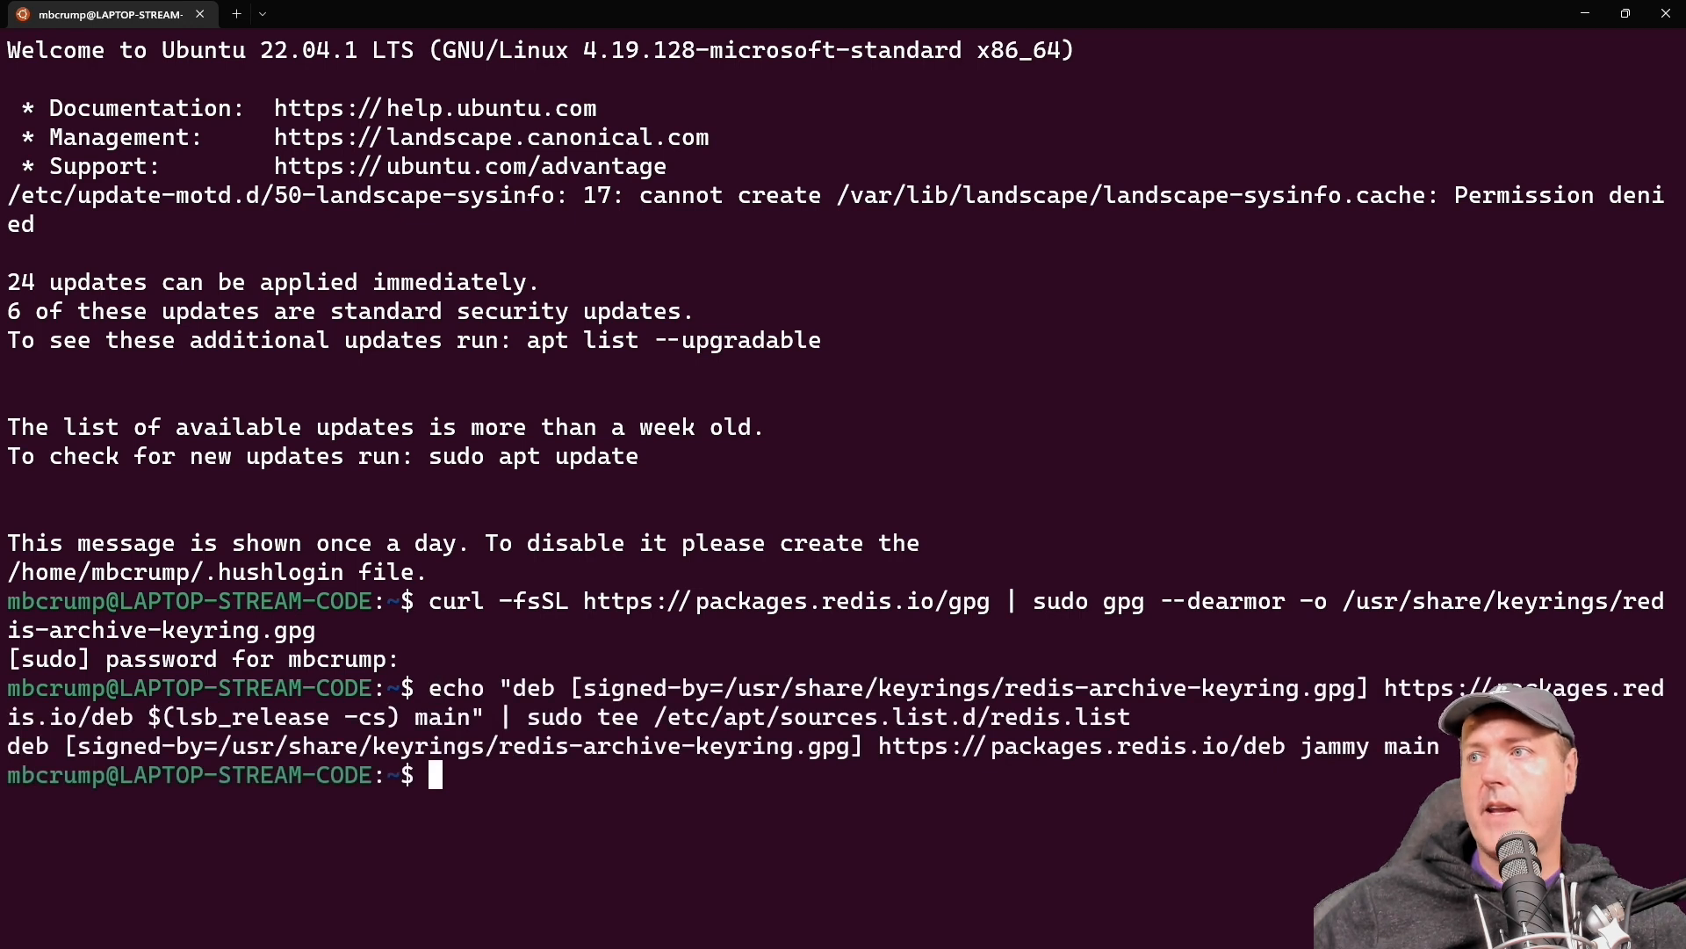
type("sudo apt-get update")
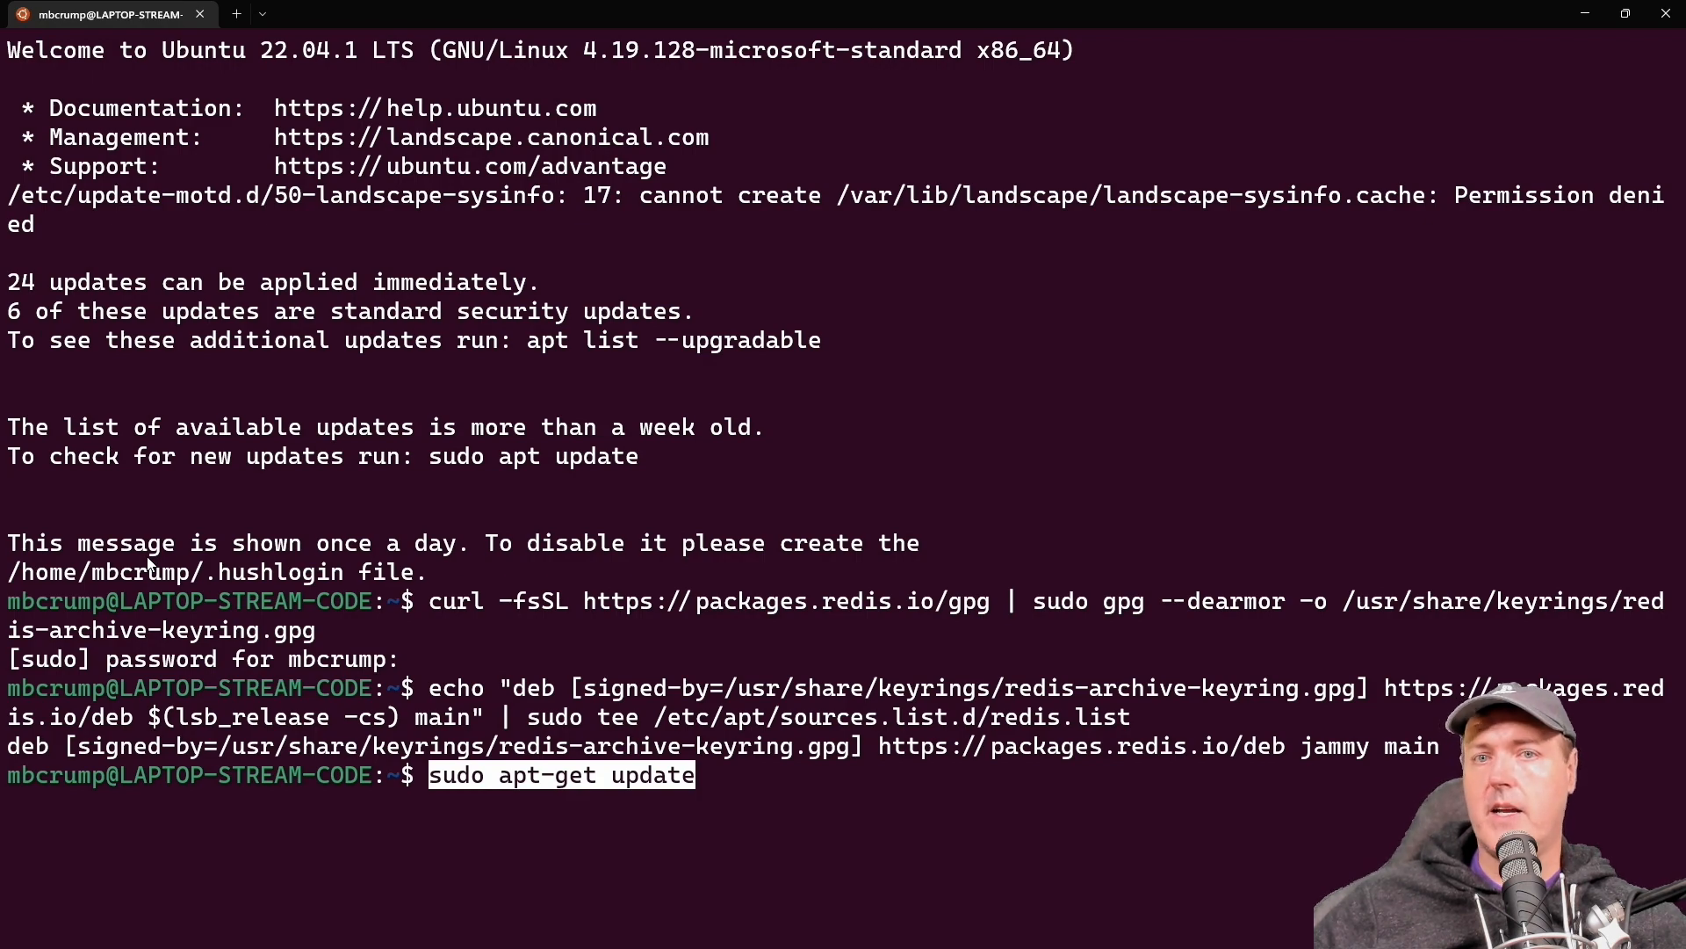
key("Return")
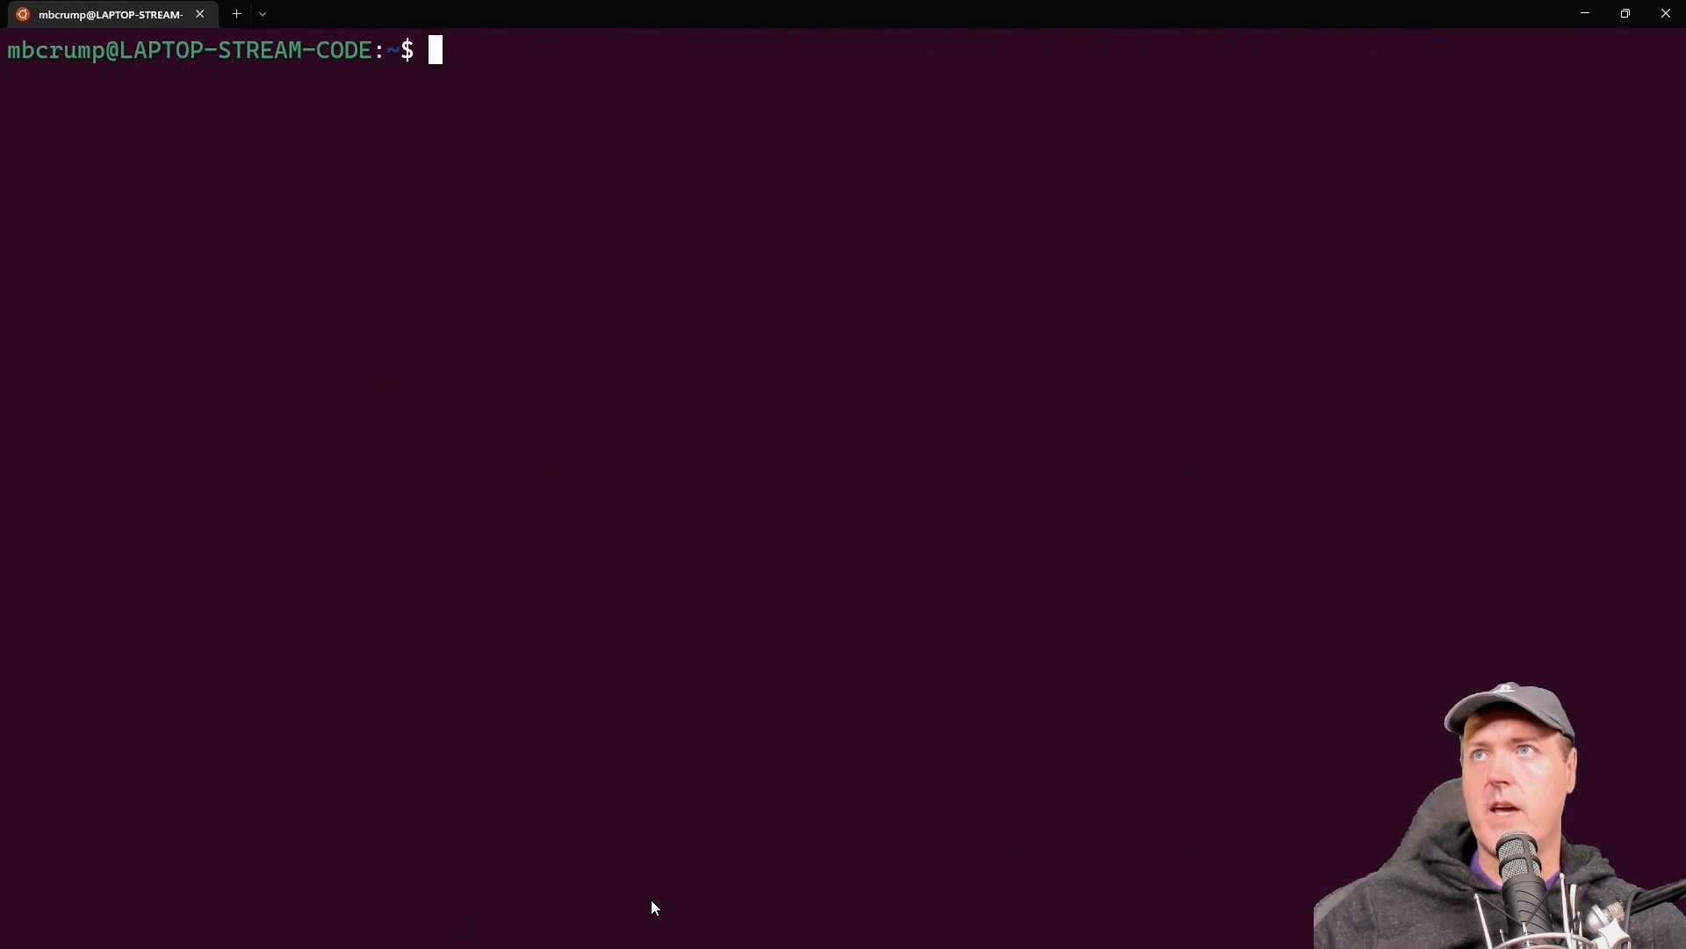
Install Redis 7.0.5 with 'sudo apt-get install redis'.
type("sudo apt-get install redis")
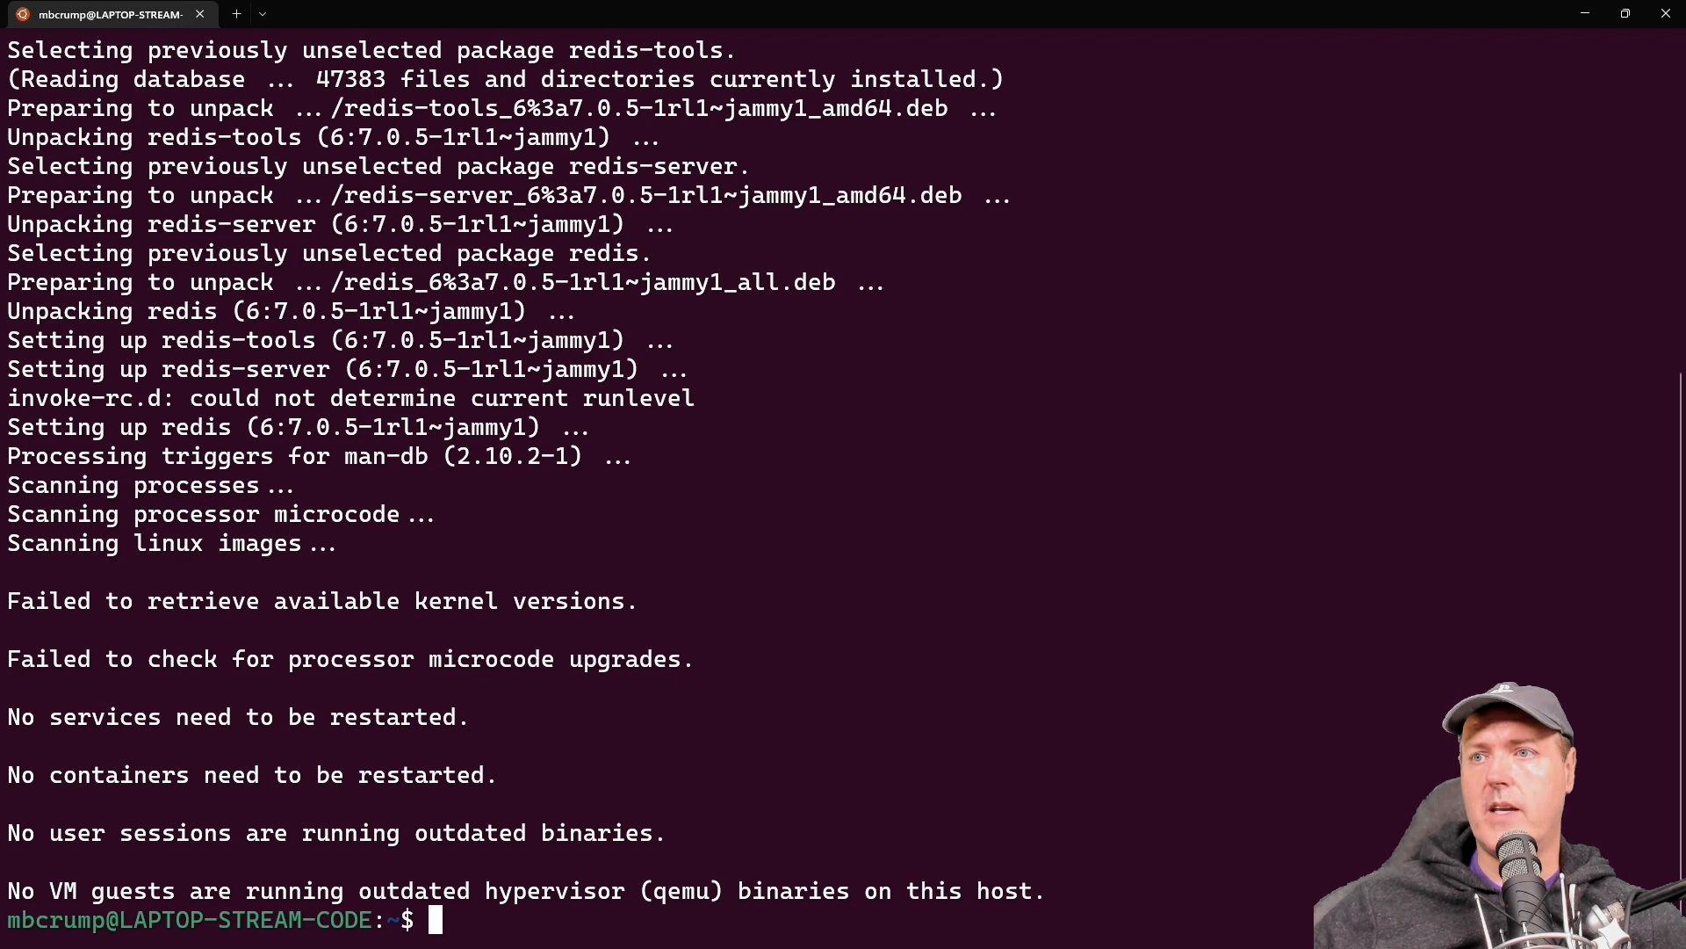
mouse_move(866, 578)
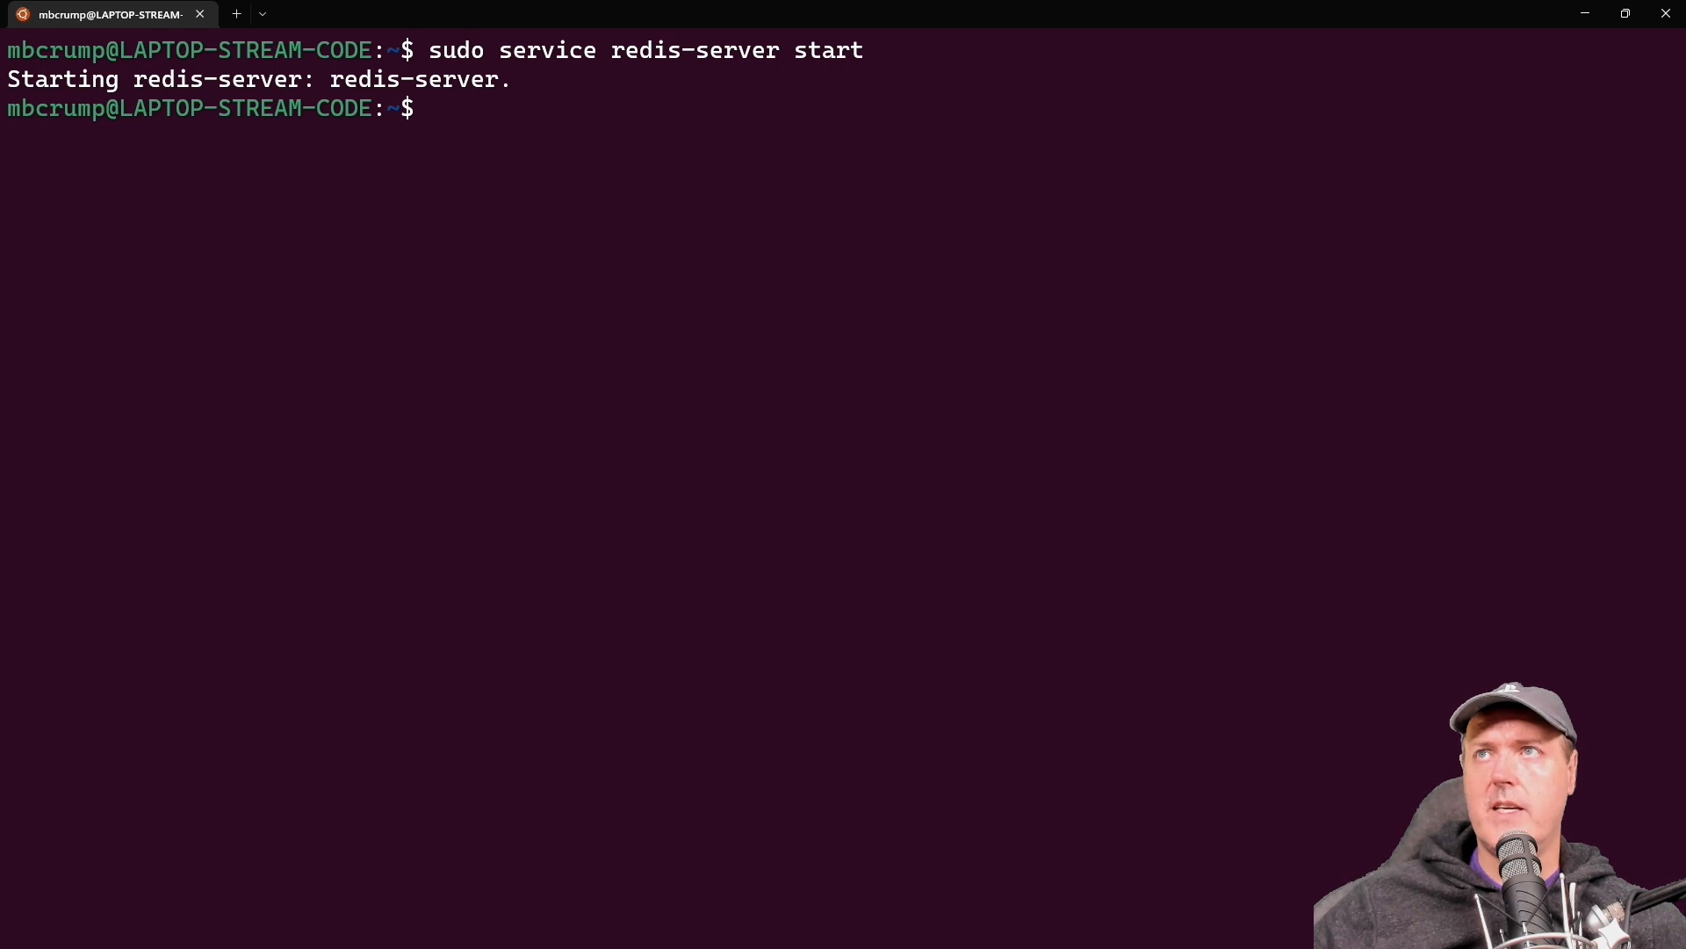
Start the redis-cli client in the Ubuntu shell.
type("redis-cli")
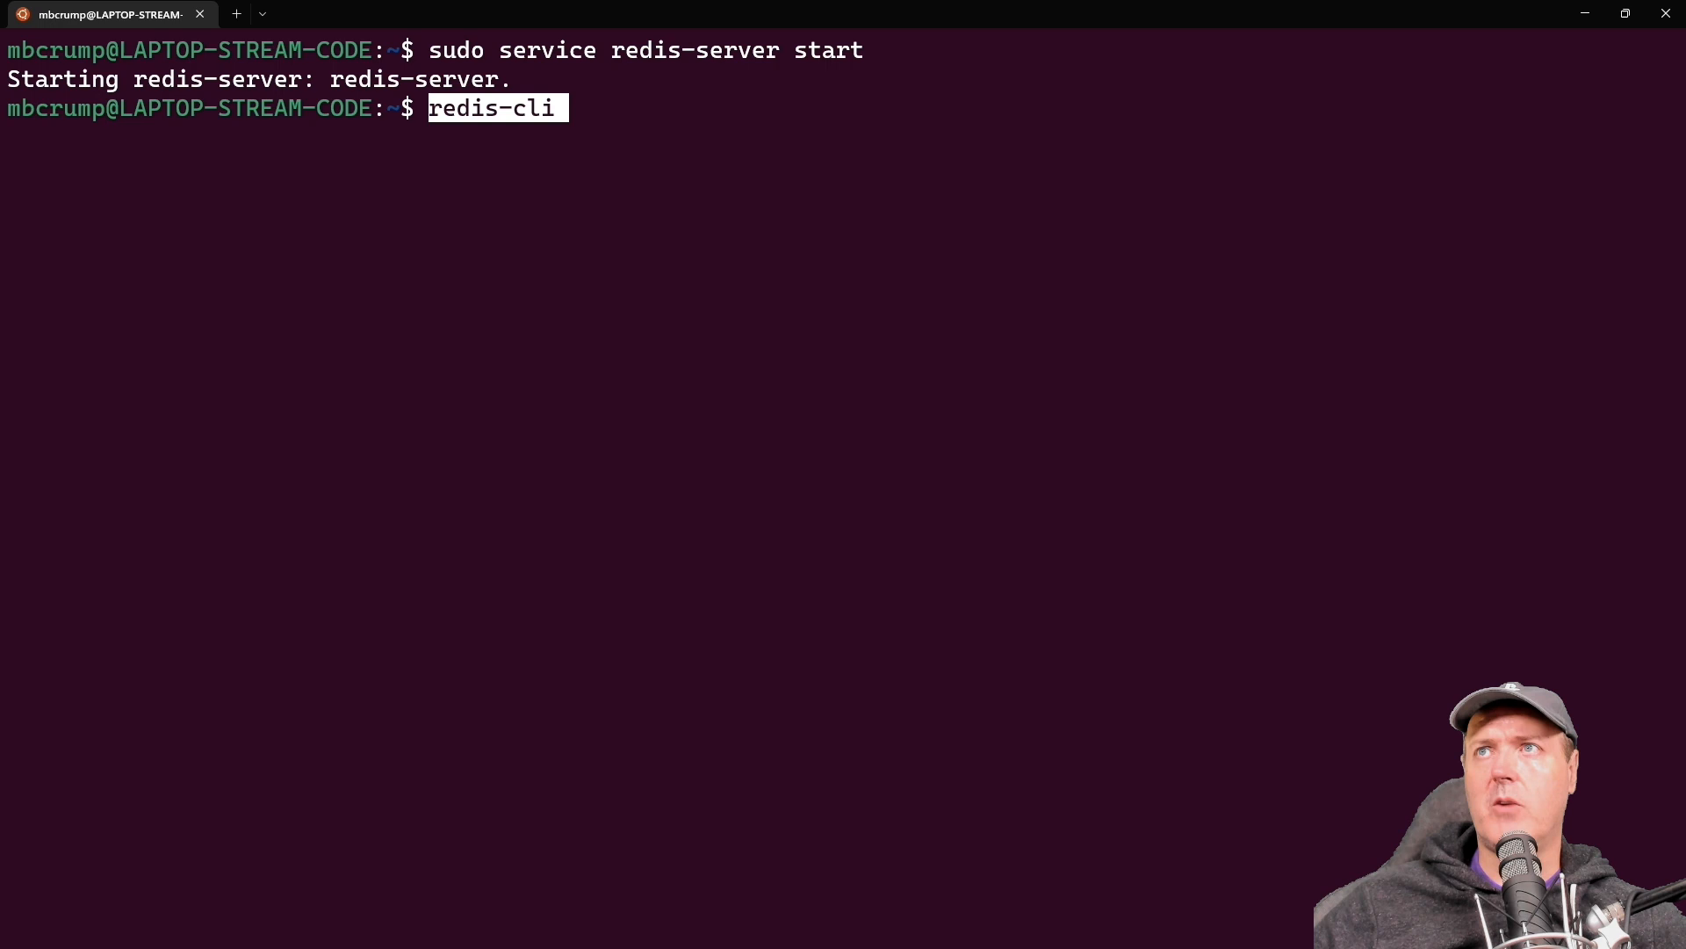
key("Return")
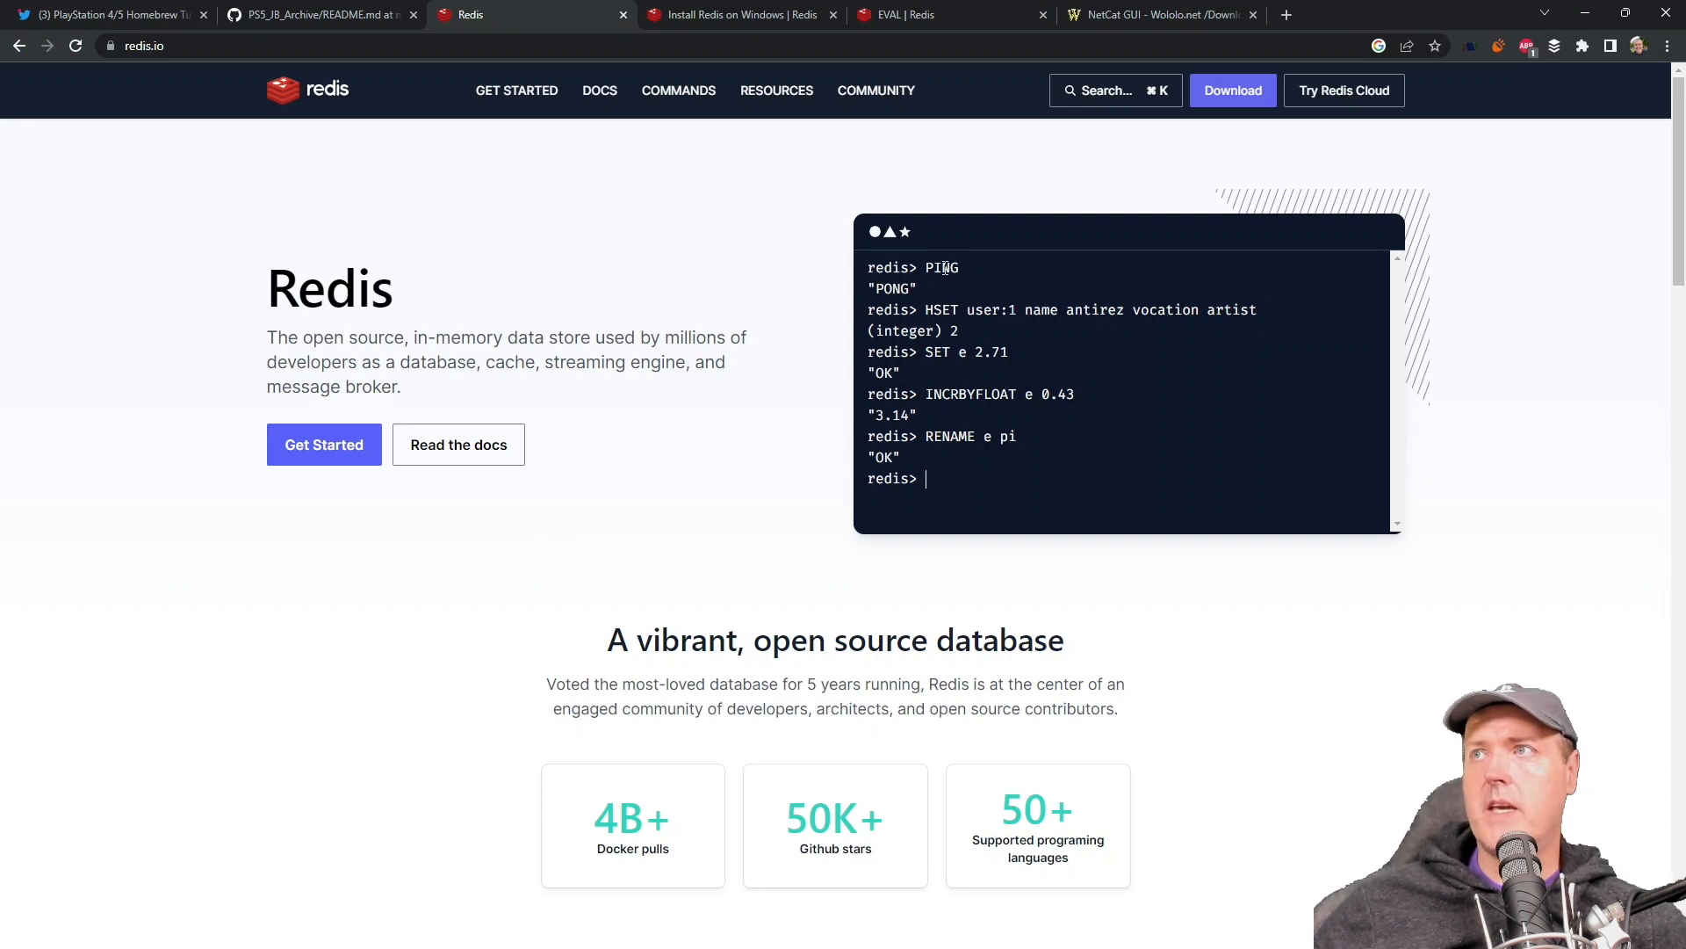
Select the PING command in the redis.io homepage demo.
double_click(940, 267)
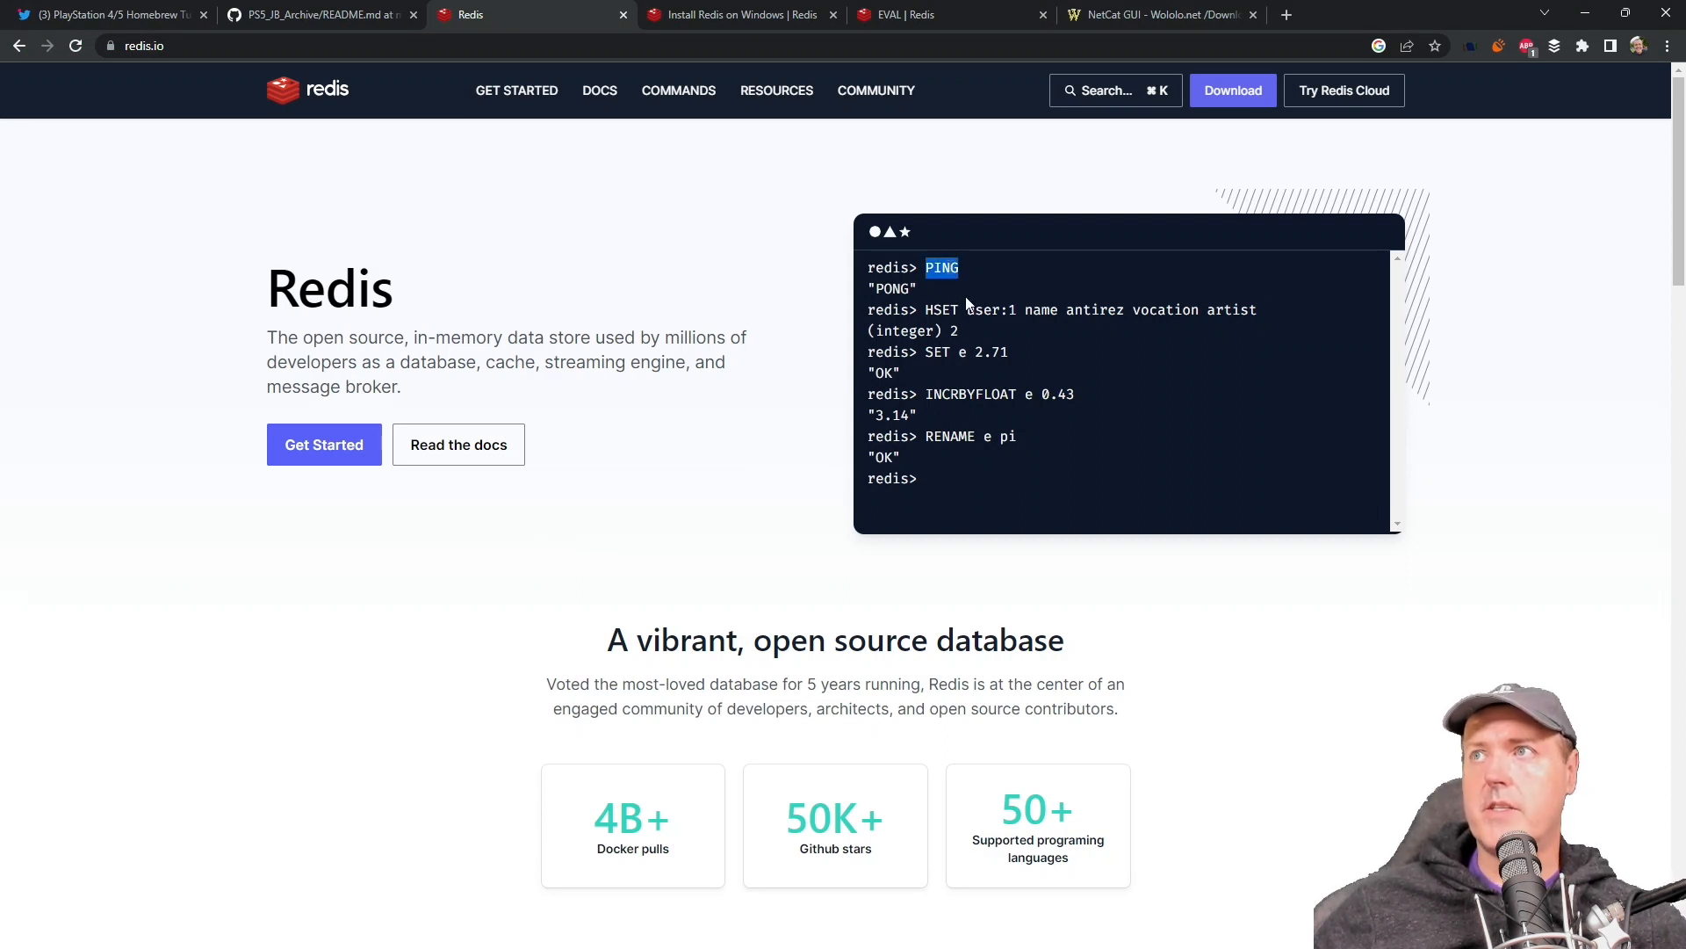
mouse_move(1504, 441)
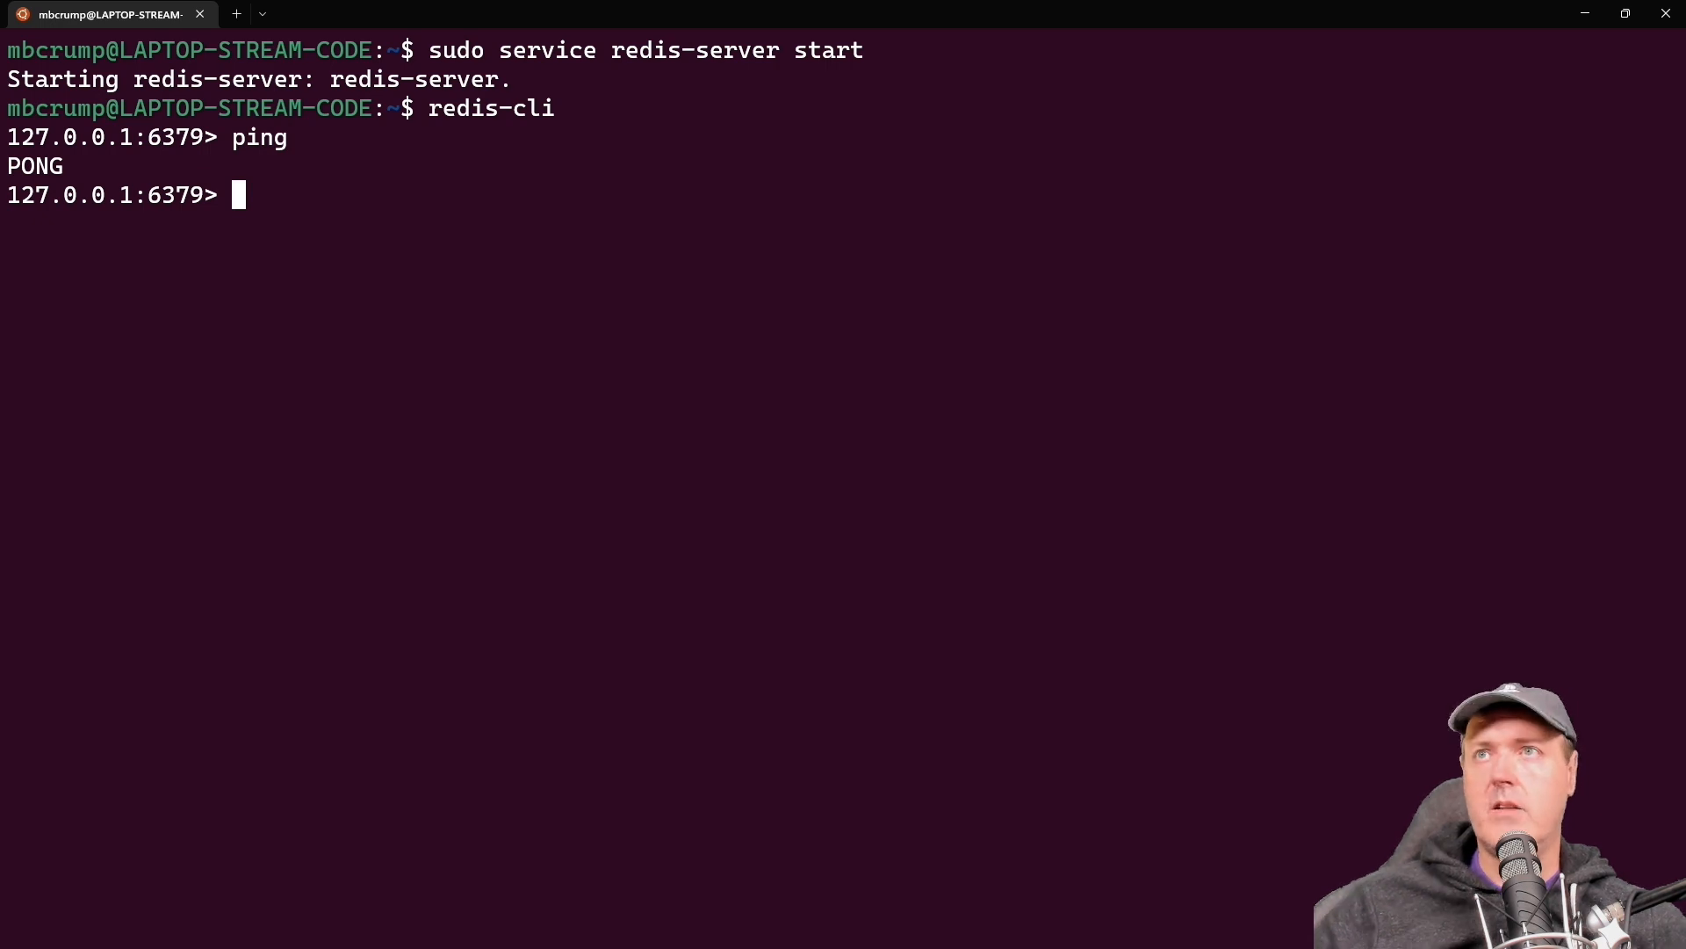
Run INFO SERVER in redis-cli to show Redis 7.0.5 server details.
type("INFO SERVER")
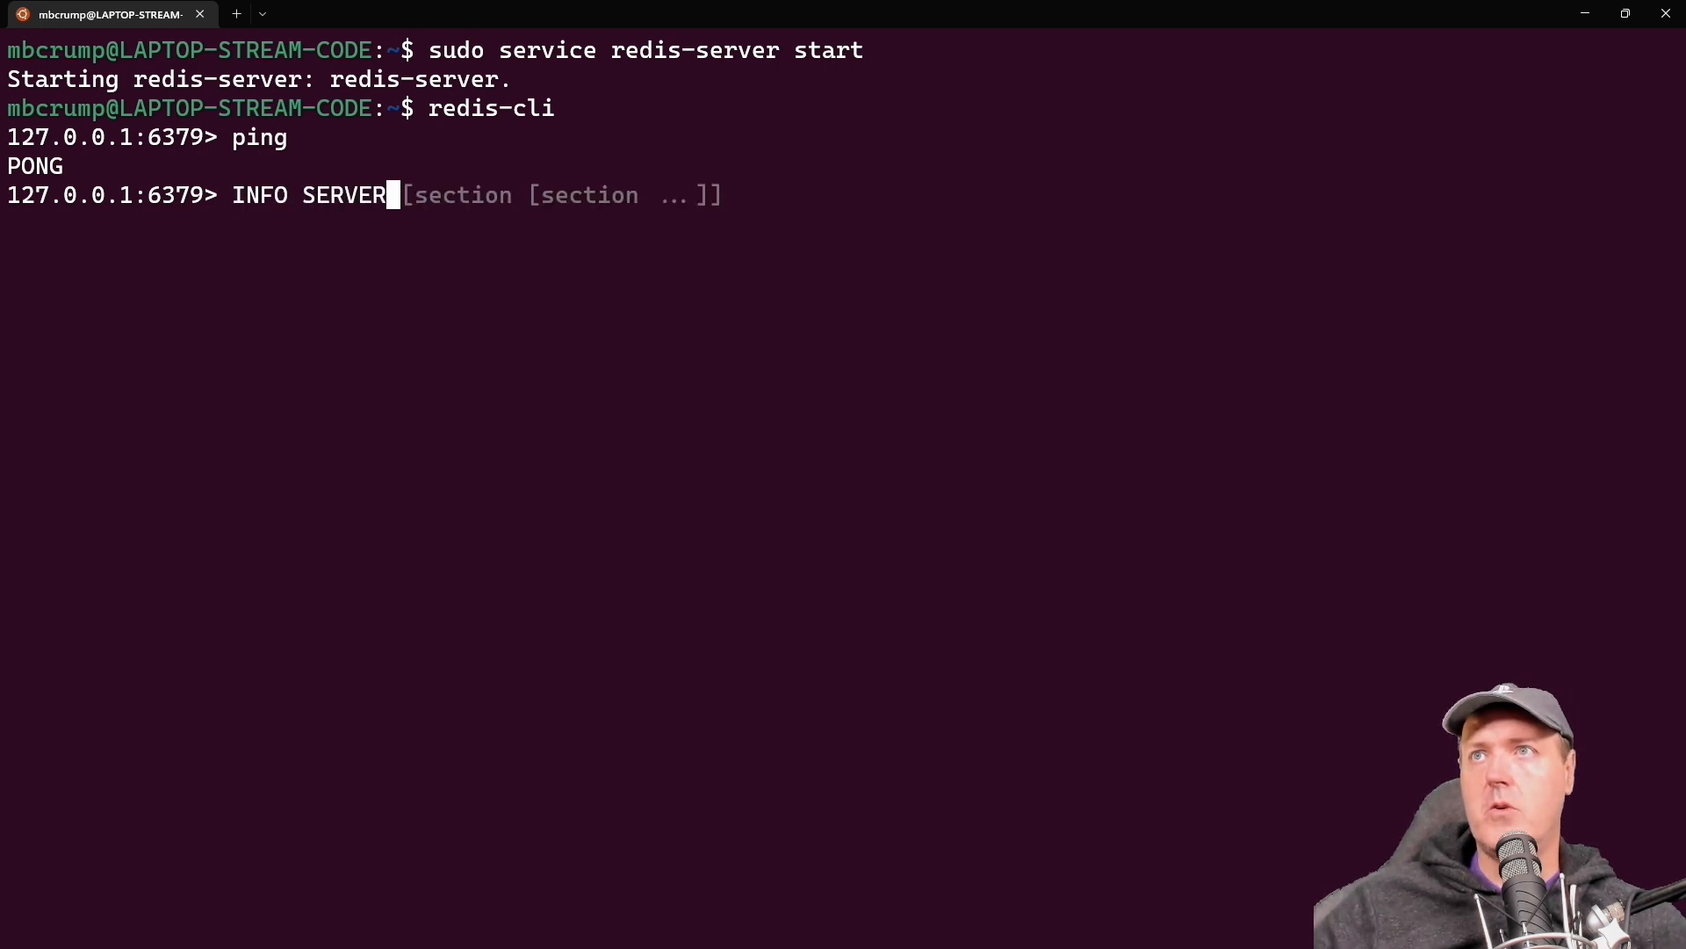
key("Return")
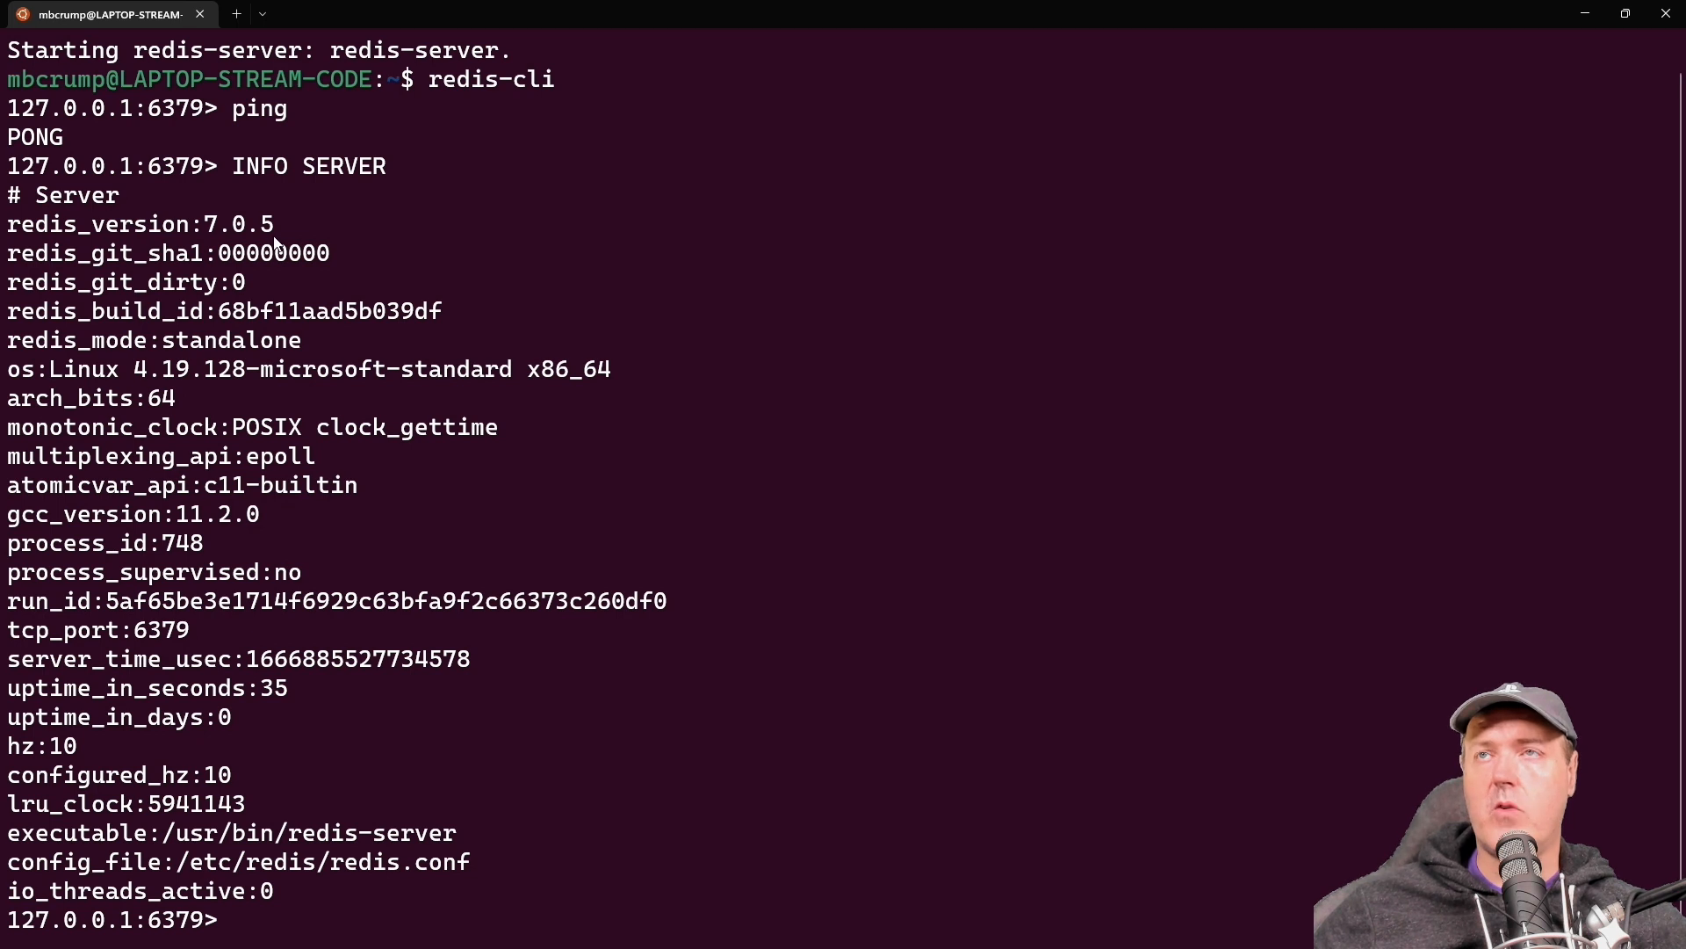
mouse_move(326, 221)
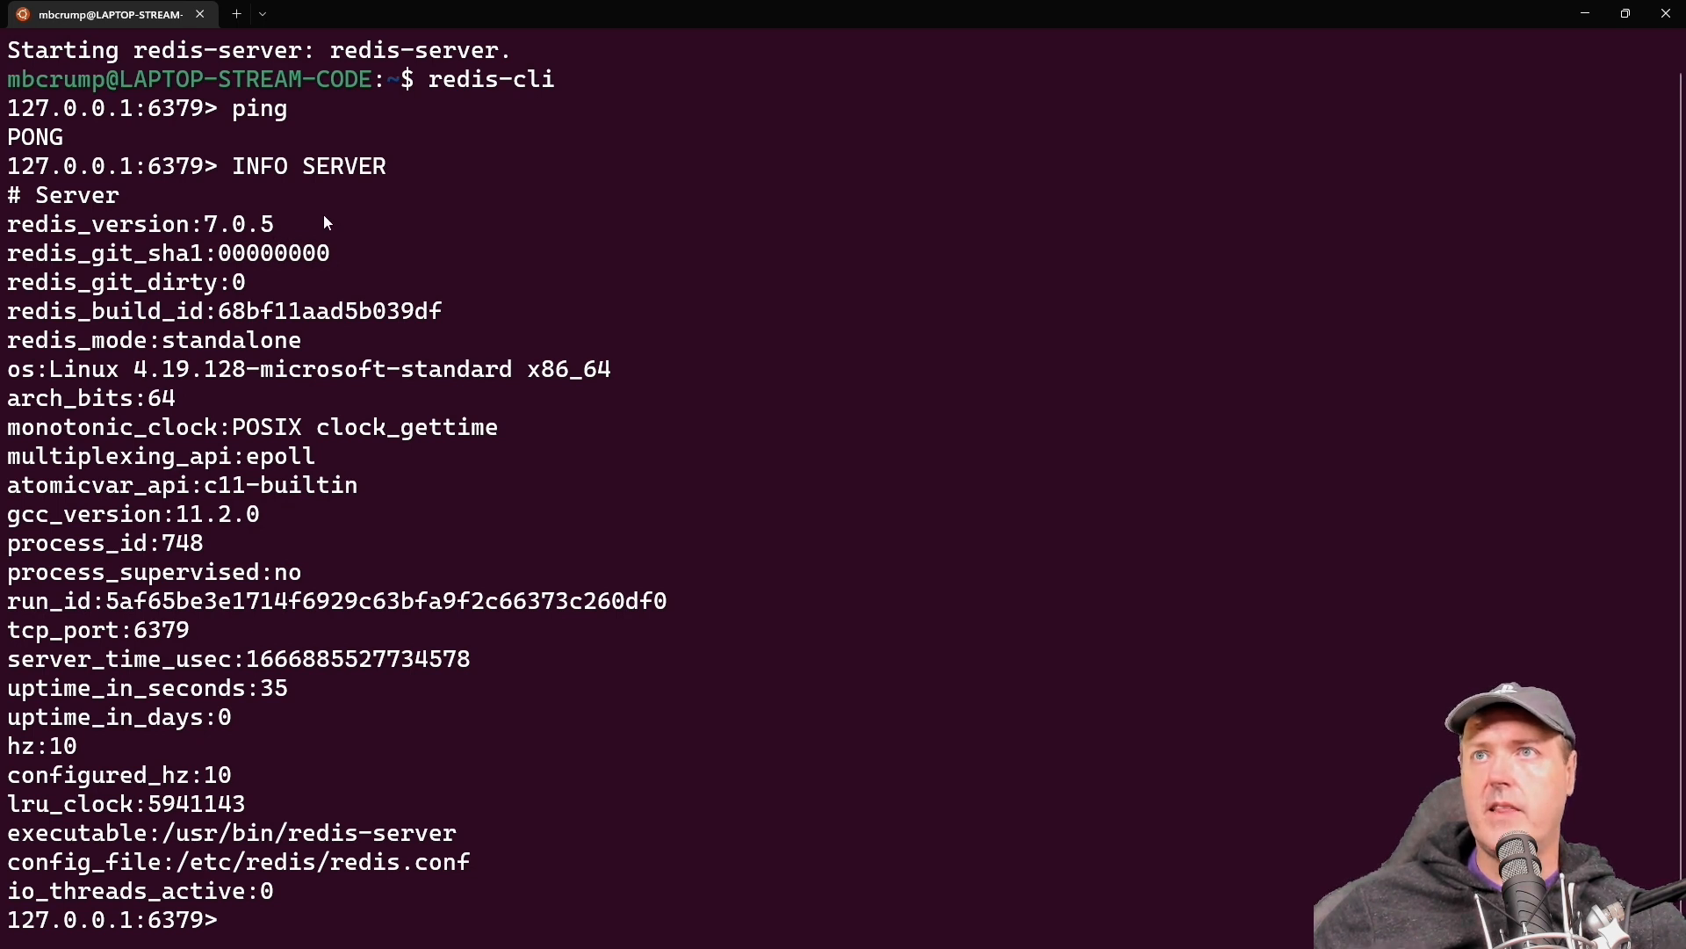
mouse_move(292, 320)
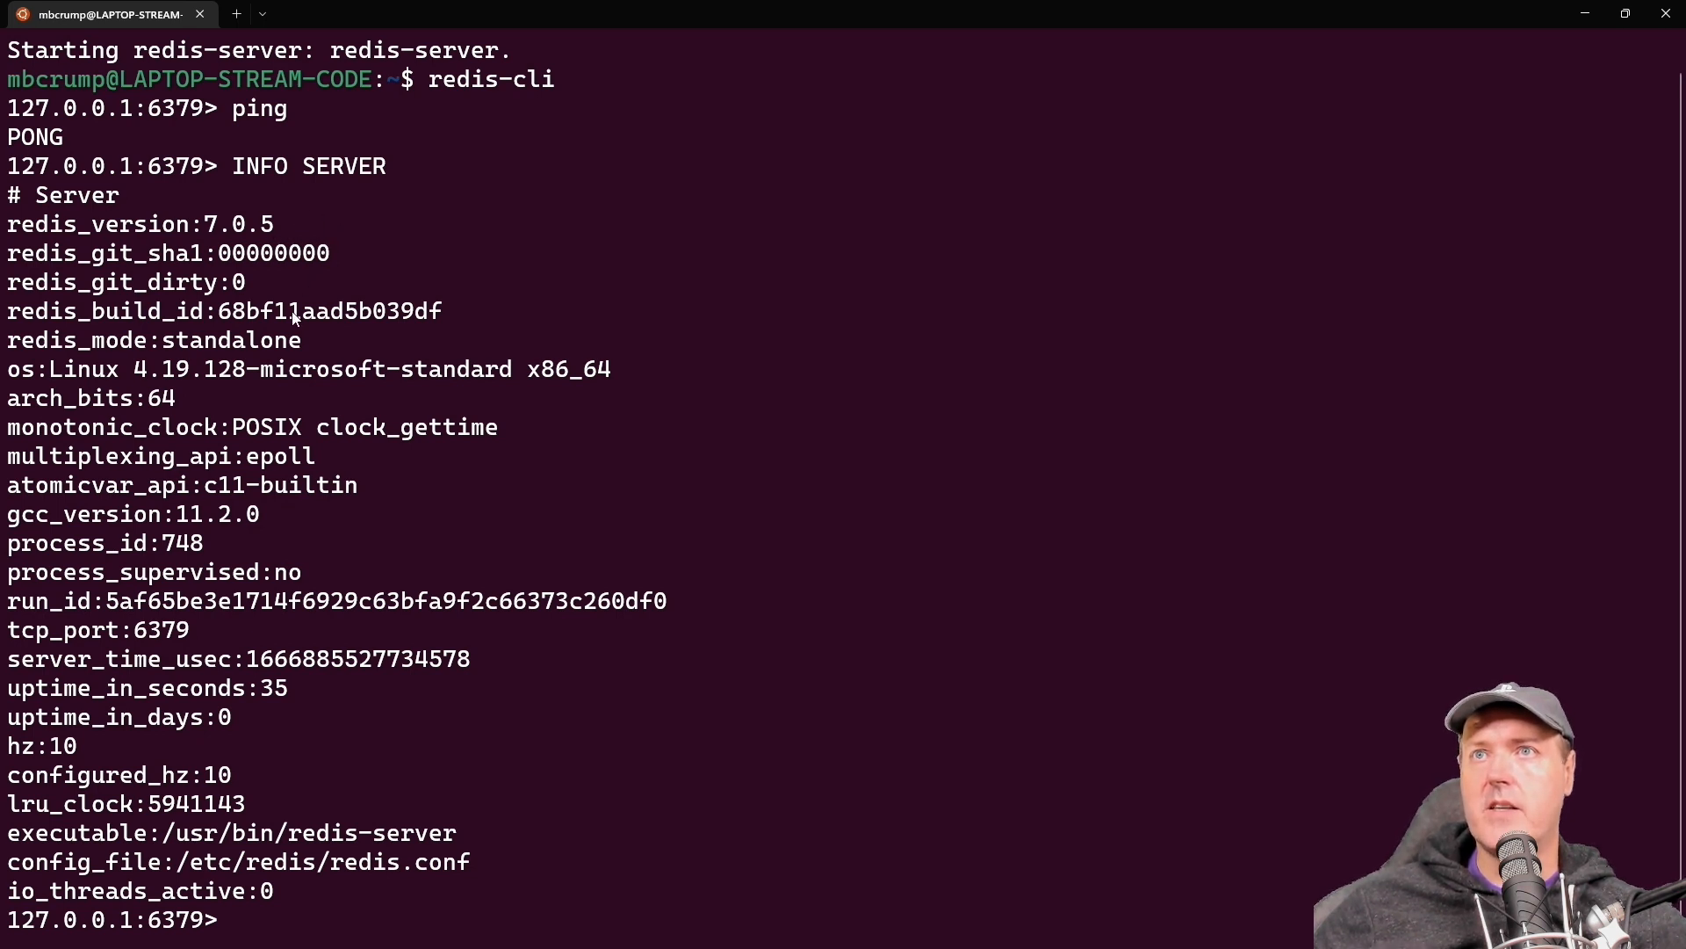
mouse_move(54, 382)
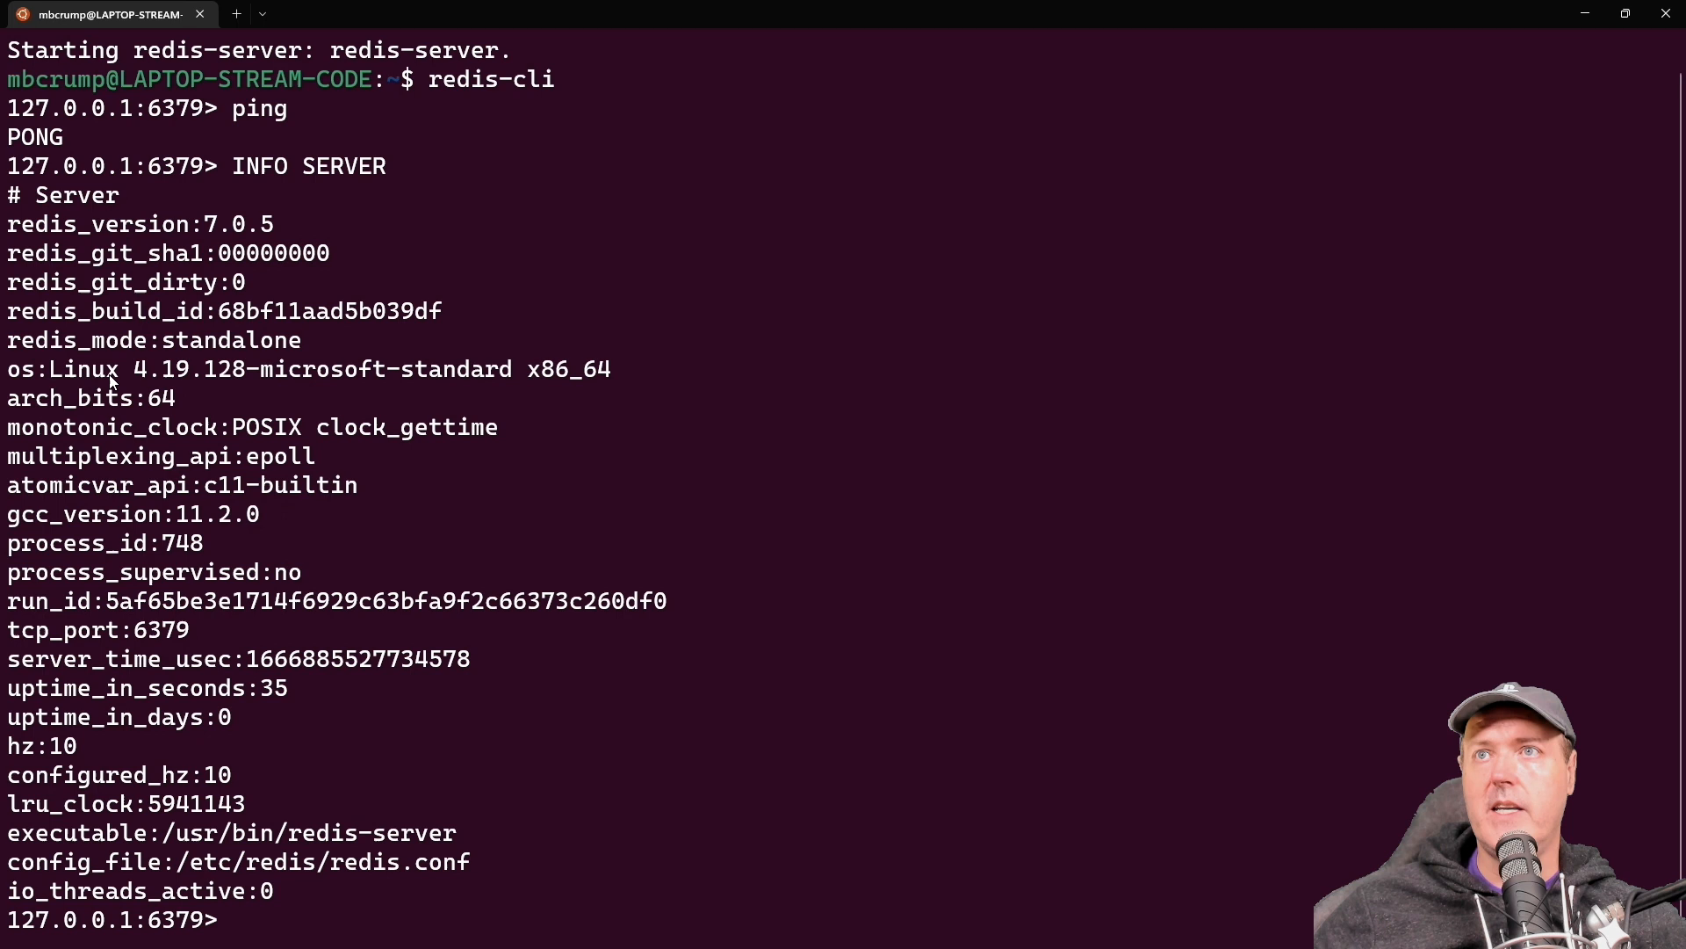
mouse_move(403, 377)
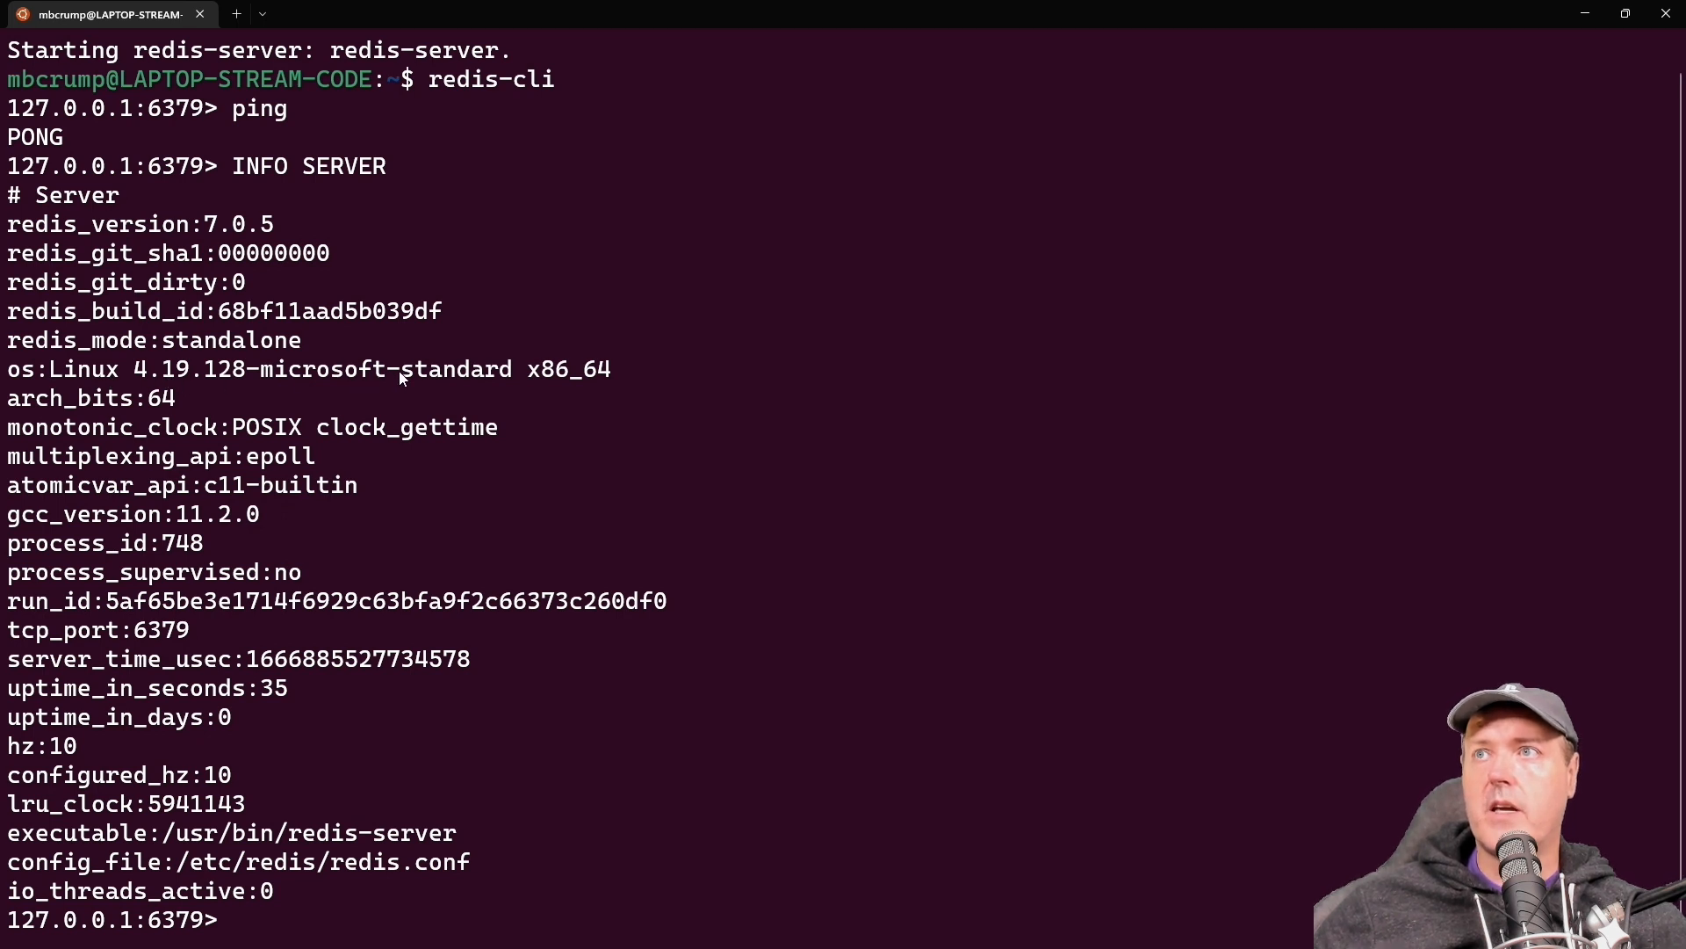
mouse_move(619, 378)
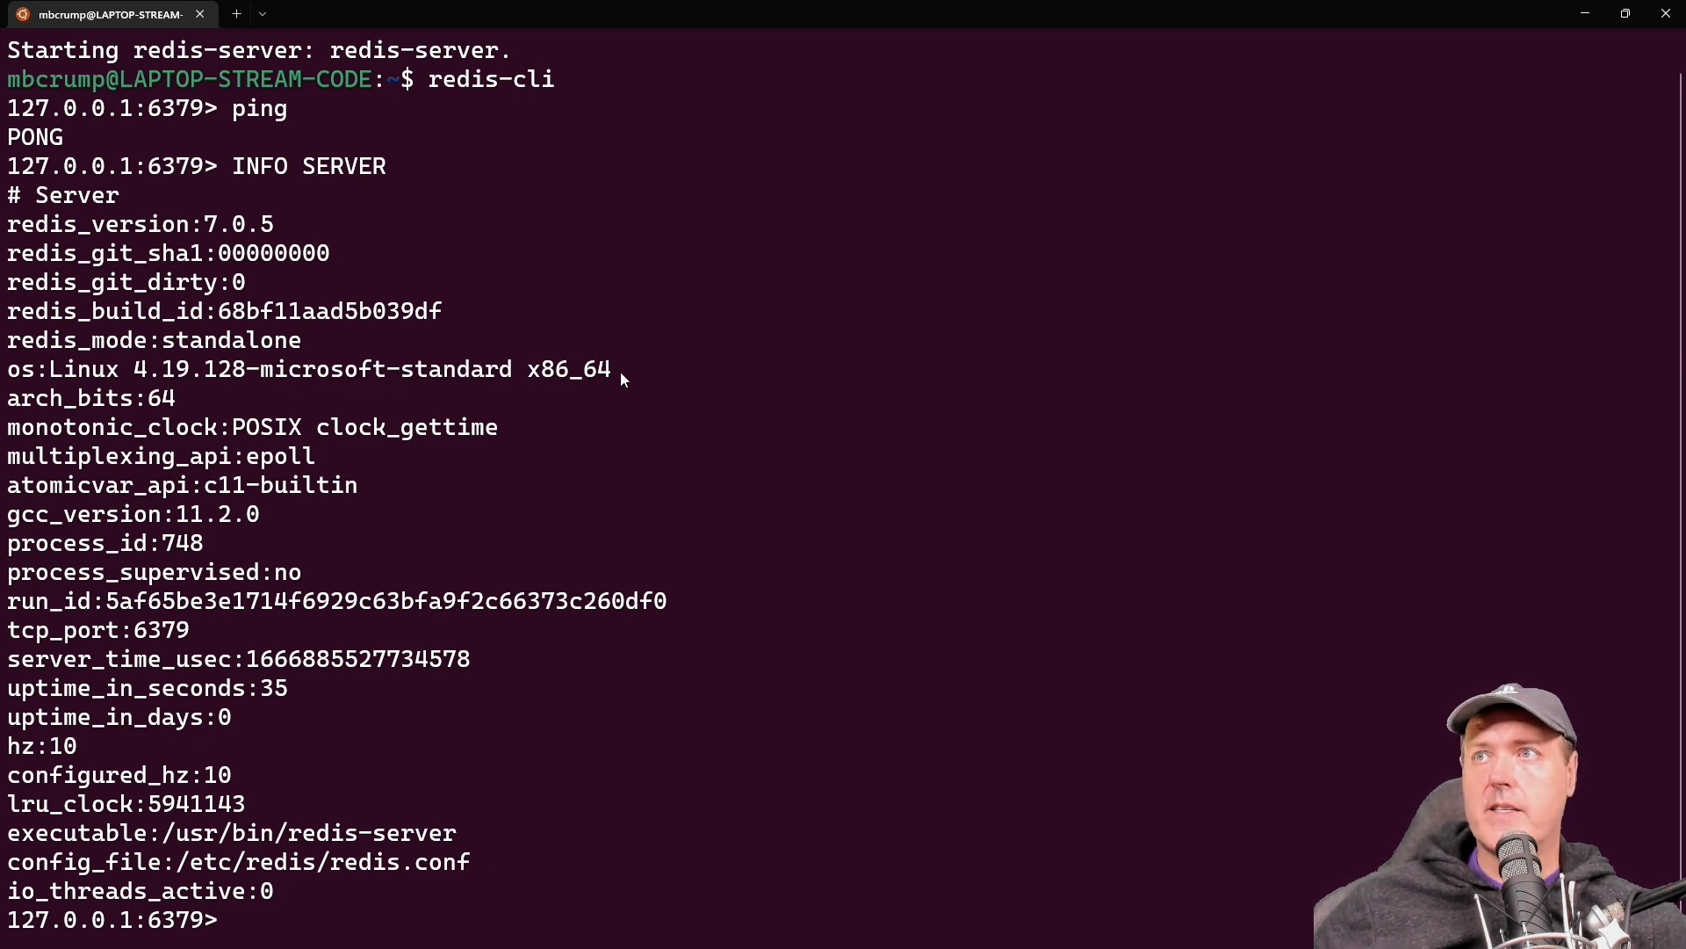
mouse_move(599, 385)
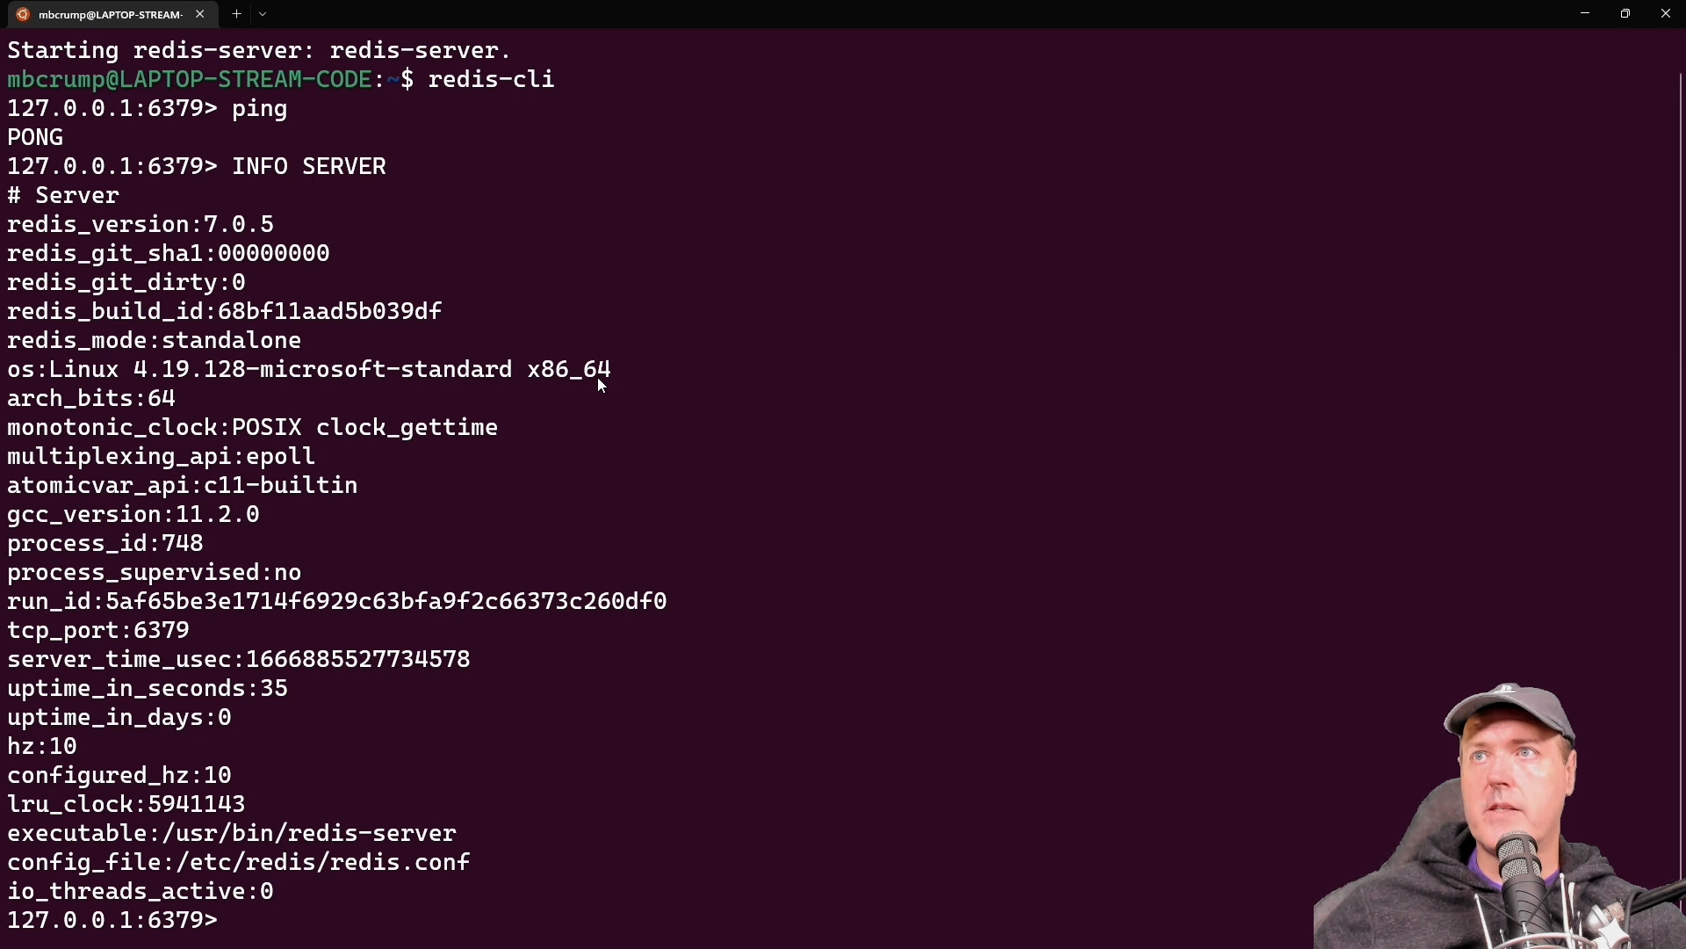
mouse_move(97, 411)
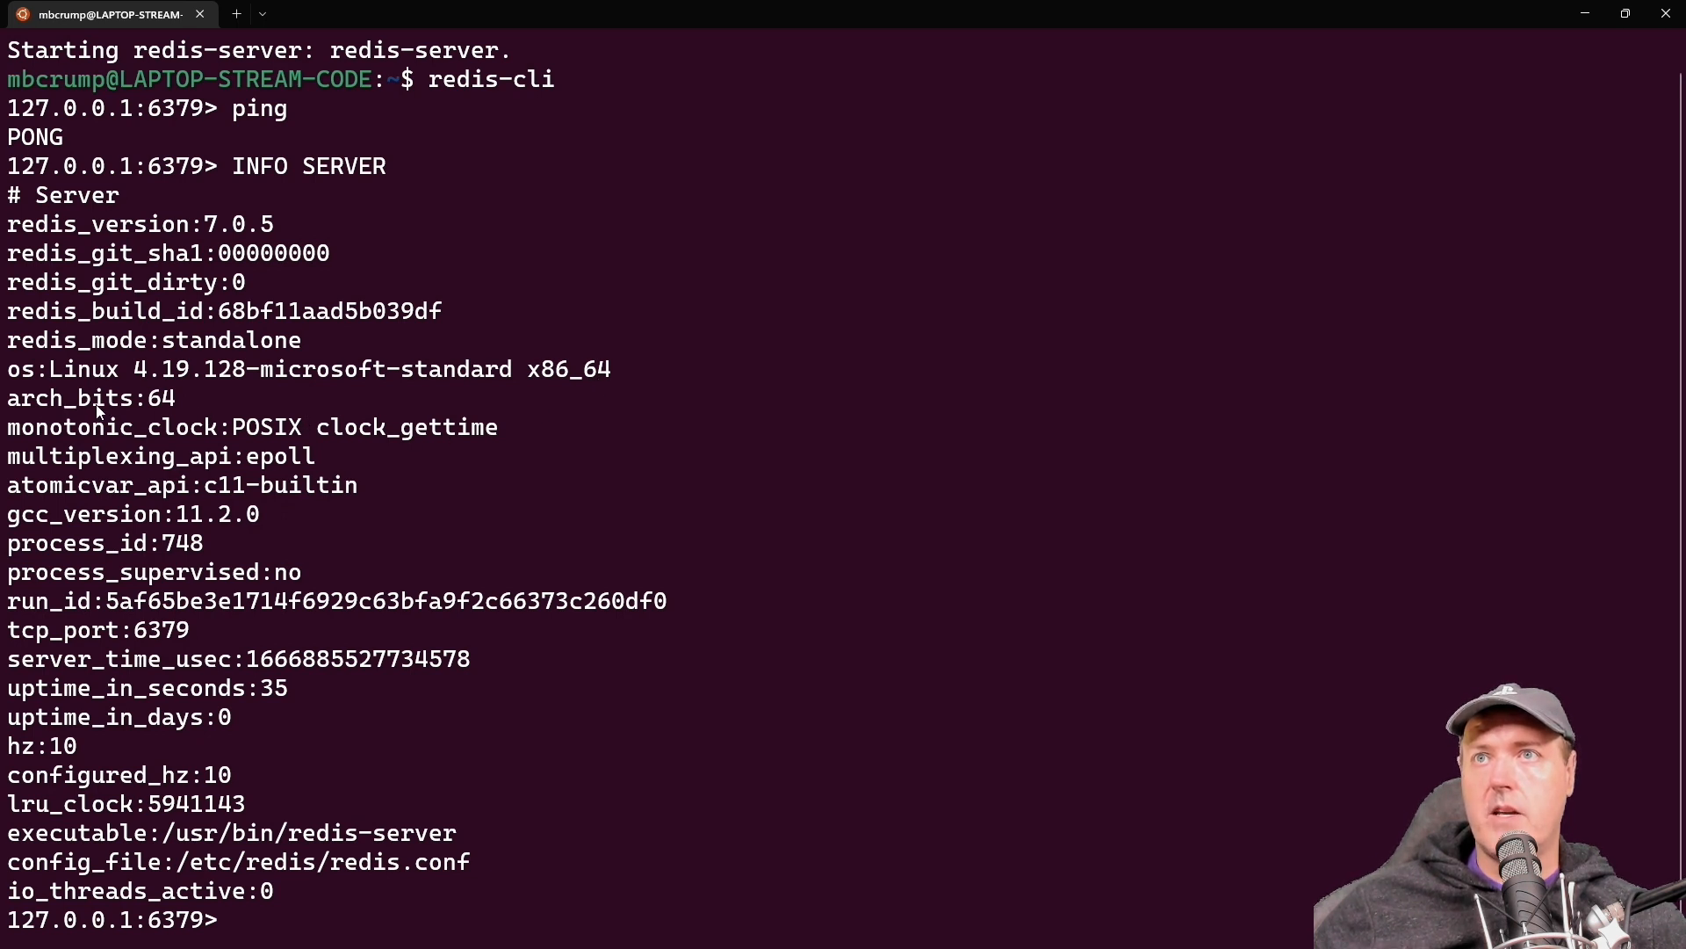
mouse_move(240, 608)
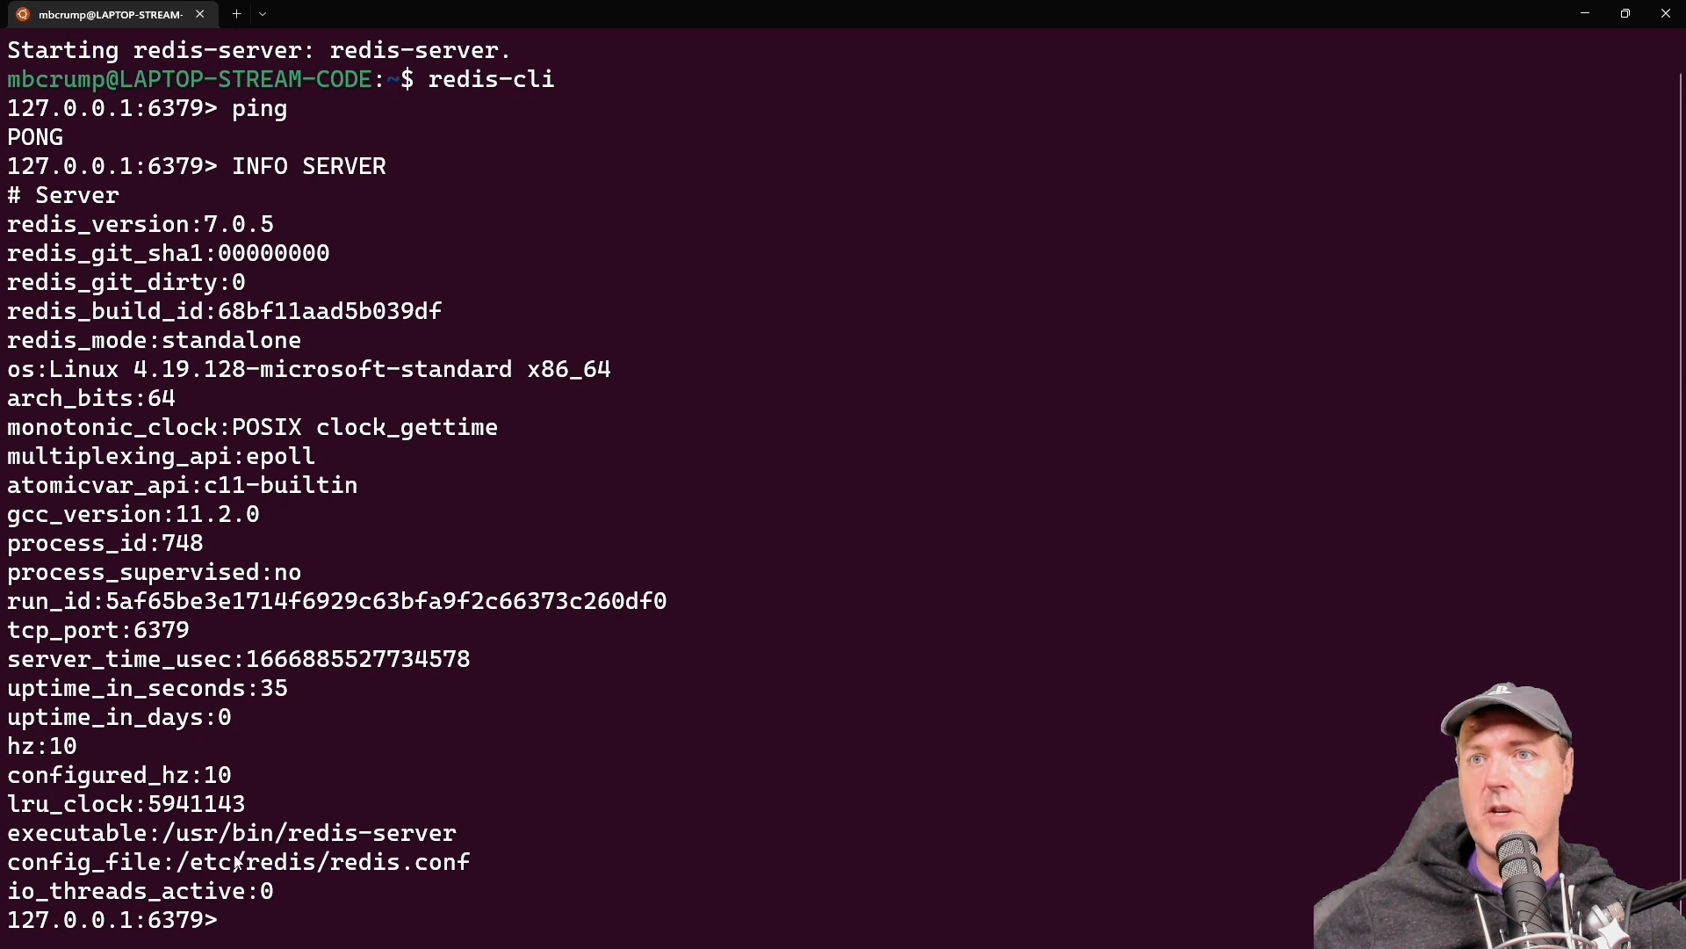
double_click(238, 224)
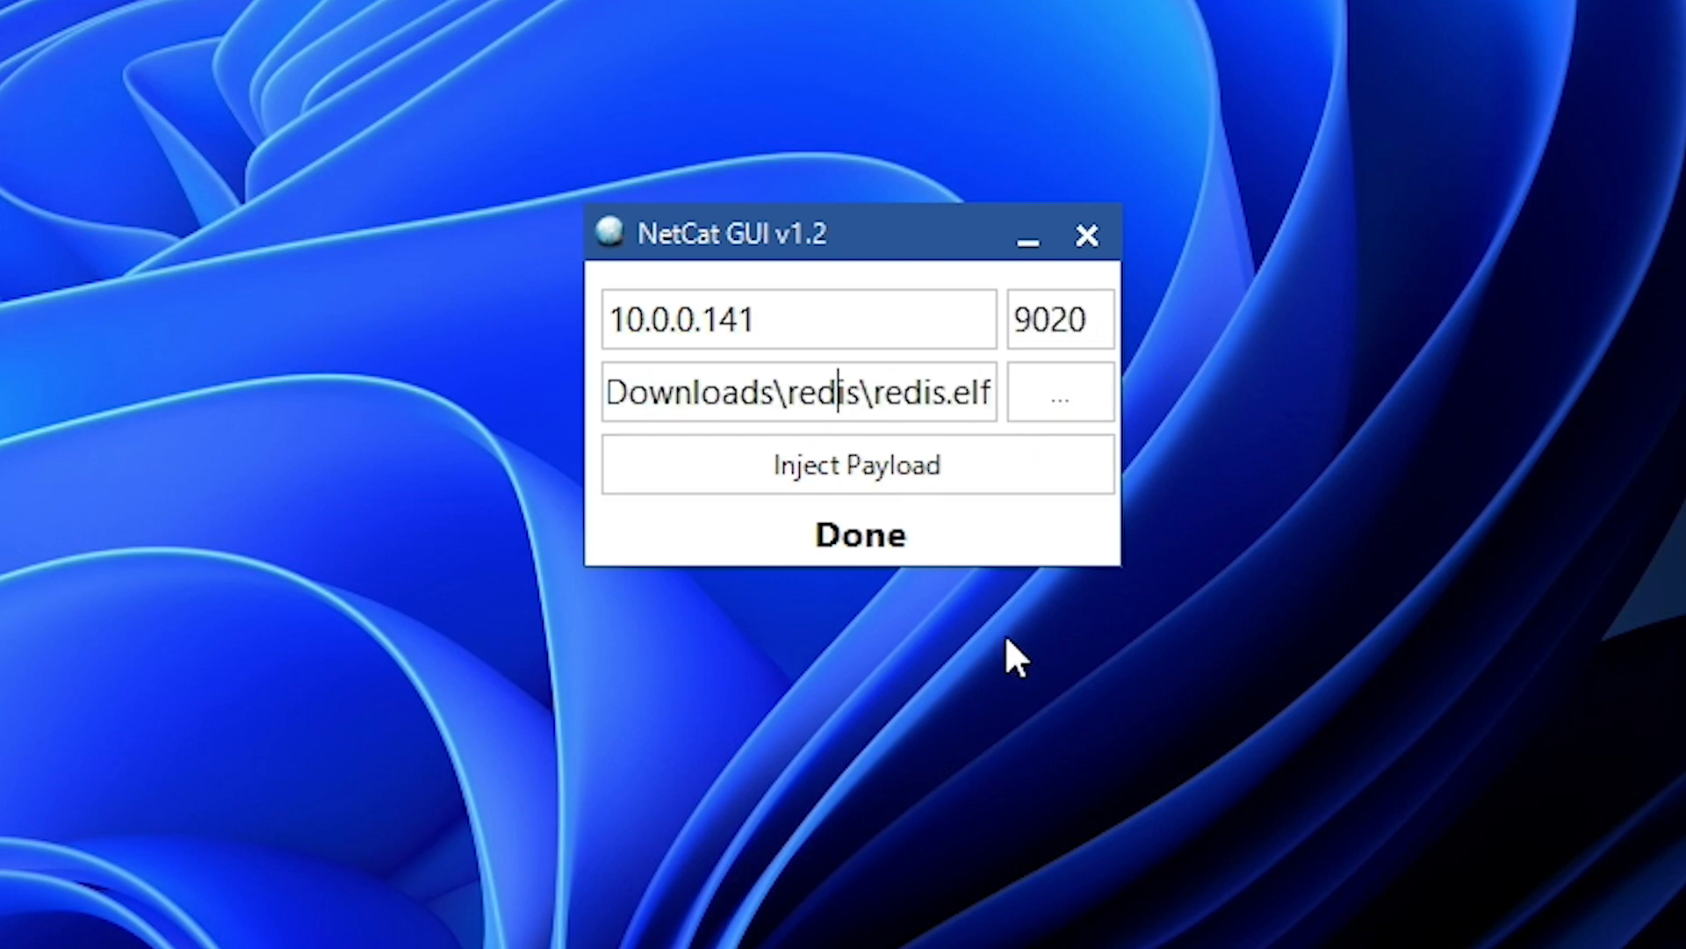
mouse_move(973, 763)
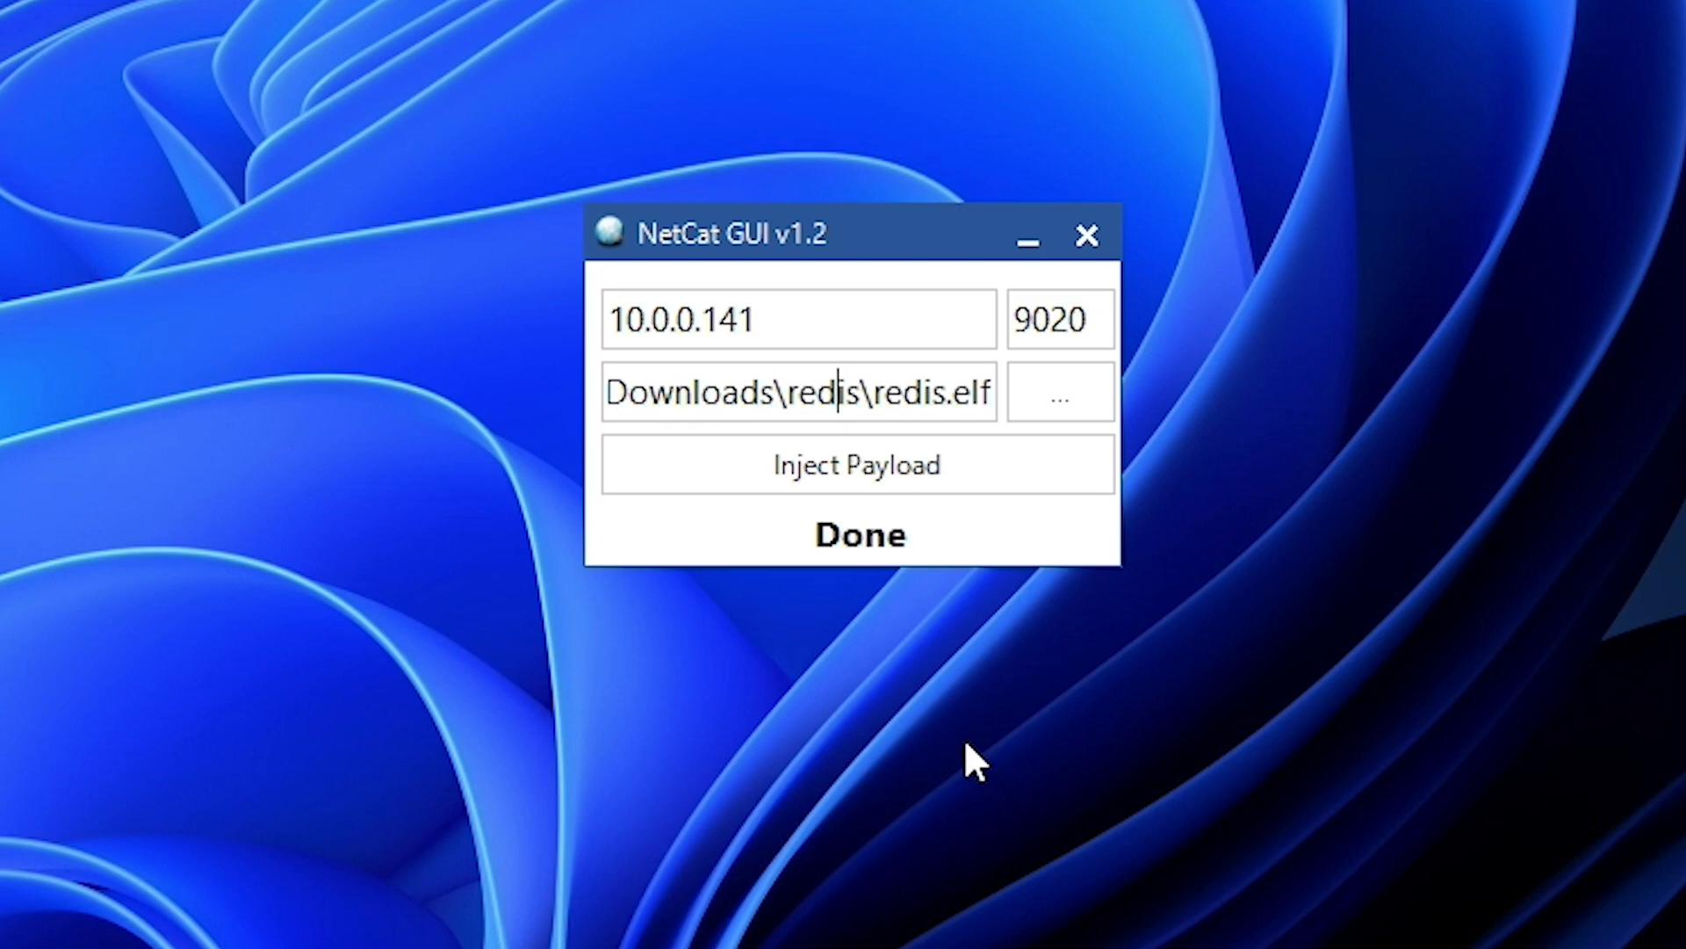
mouse_move(932, 366)
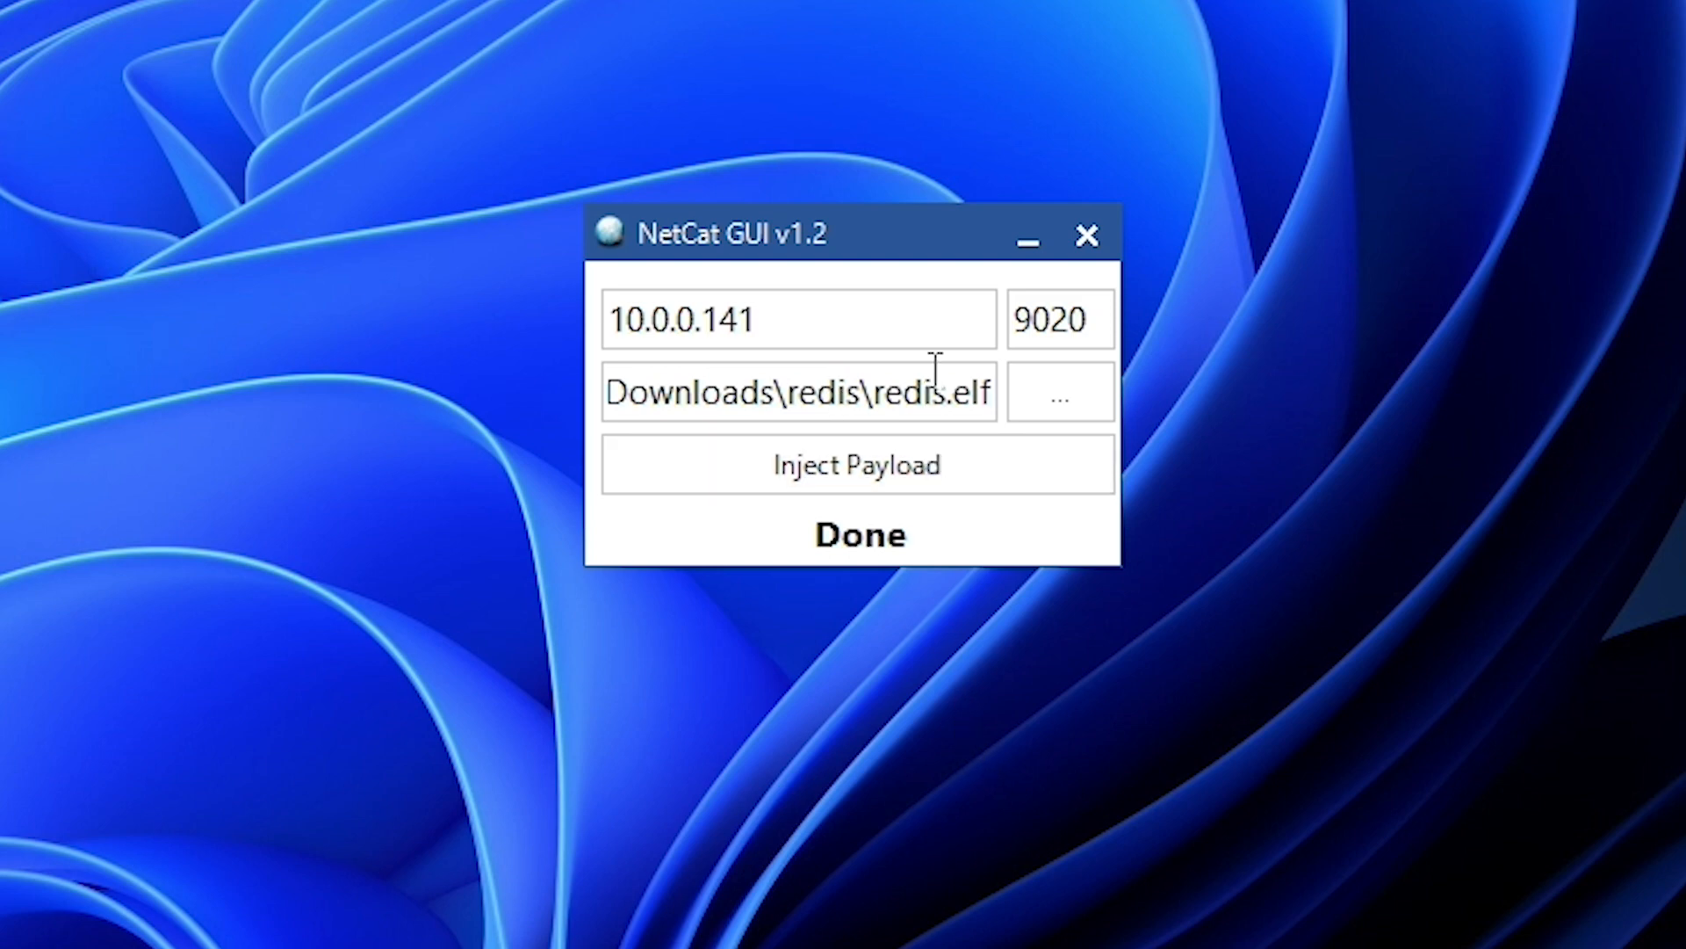
Select the redis.elf payload name in NetCat GUI, confirming port 9020 and Done status.
double_click(930, 392)
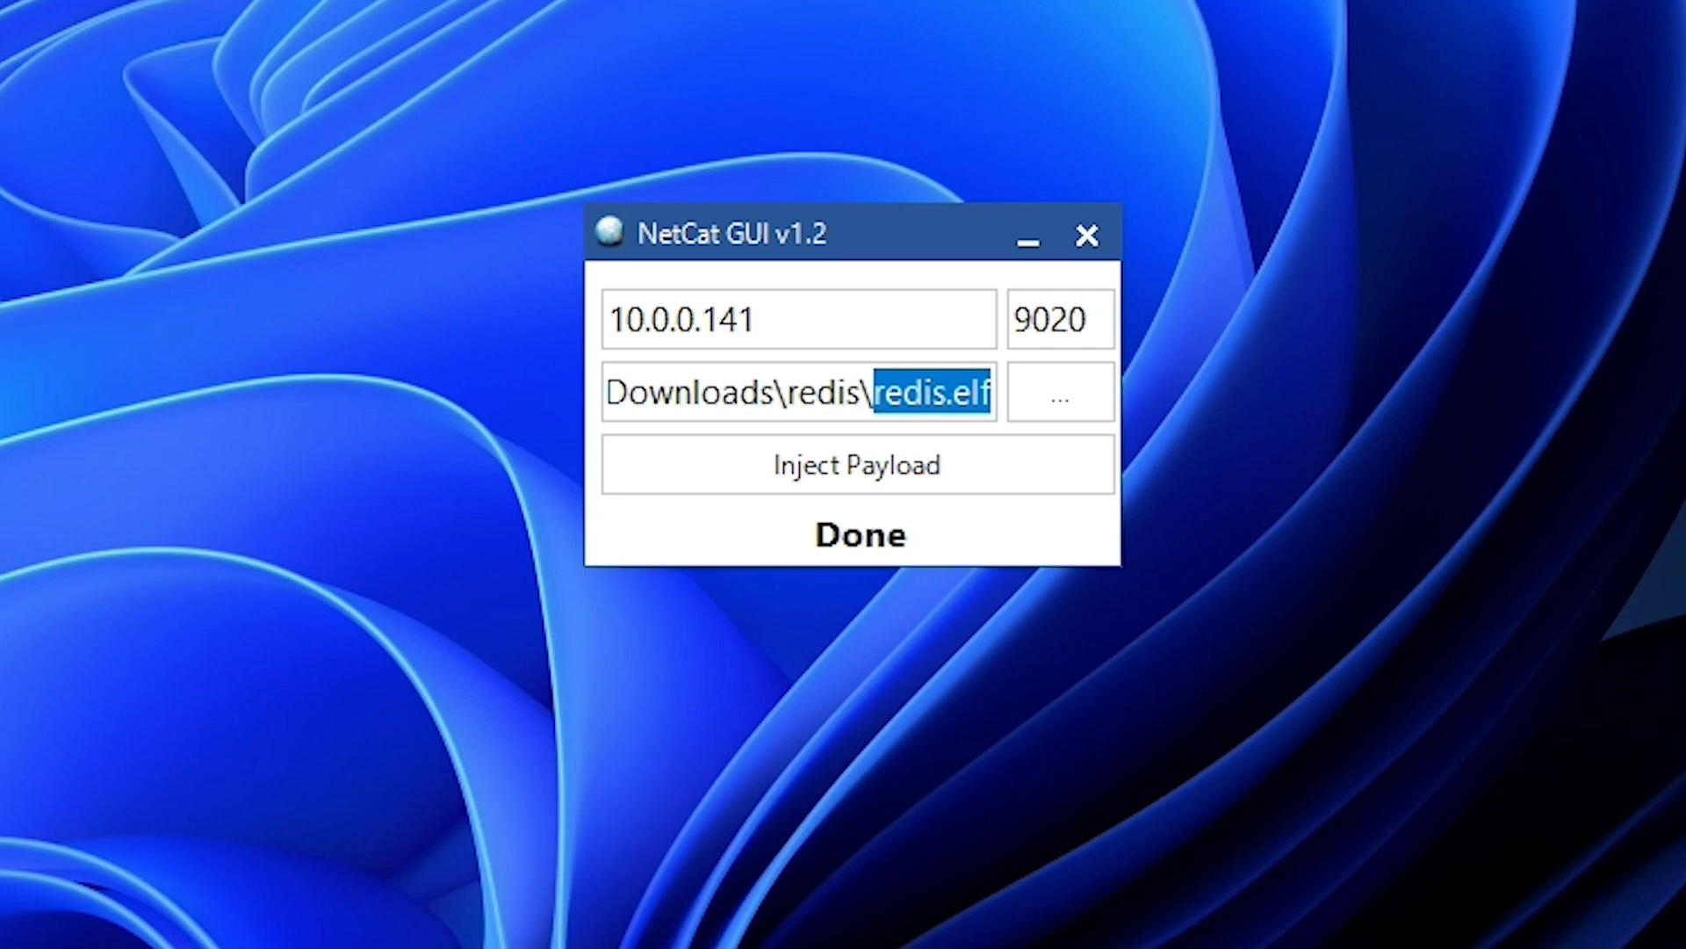
mouse_move(1053, 708)
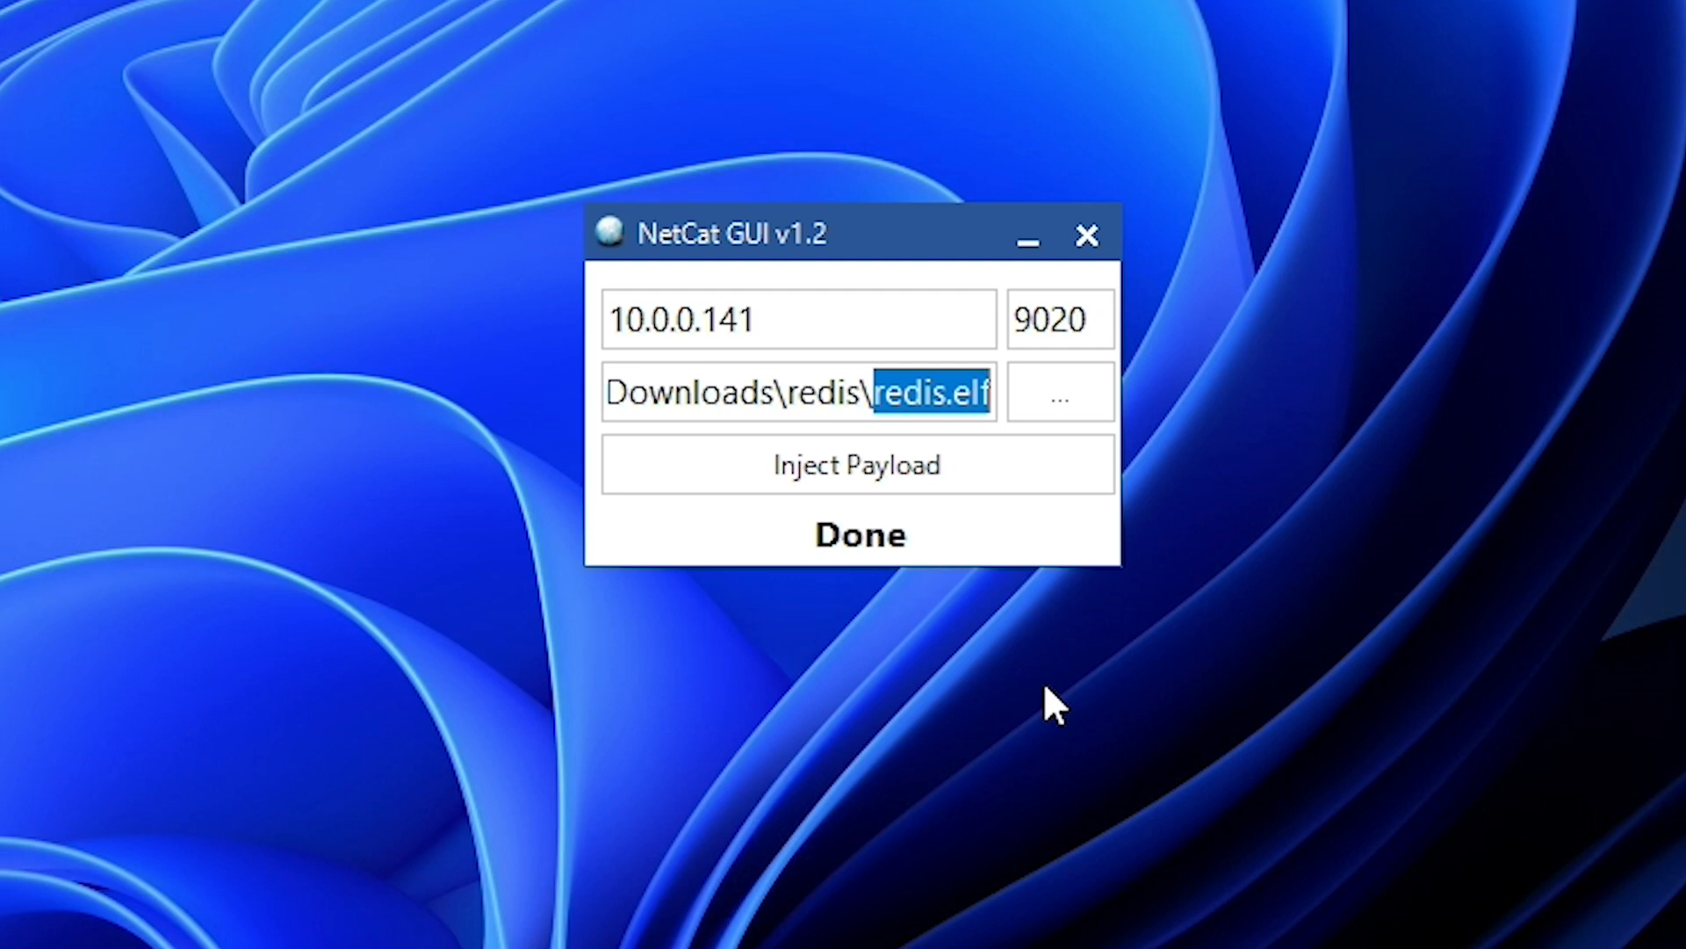
mouse_move(881, 527)
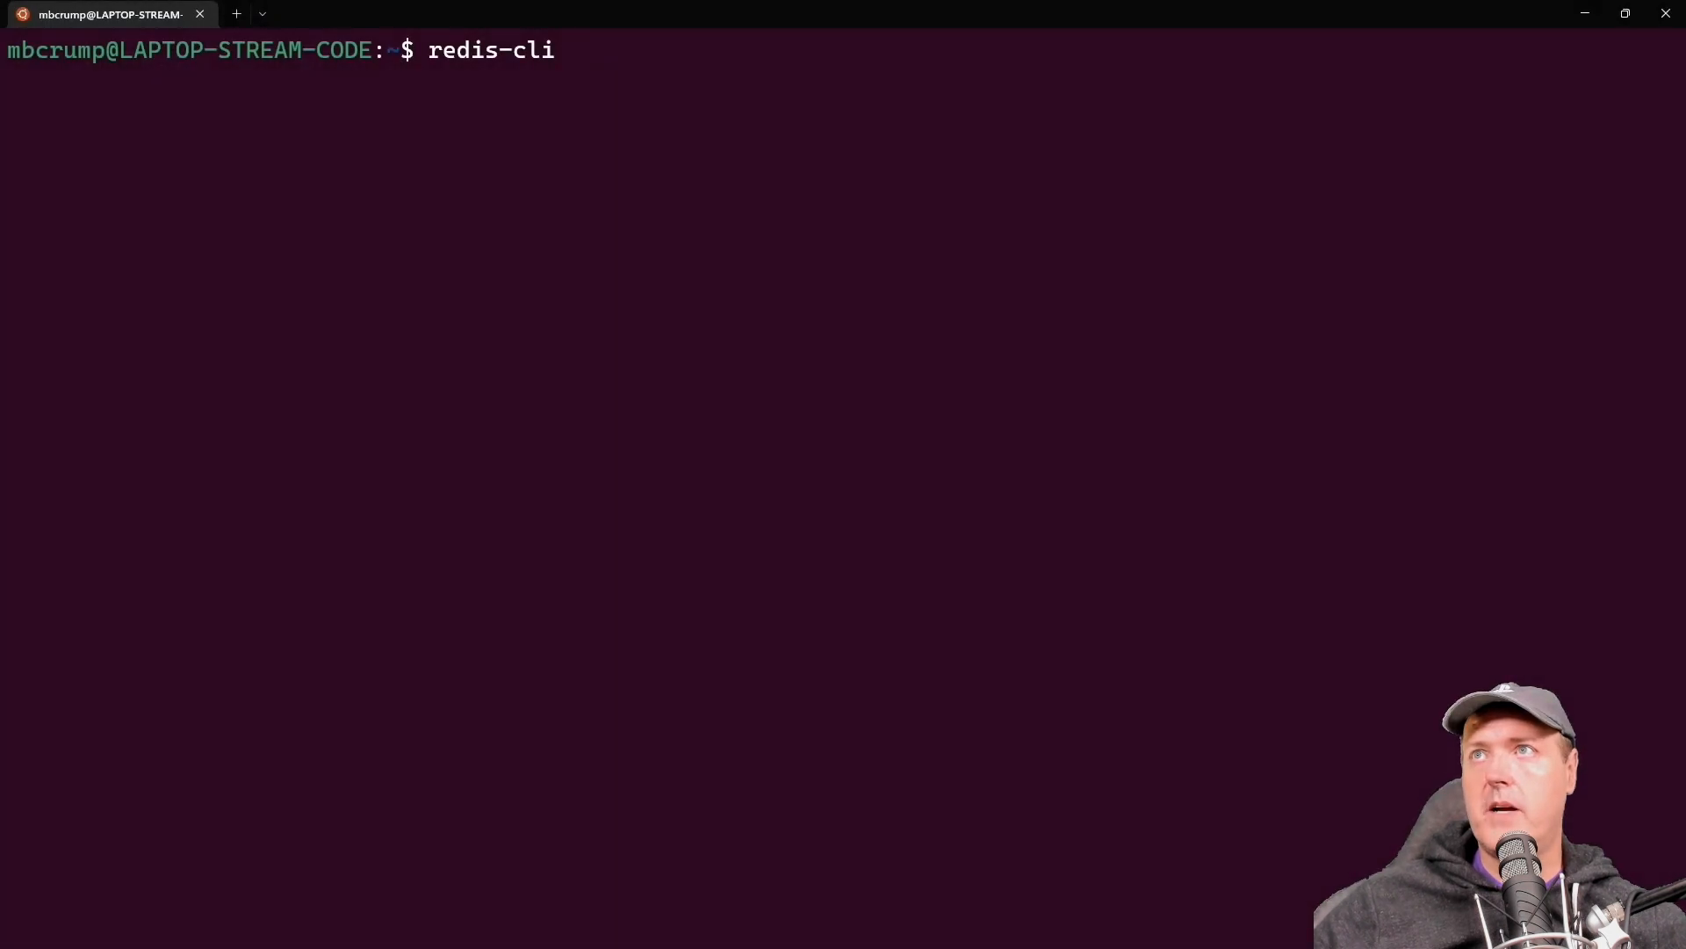
Run redis-cli -h 10.0.0.141 -p 1004 to reach the PS5's Redis server.
type("-h 10.0.0.141 -p")
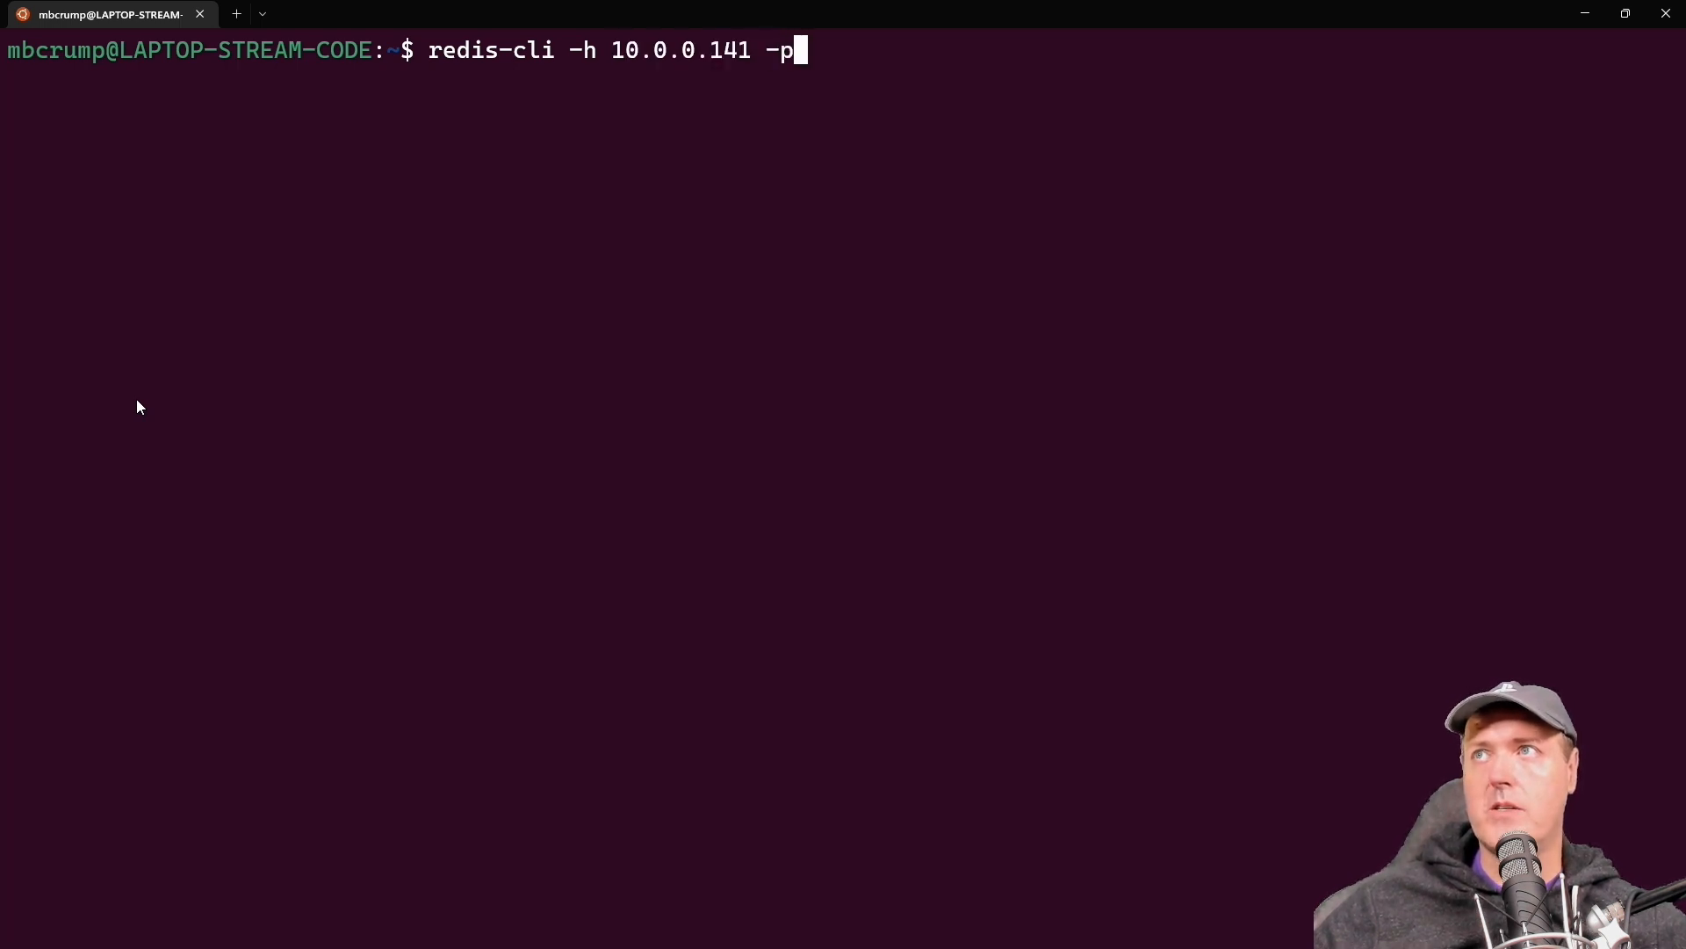
type("1004")
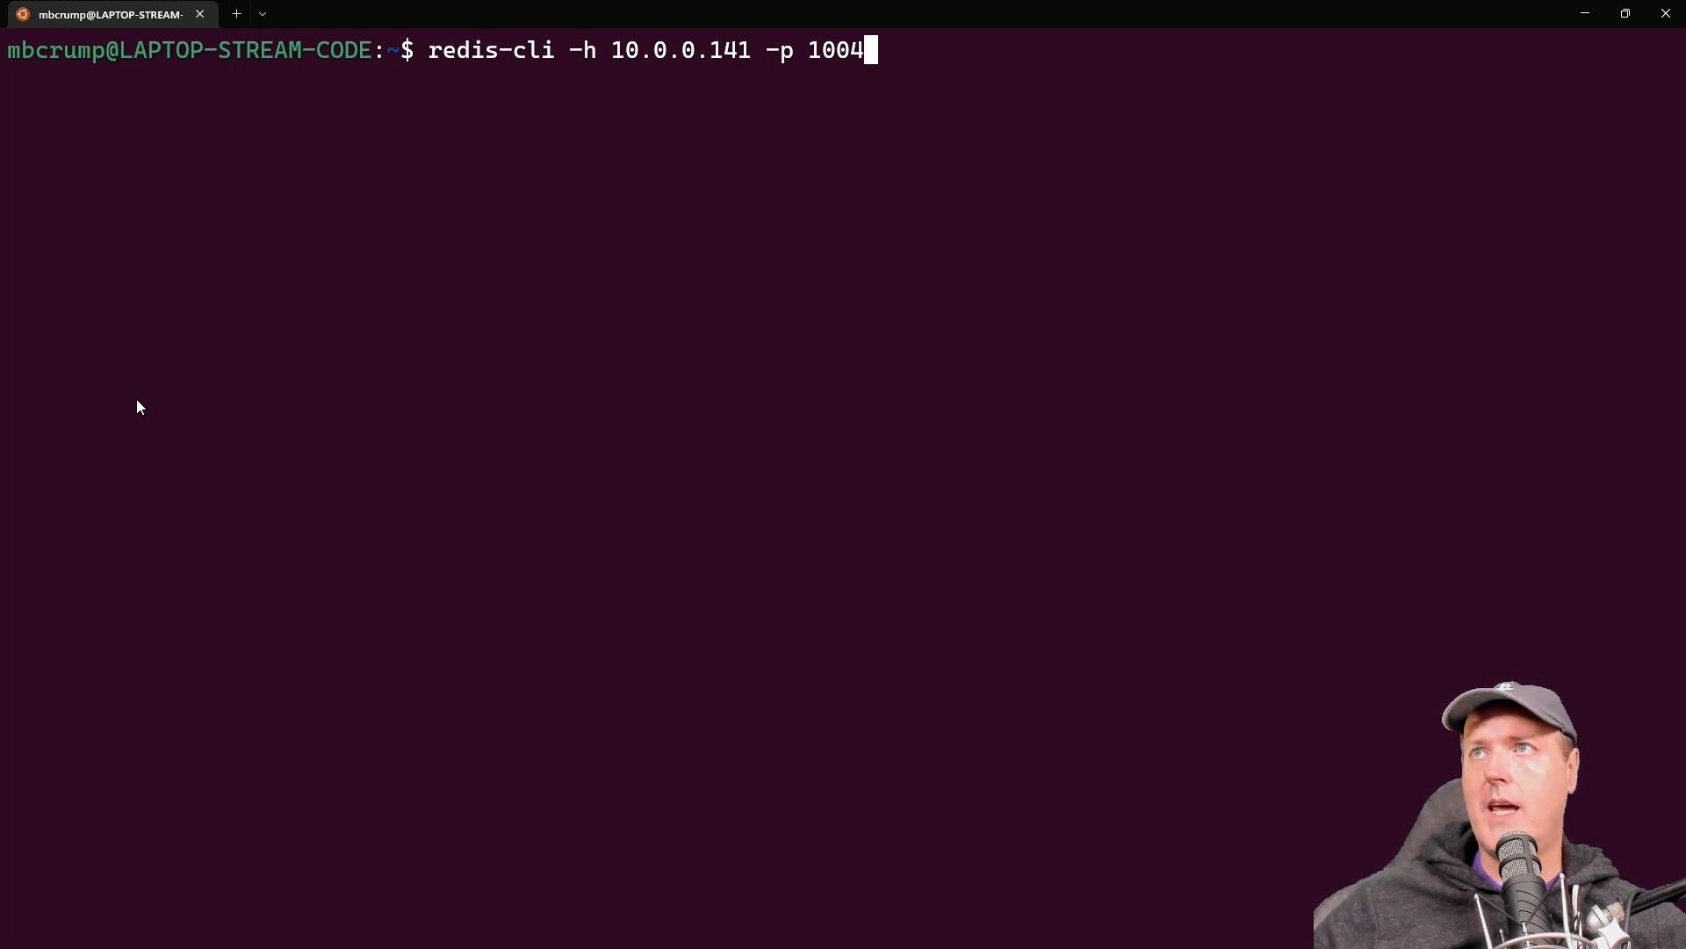
key("Return")
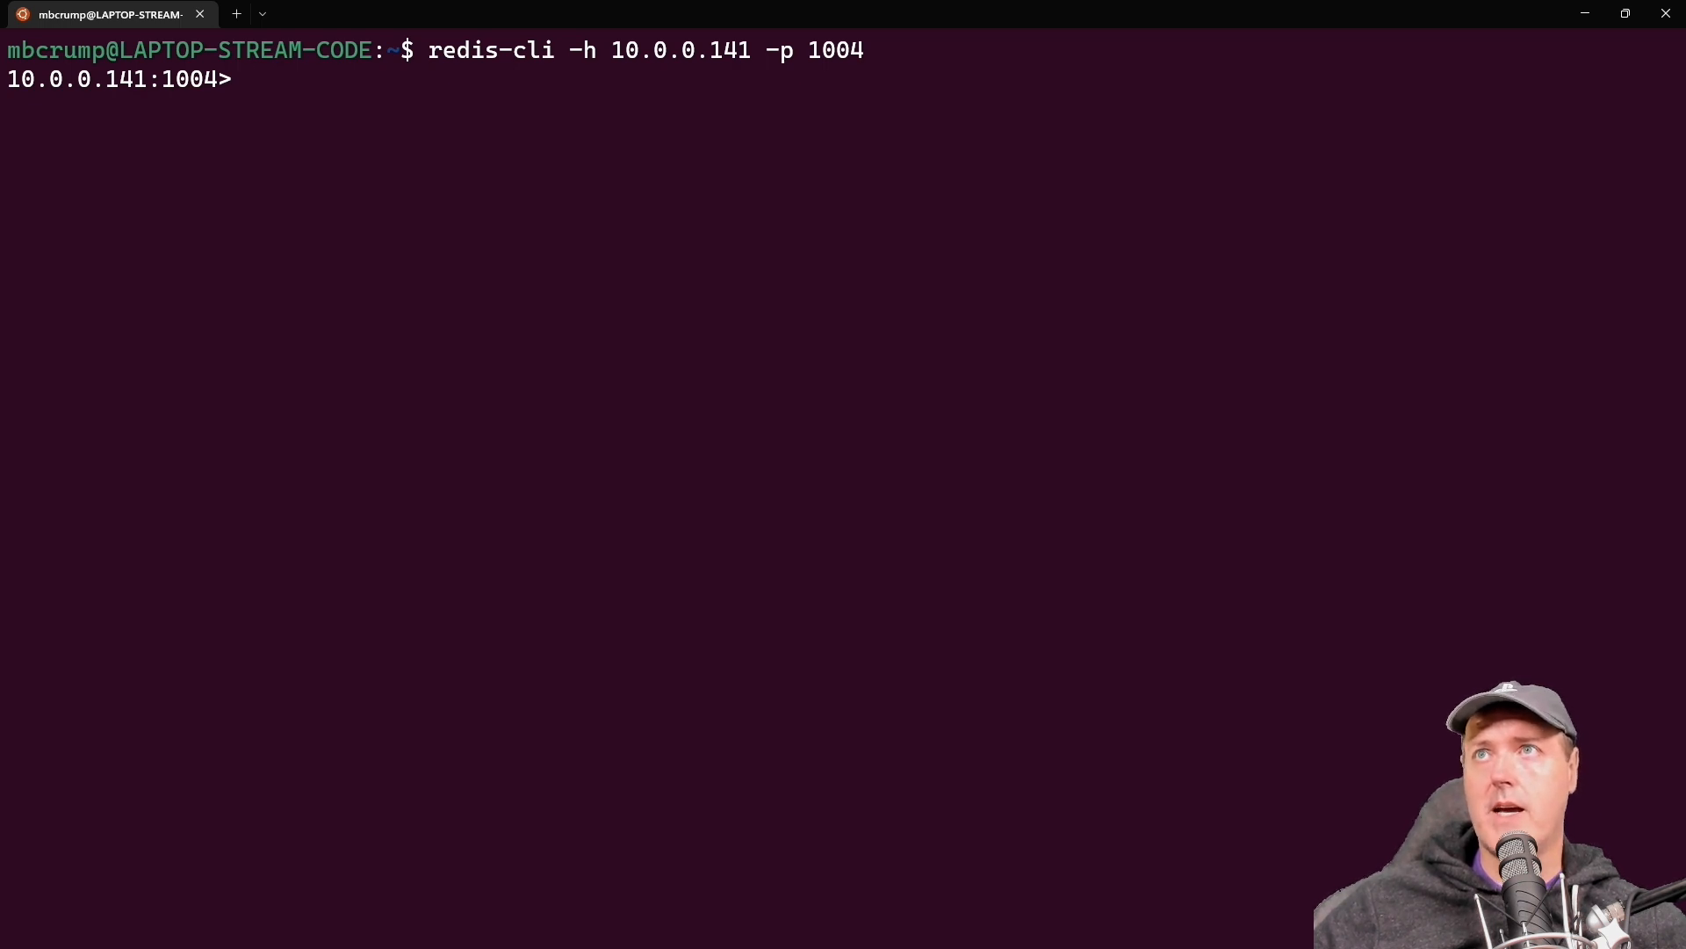
Run INFO SERVER, revealing Redis 6.0.4 on PlayStation x86_64.
type("IN")
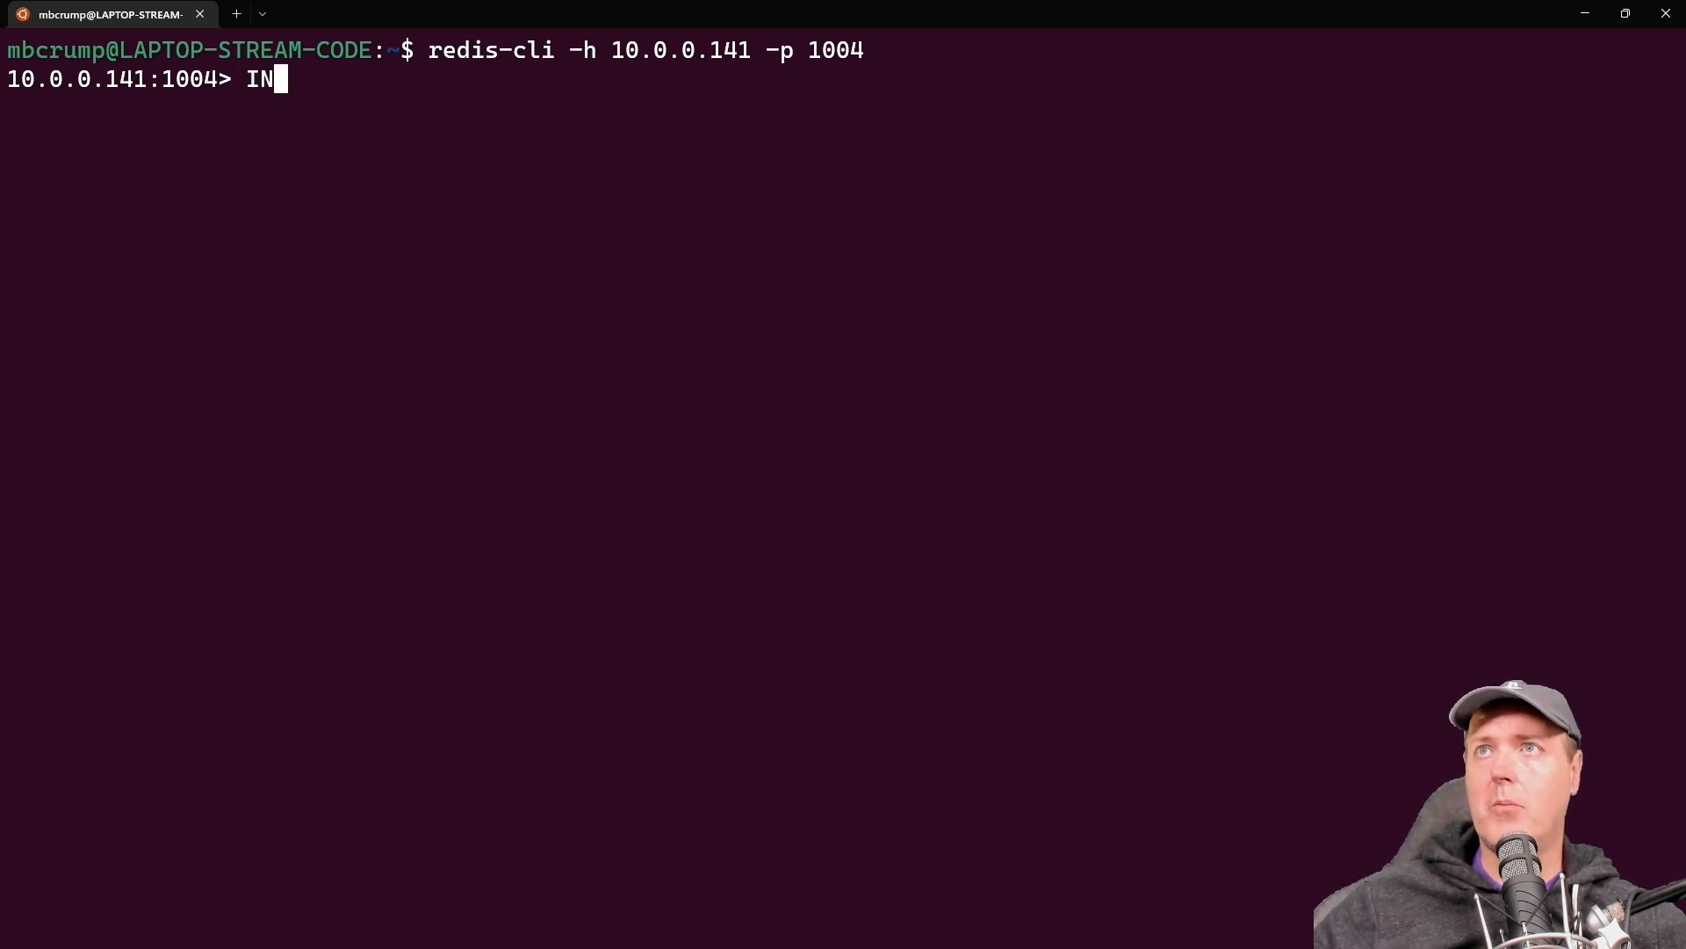
type("FO SERVER")
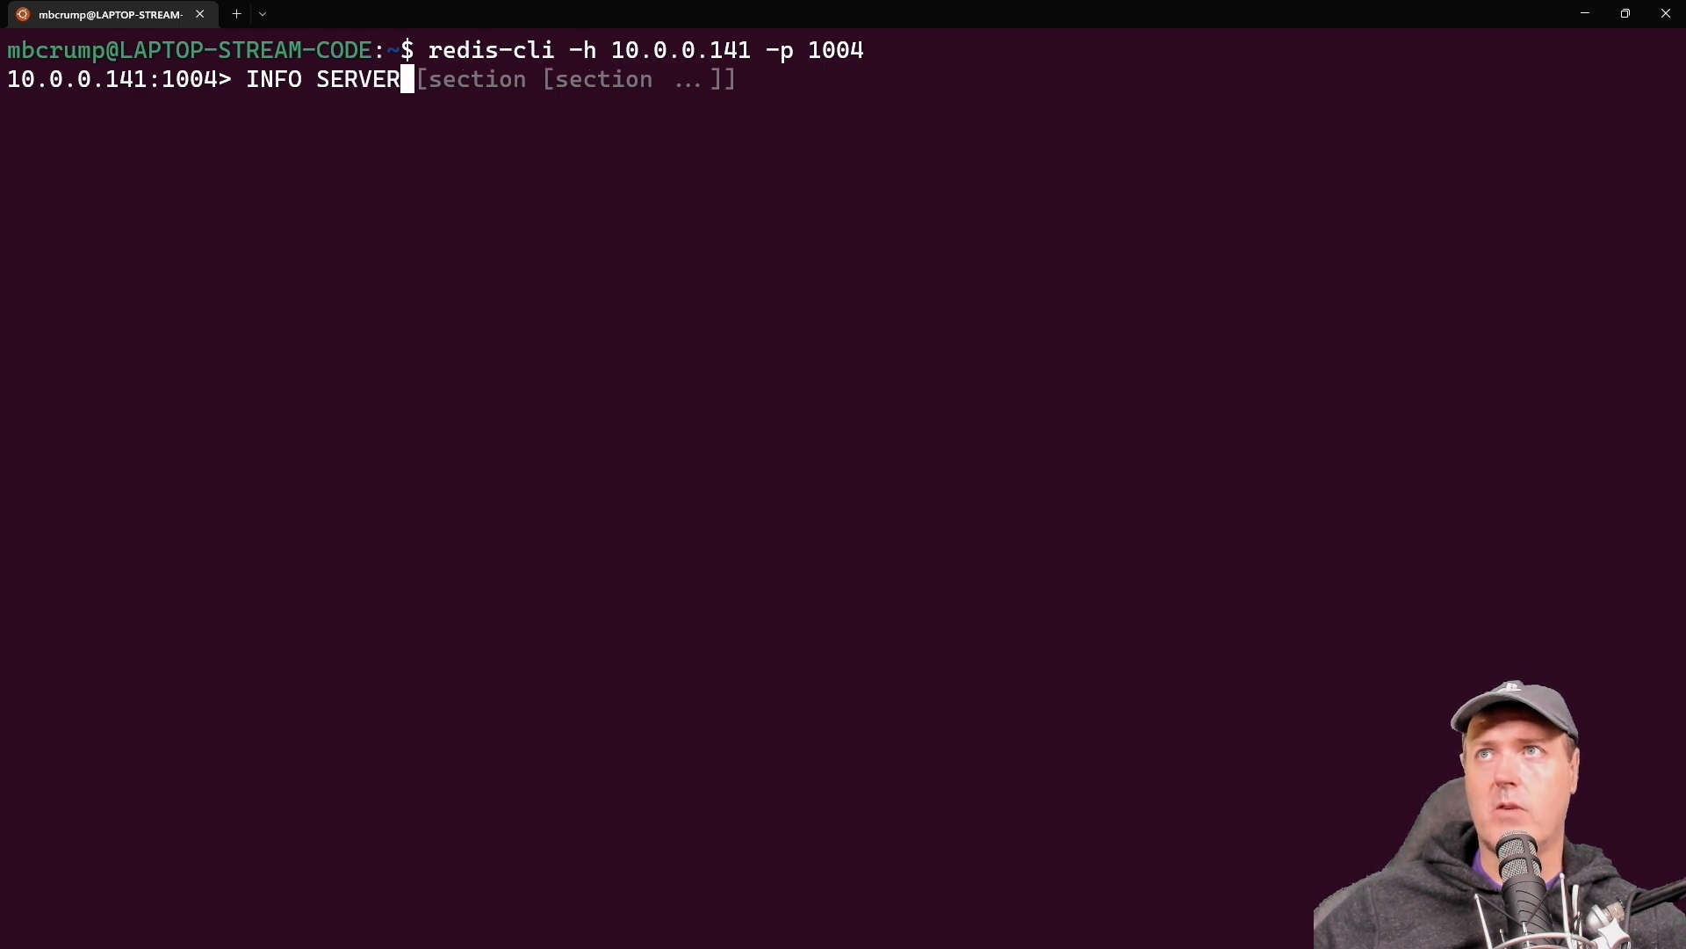
key("Return")
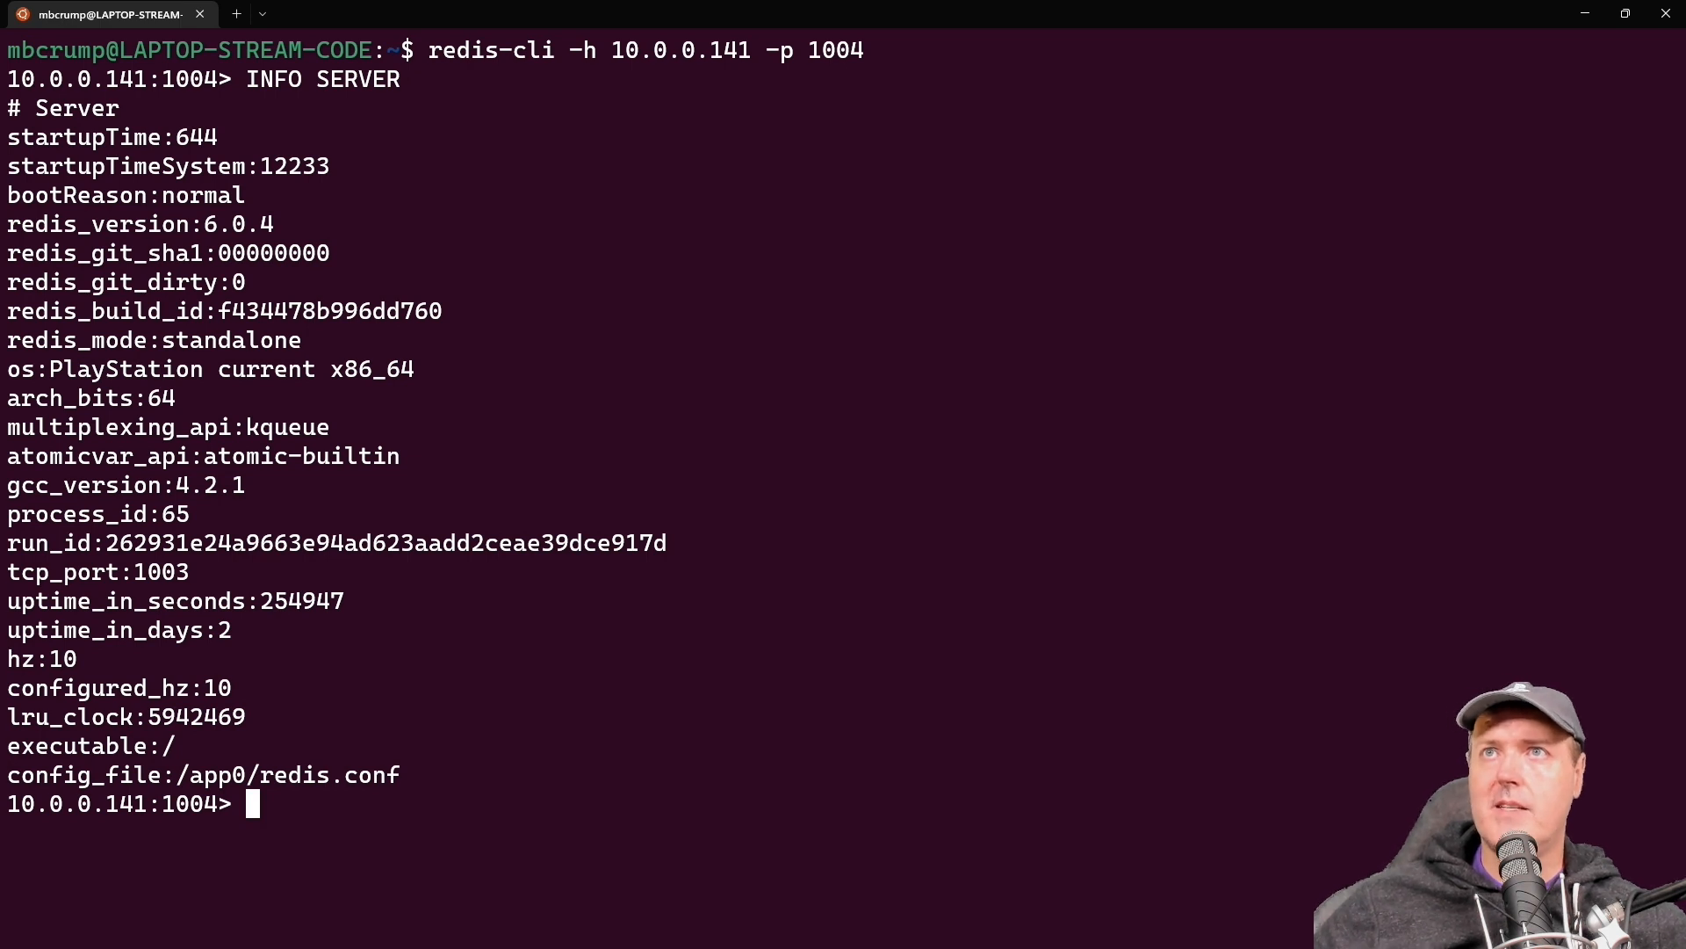
mouse_move(509, 259)
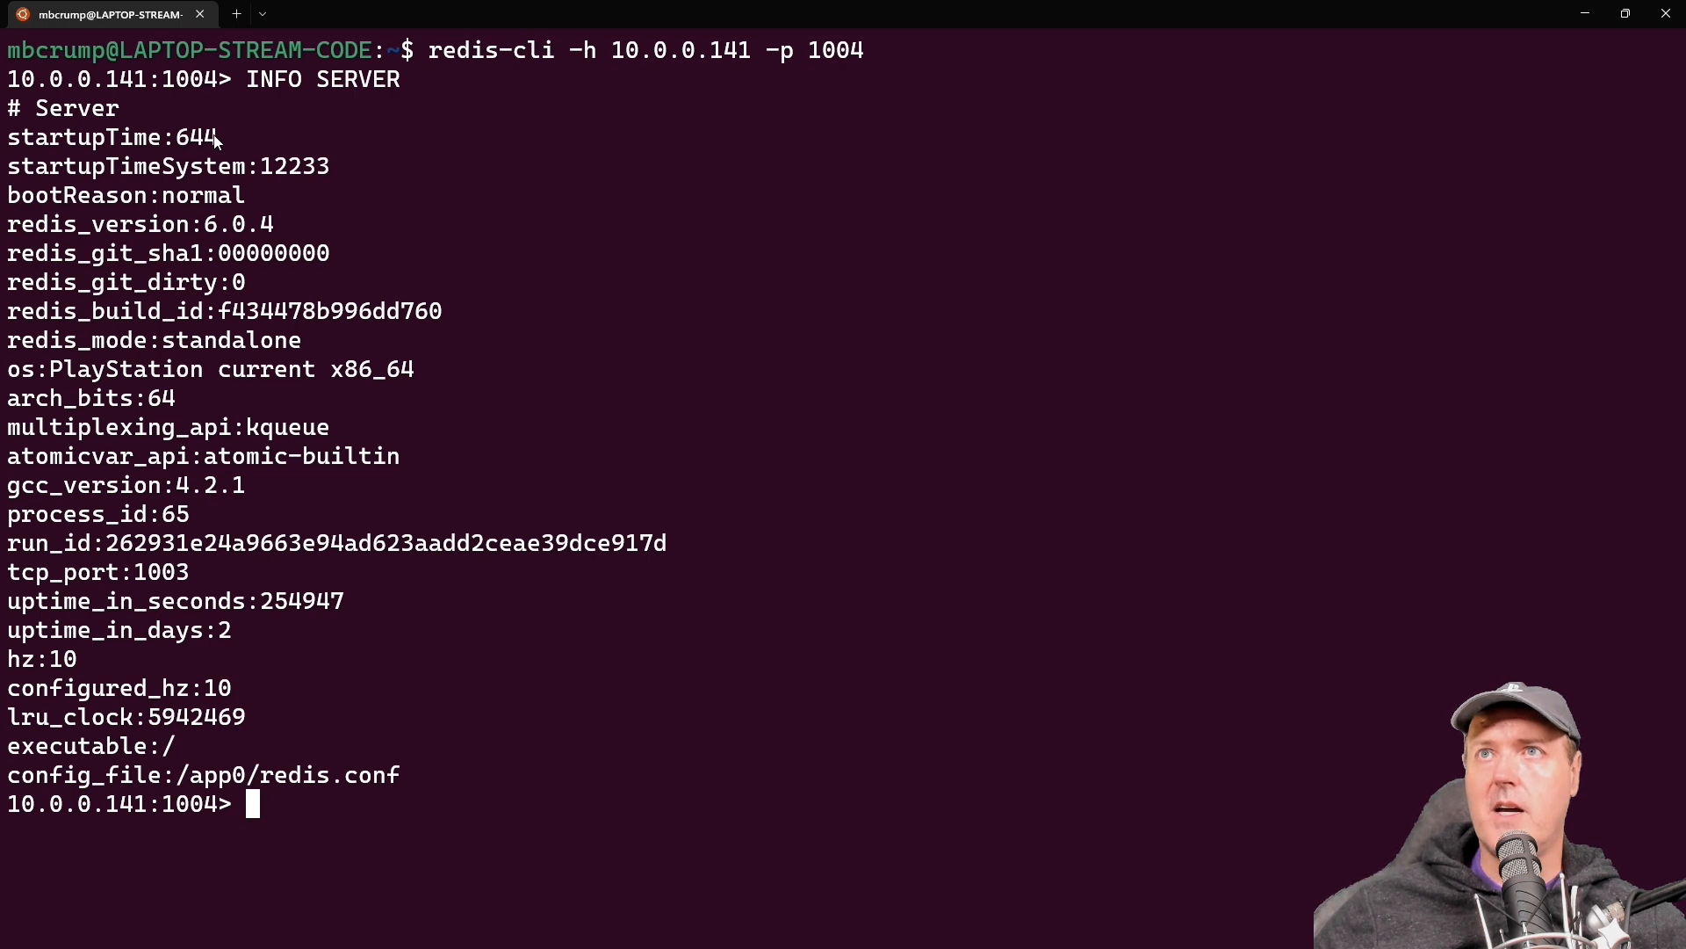
mouse_move(199, 225)
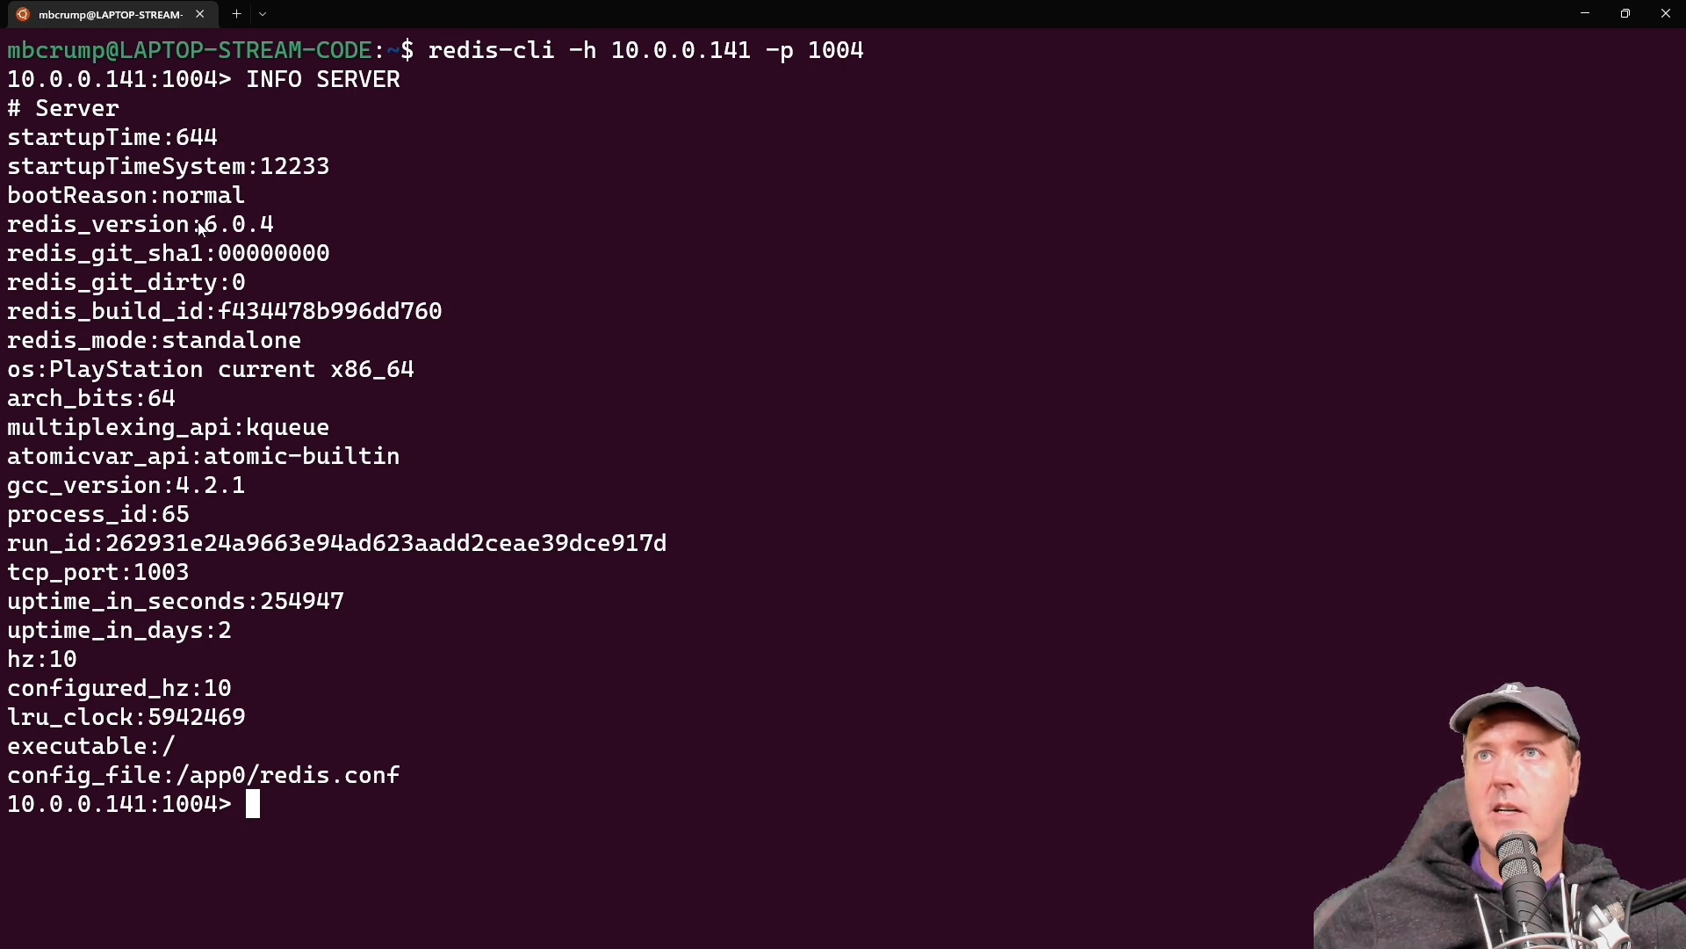
mouse_move(277, 229)
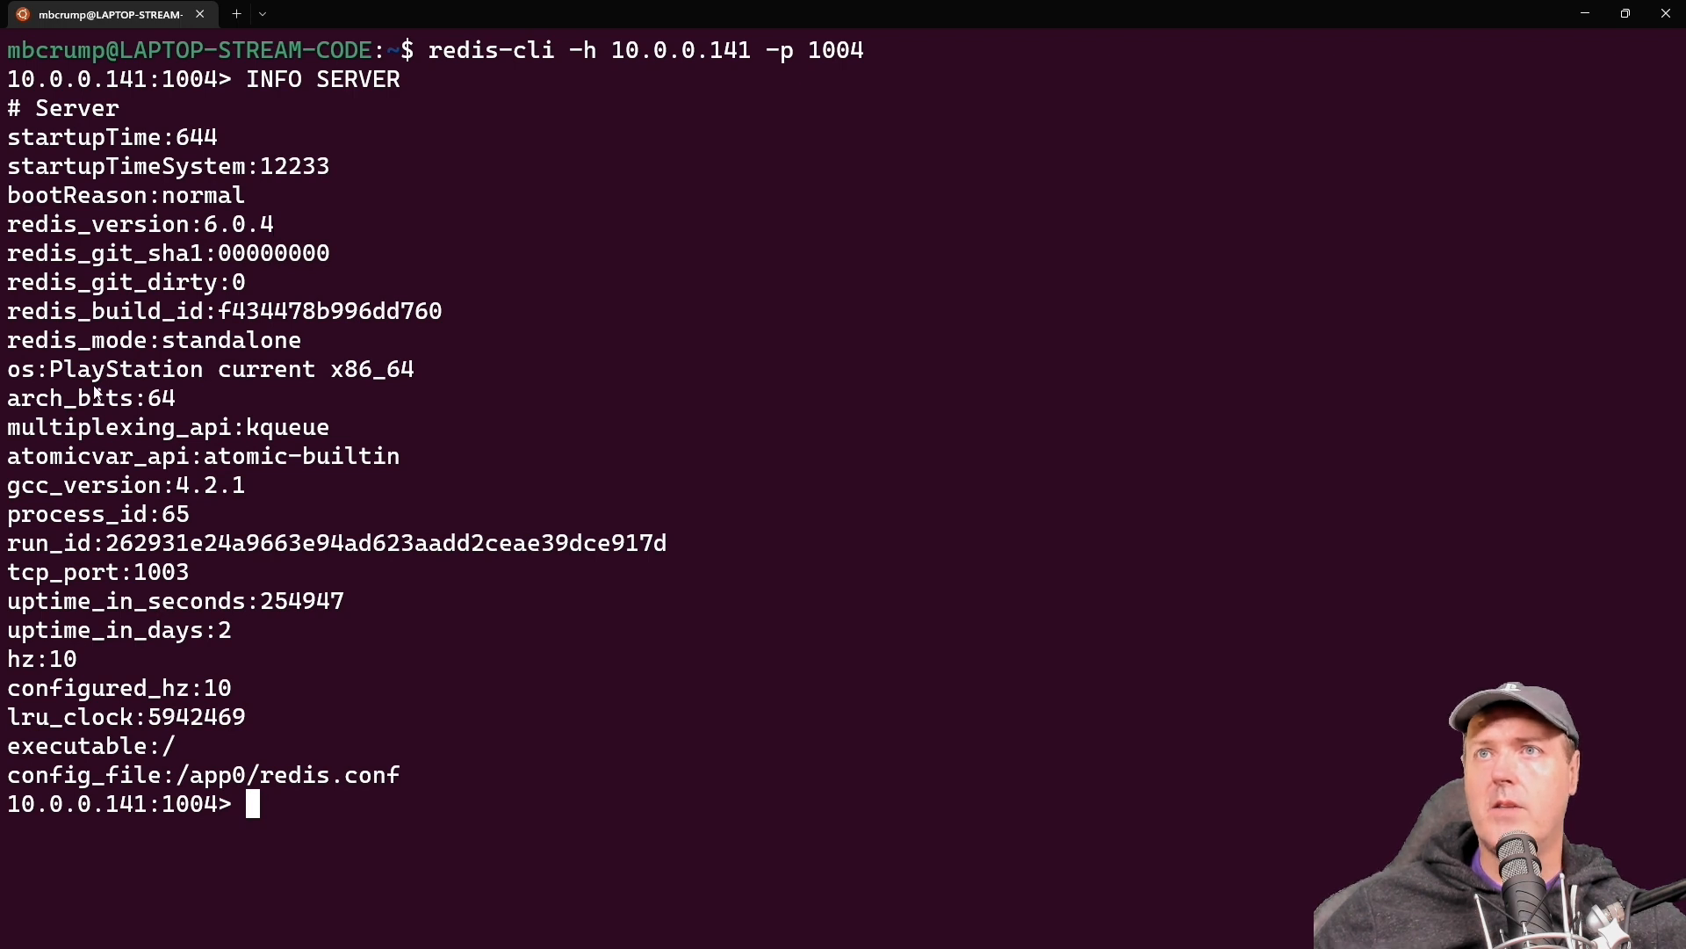
mouse_move(167, 411)
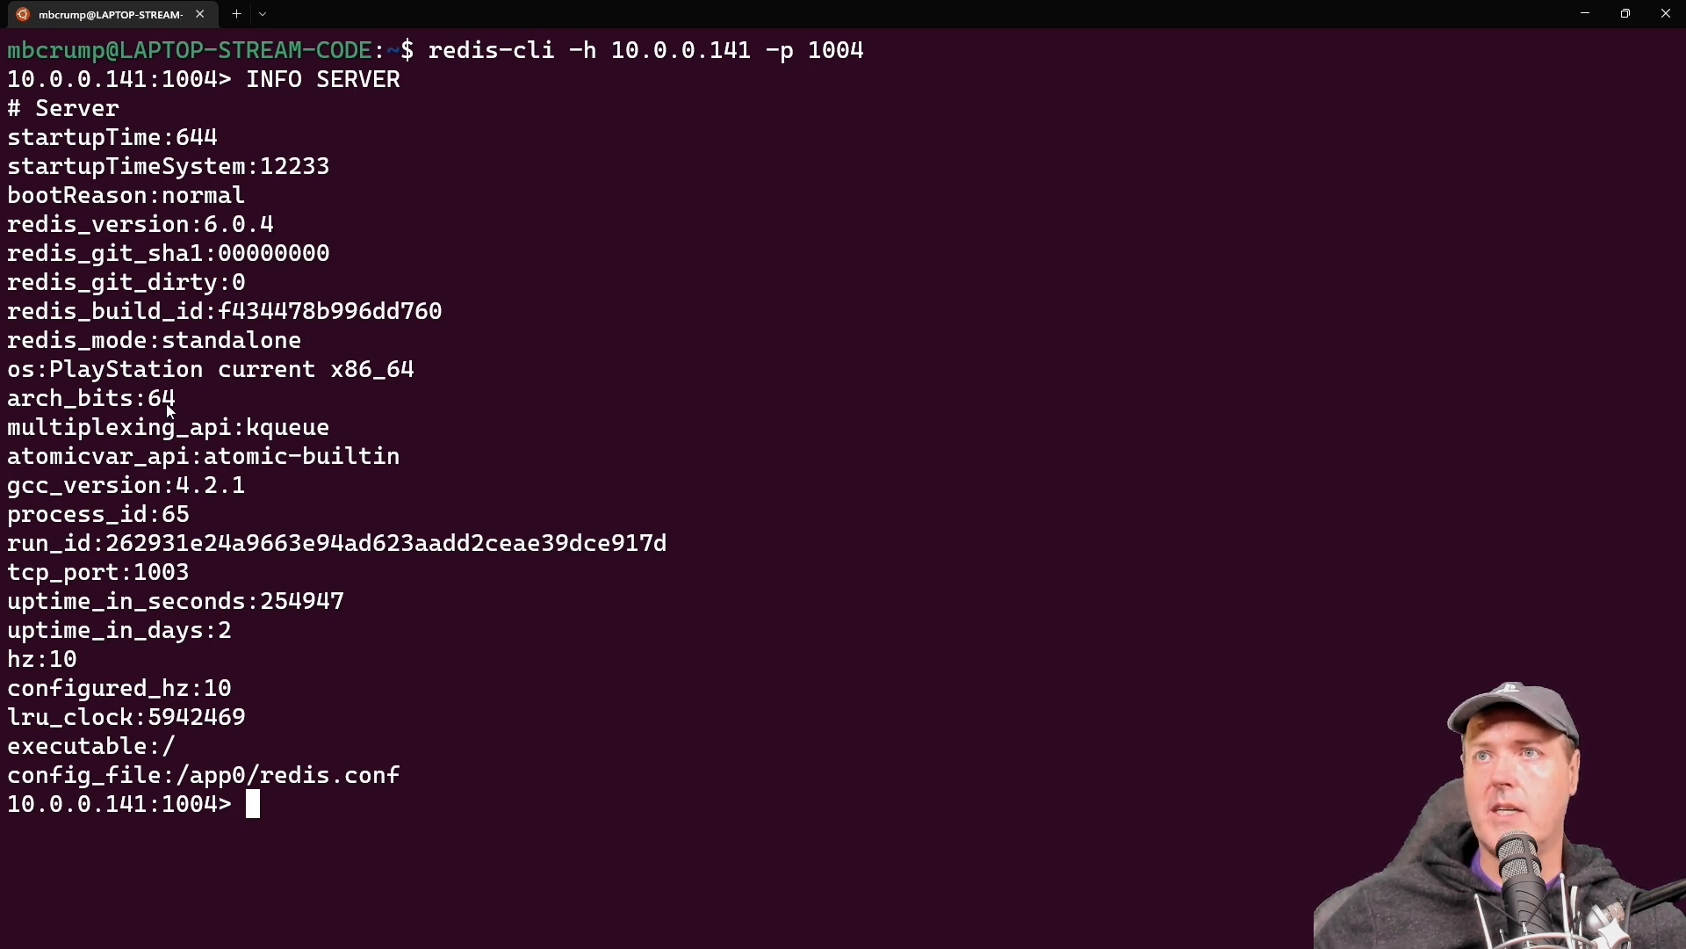
mouse_move(186, 851)
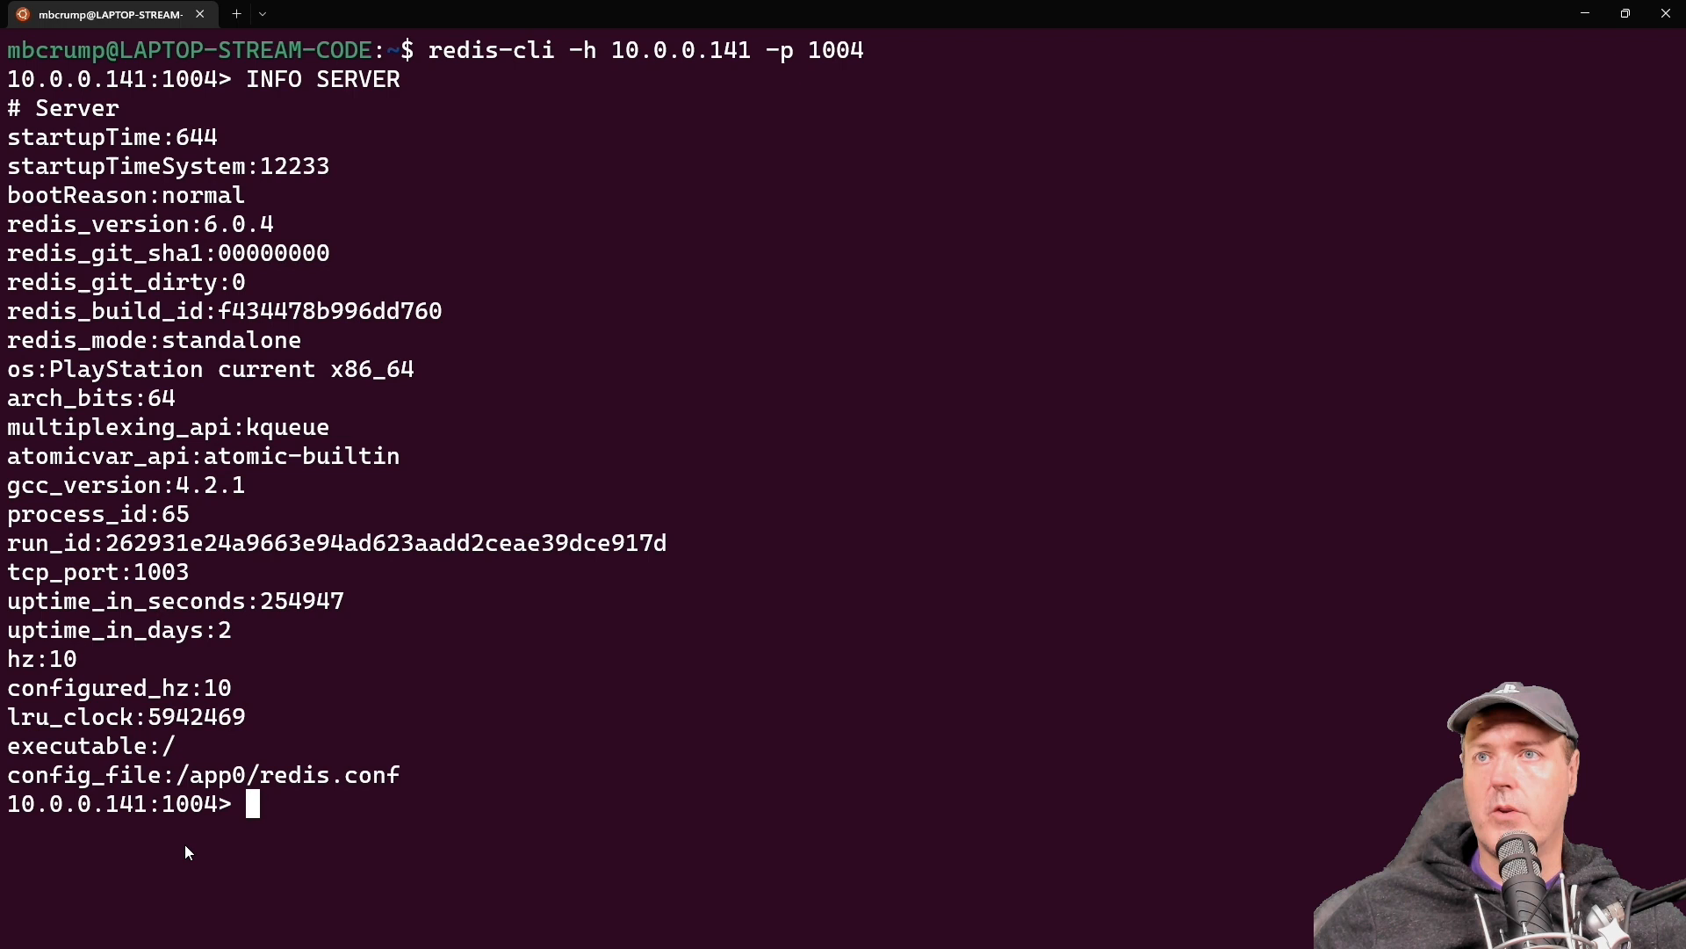
mouse_move(225, 629)
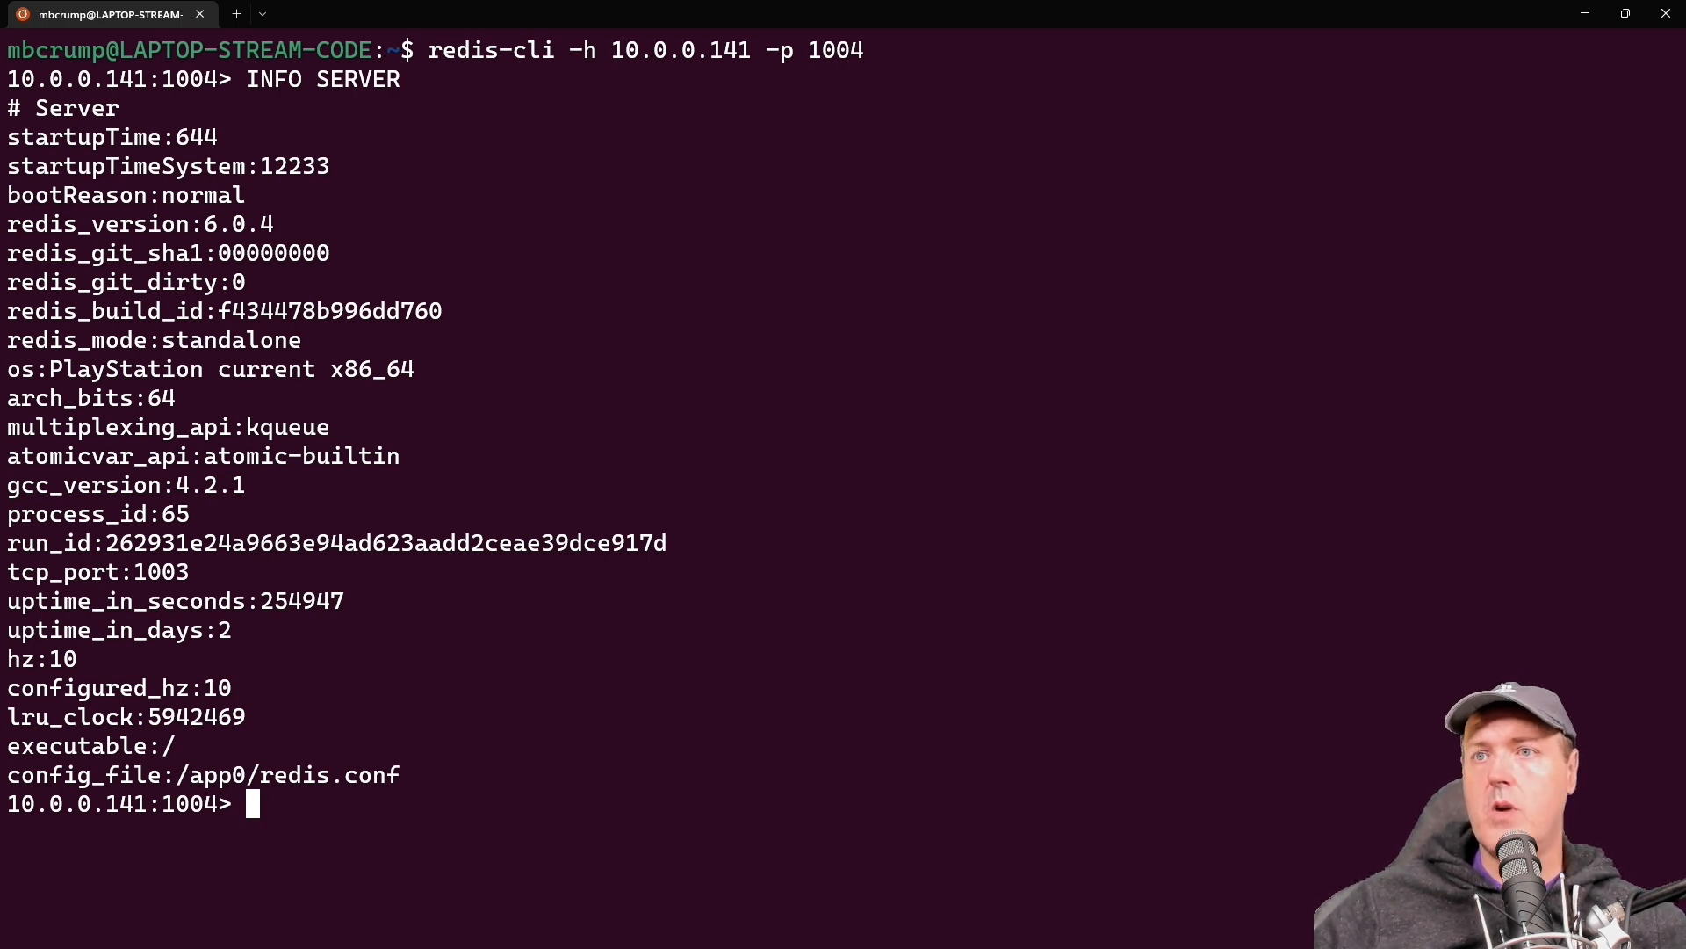
Clear the screen and submit an EVAL Lua script returning a text string.
key("ctrl+l")
type("EVAL \"return 'Michael Crump'\"")
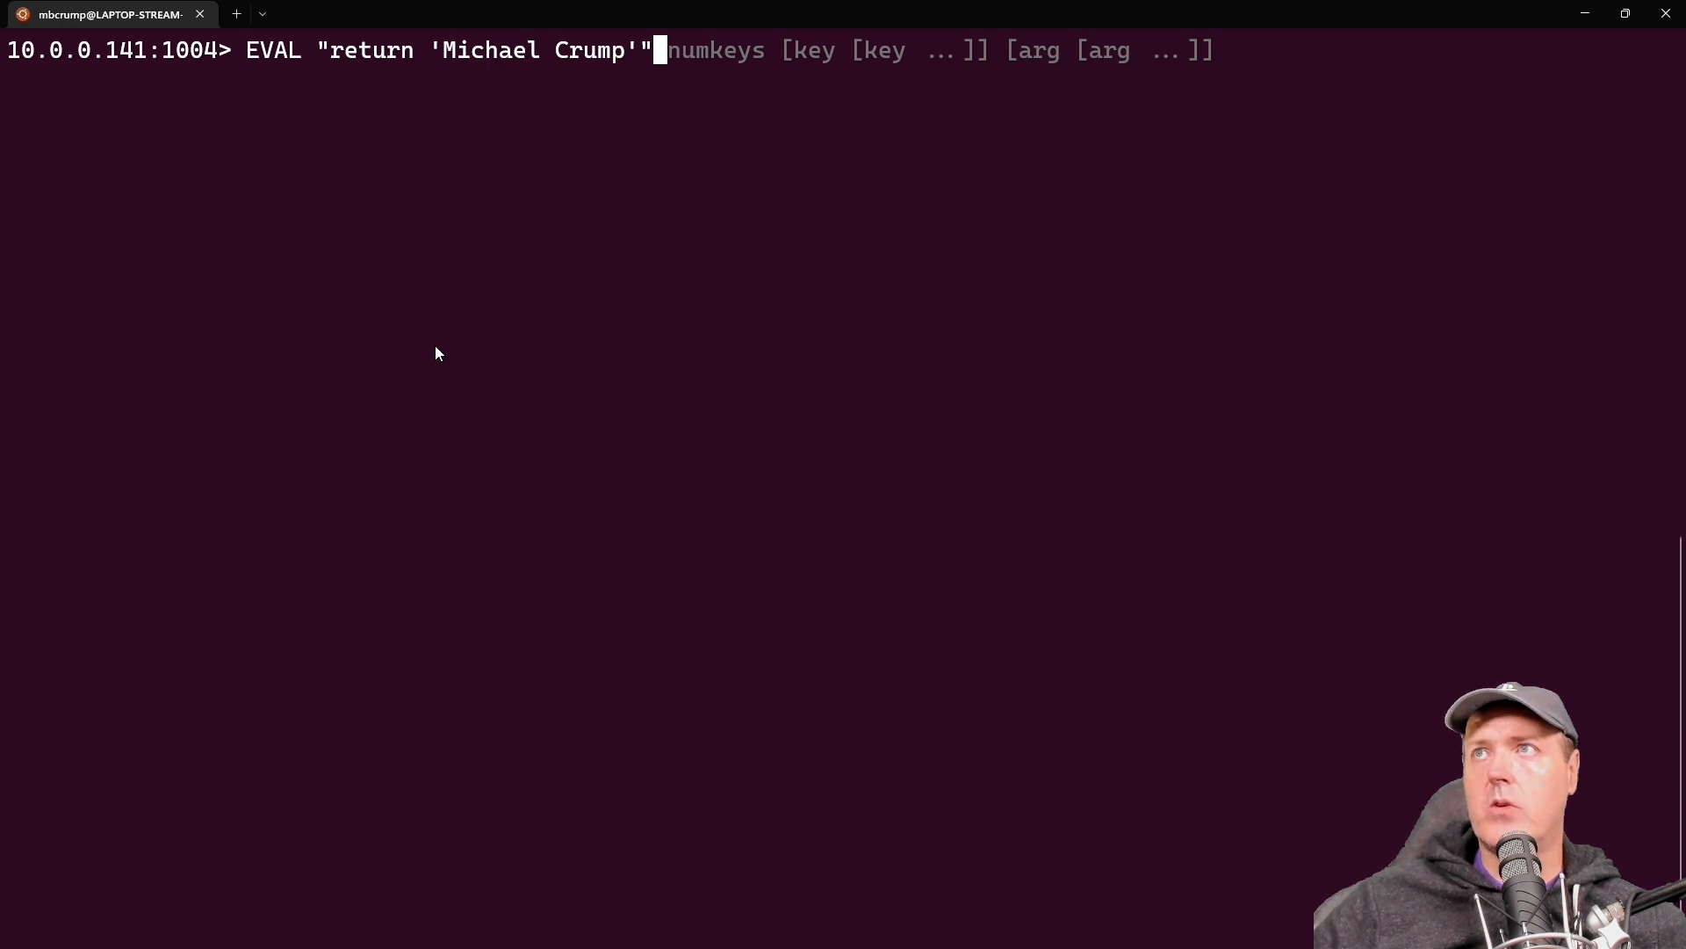
key("Return")
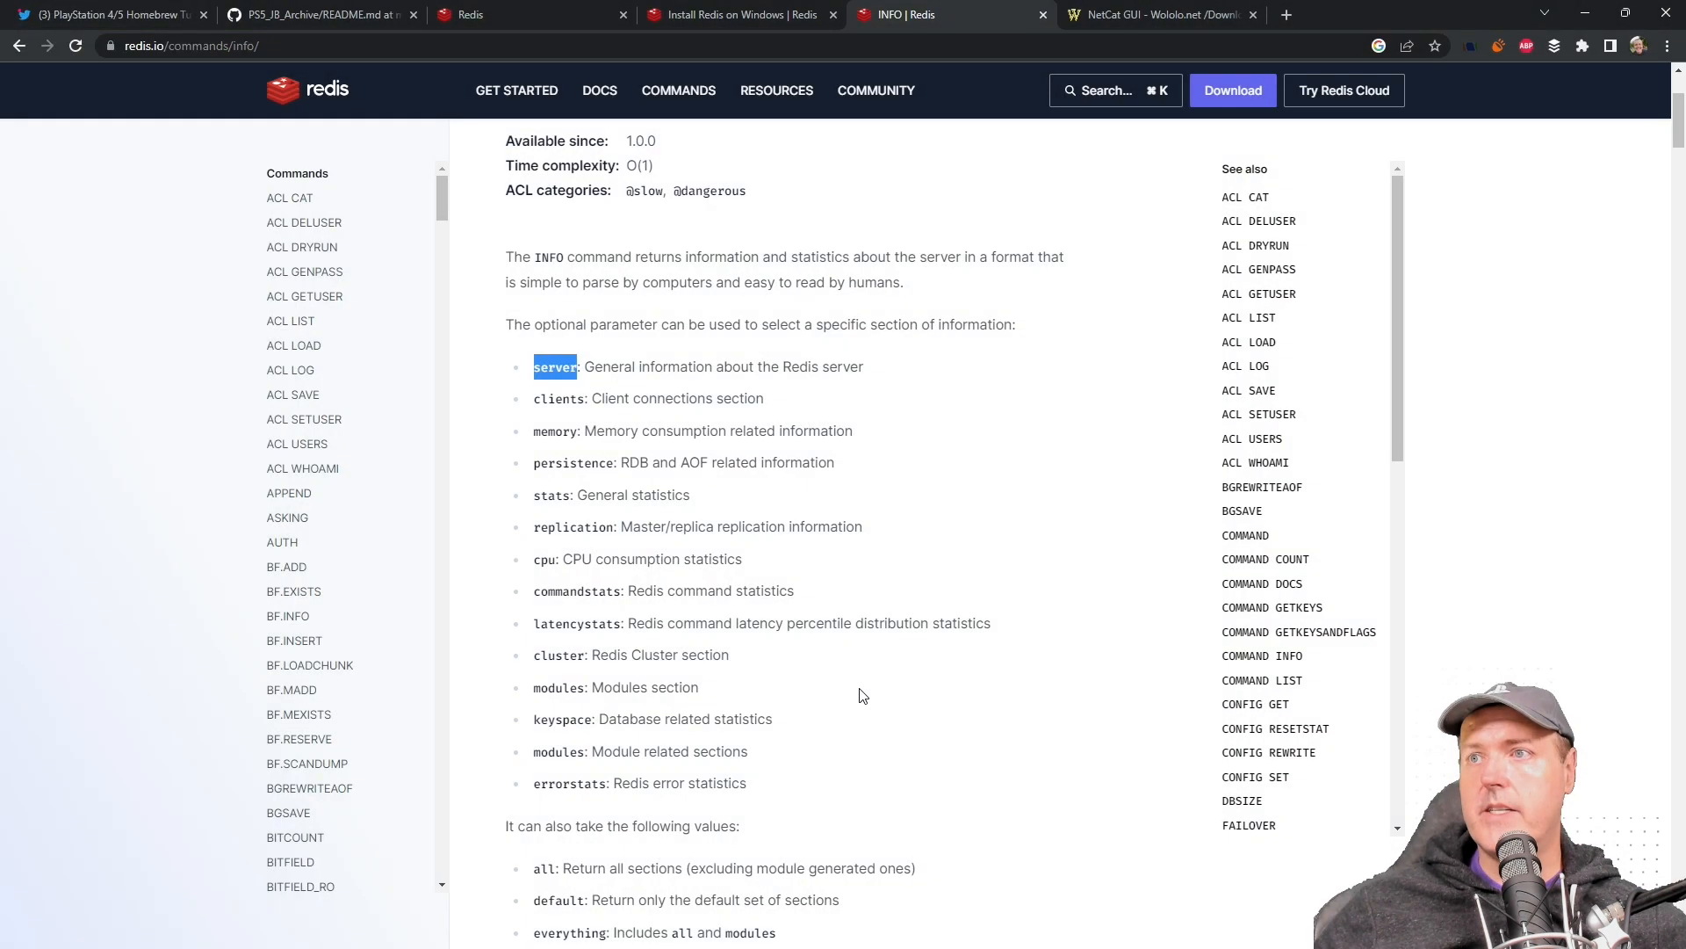
mouse_move(787, 679)
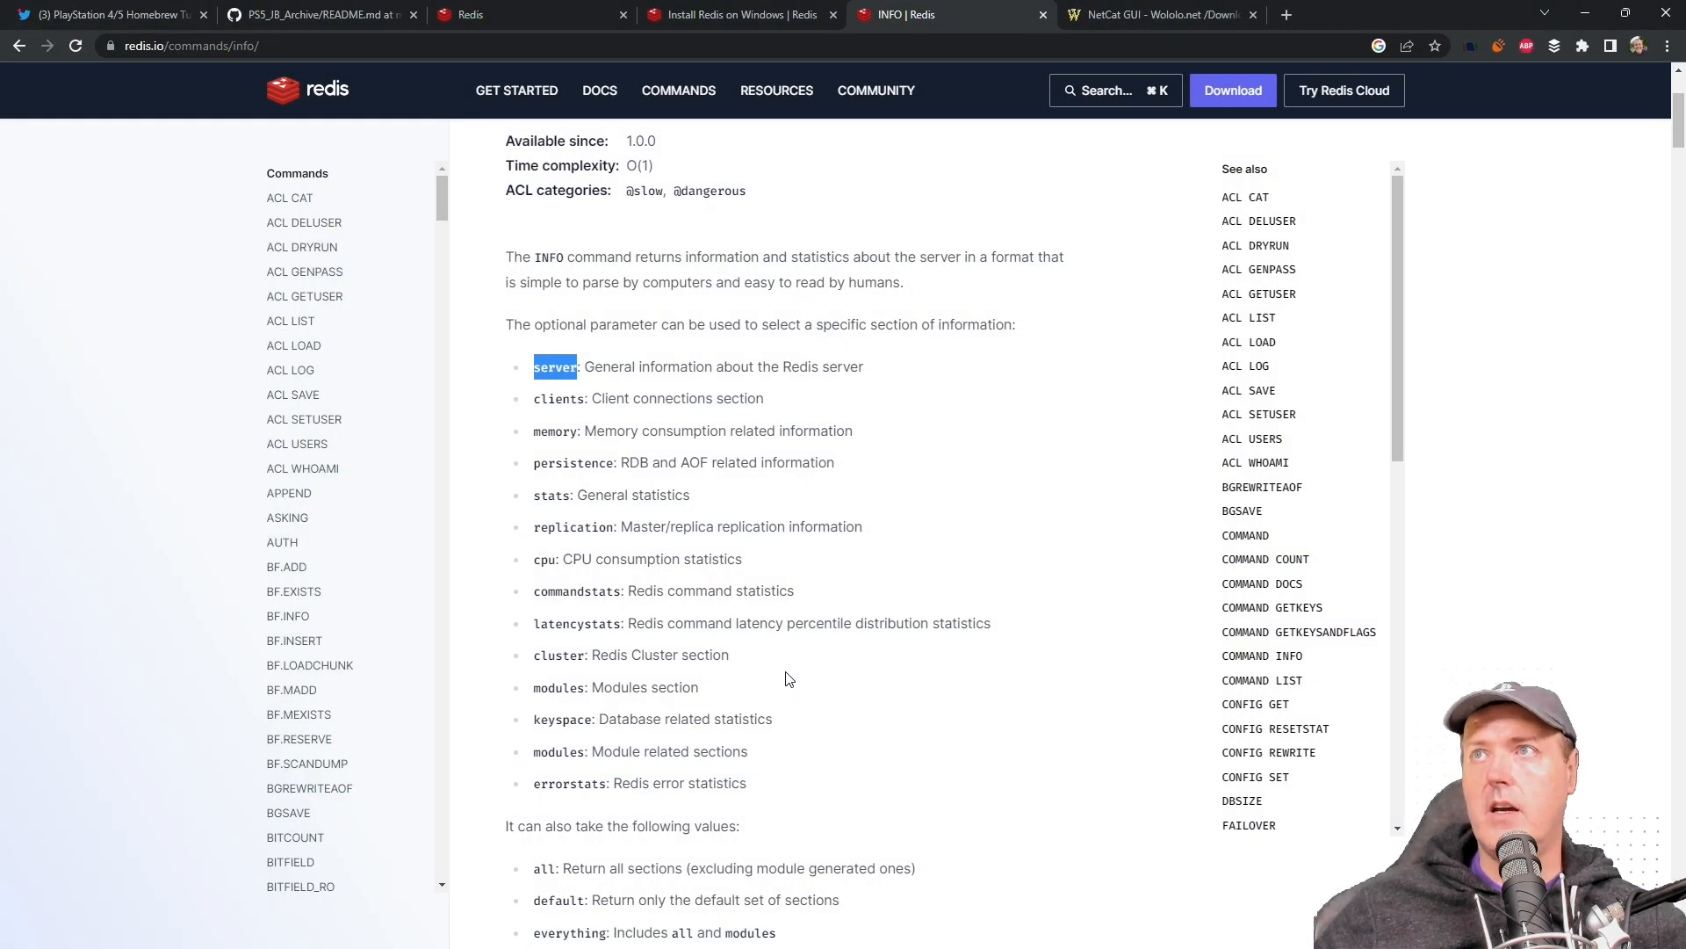
mouse_move(770, 636)
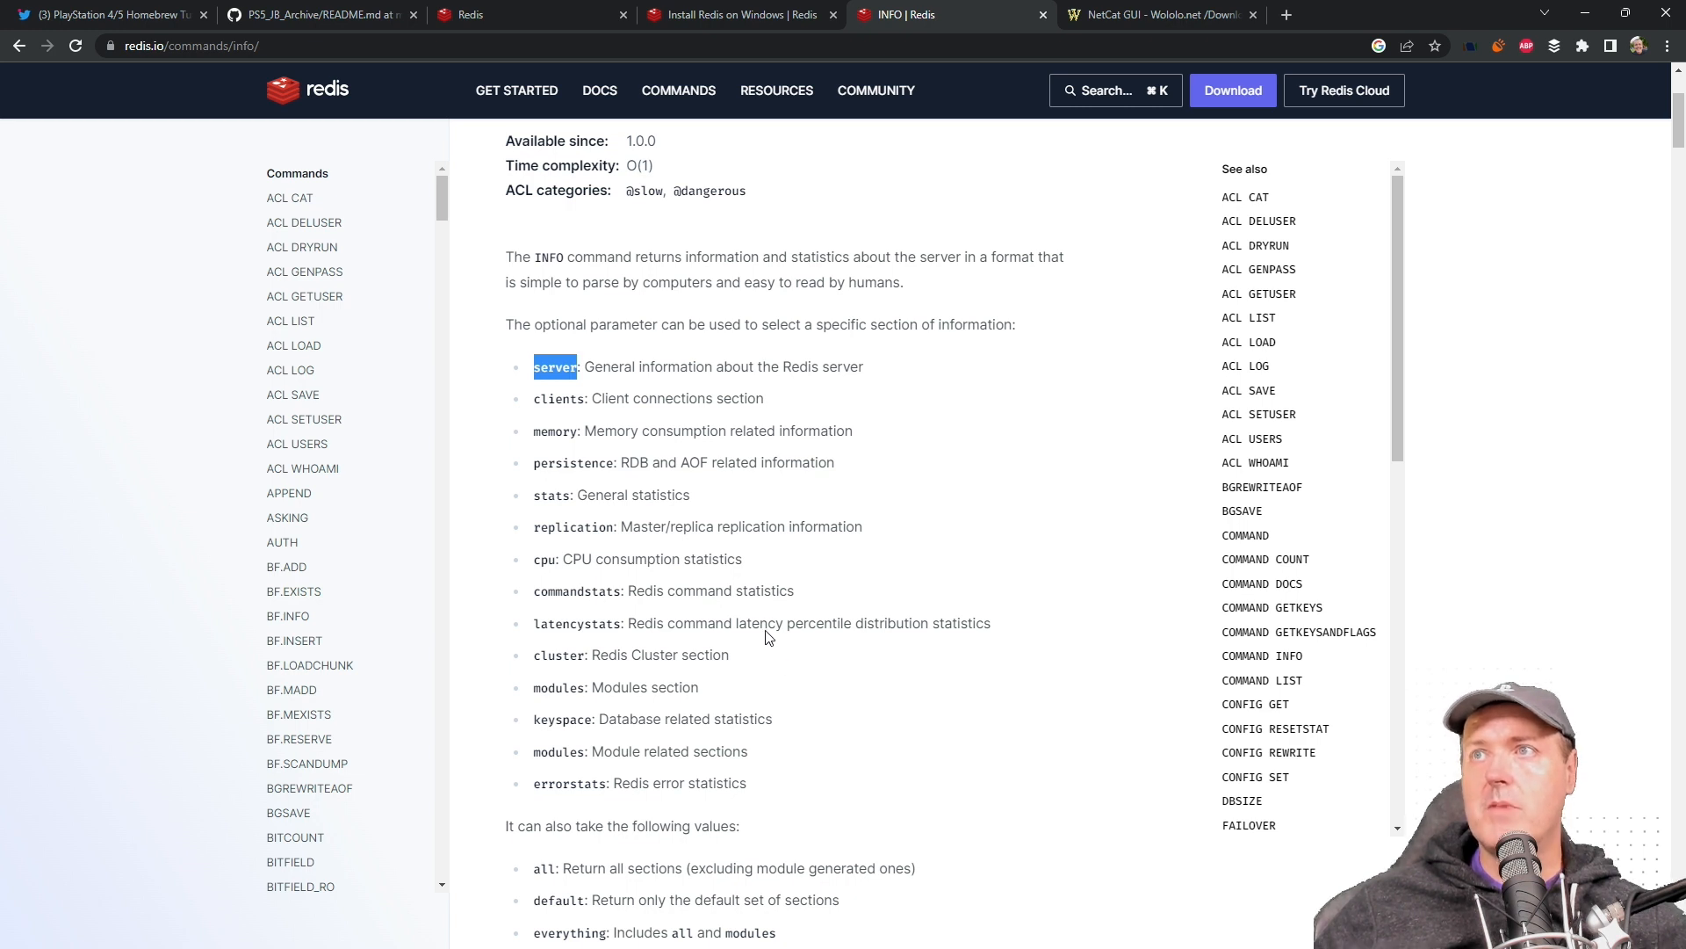
mouse_move(736, 585)
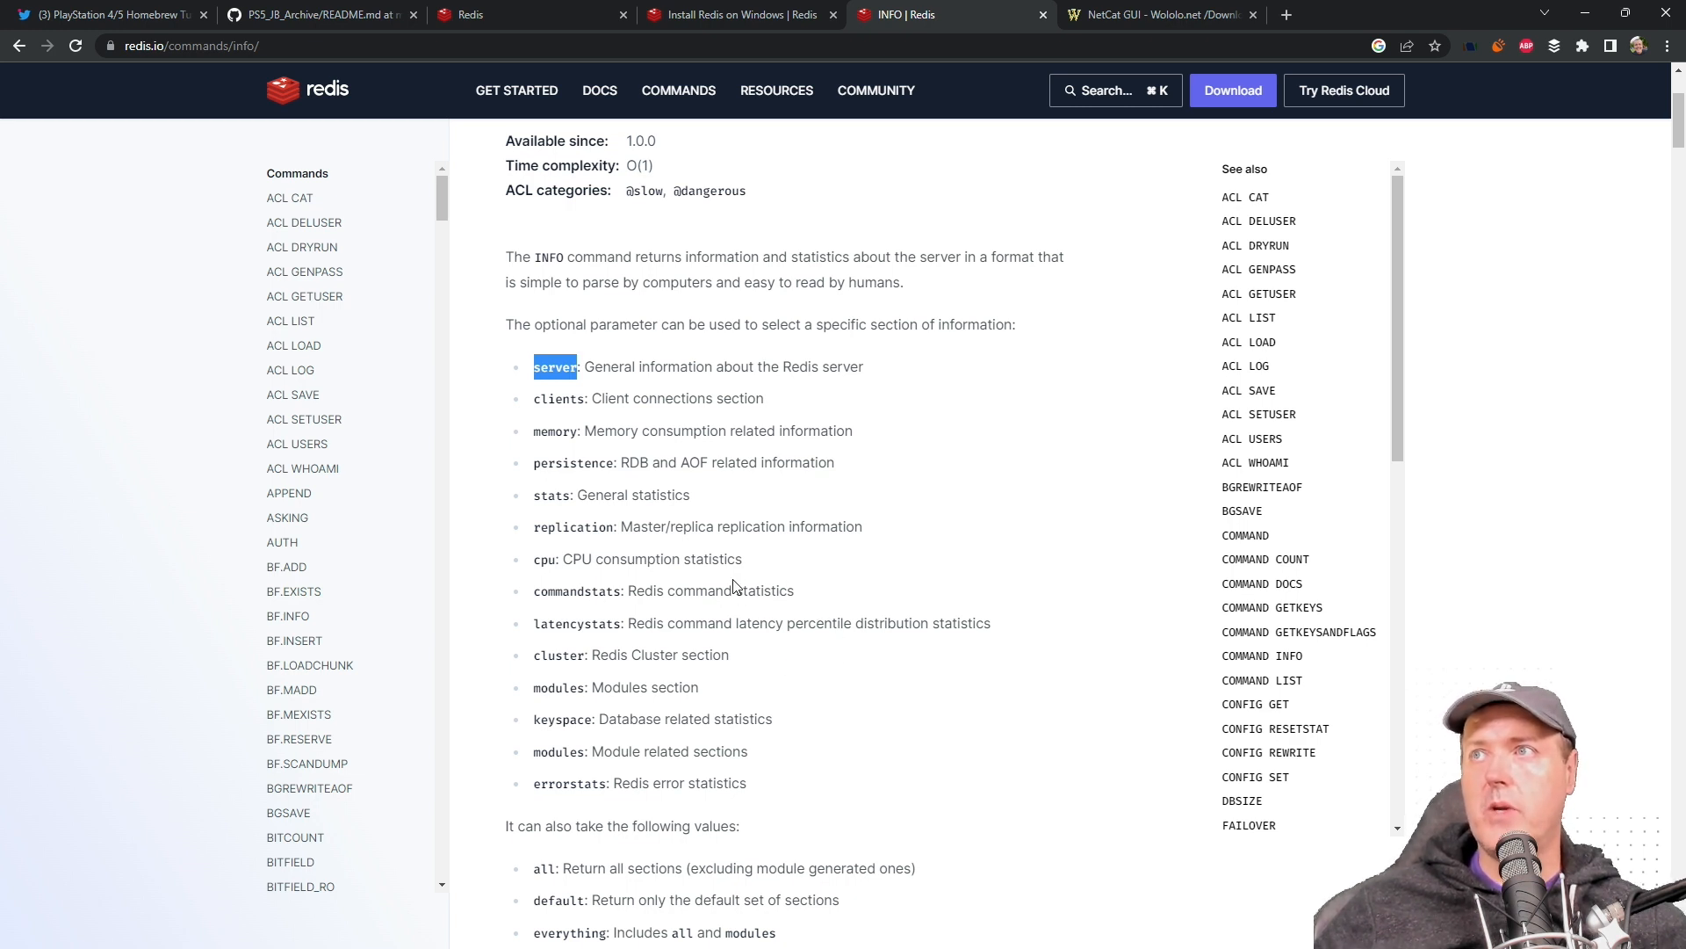
Highlight the clients section option and scroll down to the INFO sample output.
double_click(558, 398)
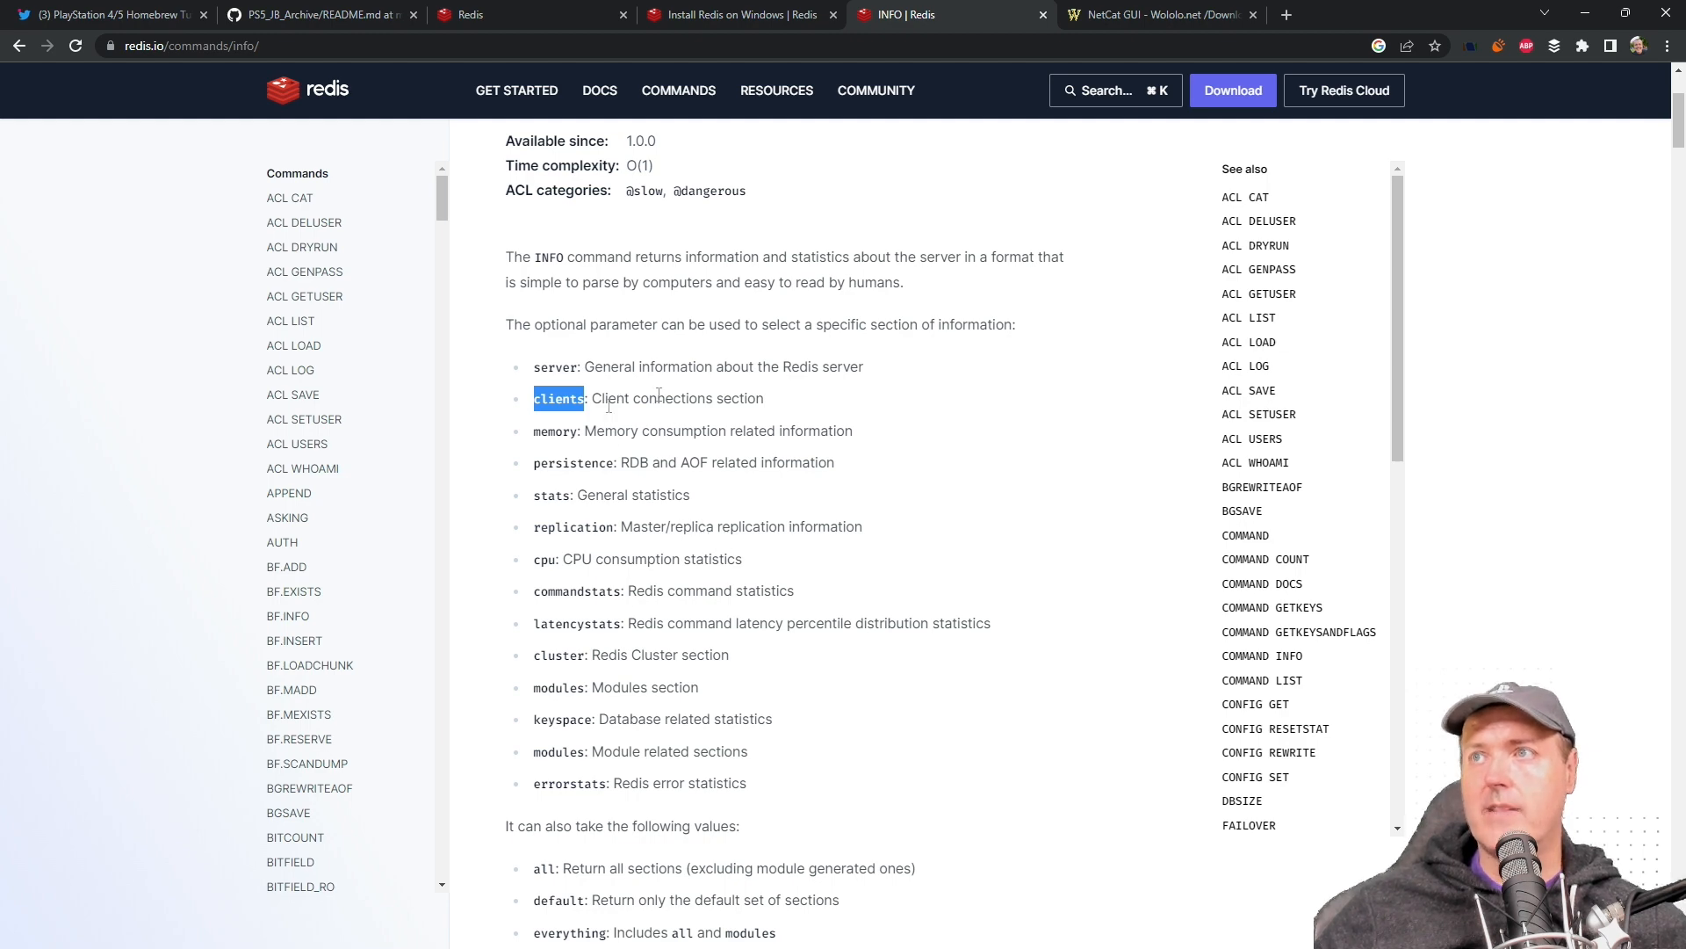
scroll("down", 3)
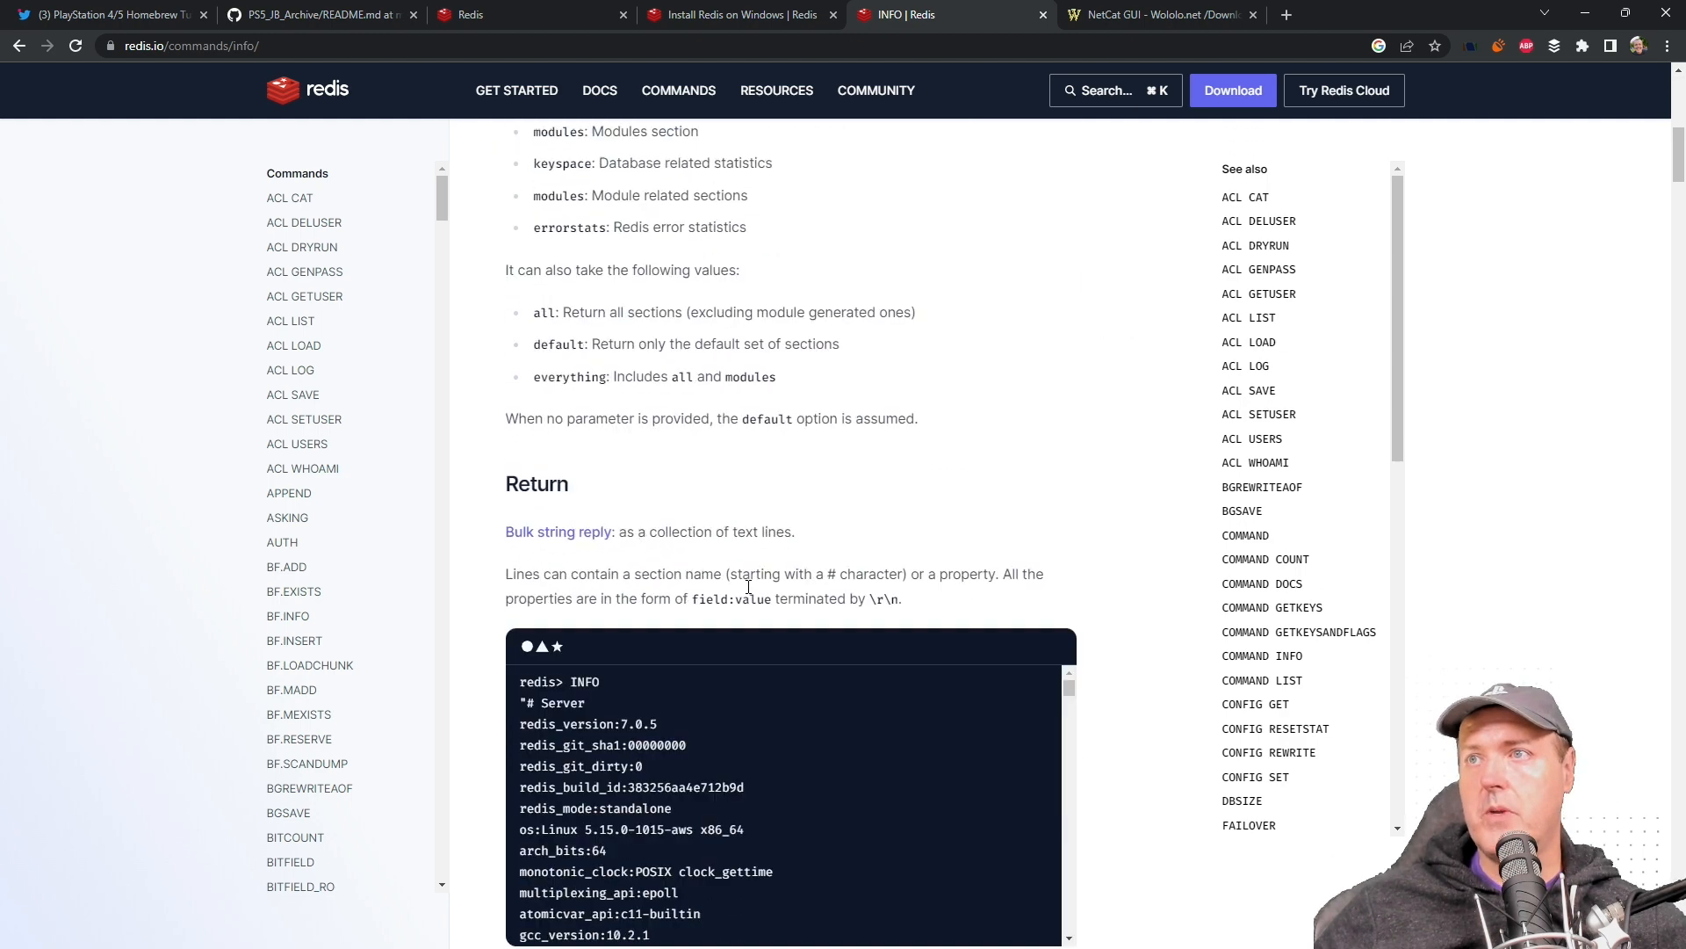
scroll("down", 3)
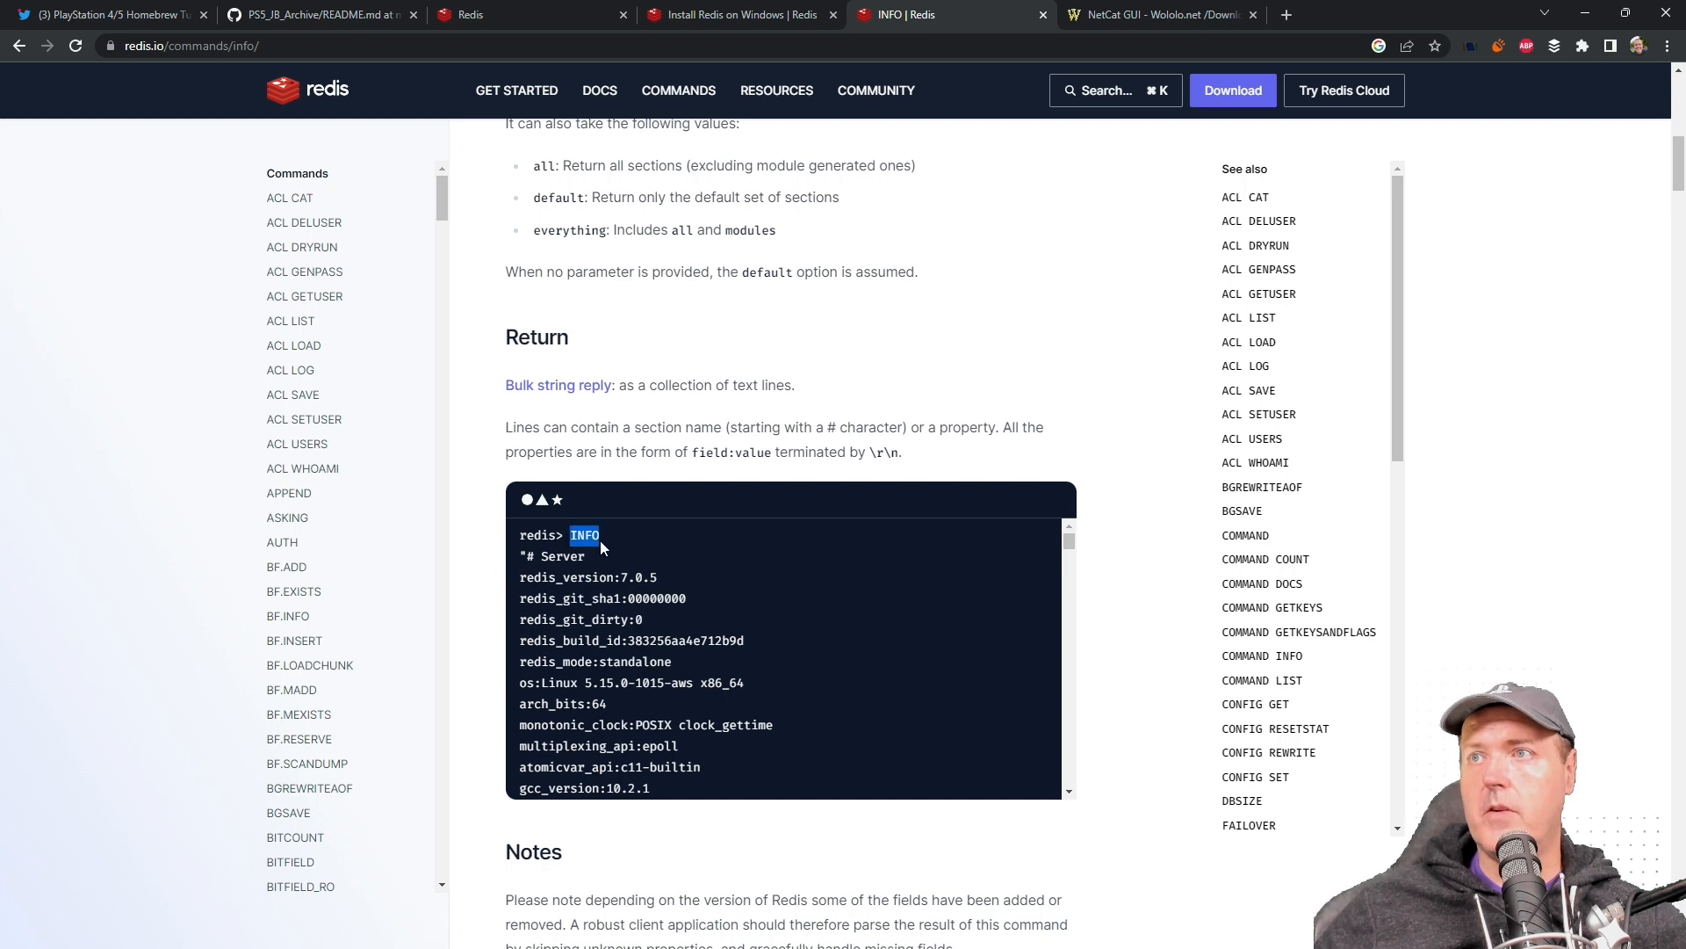
scroll("down", 3)
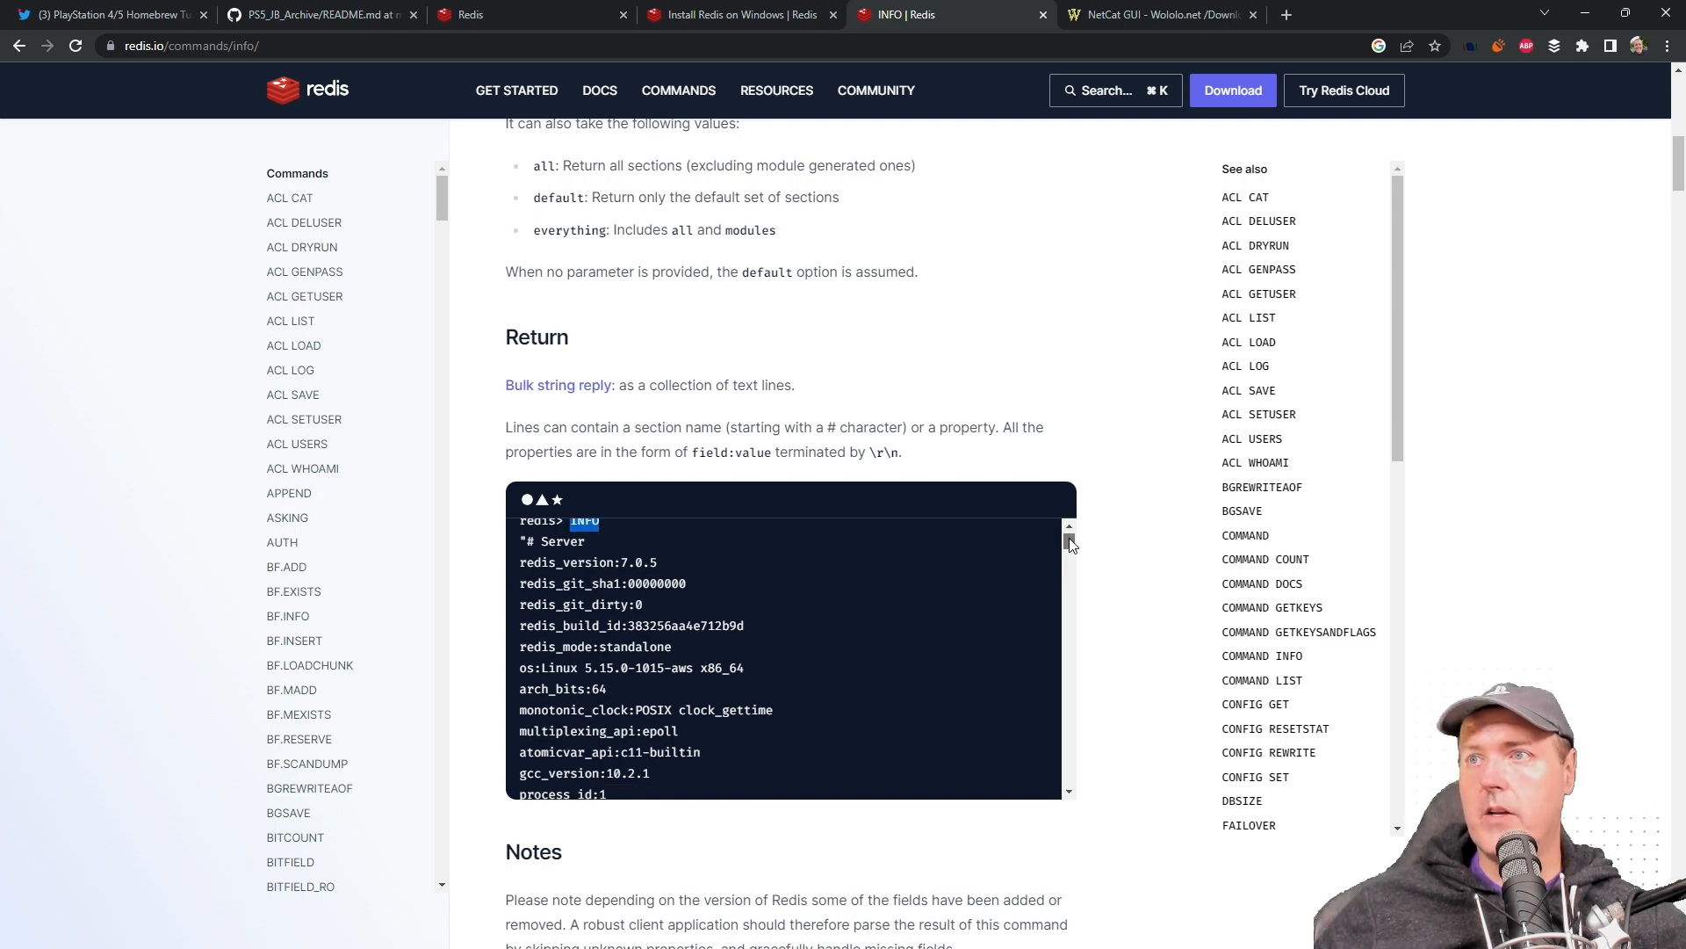
scroll("down", 3)
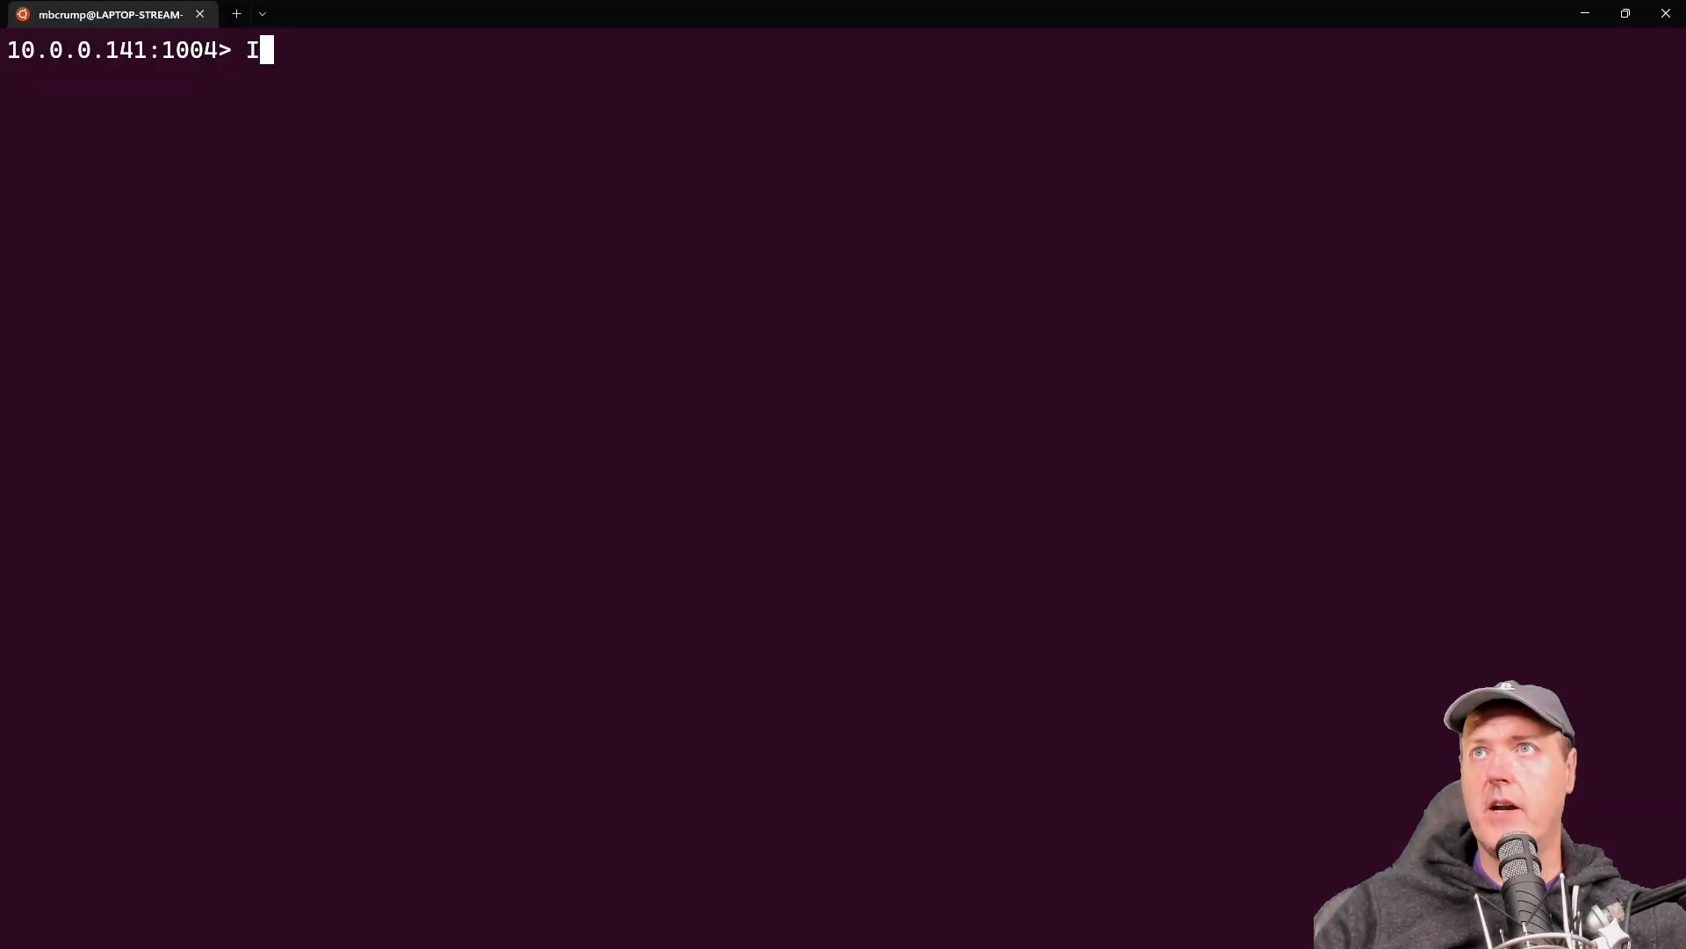
Run INFO and scroll back up through the Keyspace and stats output.
key("Return")
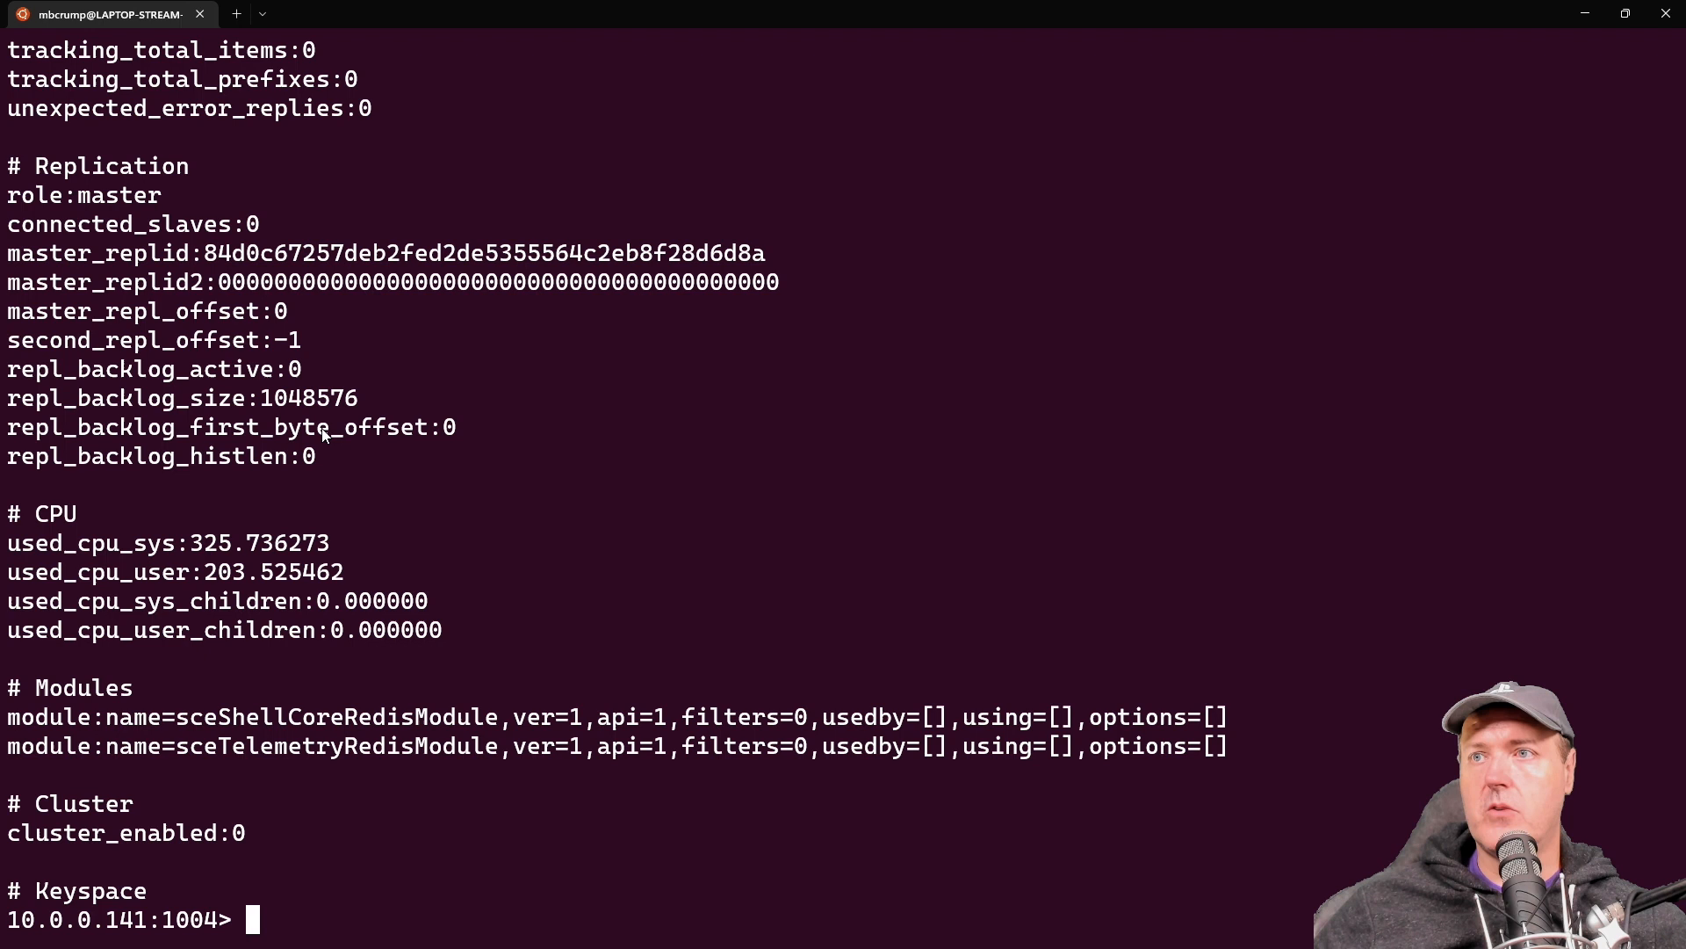
mouse_move(226, 873)
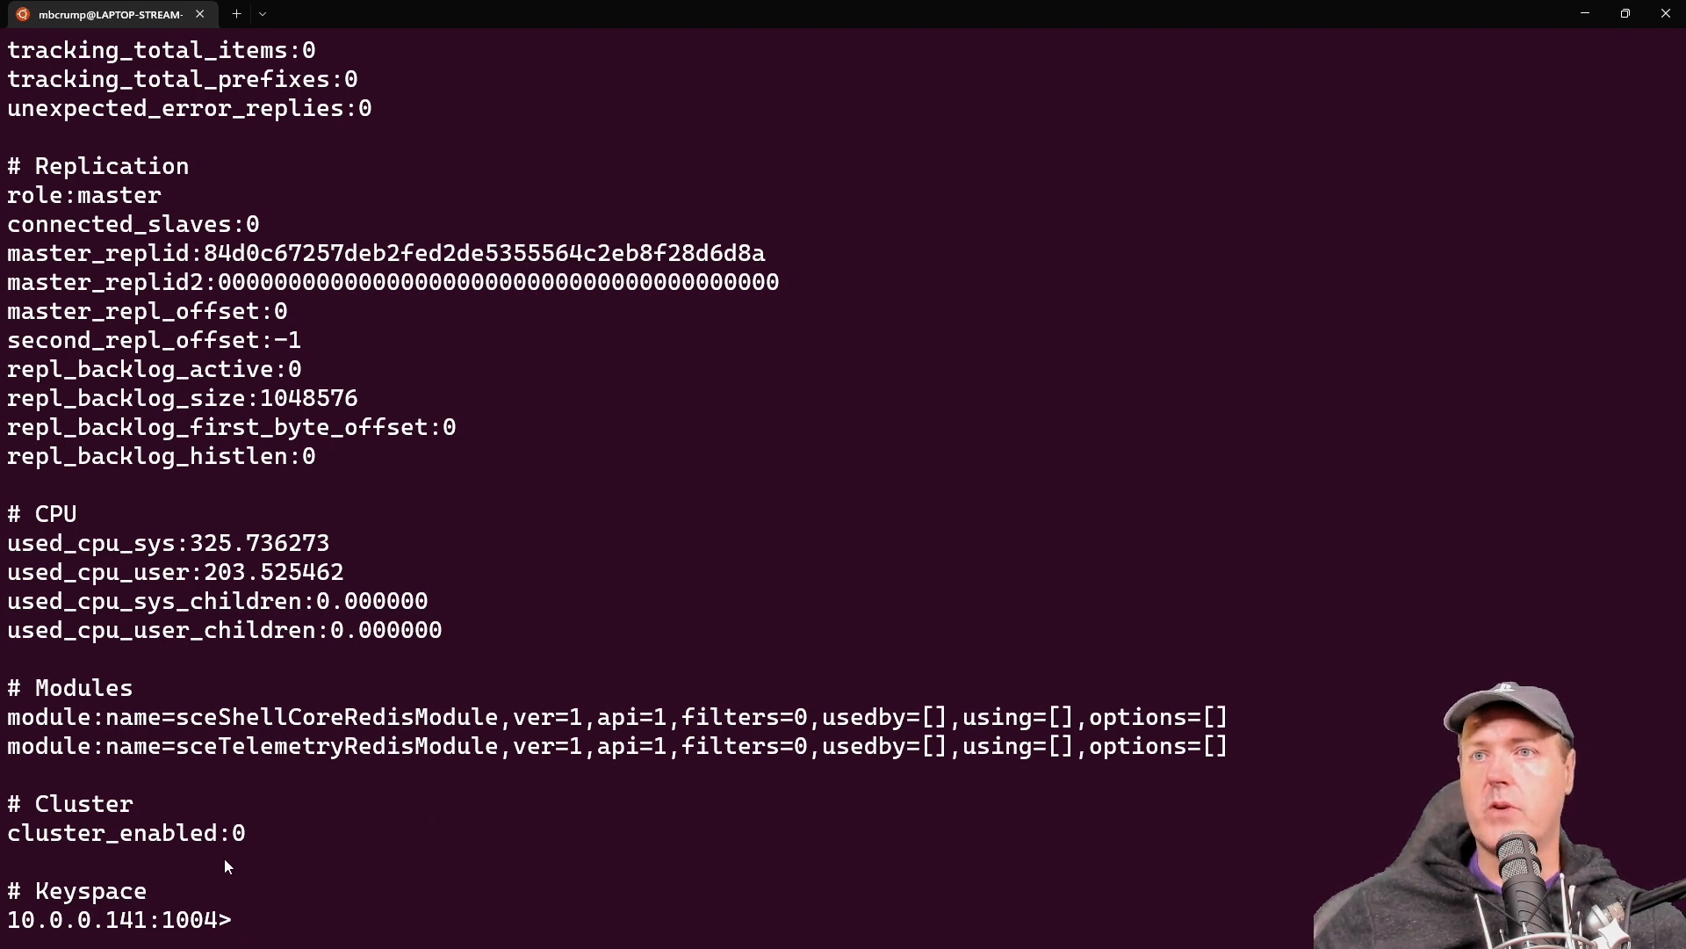
scroll("up", 3)
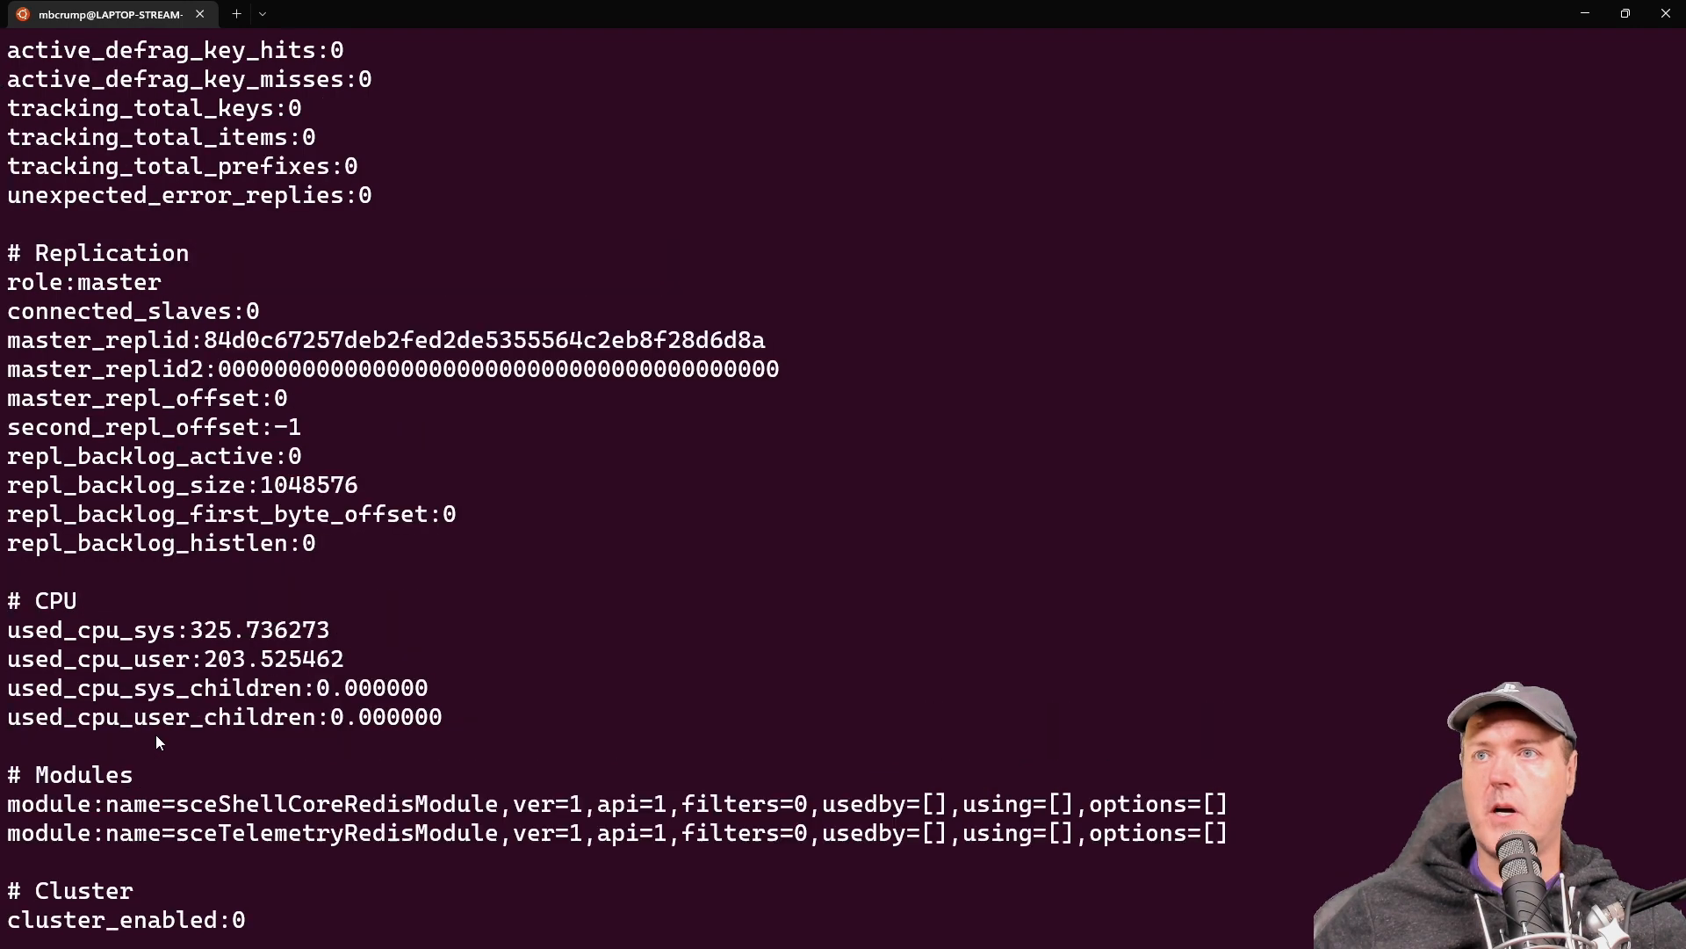
scroll("up", 3)
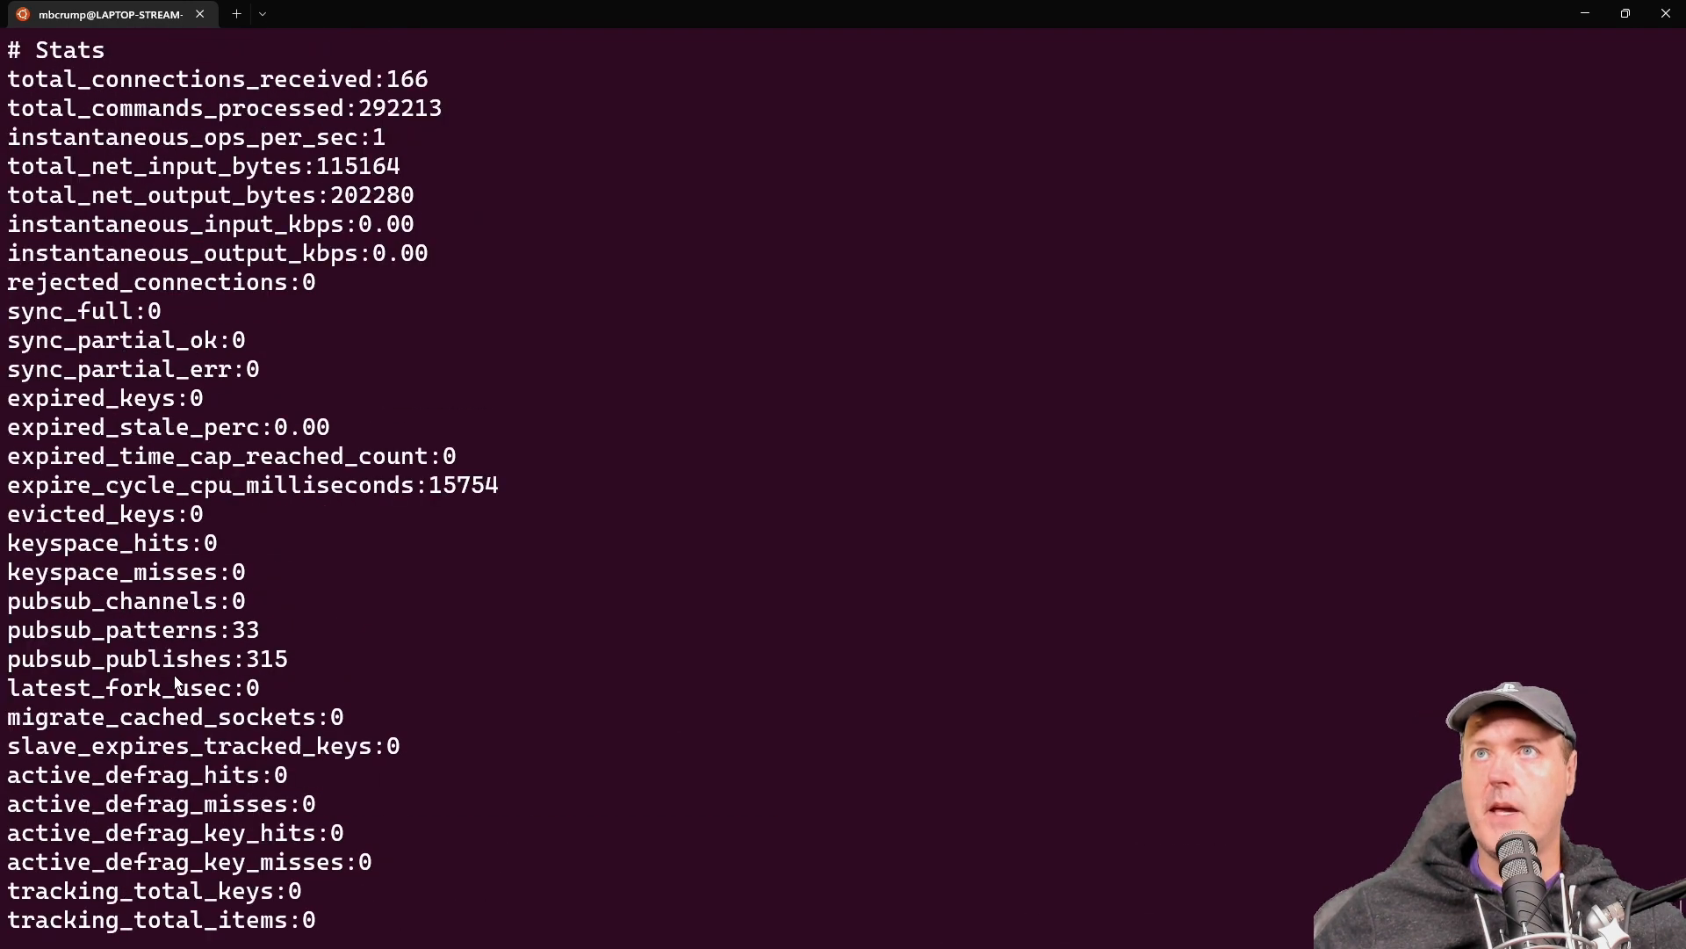
scroll("up", 3)
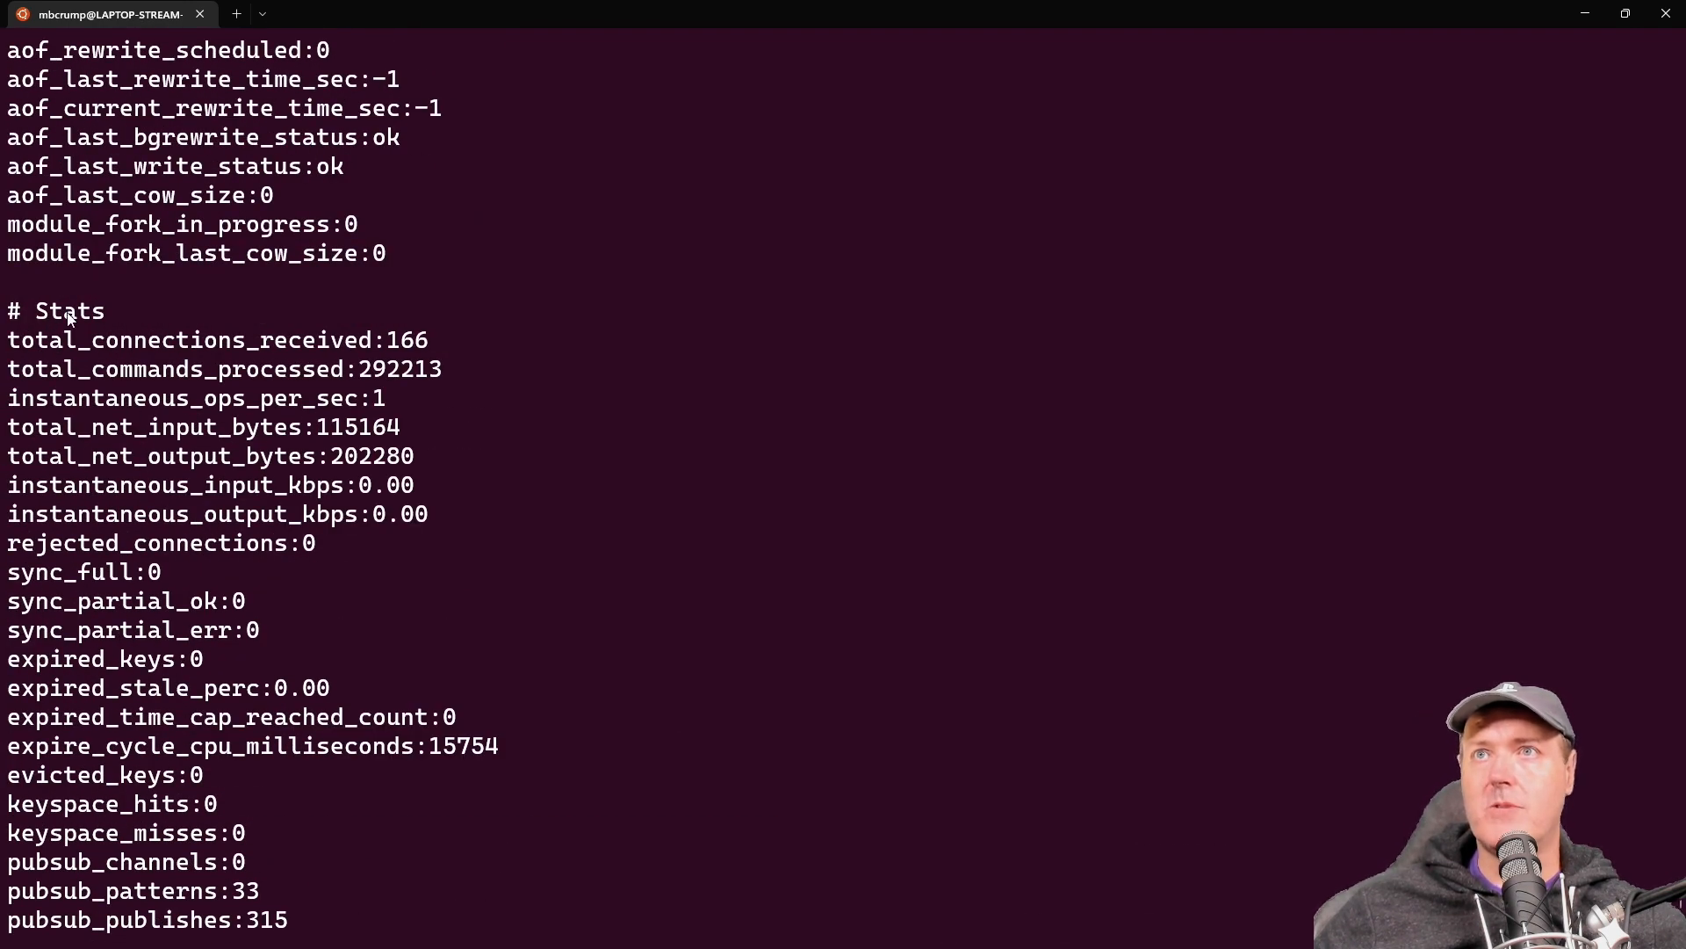
mouse_move(402, 342)
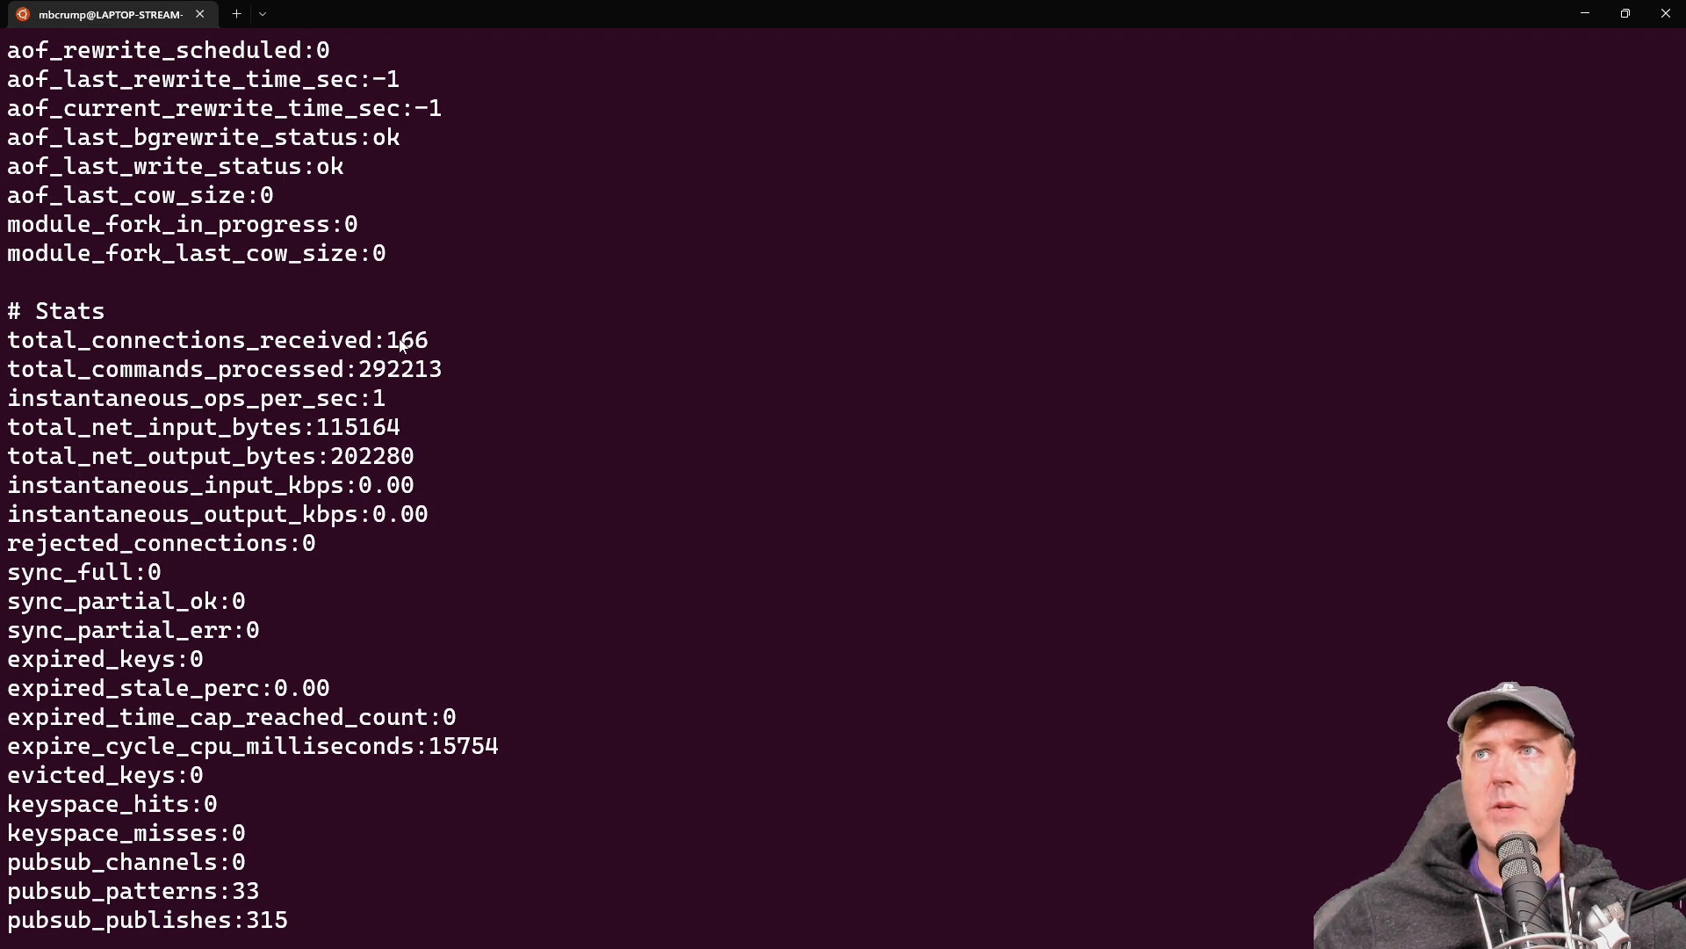
scroll("up", 3)
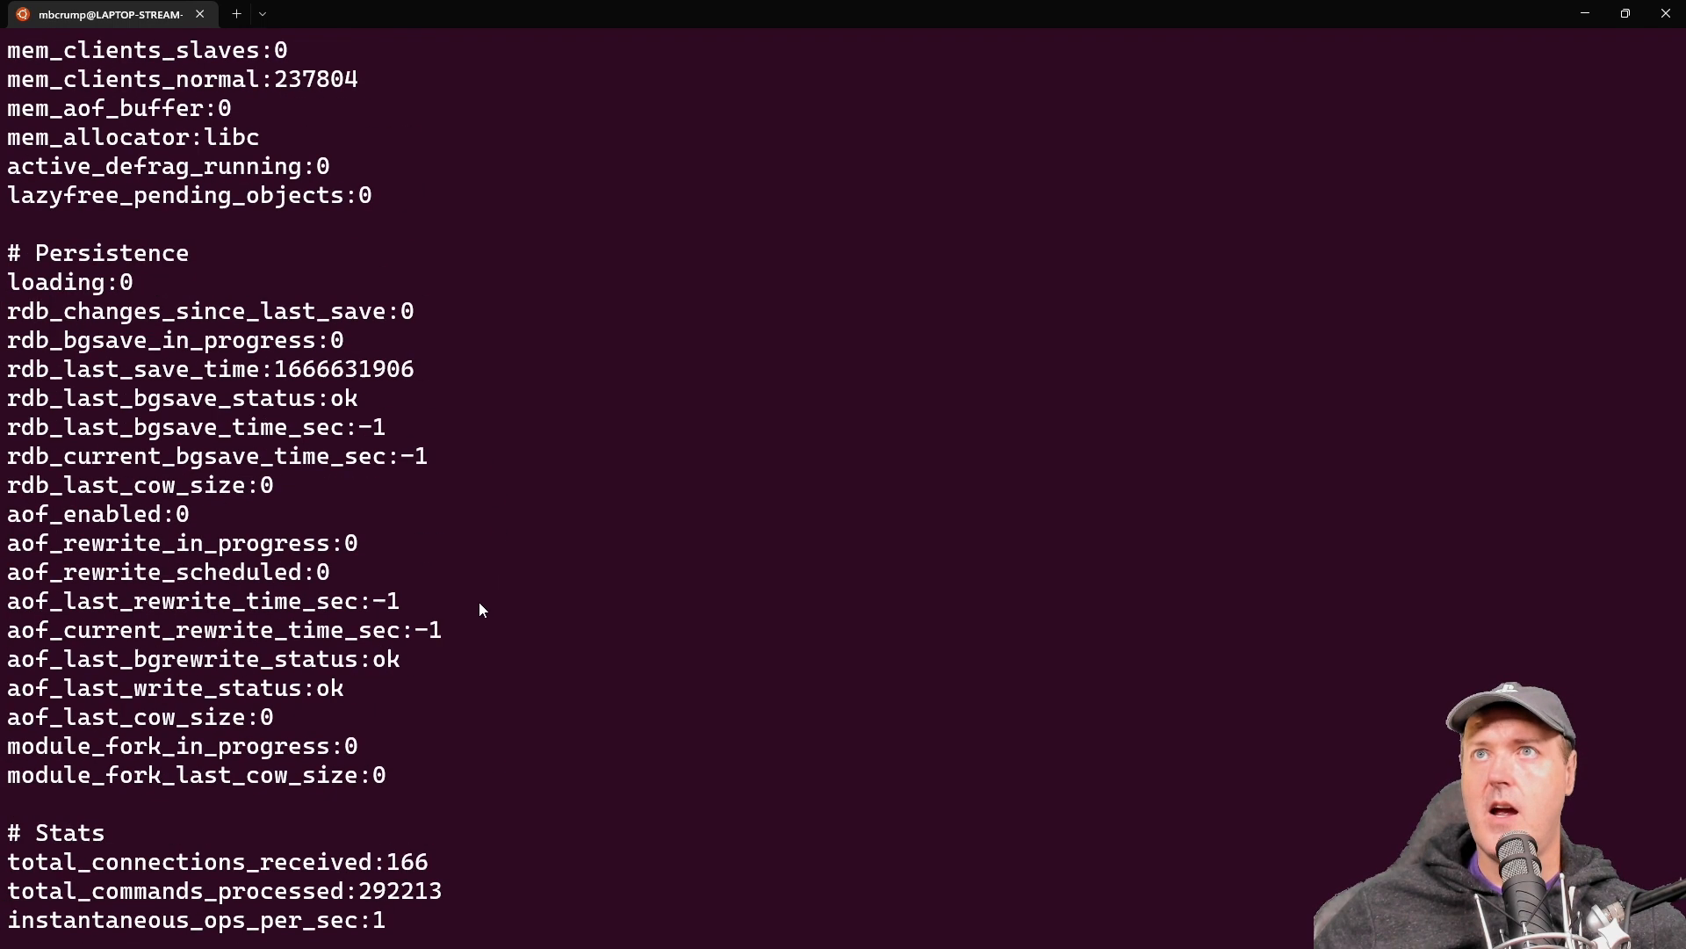
mouse_move(102, 260)
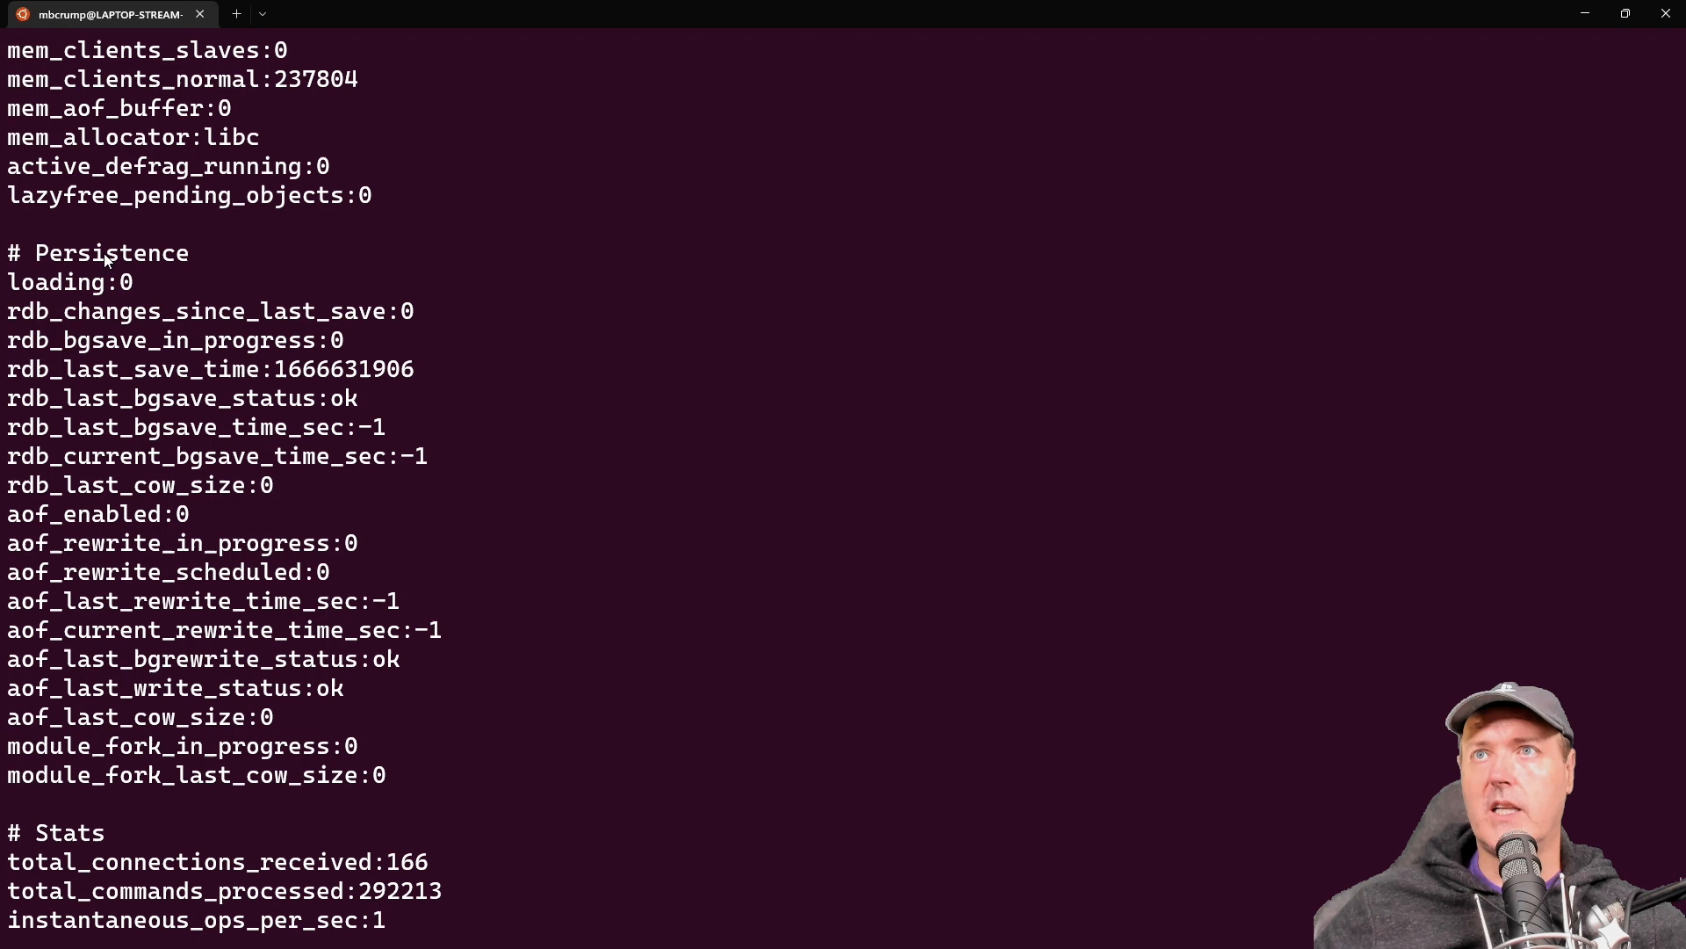
Mark the connected_clients value of 14 and scroll up toward the Server section.
scroll("up", 3)
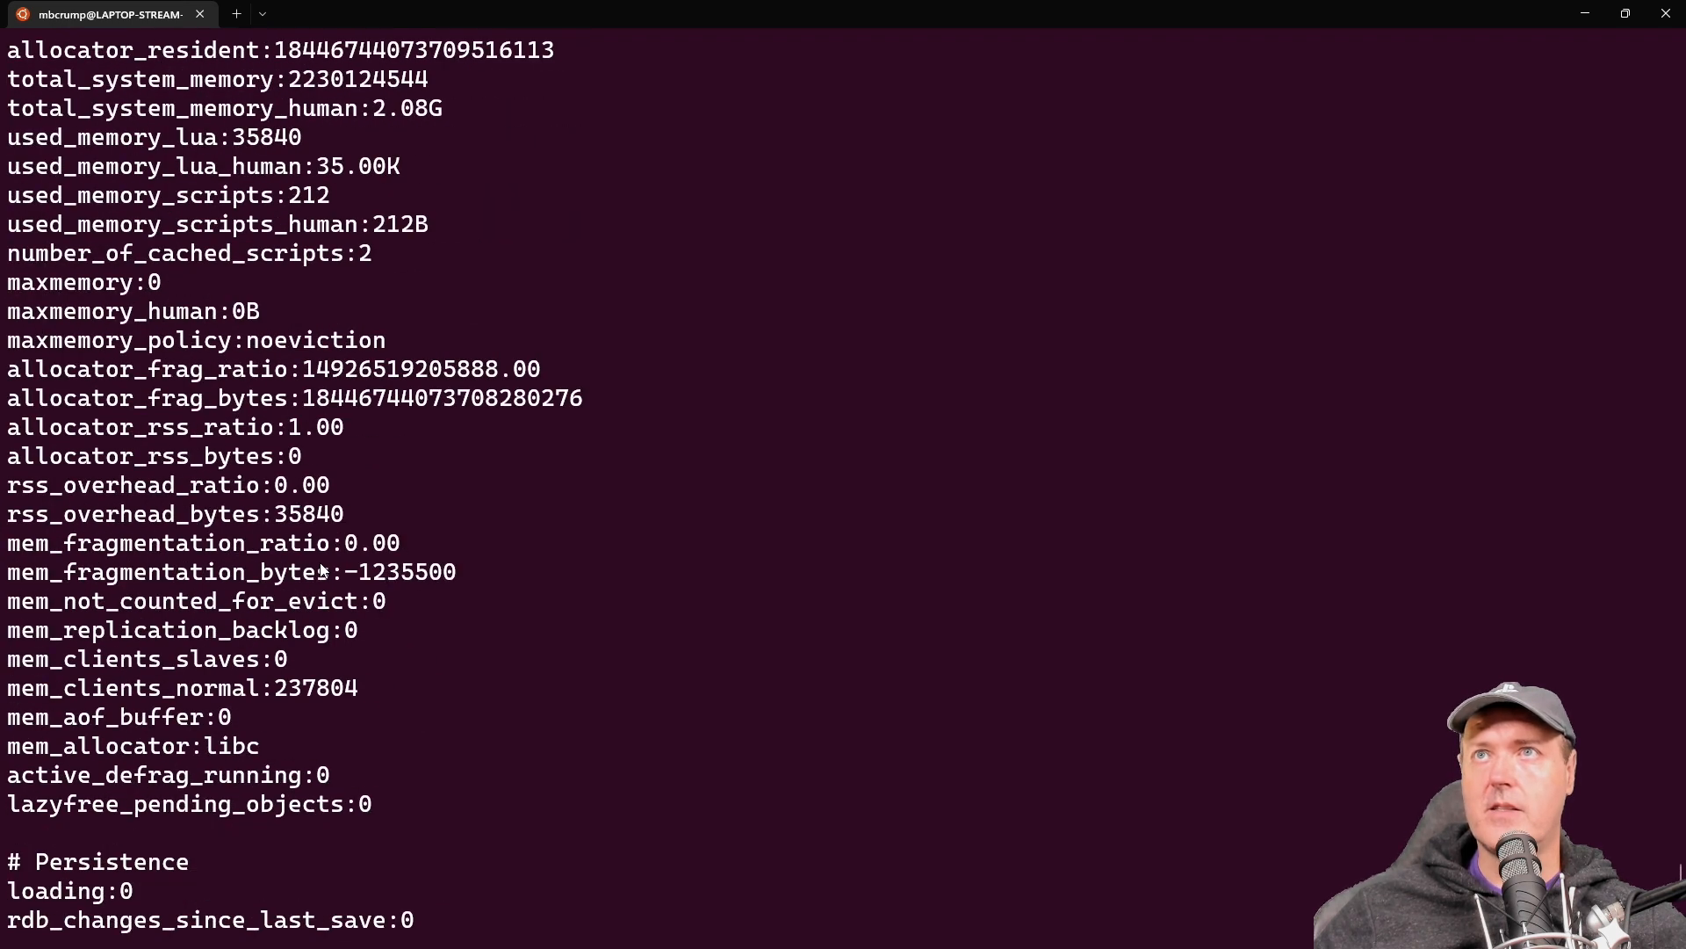
scroll("up", 3)
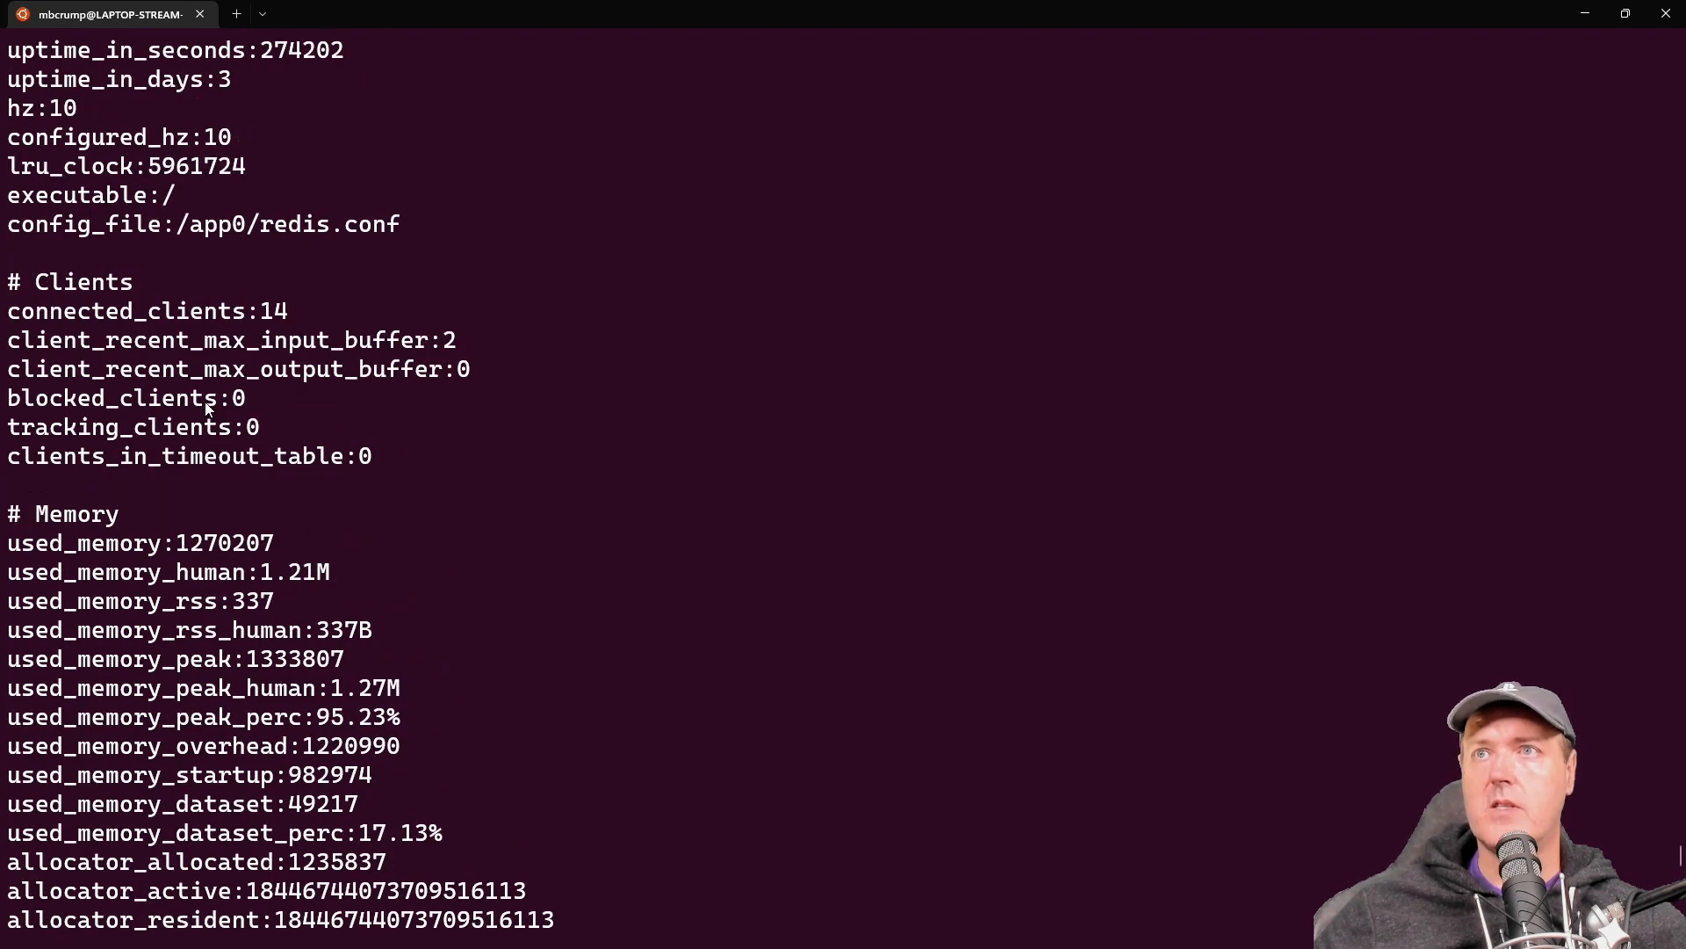
mouse_move(64, 291)
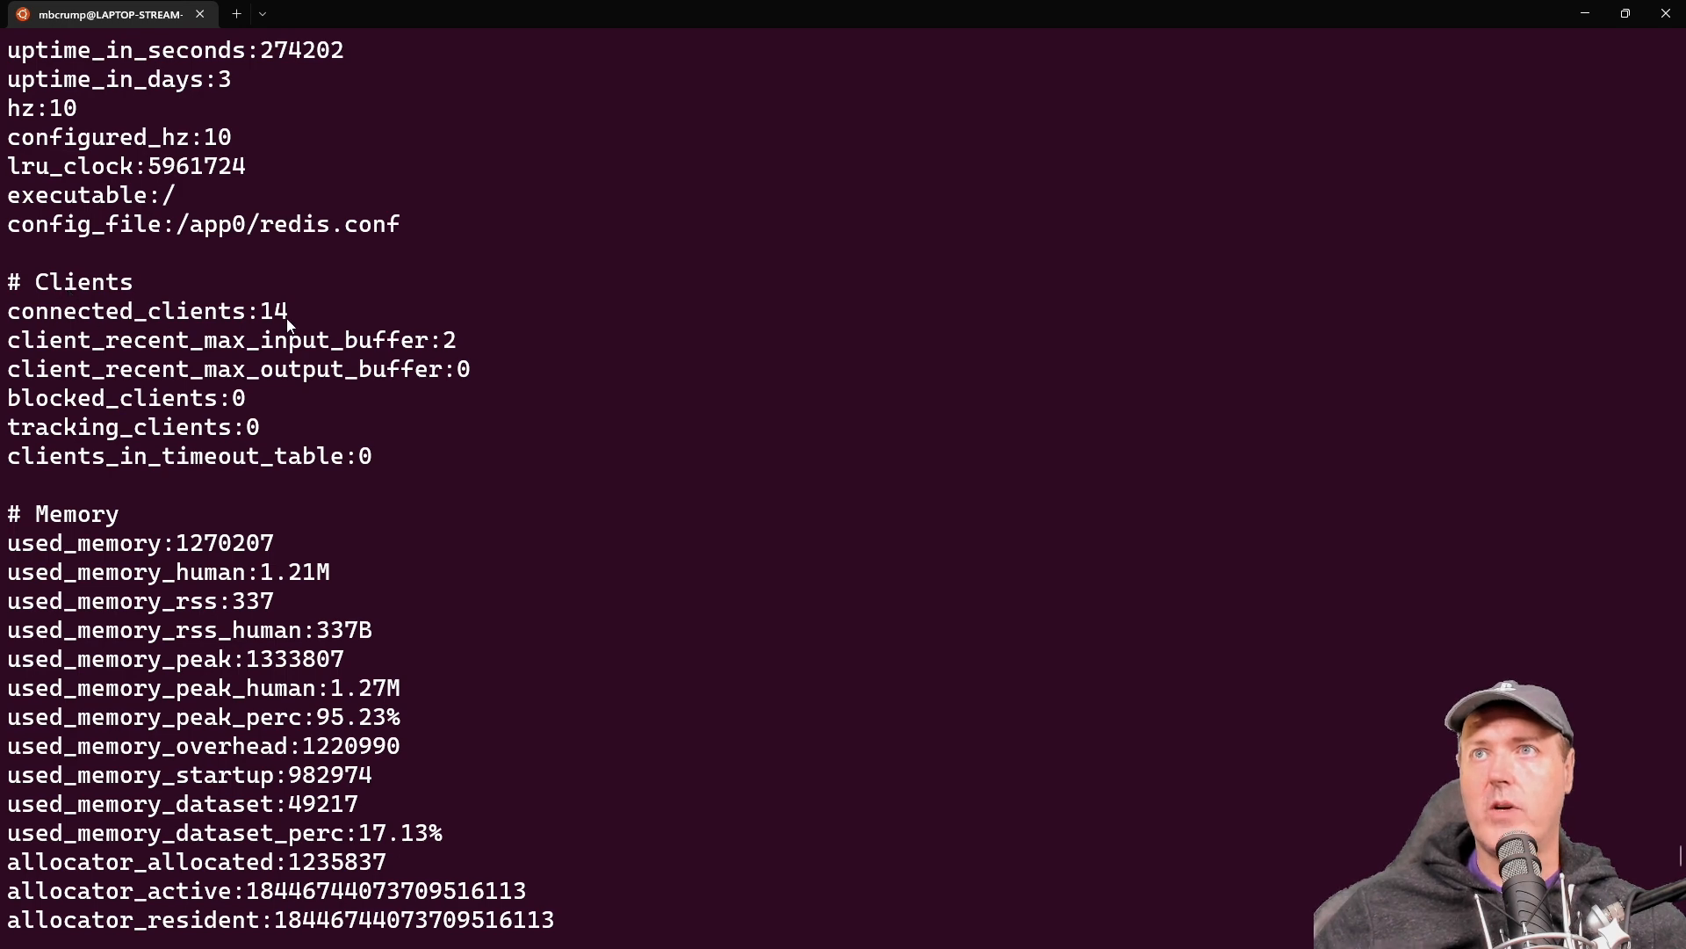
double_click(270, 311)
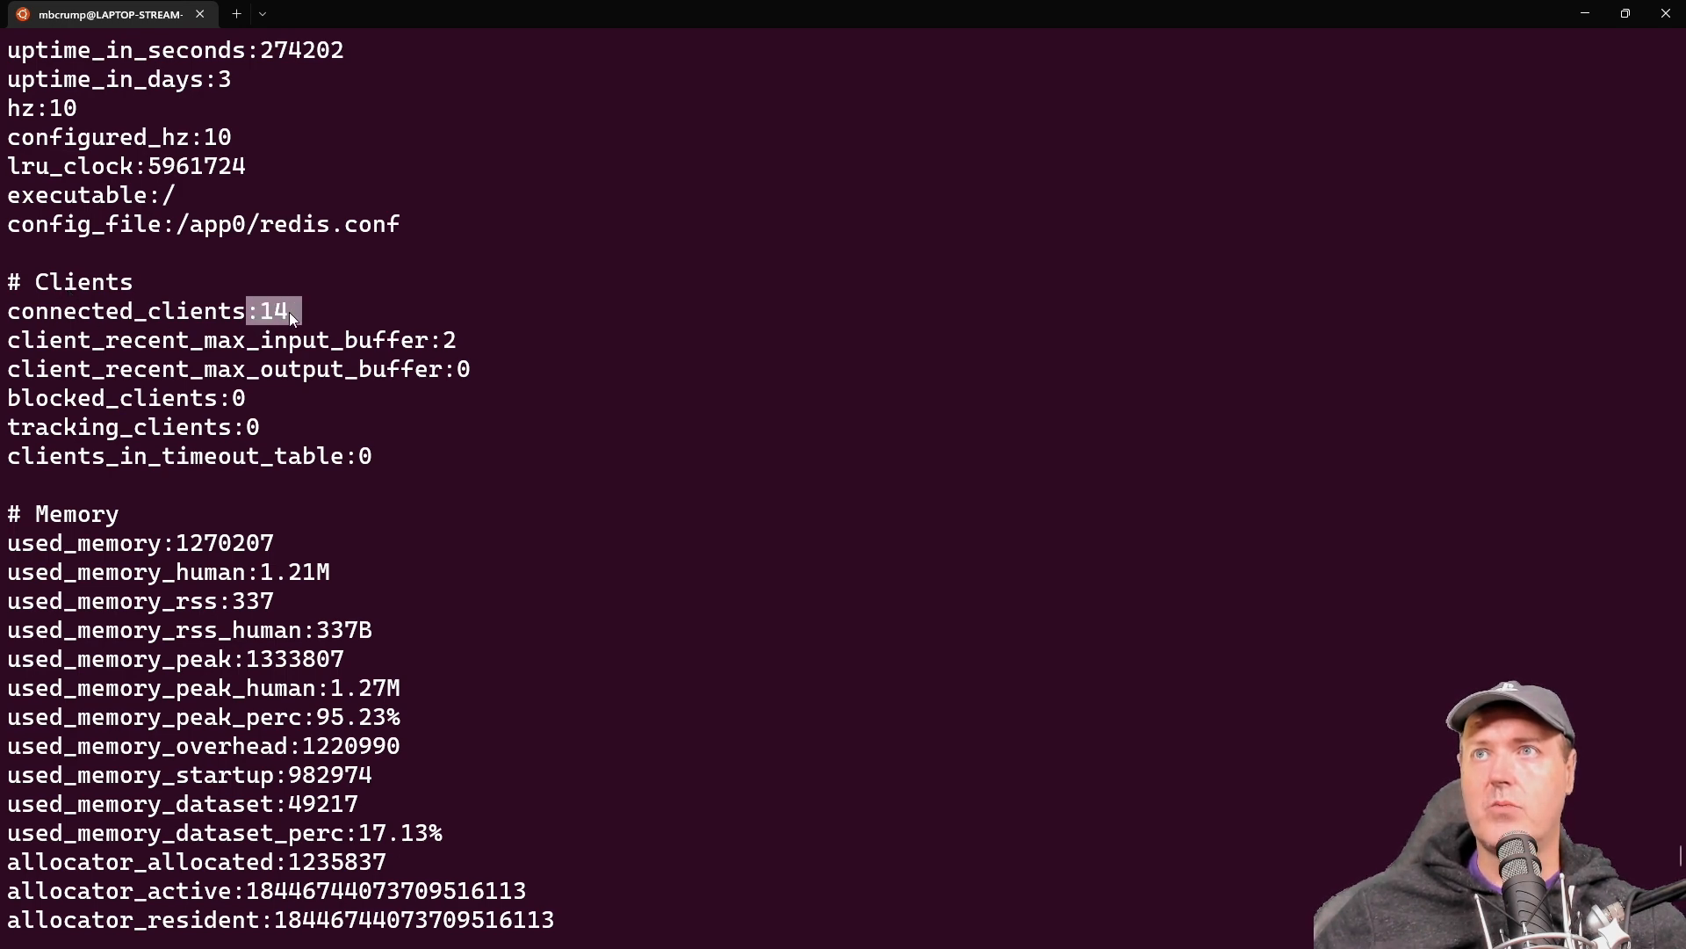
scroll("up", 3)
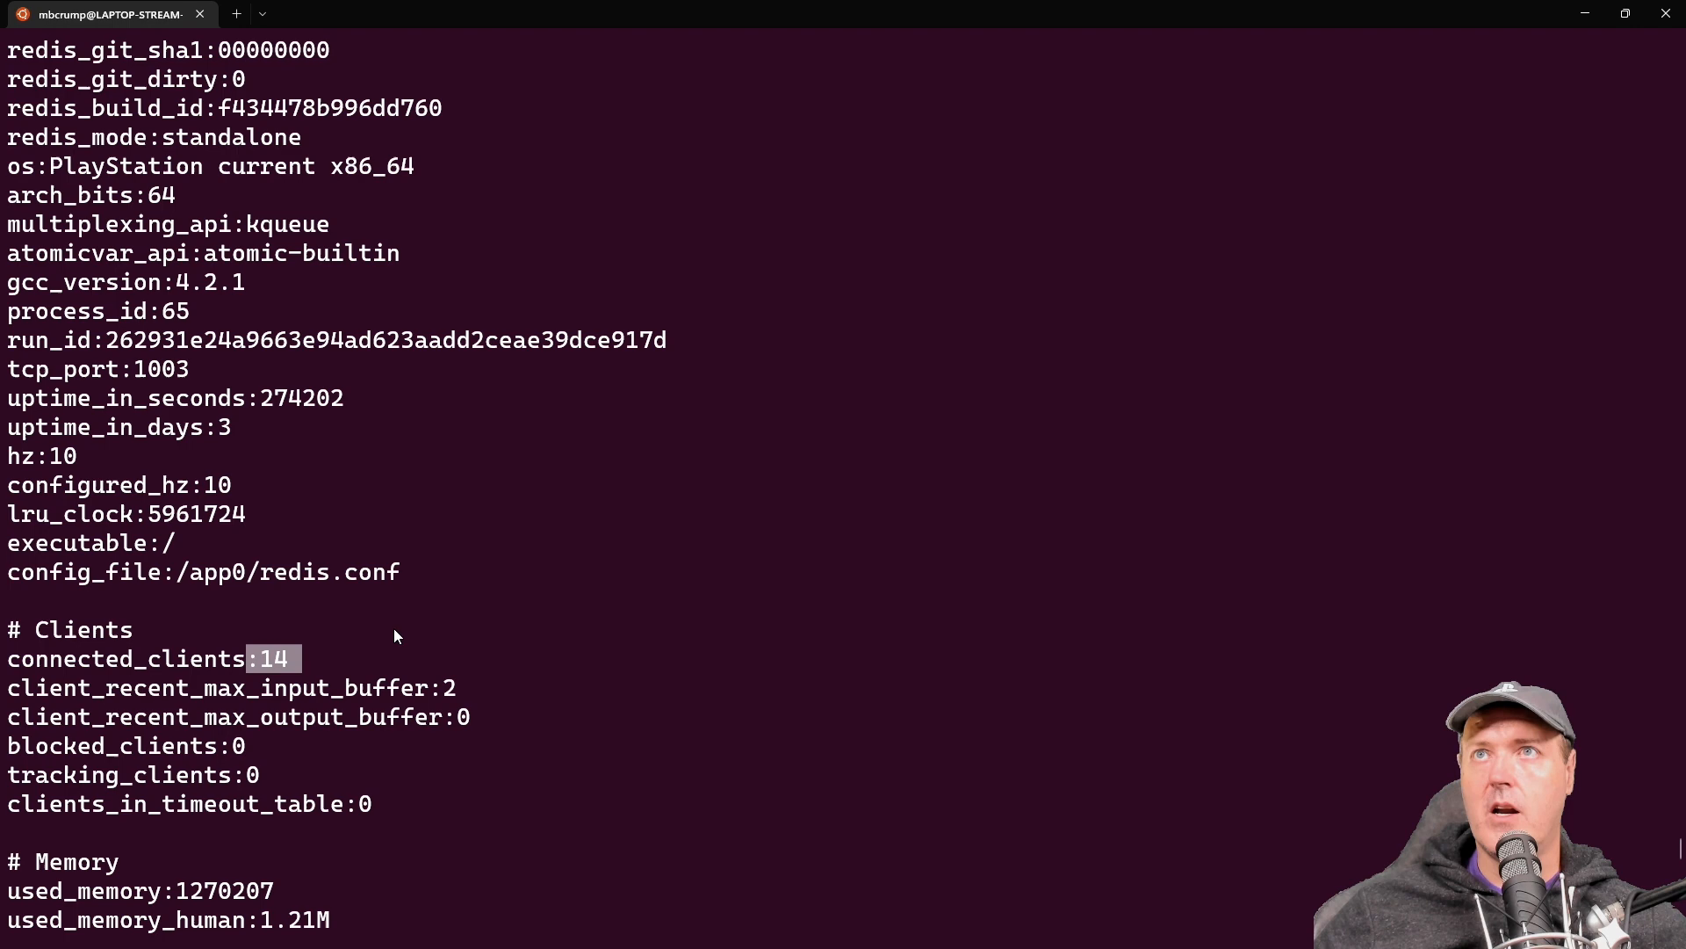
scroll("up", 3)
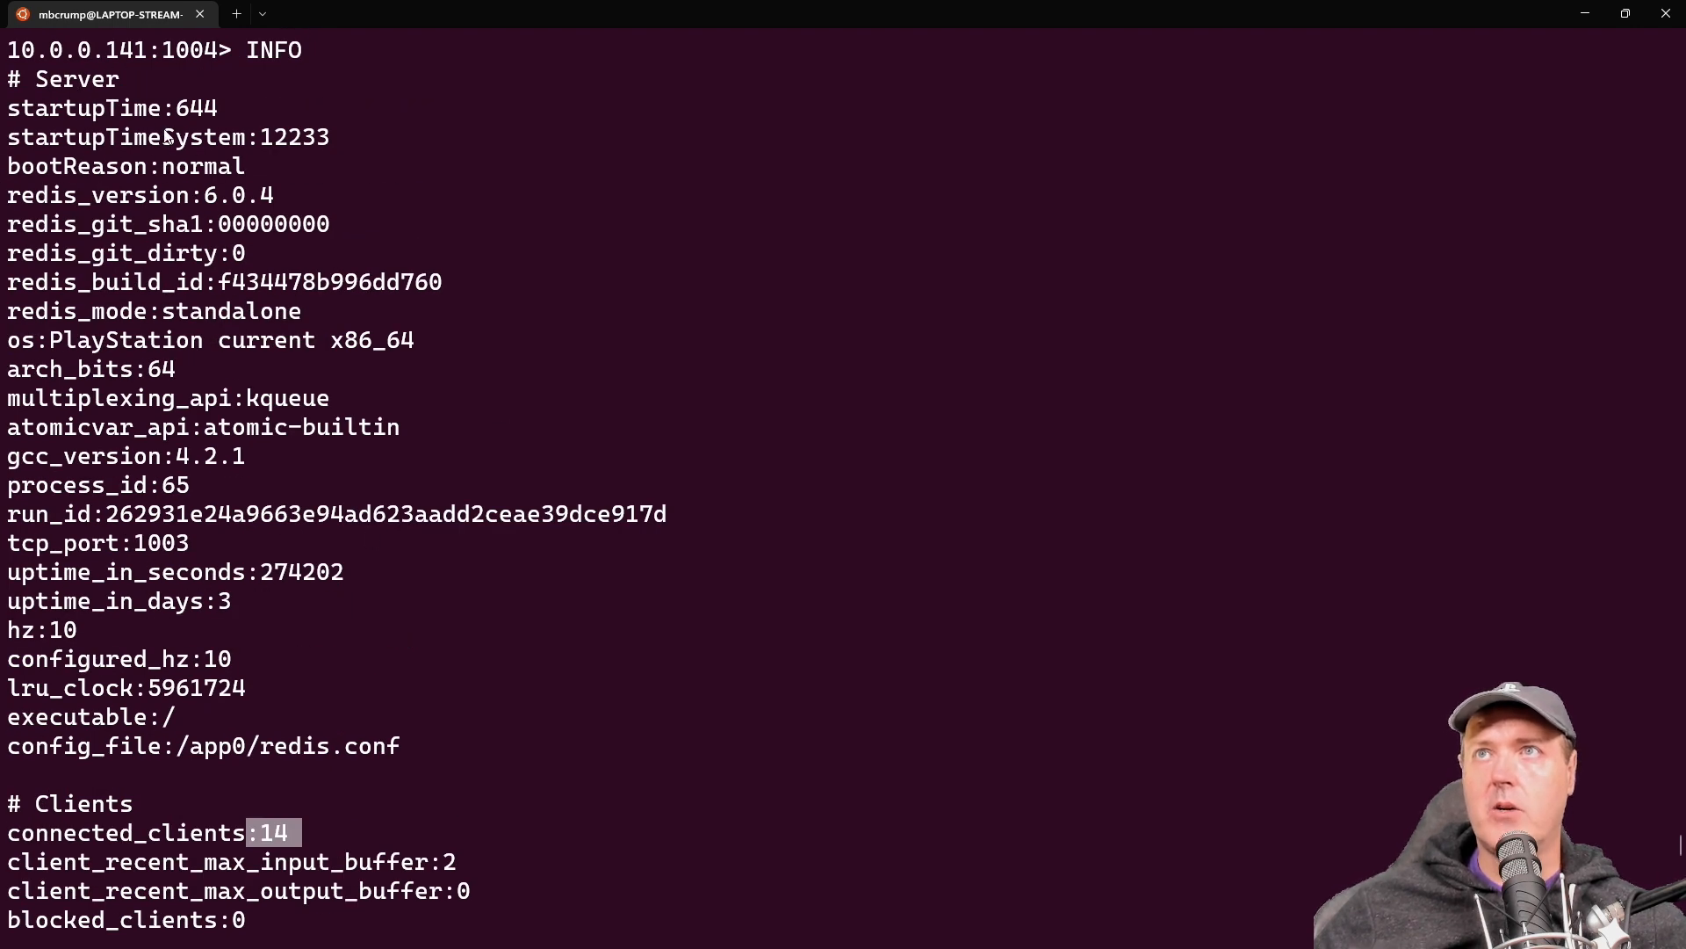
mouse_move(216, 178)
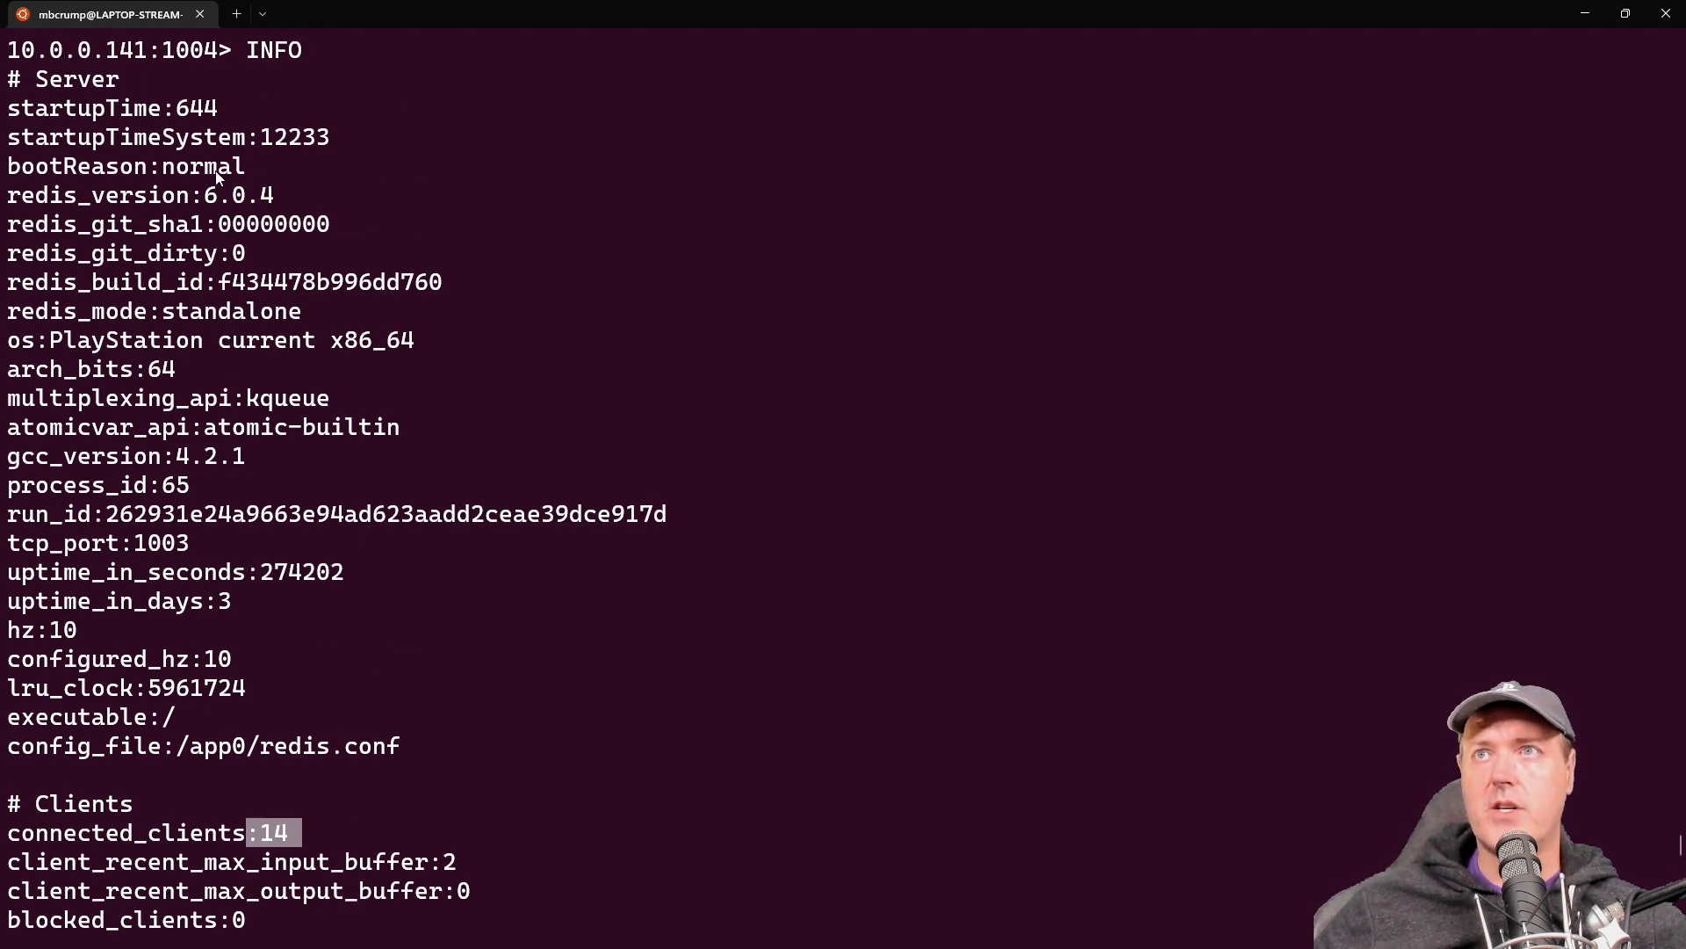
mouse_move(267, 394)
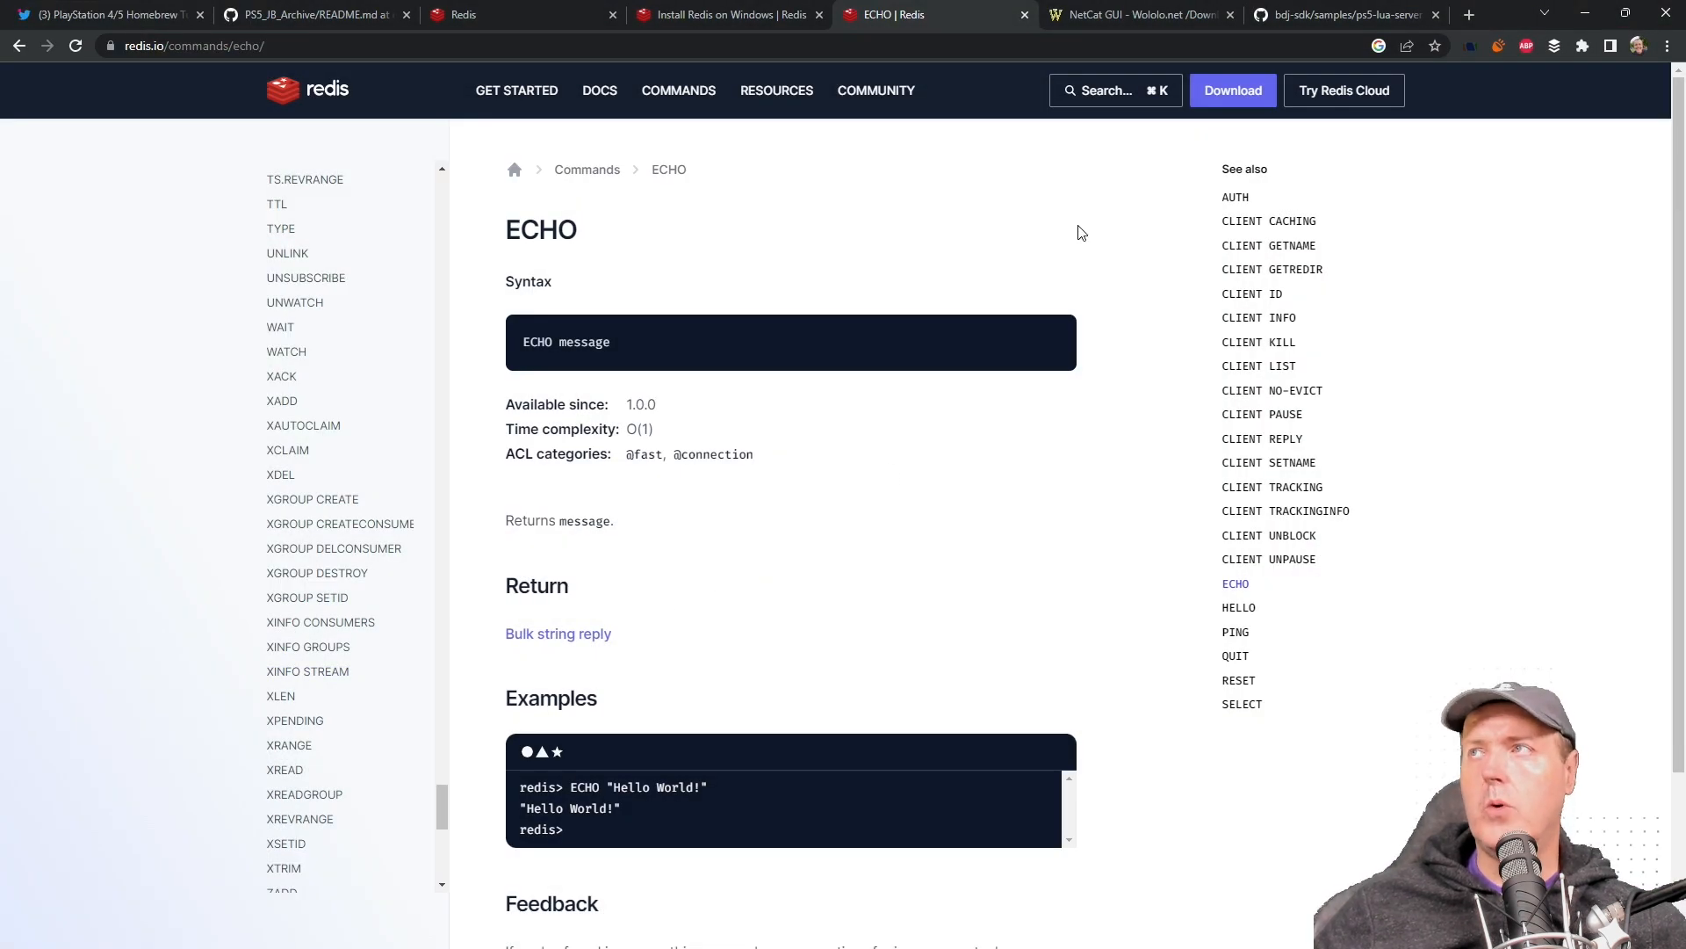
Open helloworld.lua from the ps5-lua-server scripts folder on GitHub.
left_click(1345, 14)
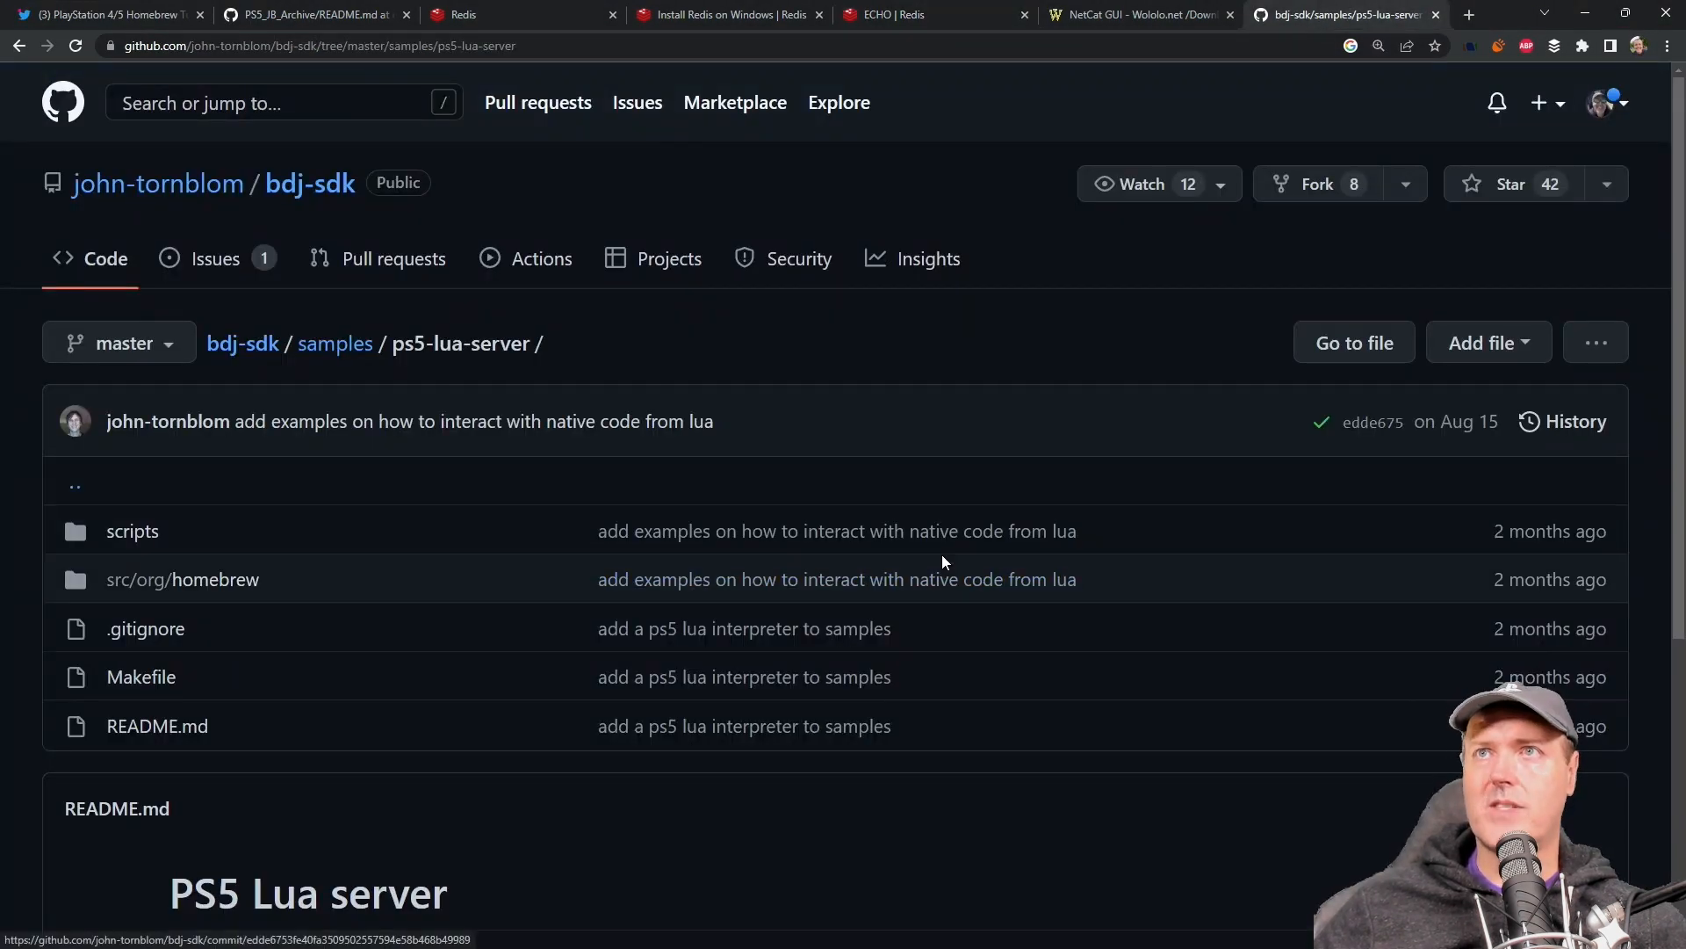
mouse_move(159, 183)
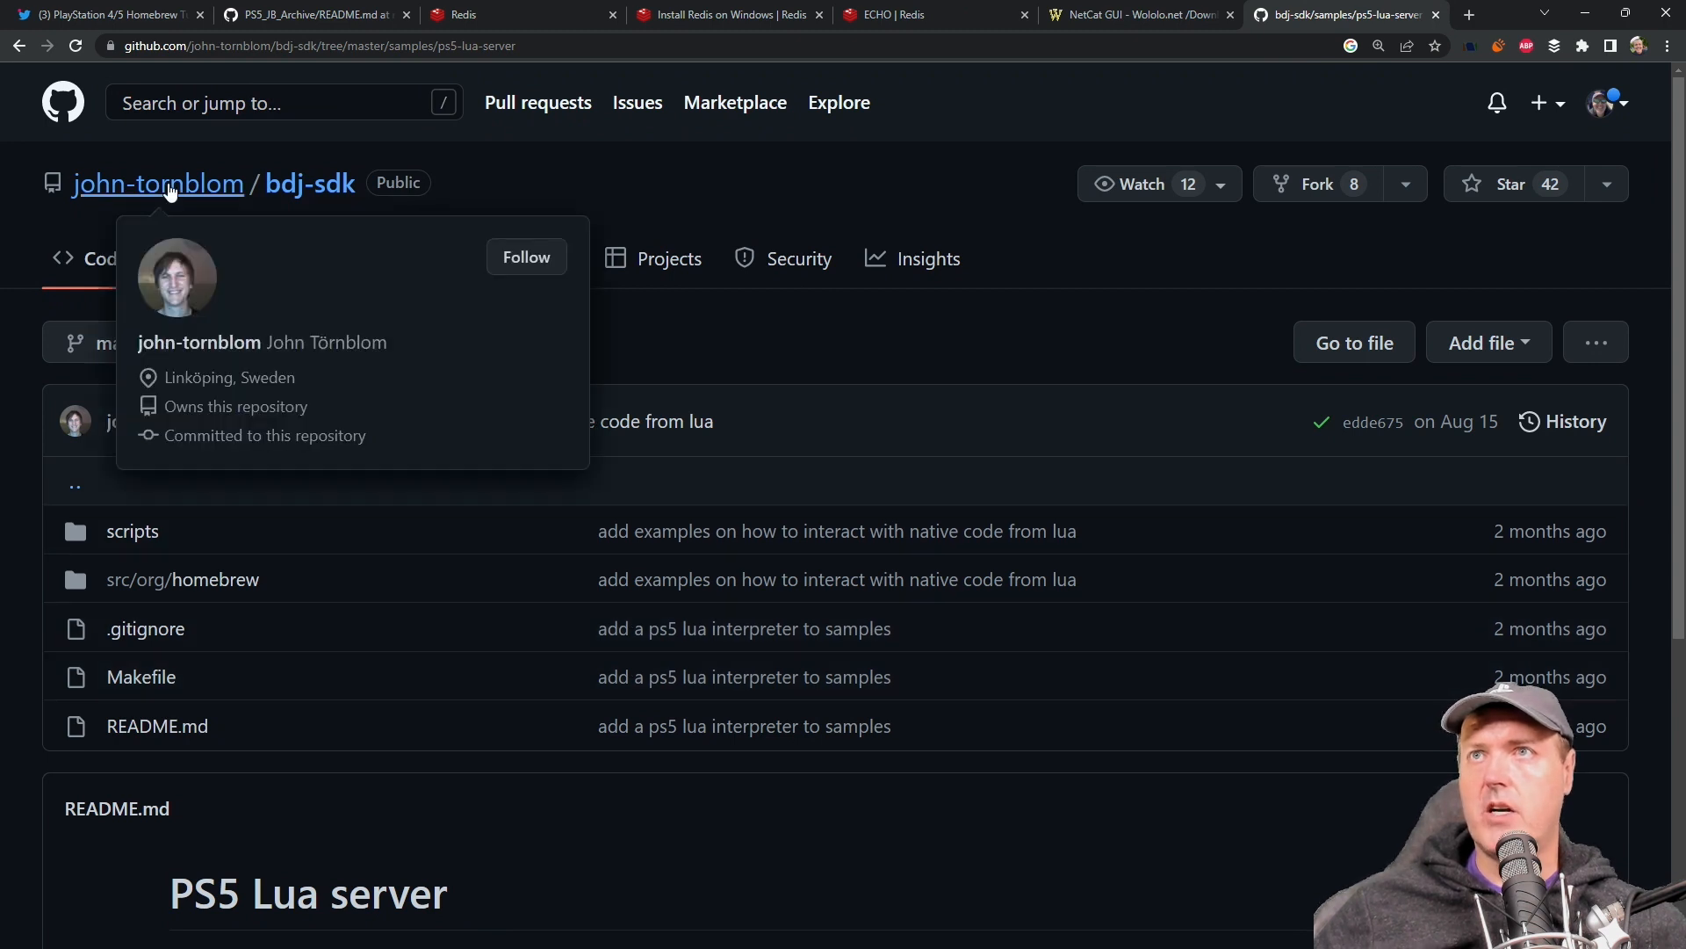
mouse_move(552, 718)
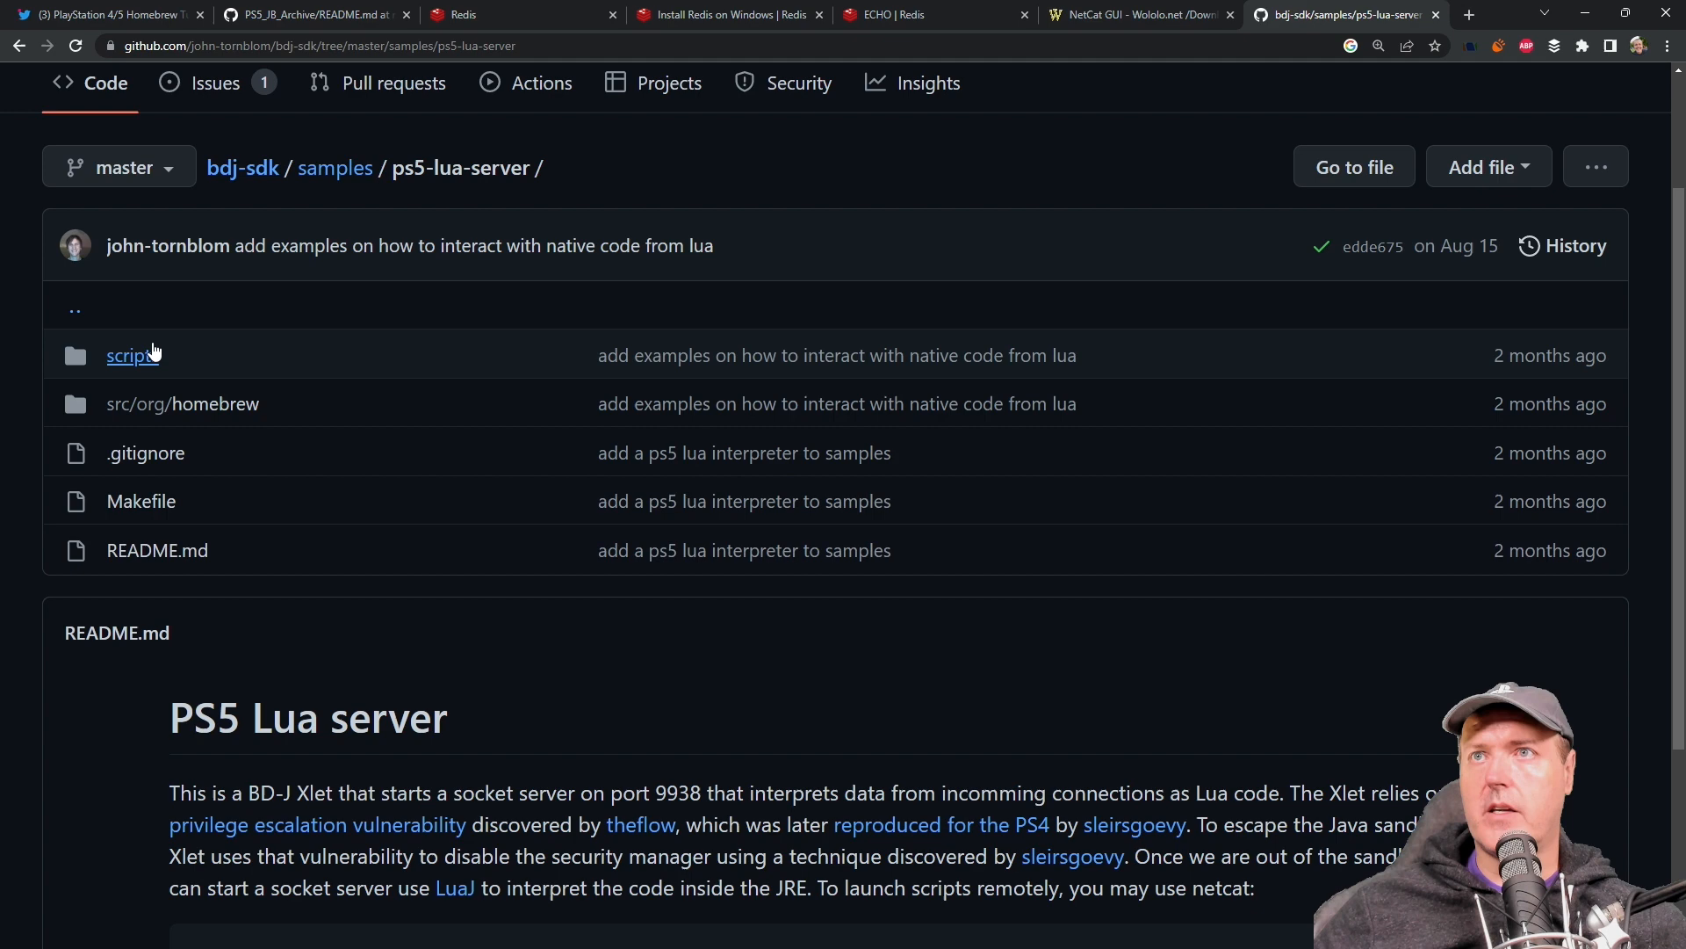
left_click(129, 355)
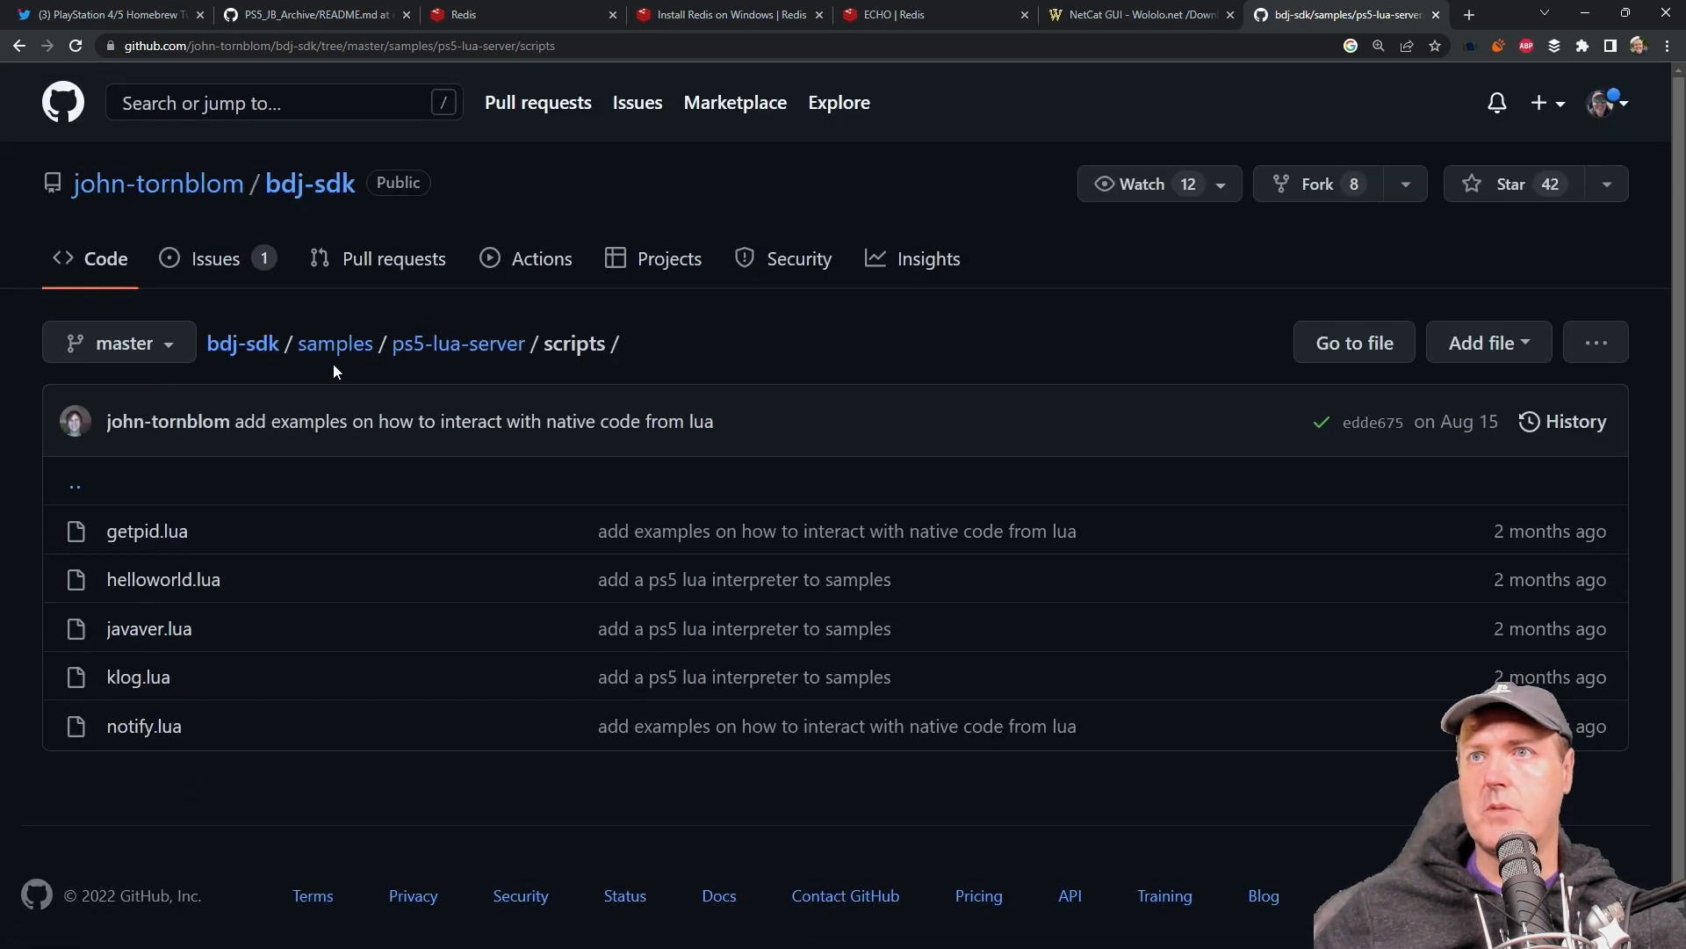
mouse_move(222, 601)
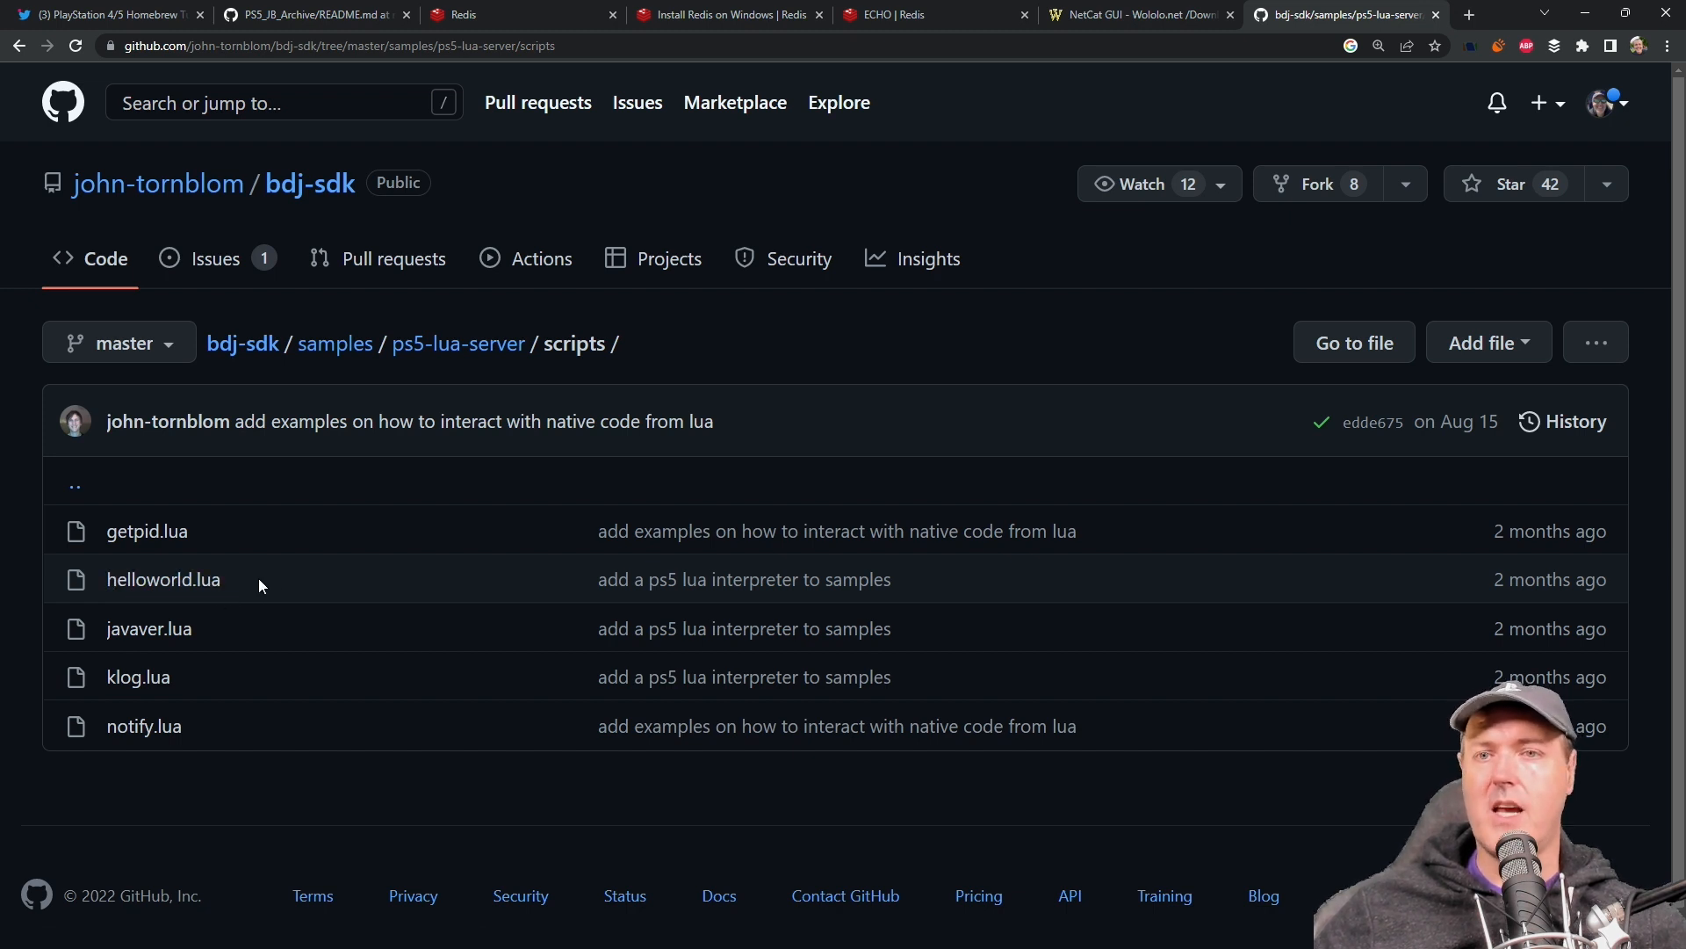
mouse_move(163, 579)
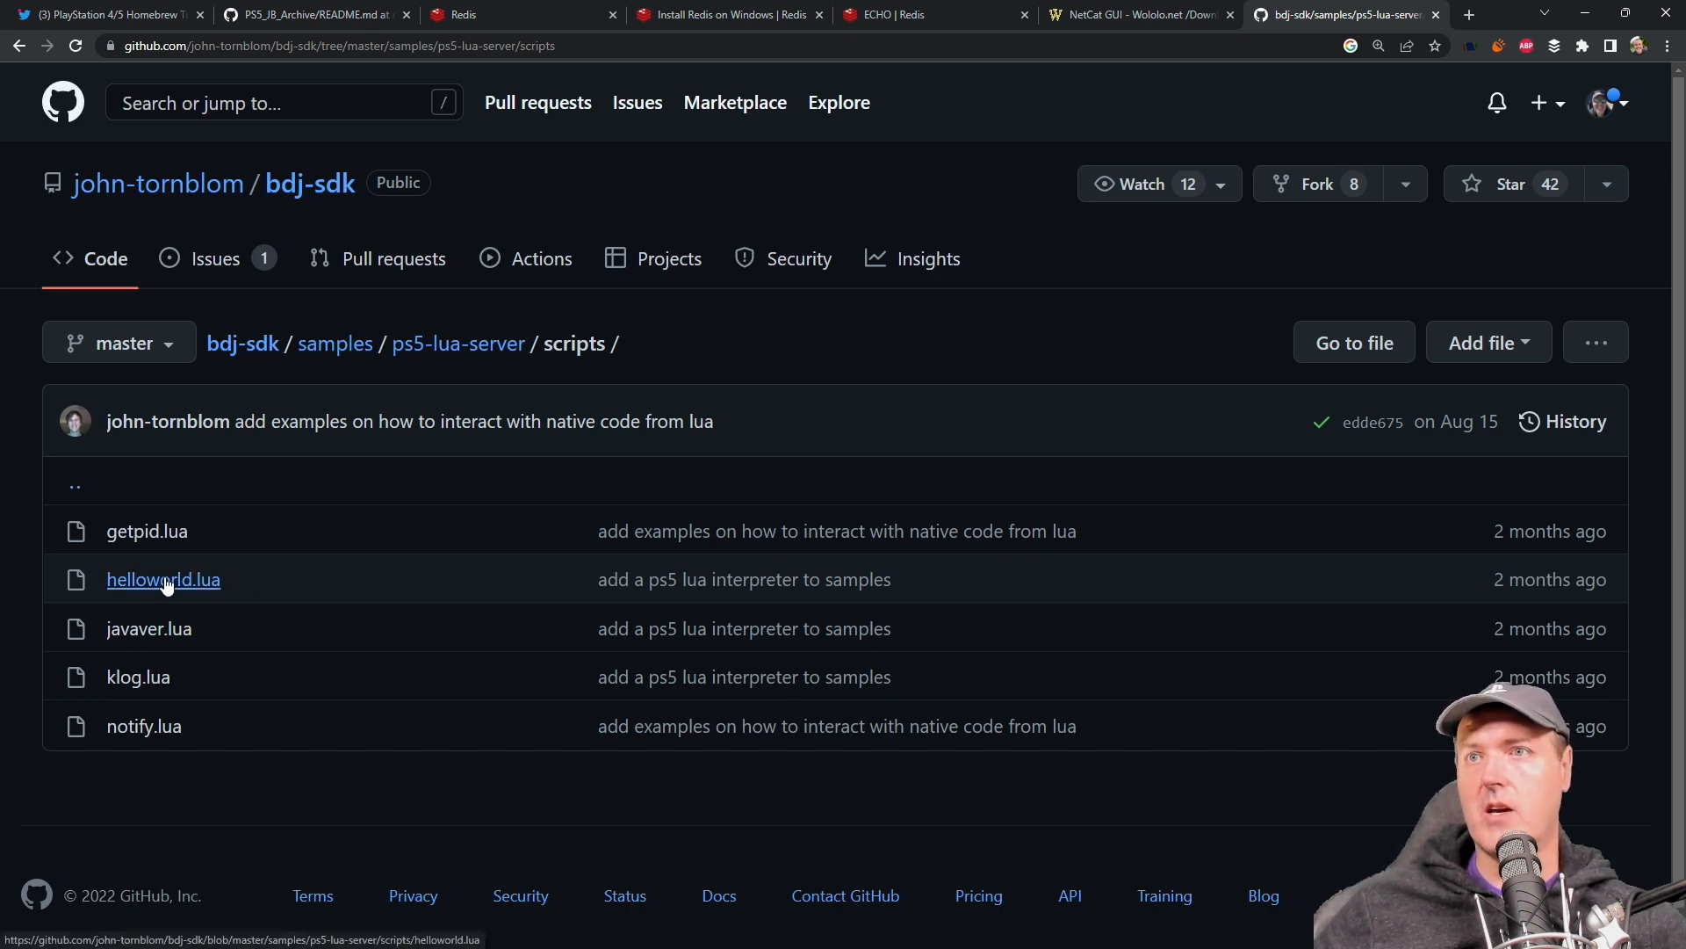
left_click(163, 579)
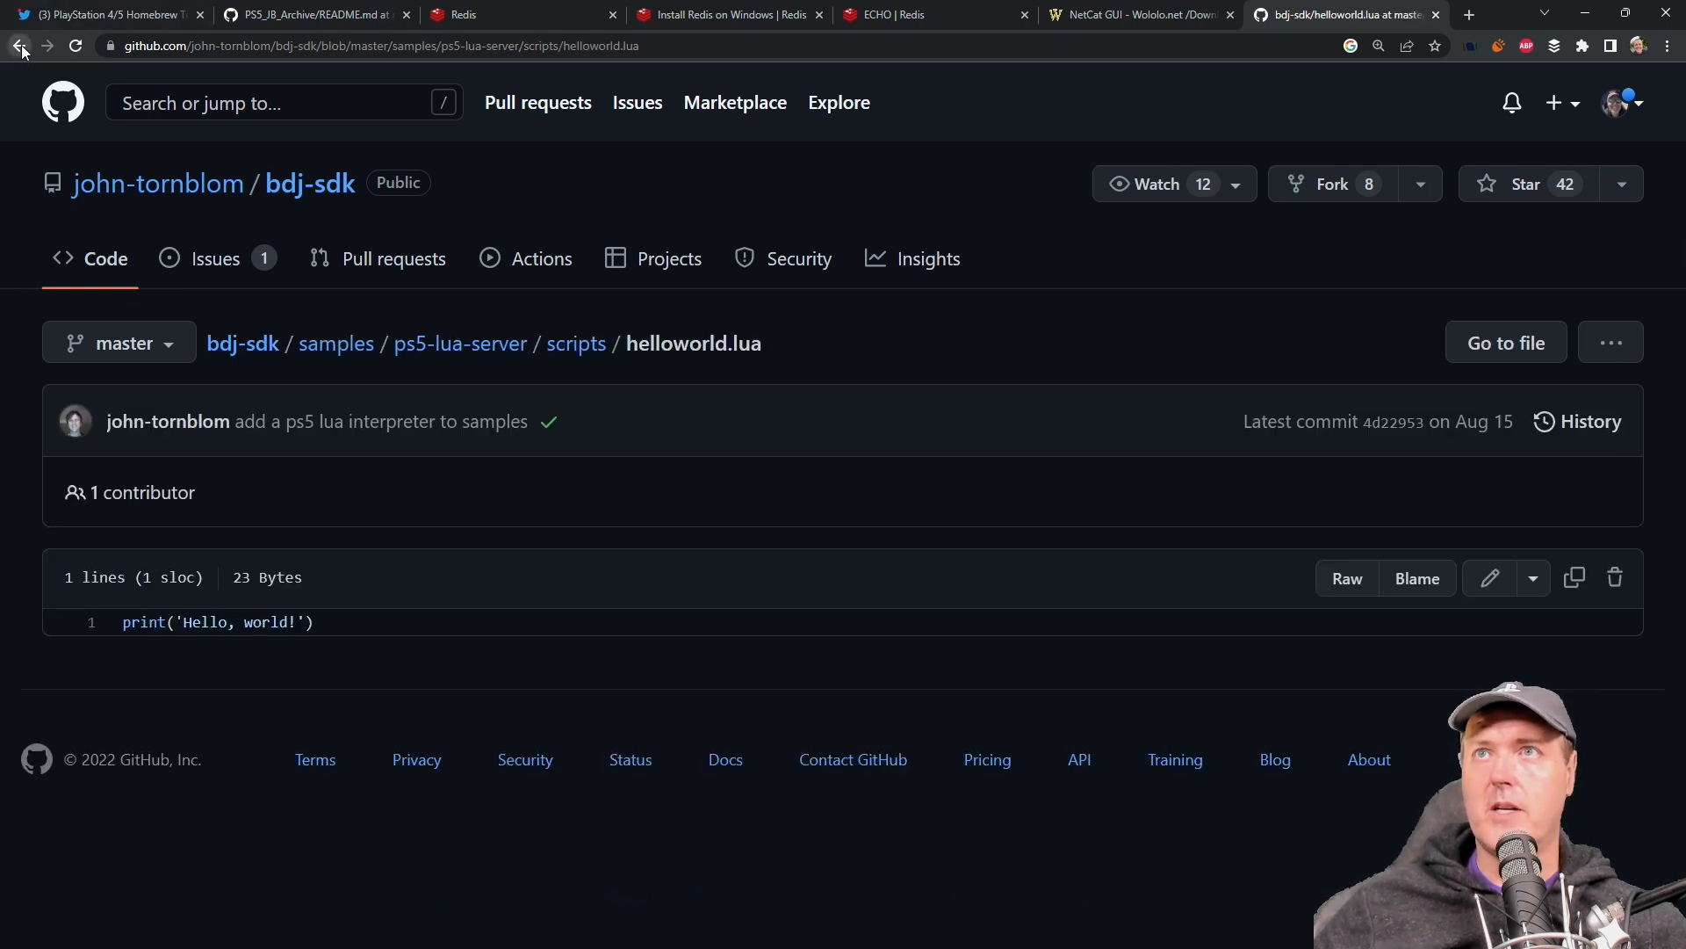
Return to the scripts list and open javaver.lua.
left_click(19, 45)
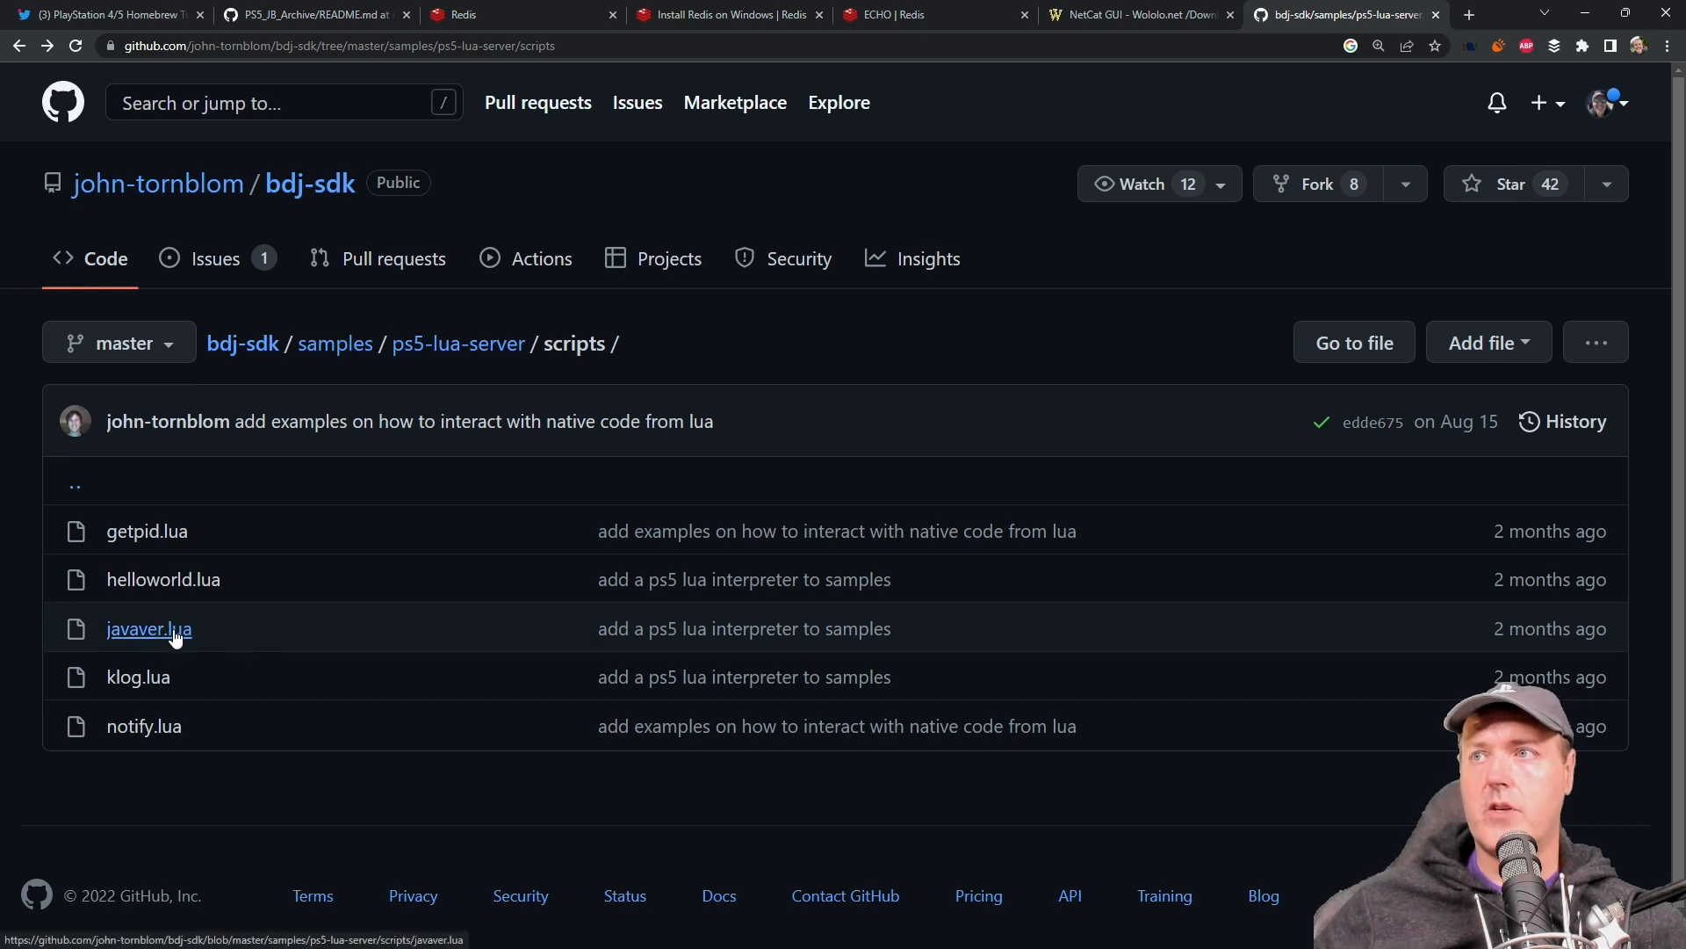
left_click(148, 628)
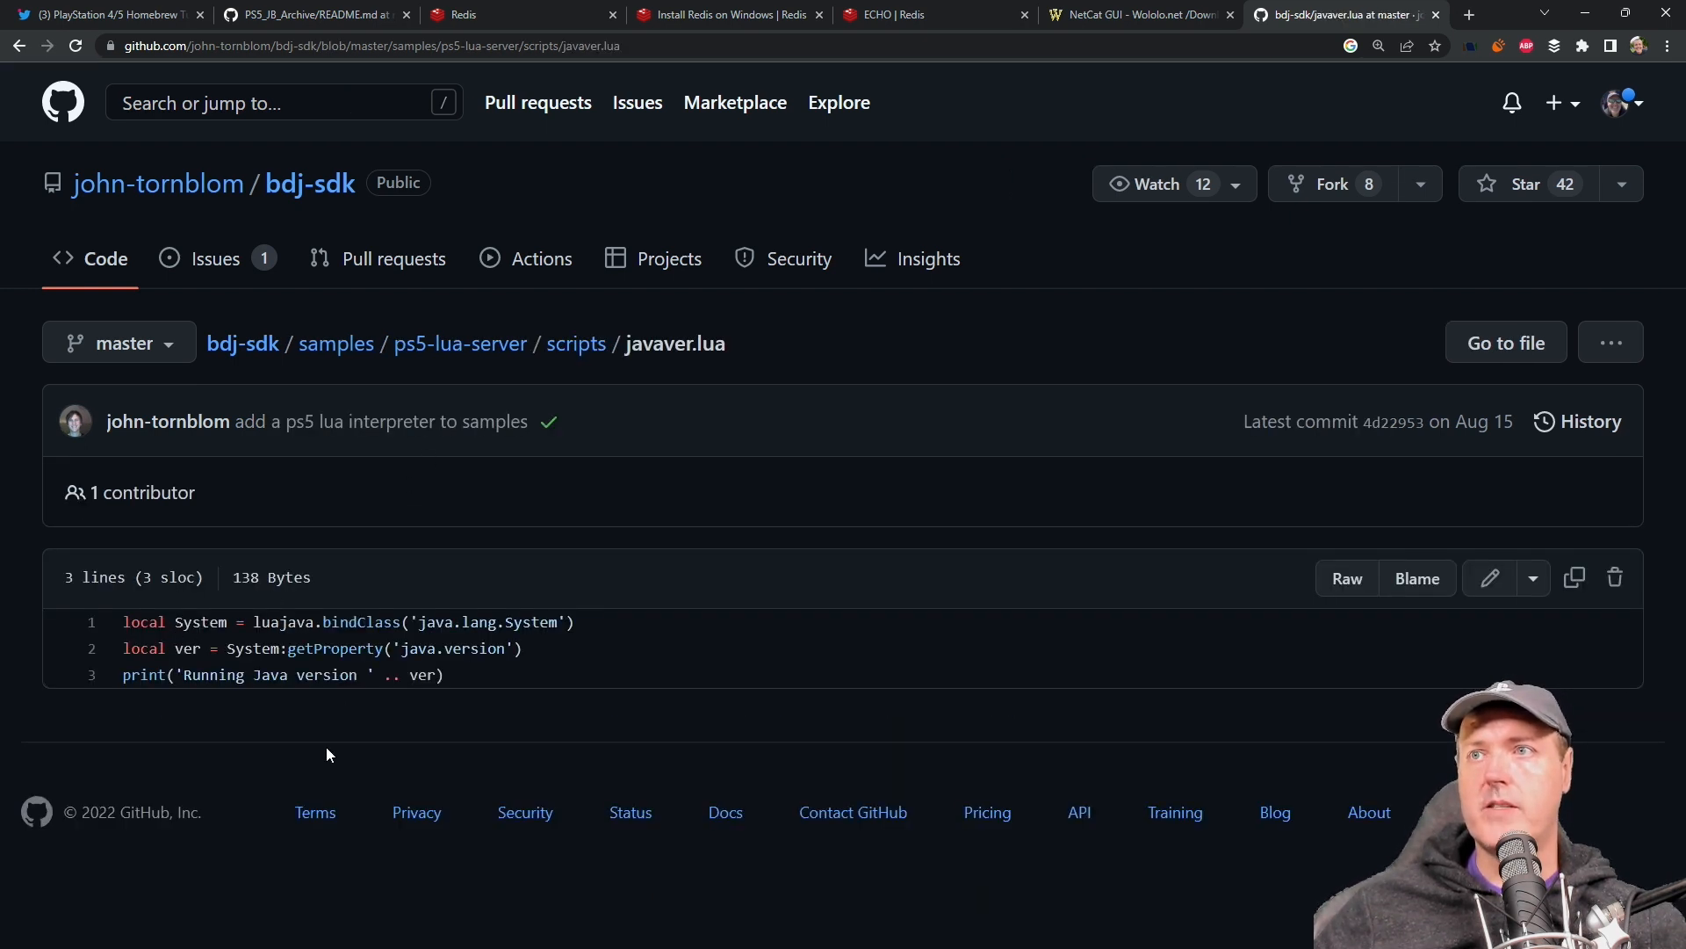
mouse_move(278, 840)
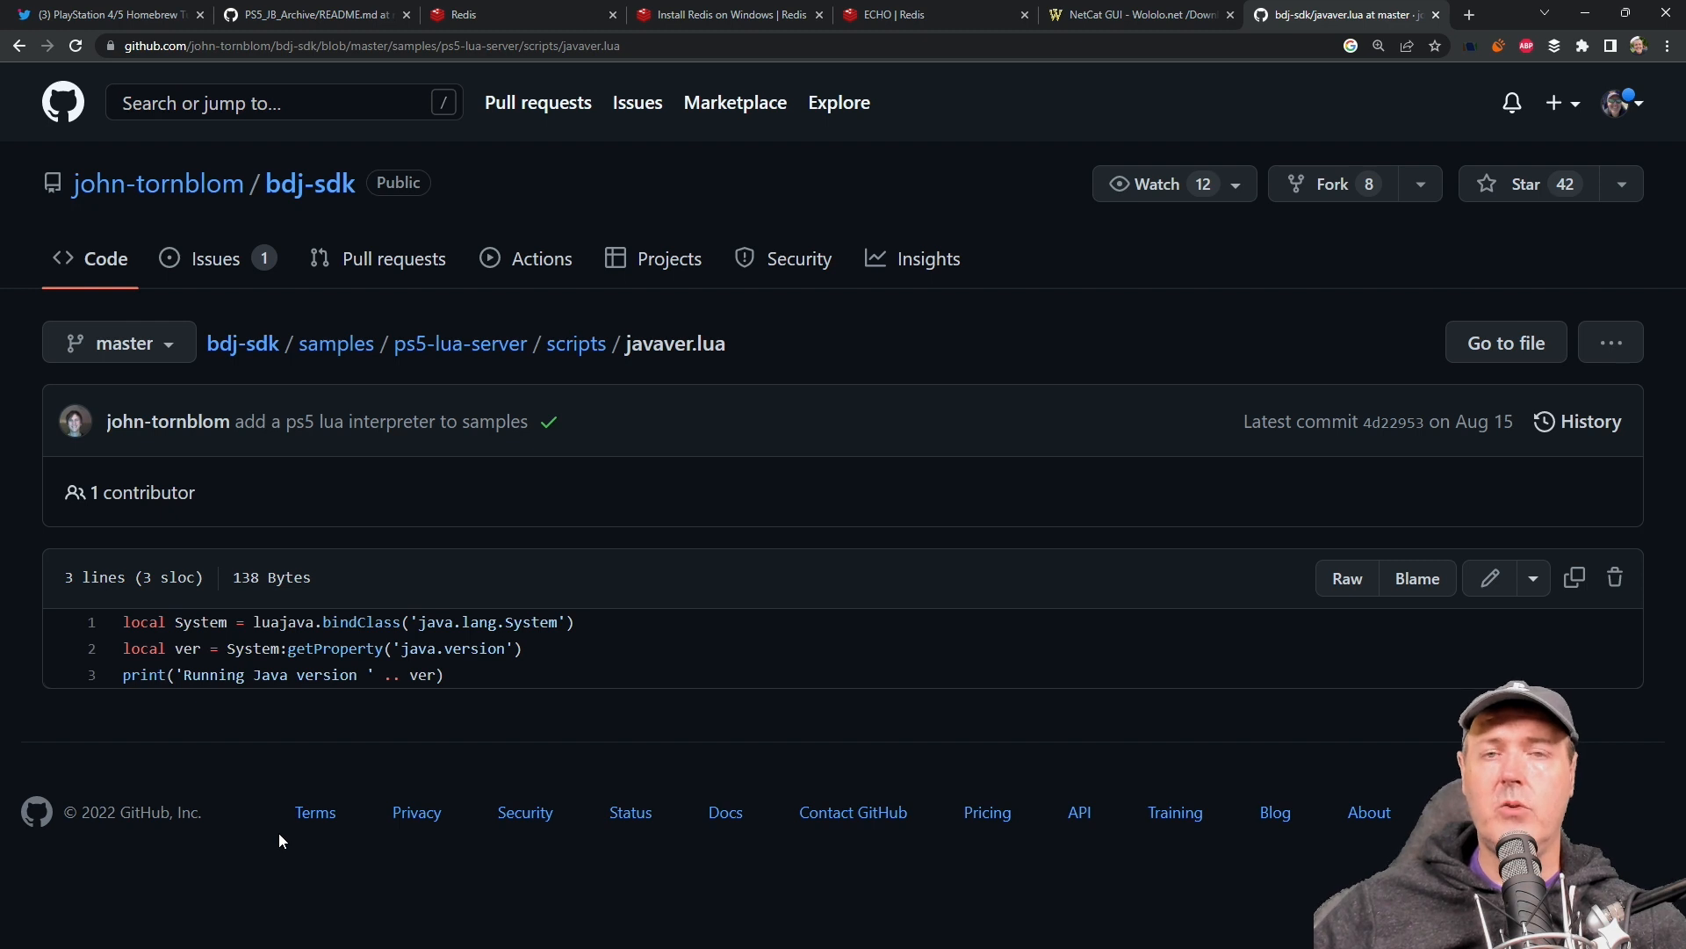